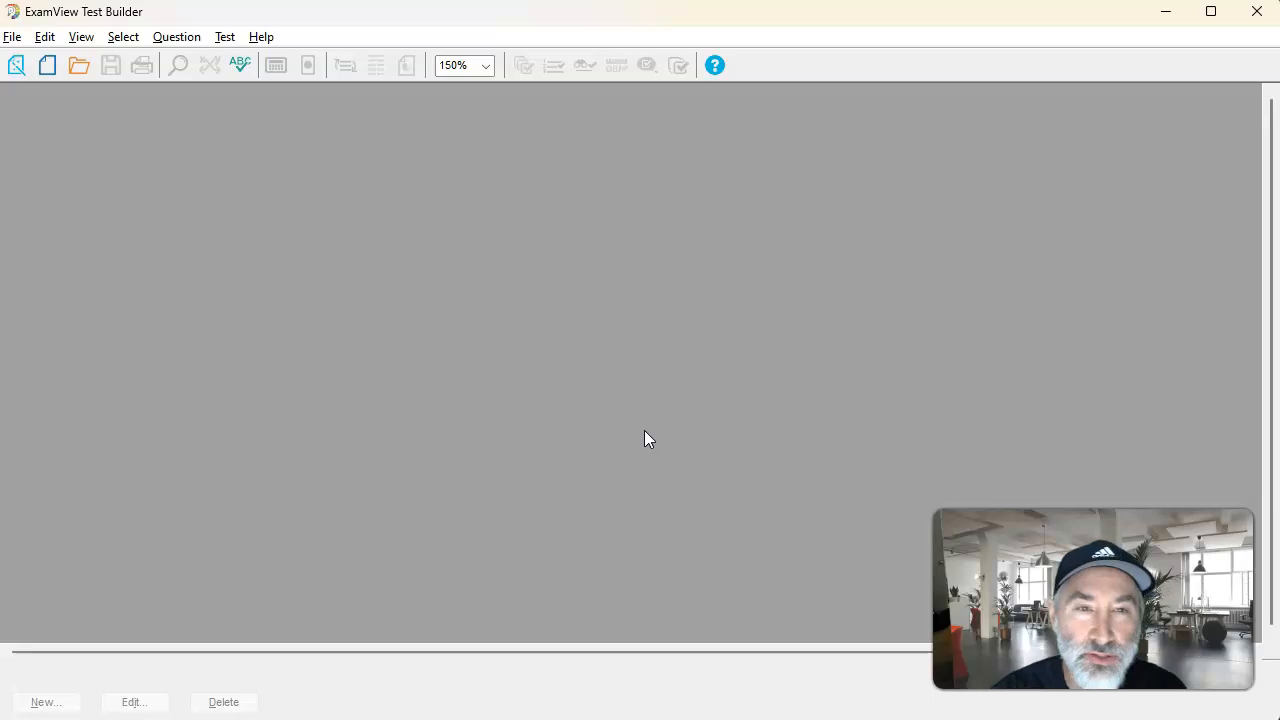
Step: View the ExamView version information from the Help menu, then dismiss it
click(263, 37)
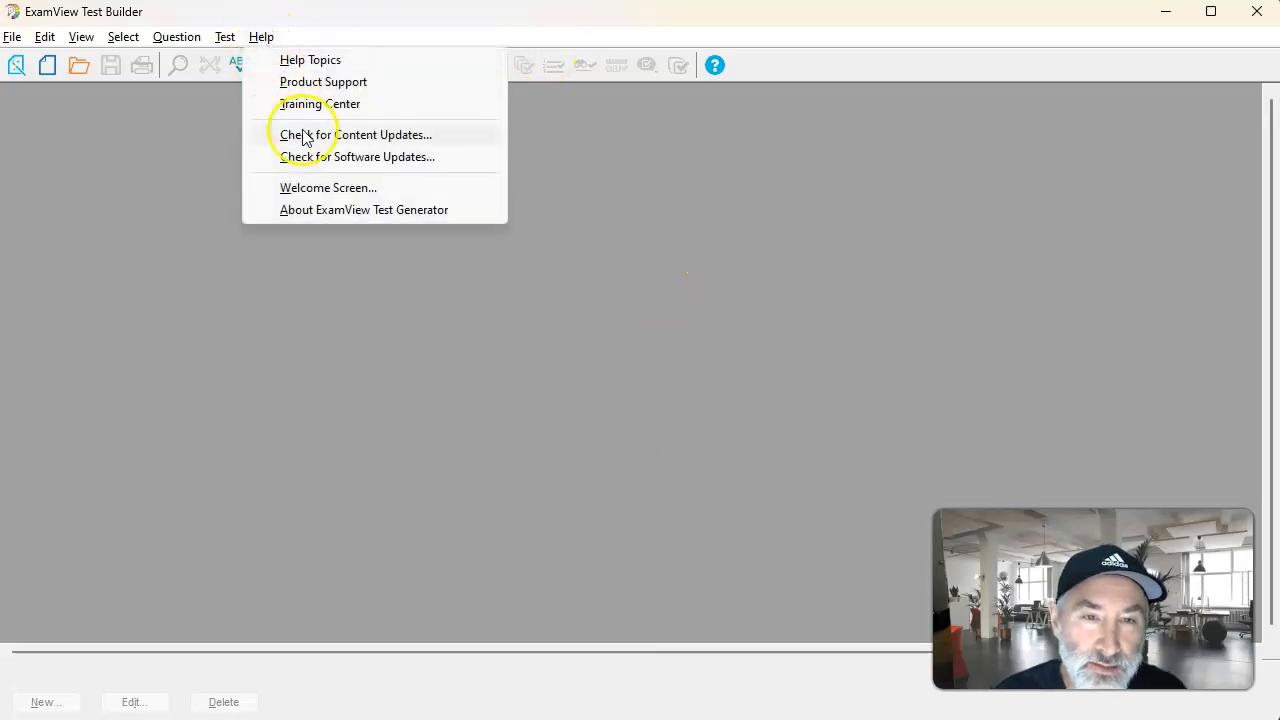
click(364, 209)
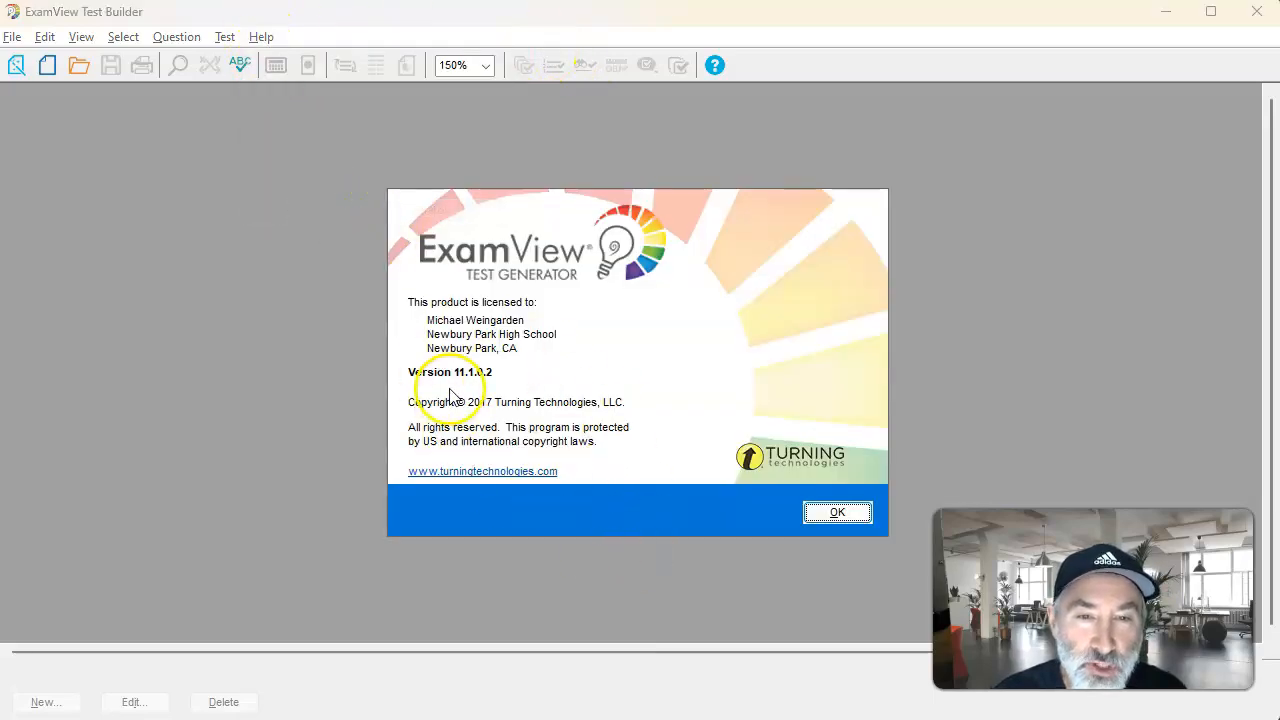
mouse_move(485, 392)
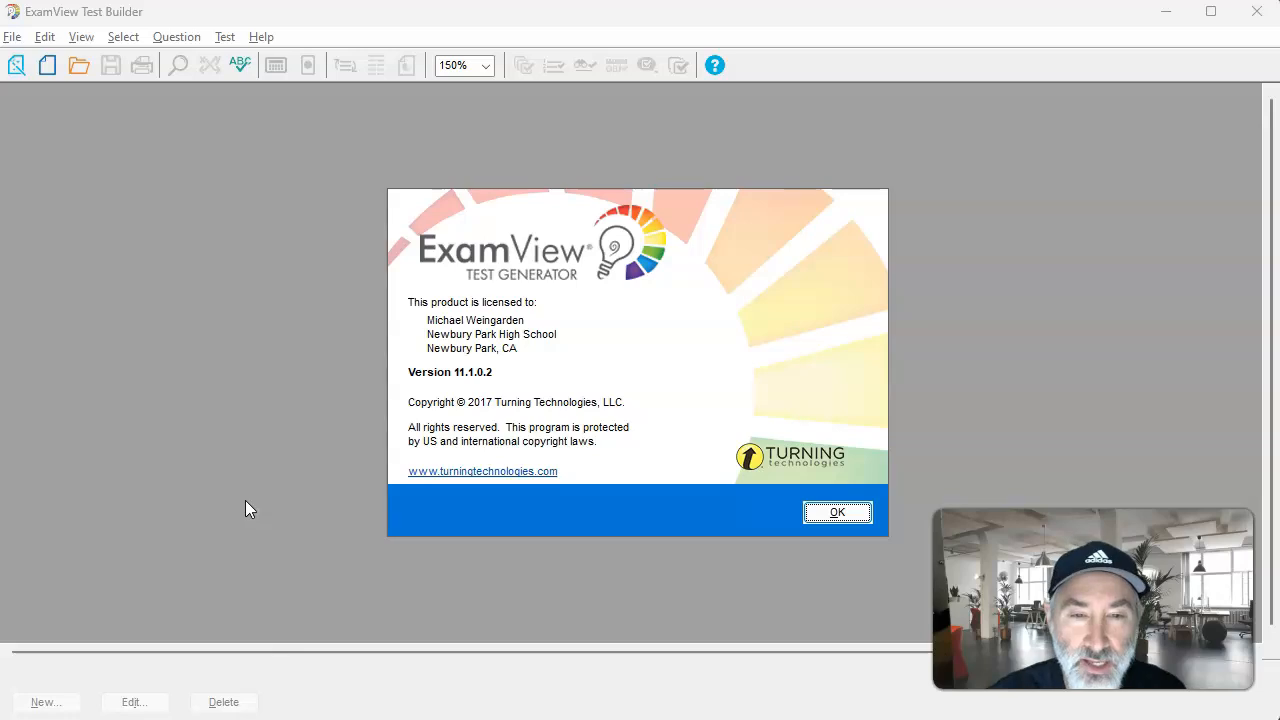
mouse_move(698, 440)
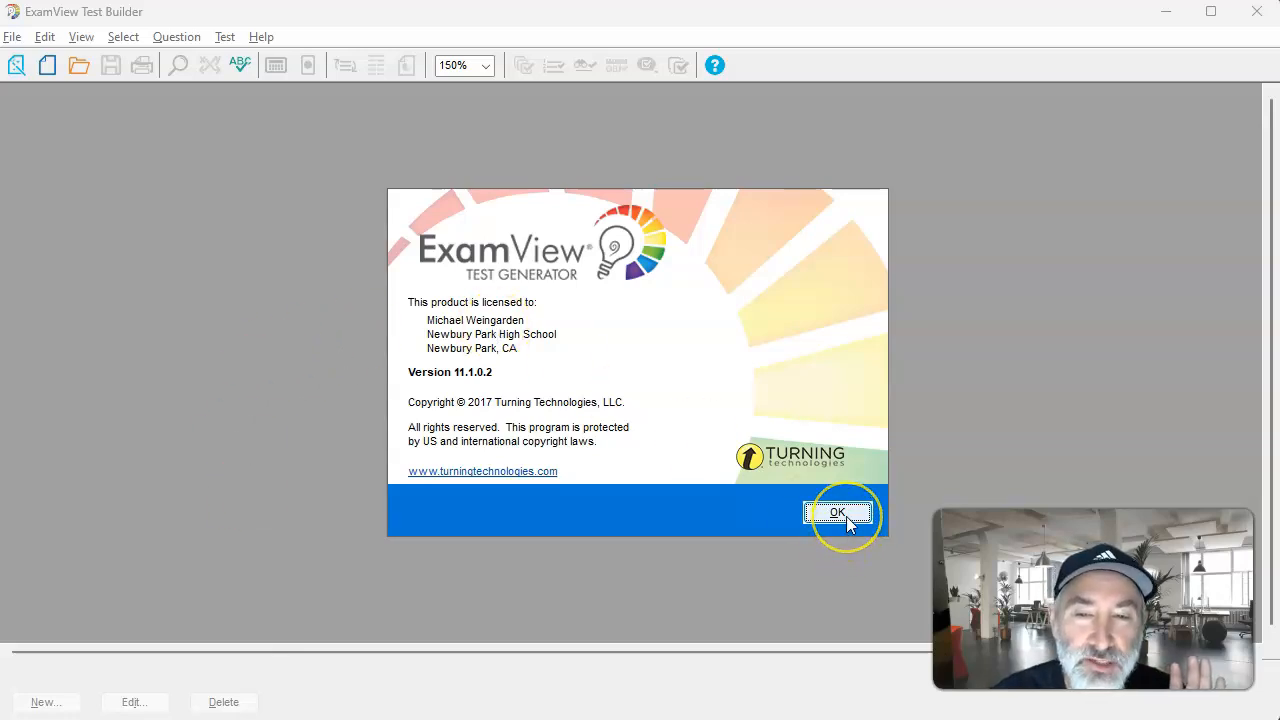
click(837, 512)
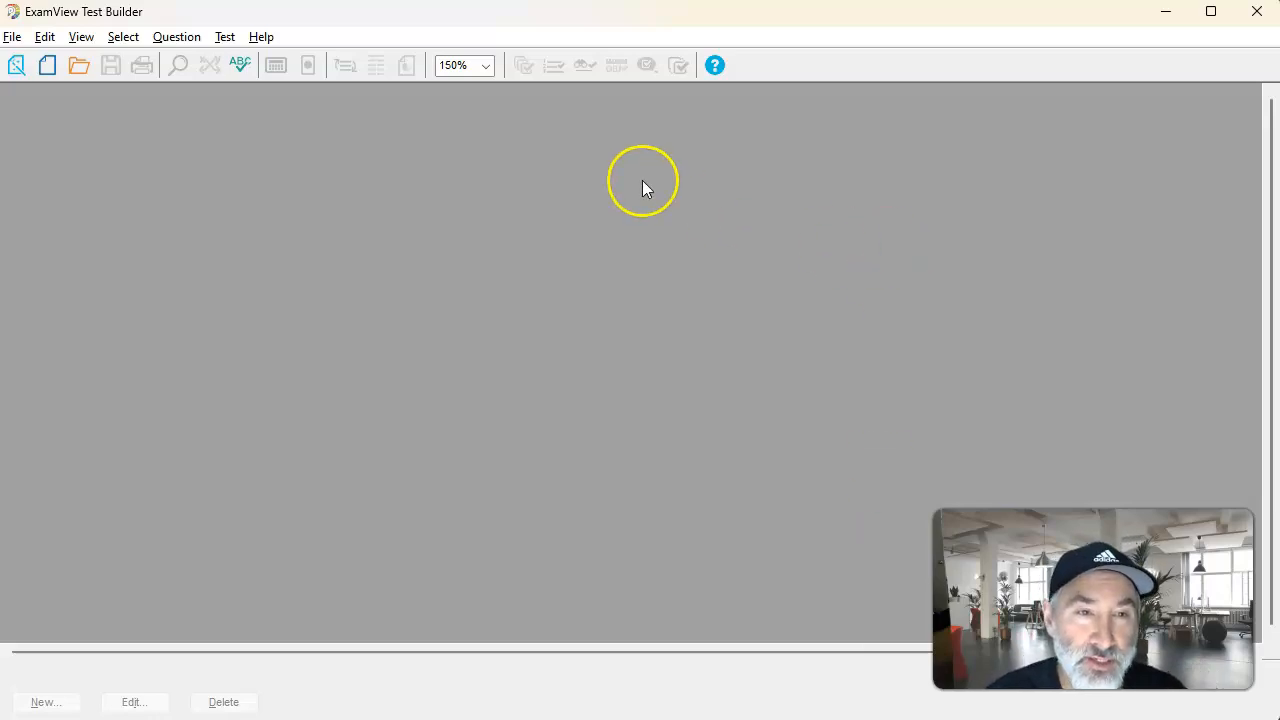
Step: Reopen the recent test Chapter 1 Quiz 1 retake.tst from the File menu
click(15, 37)
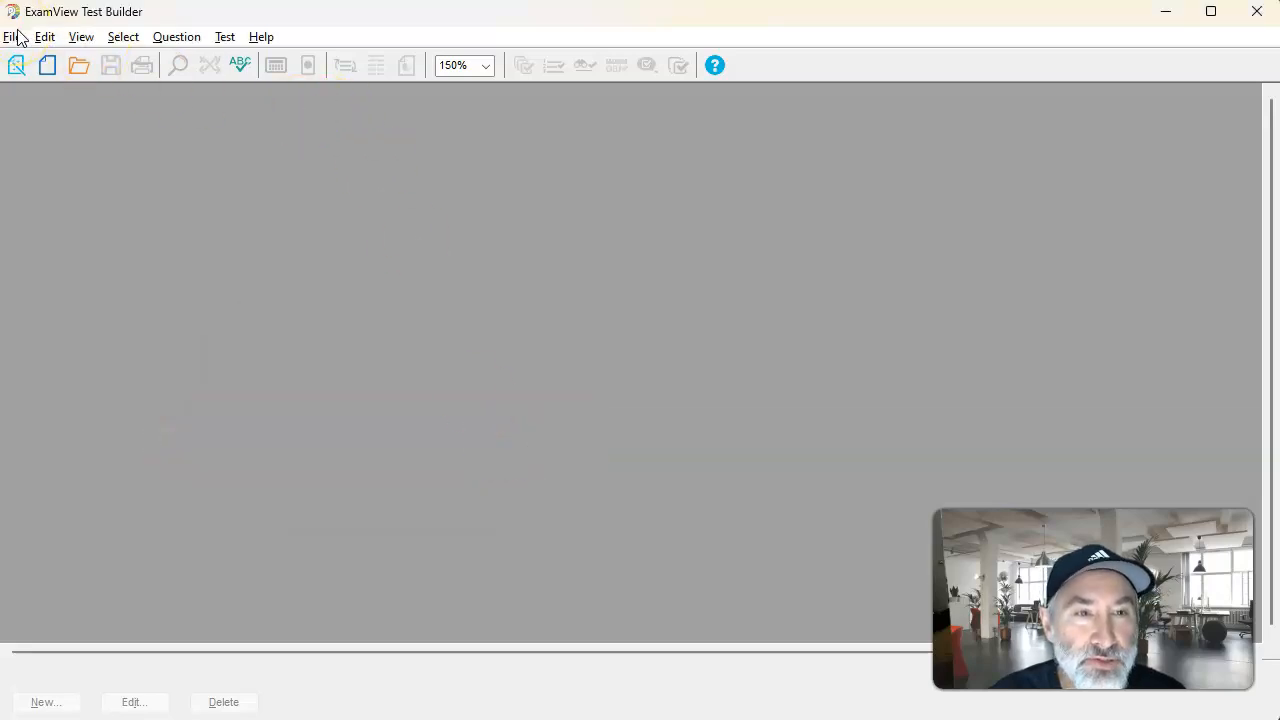
click(11, 37)
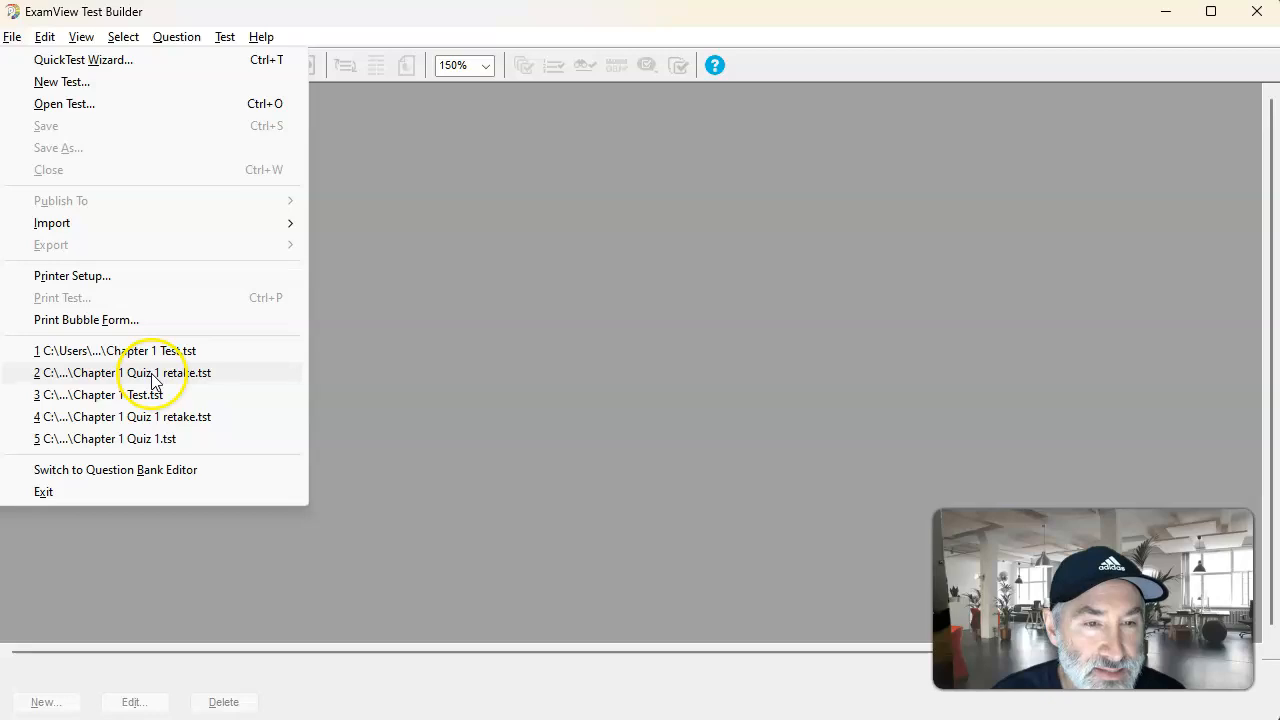
click(155, 373)
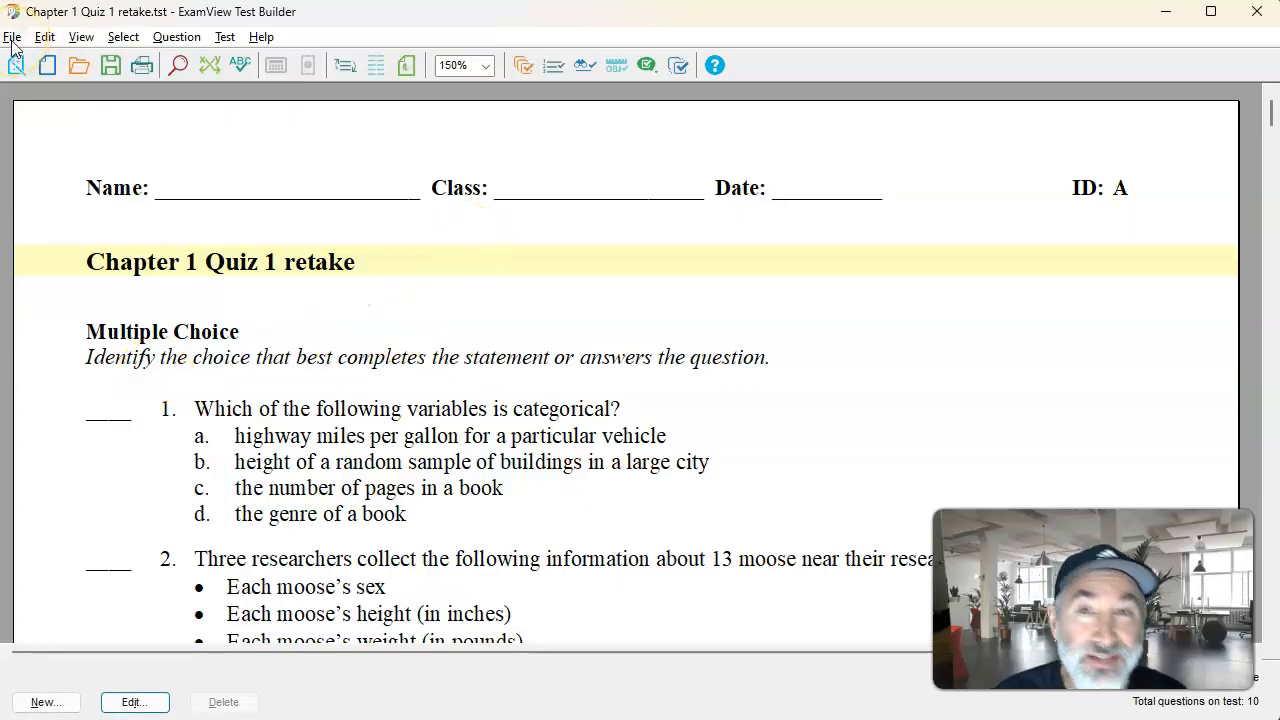
click(13, 38)
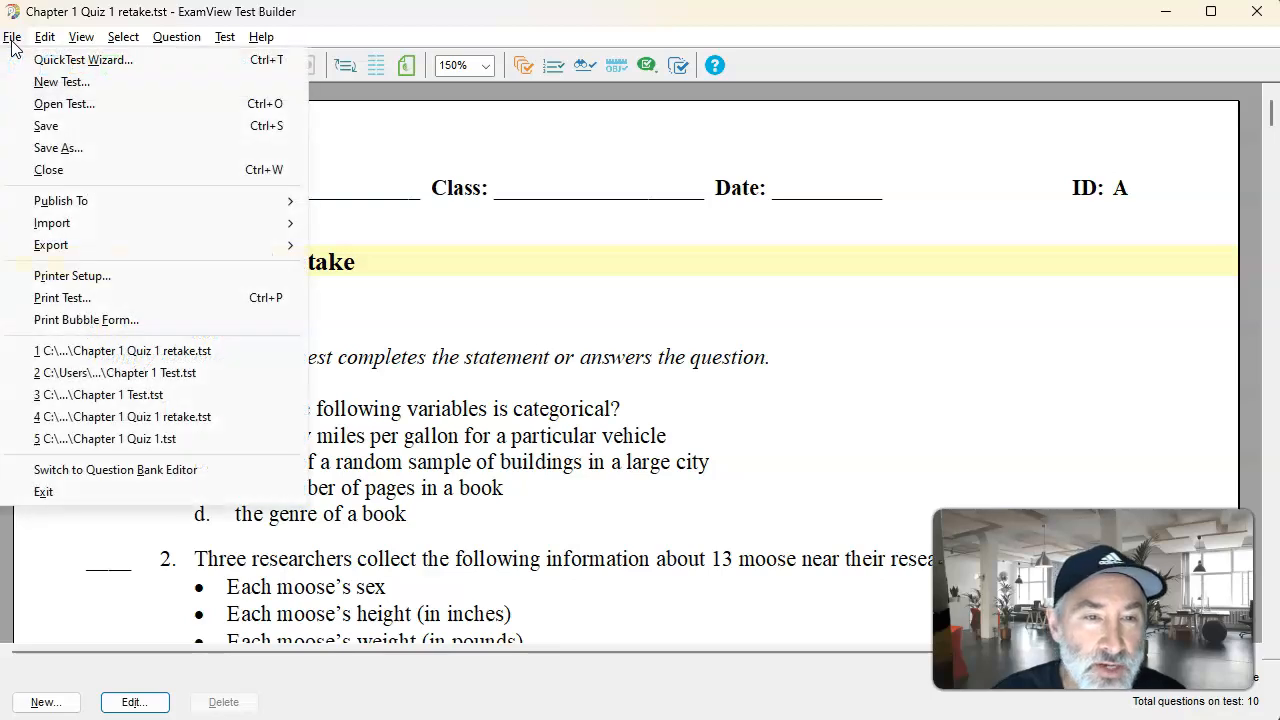
mouse_move(51, 245)
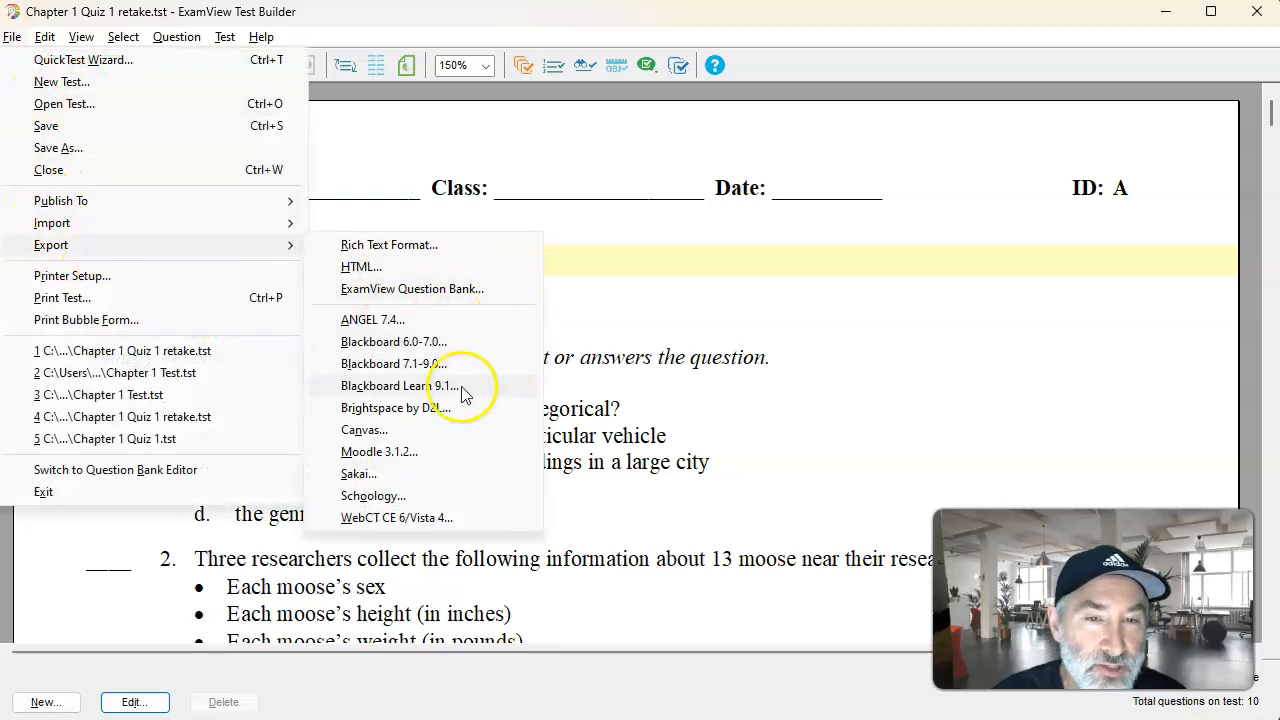
mouse_move(420, 442)
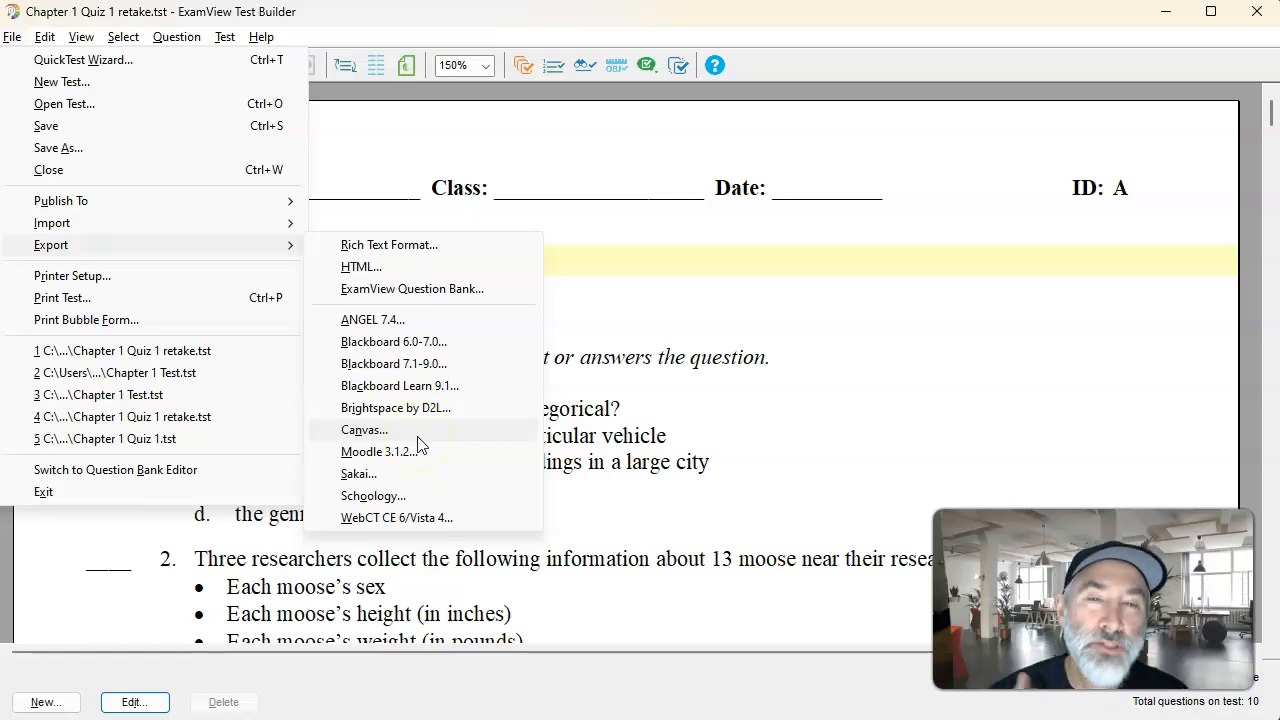
click(683, 180)
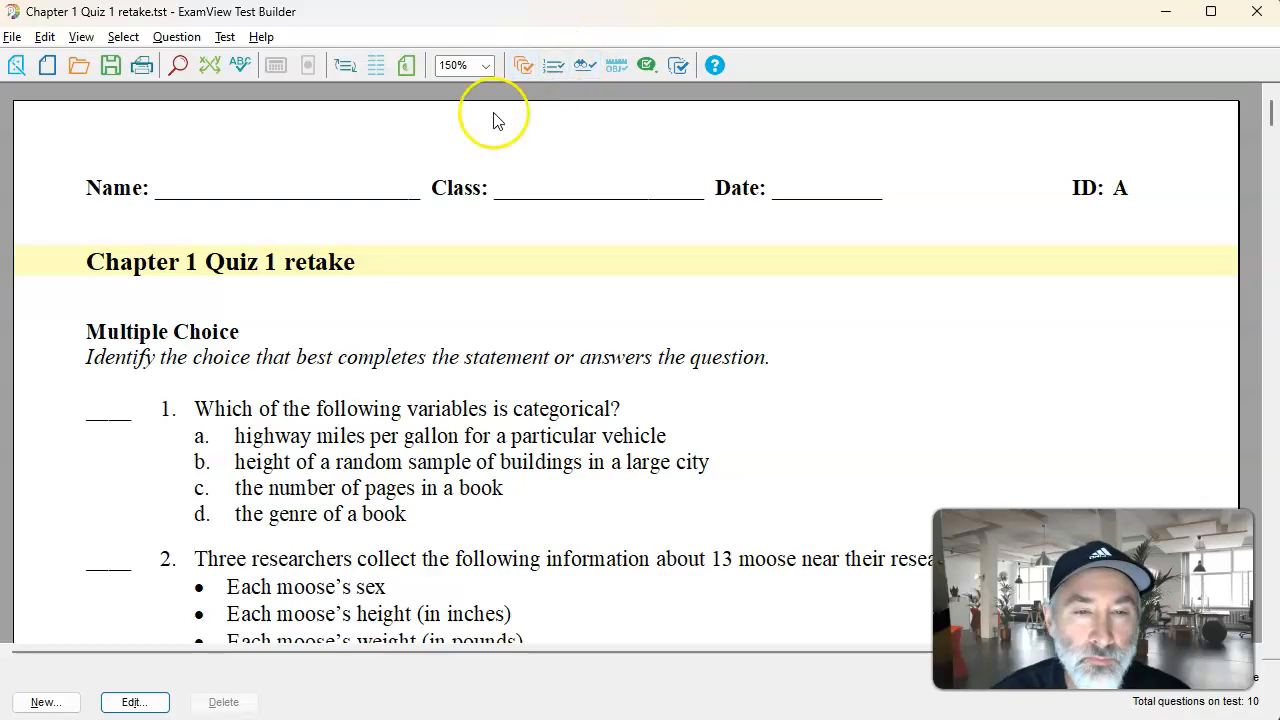
mouse_move(348, 205)
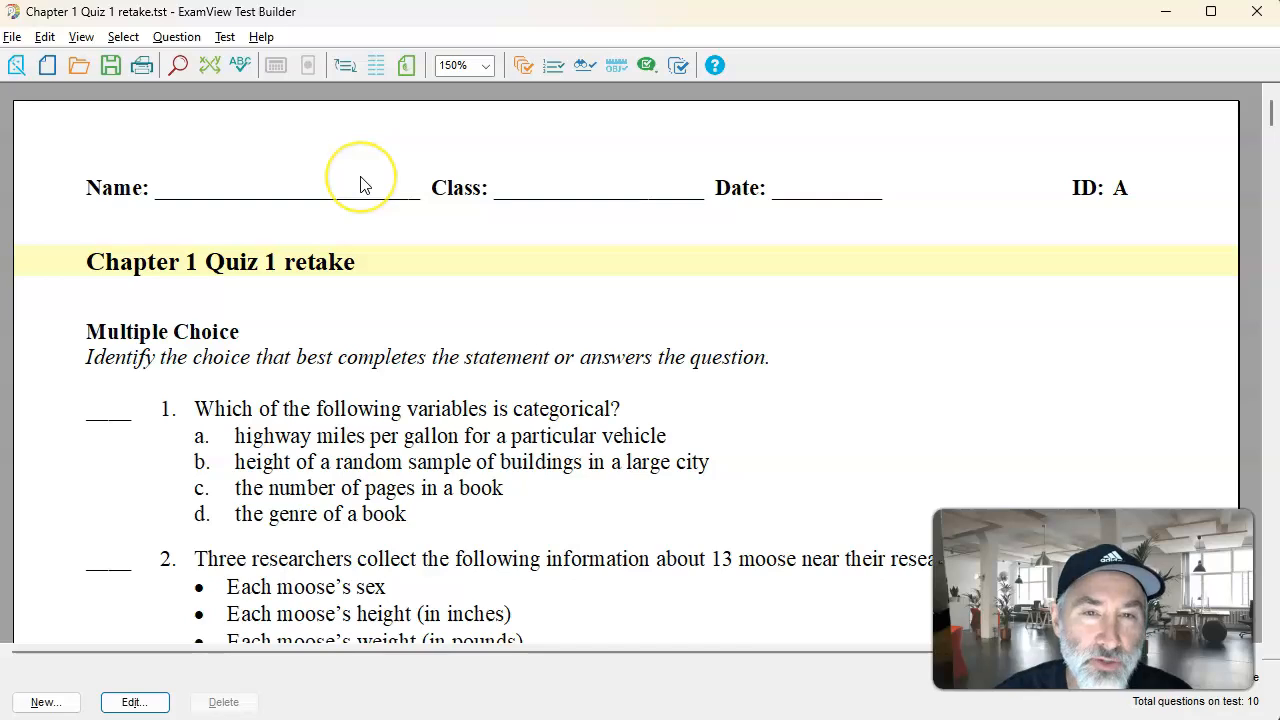
mouse_move(66, 47)
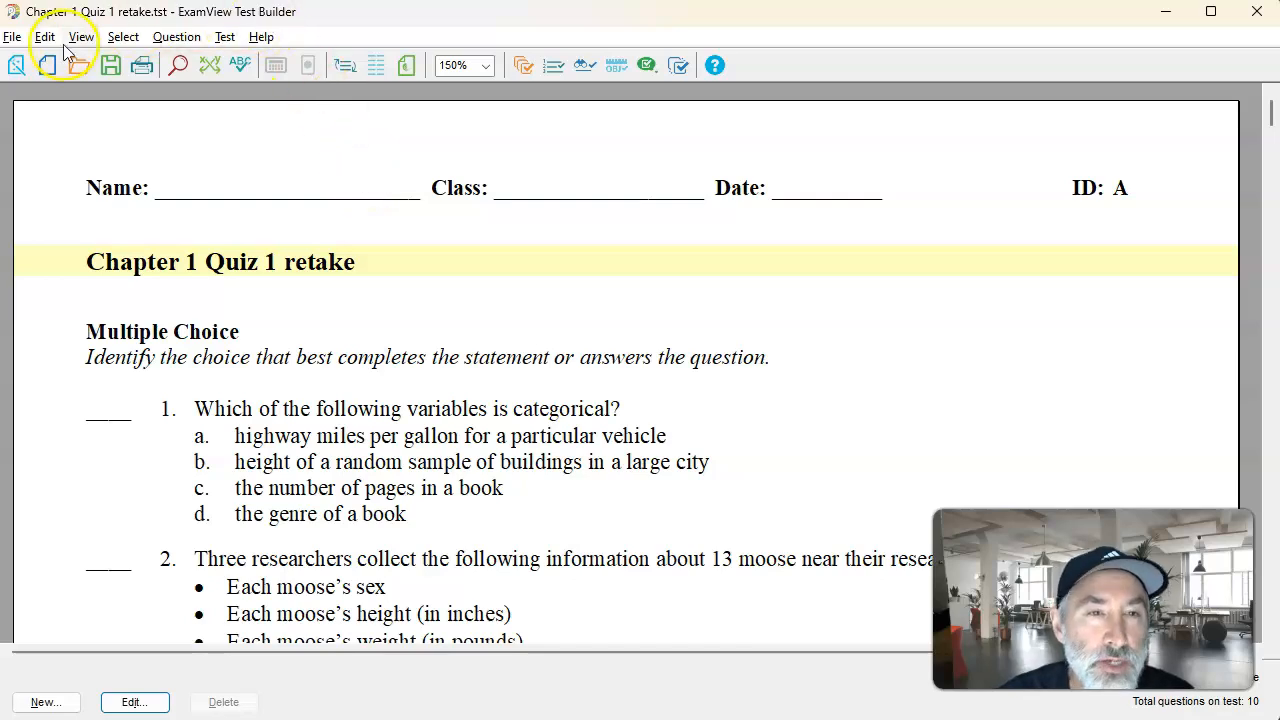
Step: Close the retake quiz and create a new test titled 'dfasdfdfd'
click(12, 37)
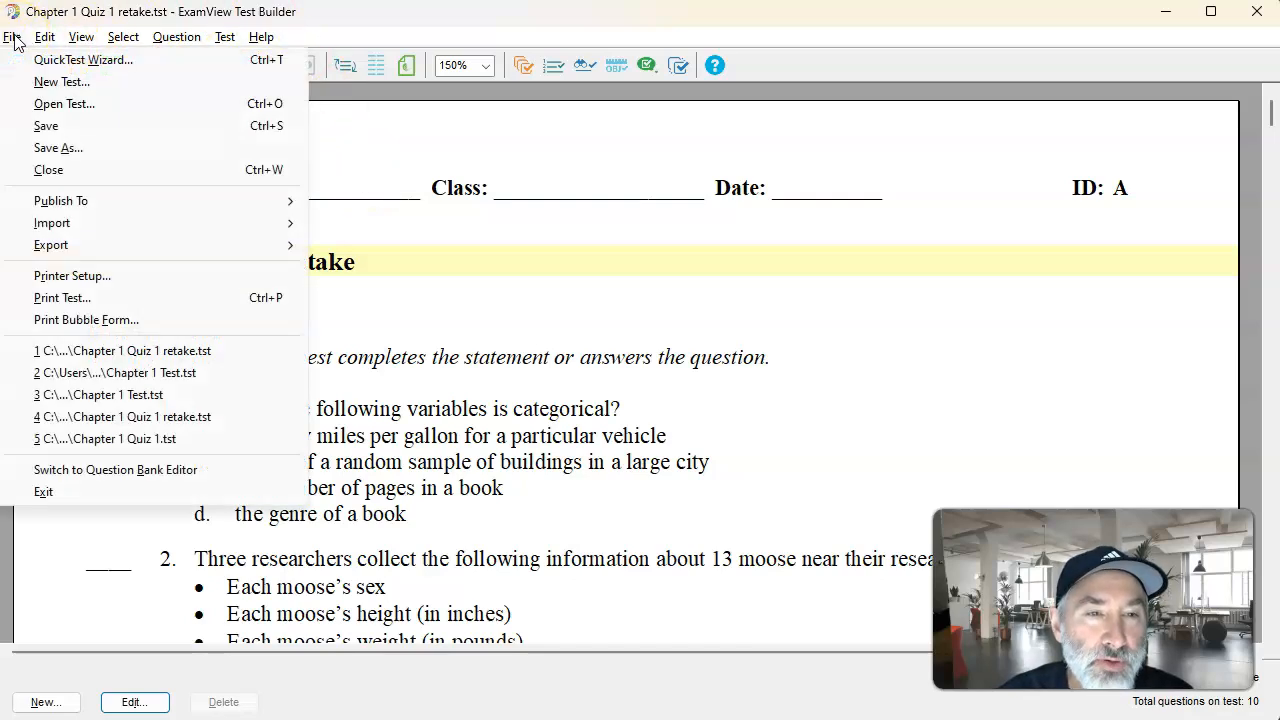
click(48, 169)
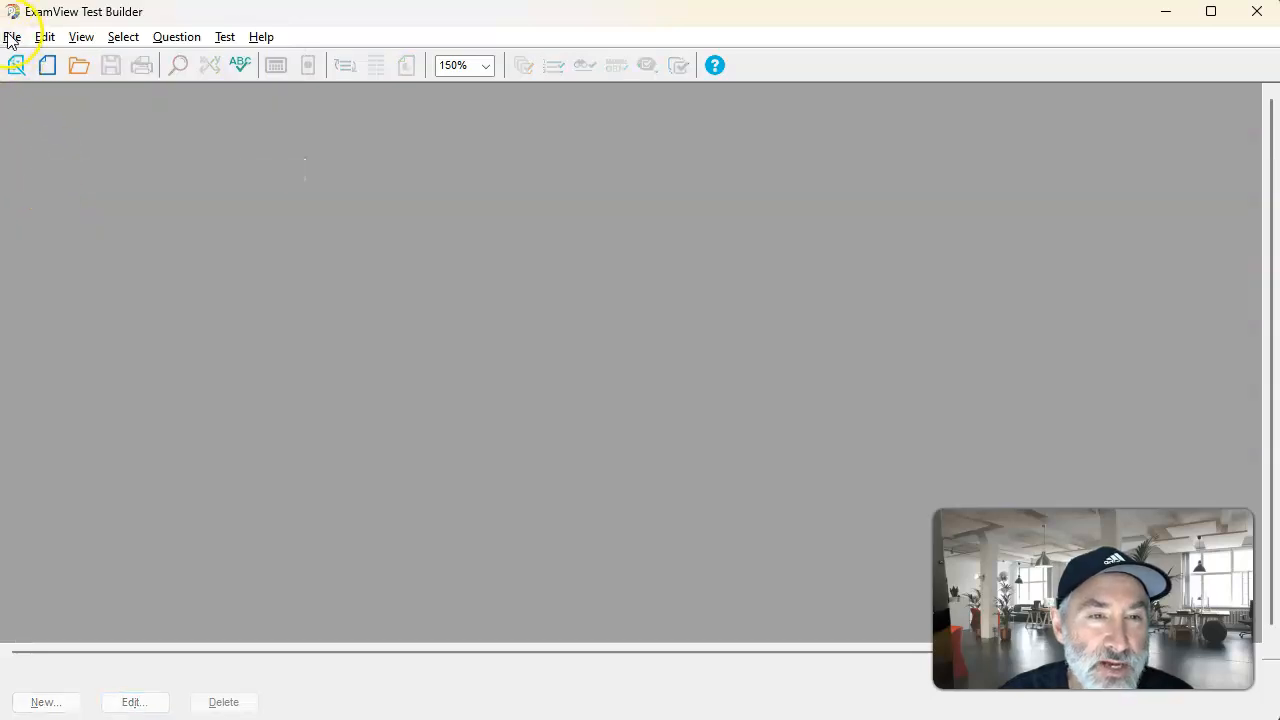
click(13, 37)
text(dfasdfdfd)
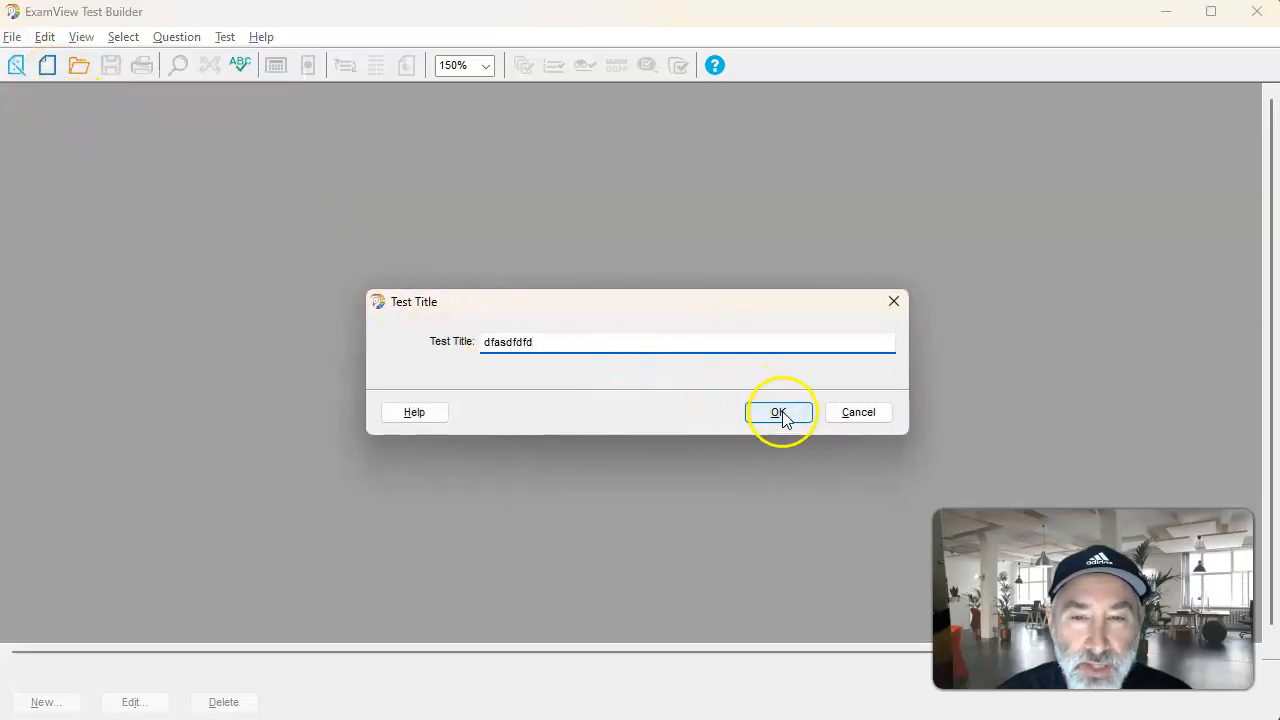
click(781, 412)
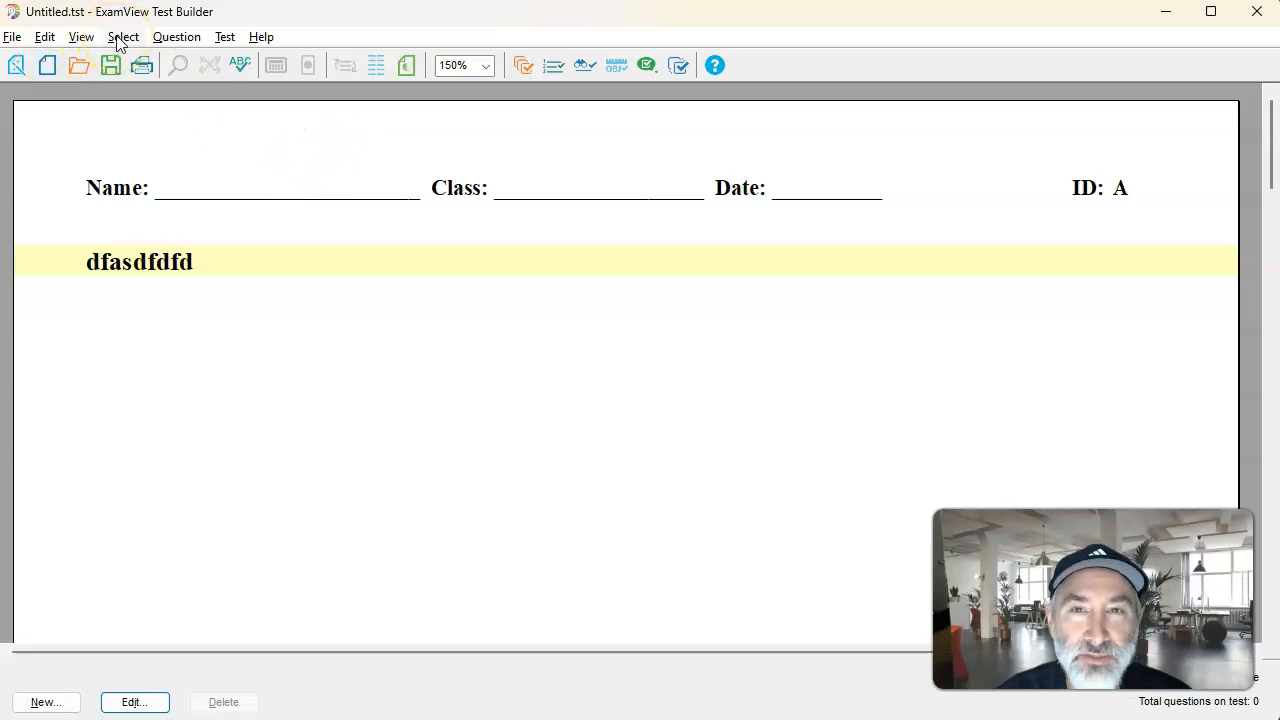
Step: Show the Select menu options: Randomly, From a List, By Standard and more
click(123, 37)
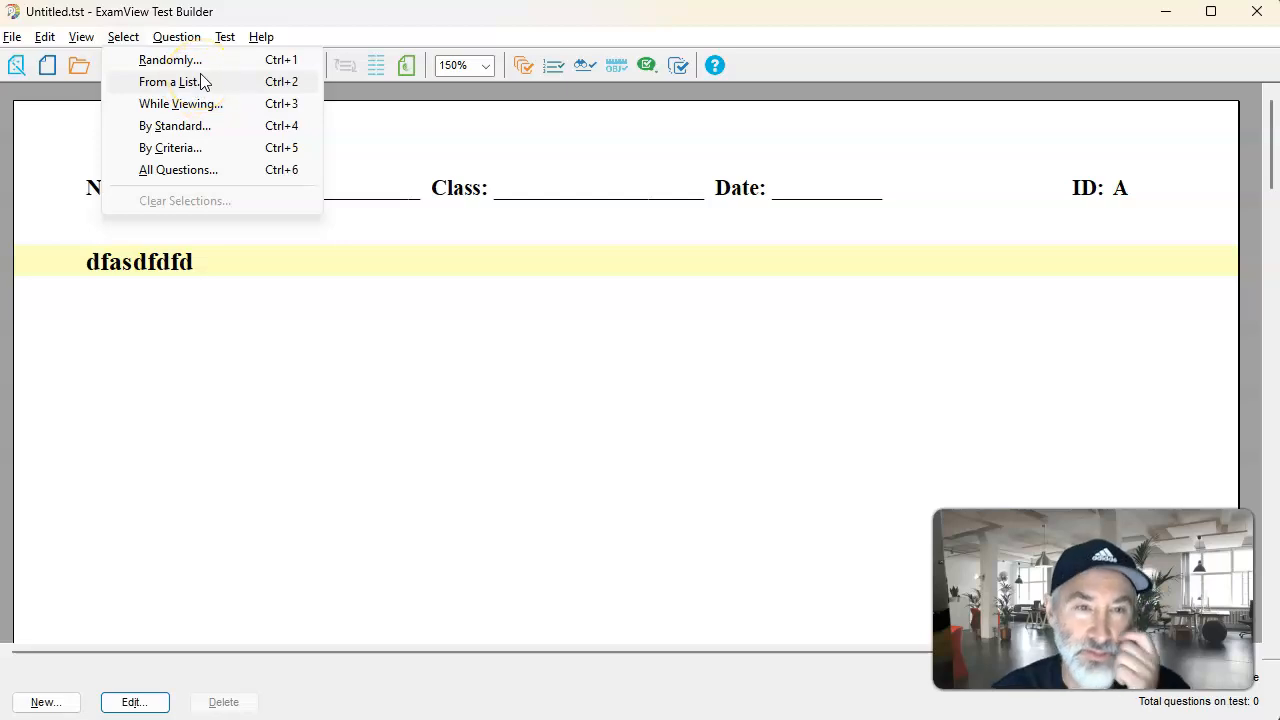
mouse_move(200, 62)
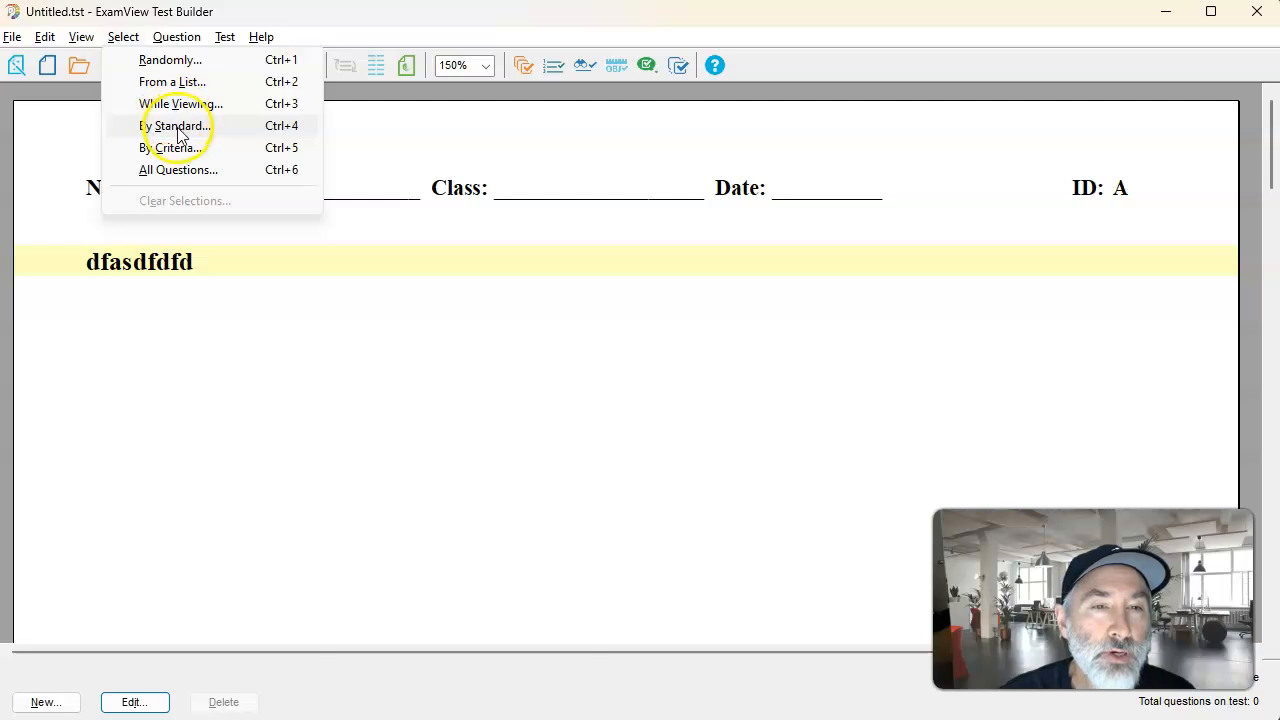
mouse_move(179, 125)
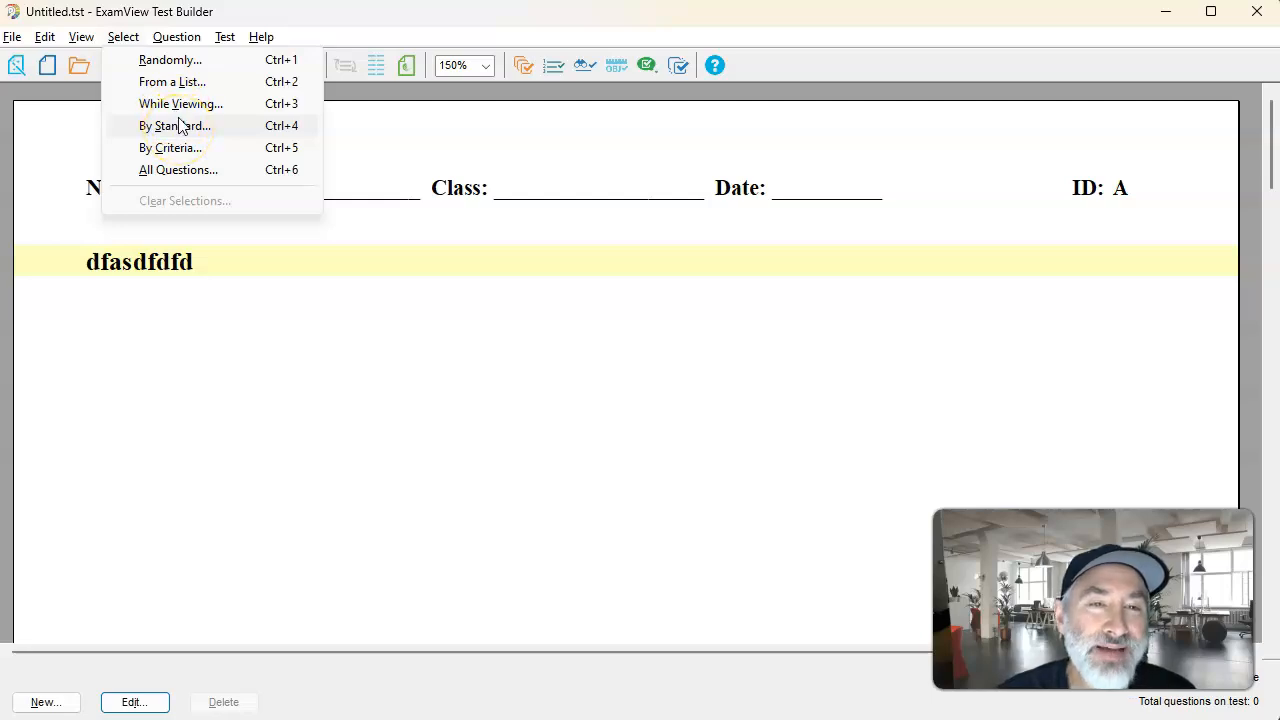
mouse_move(185, 140)
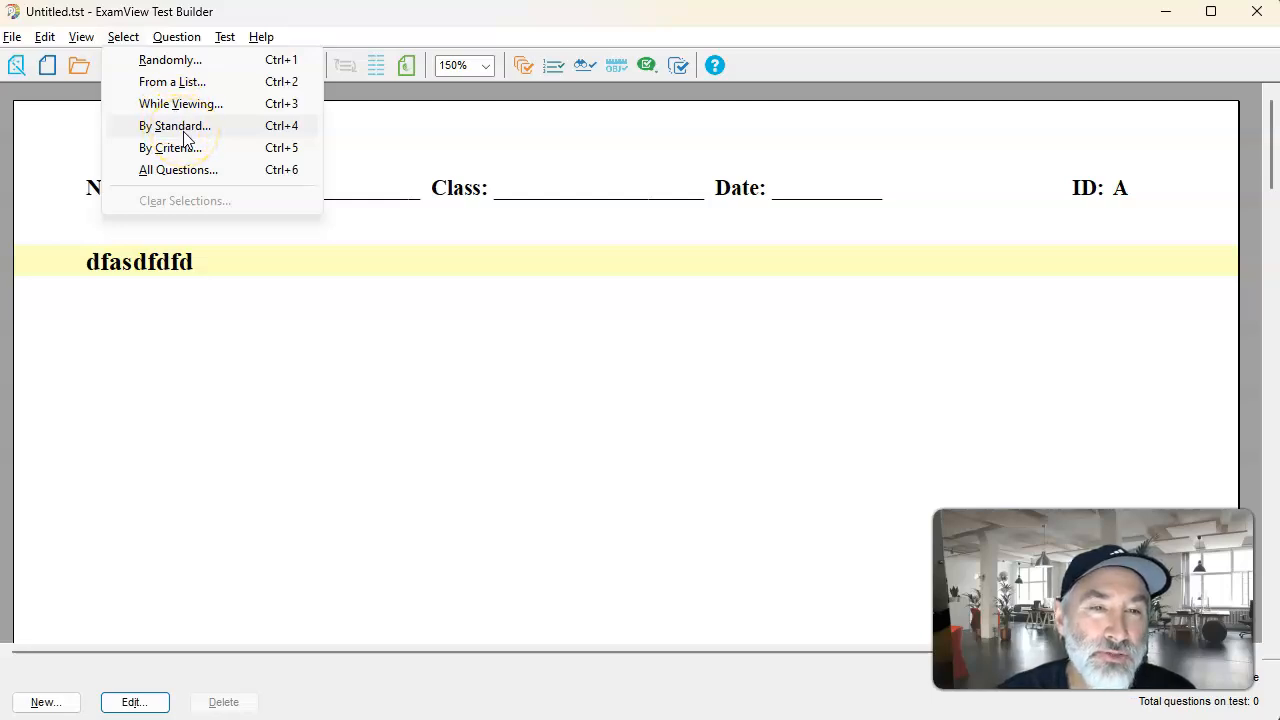
Step: Select questions by standard, opening BFW Stats Prob Applications 4e Banks, then SPA 4 - Chapter 1
click(174, 125)
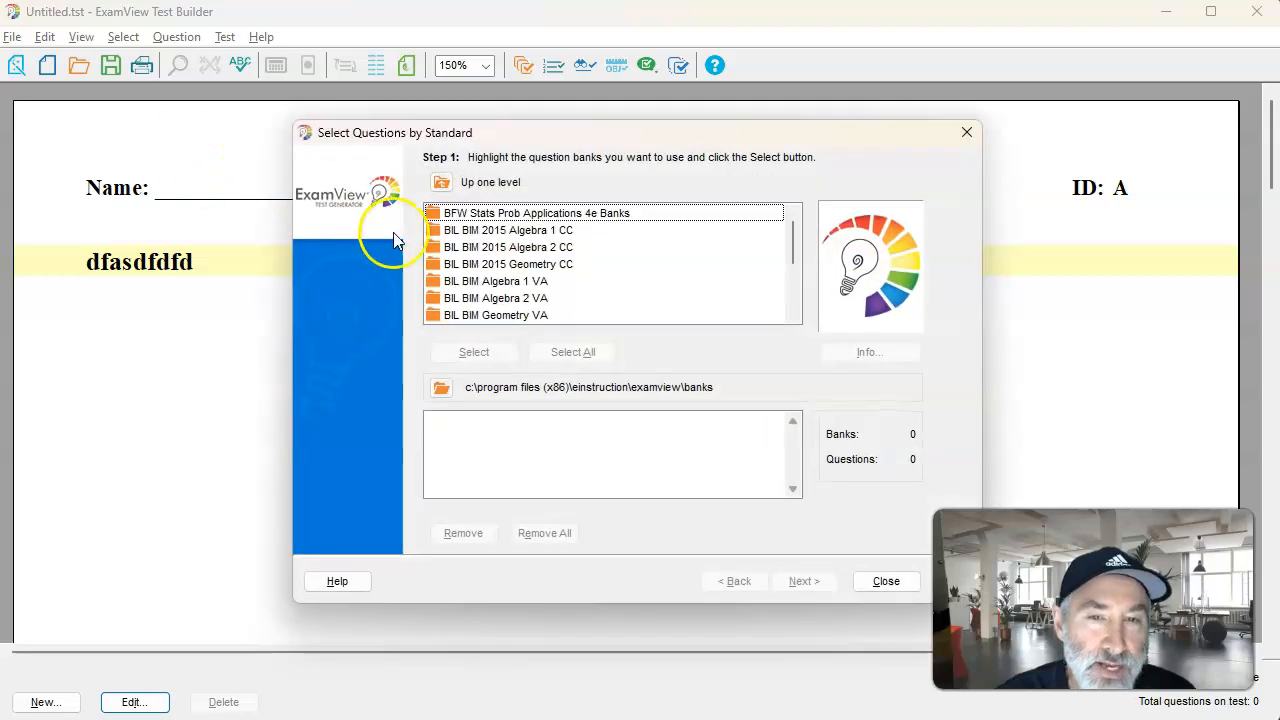
mouse_move(492, 218)
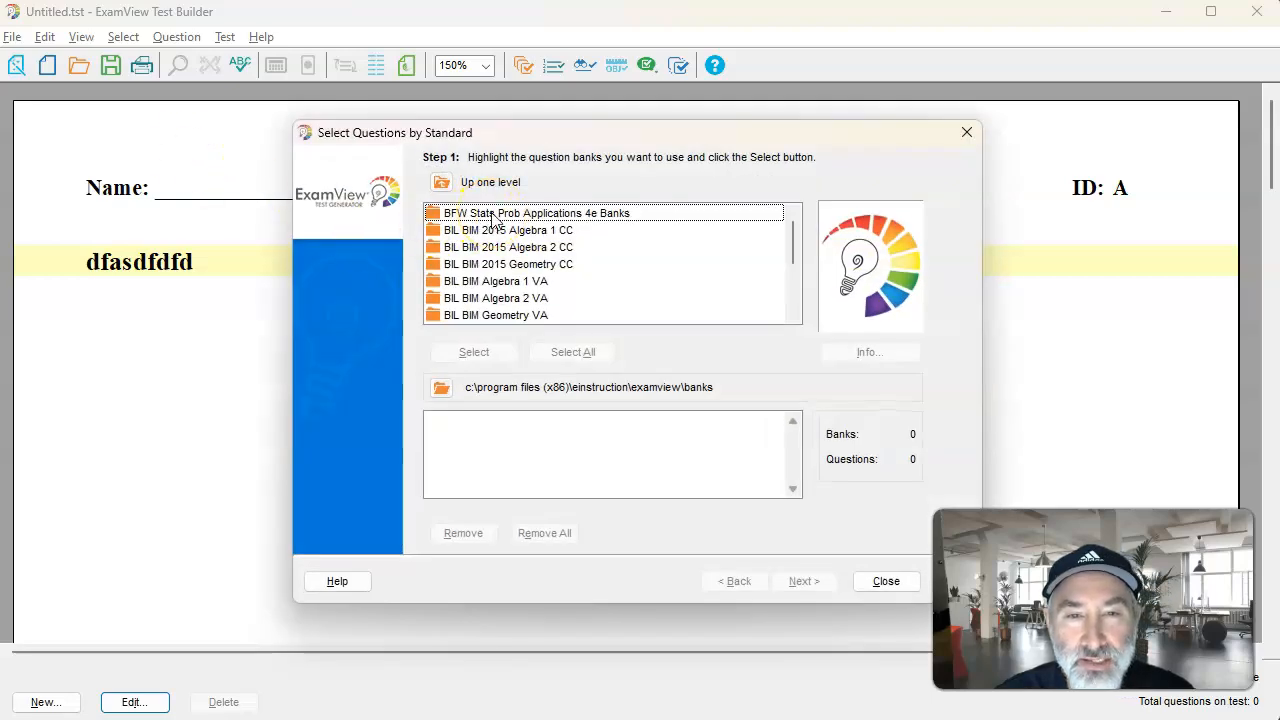
click(537, 213)
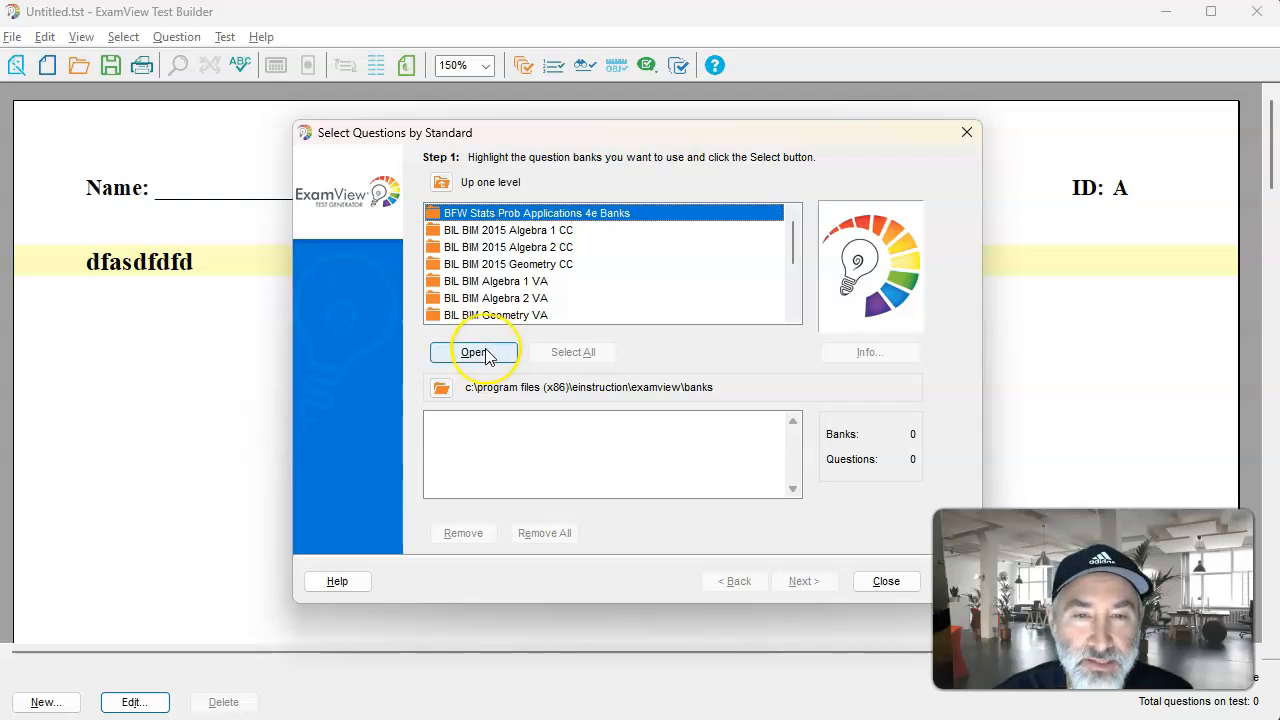
click(473, 352)
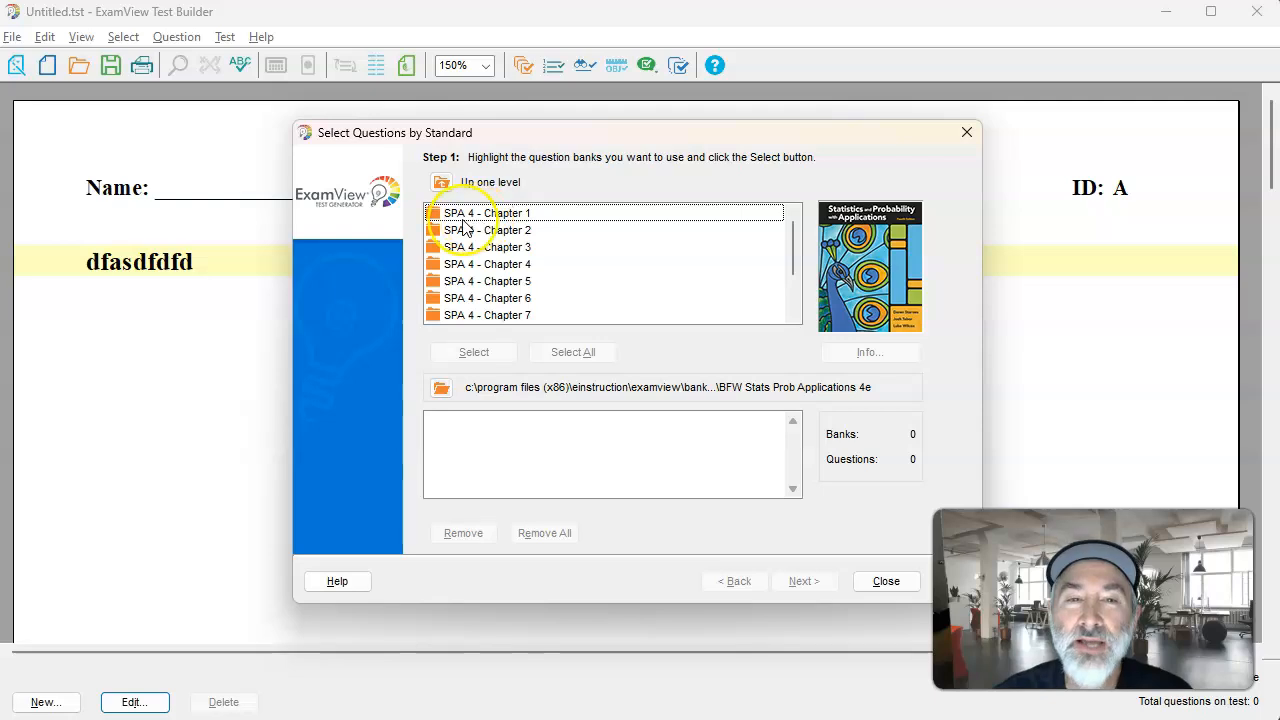
click(484, 213)
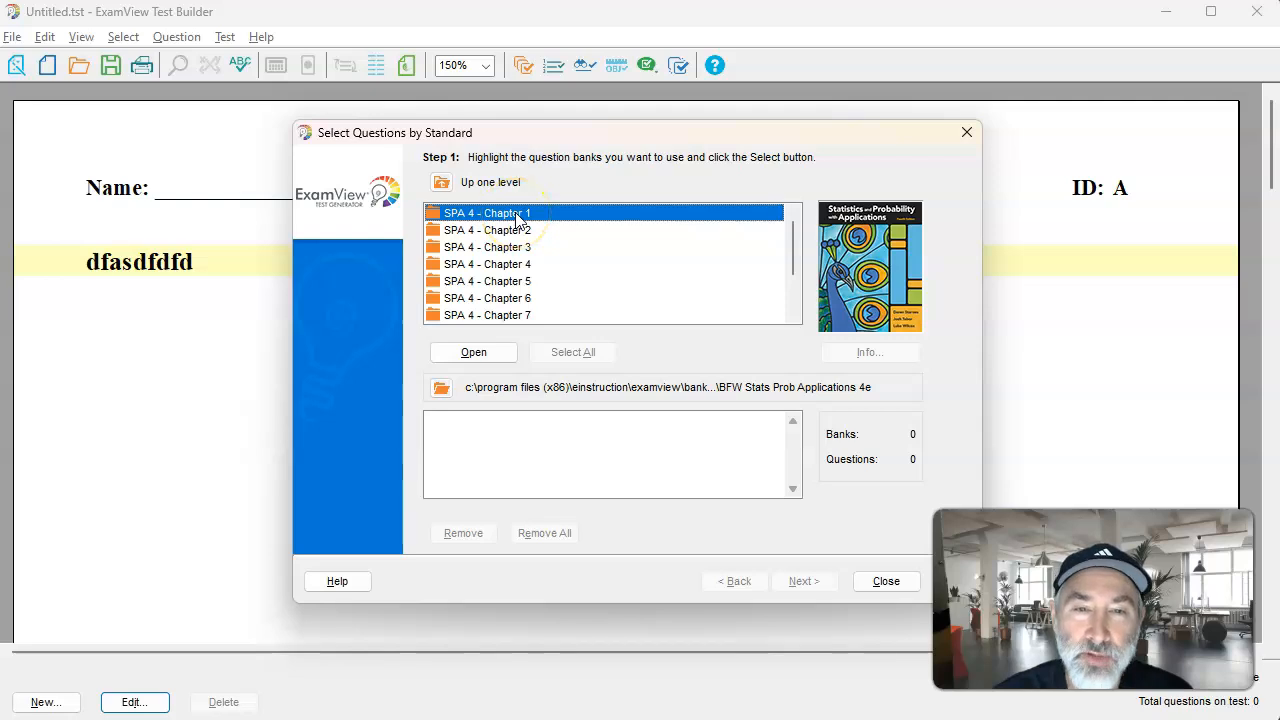
double_click(482, 212)
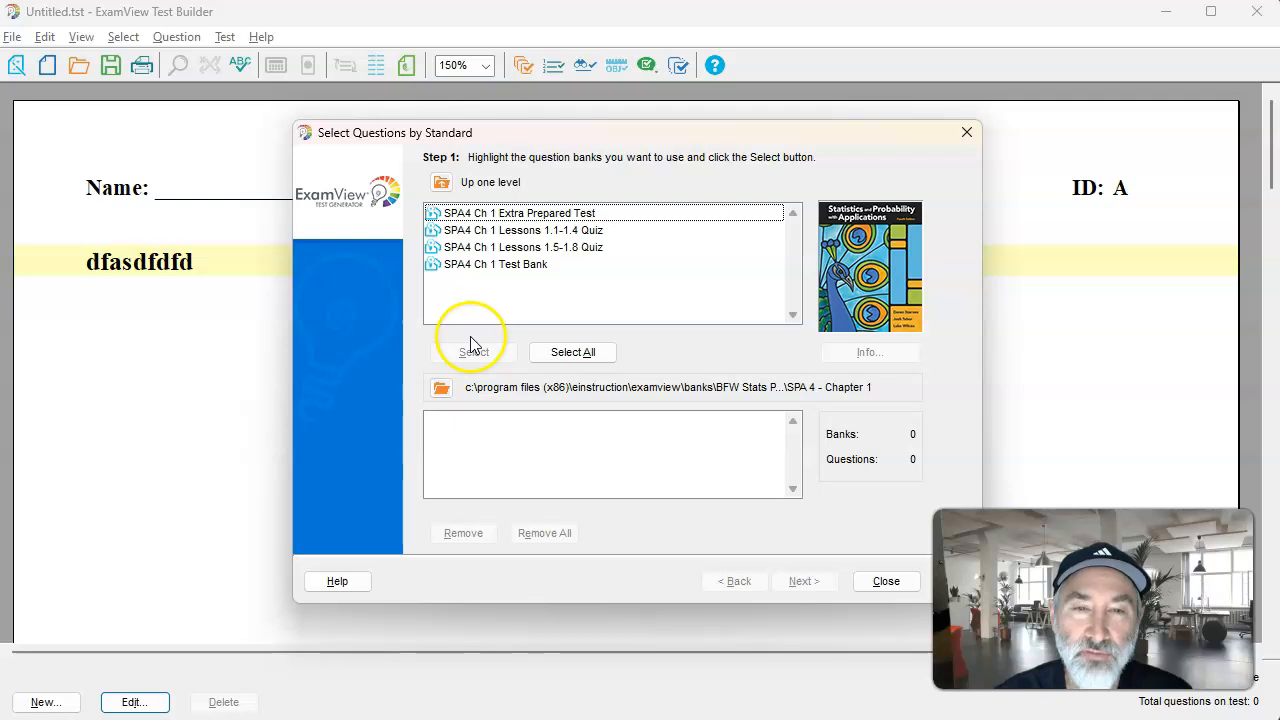
Step: Compare the Chapter 1 banks and add SPA4 Ch 1 Test Bank with 156 questions
click(519, 213)
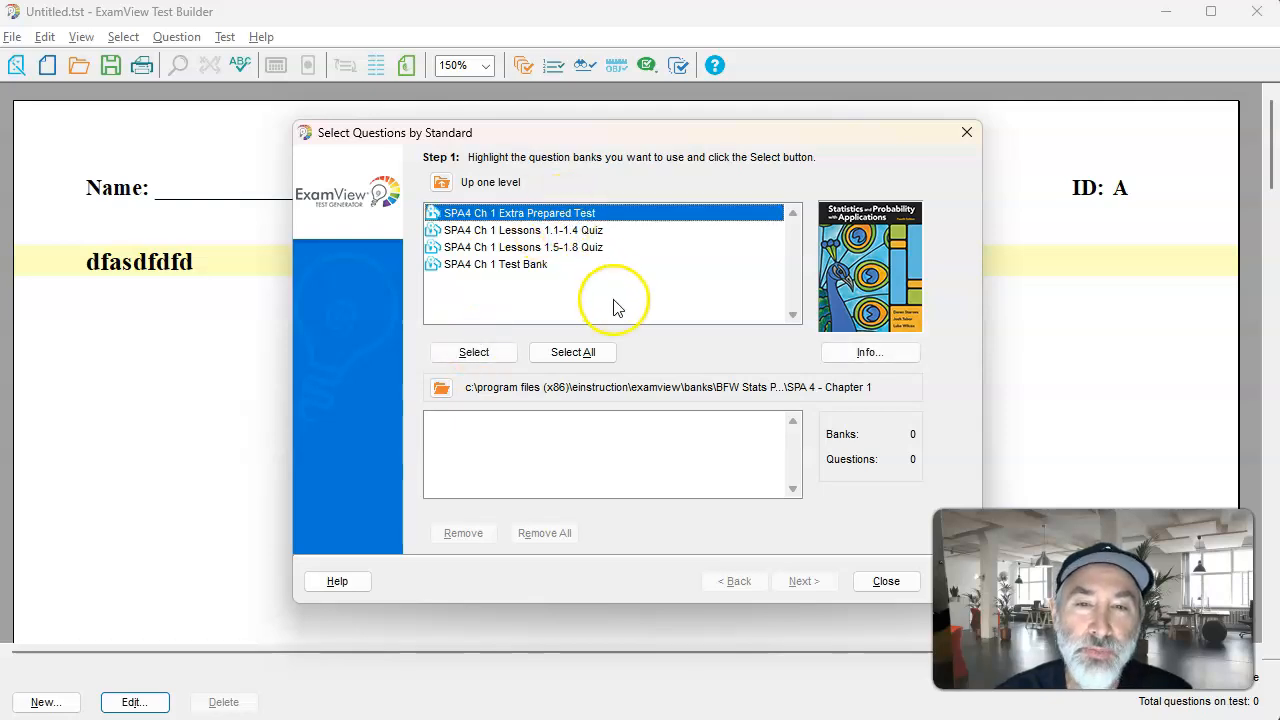
click(522, 230)
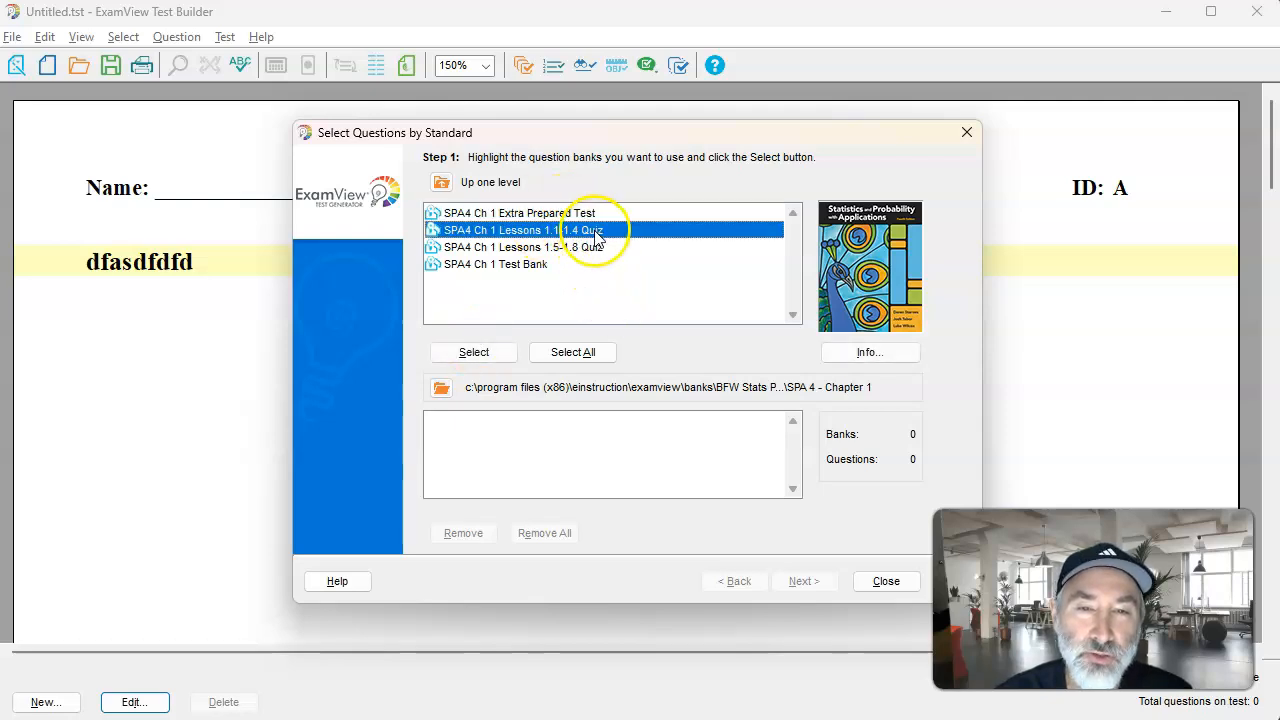
click(539, 213)
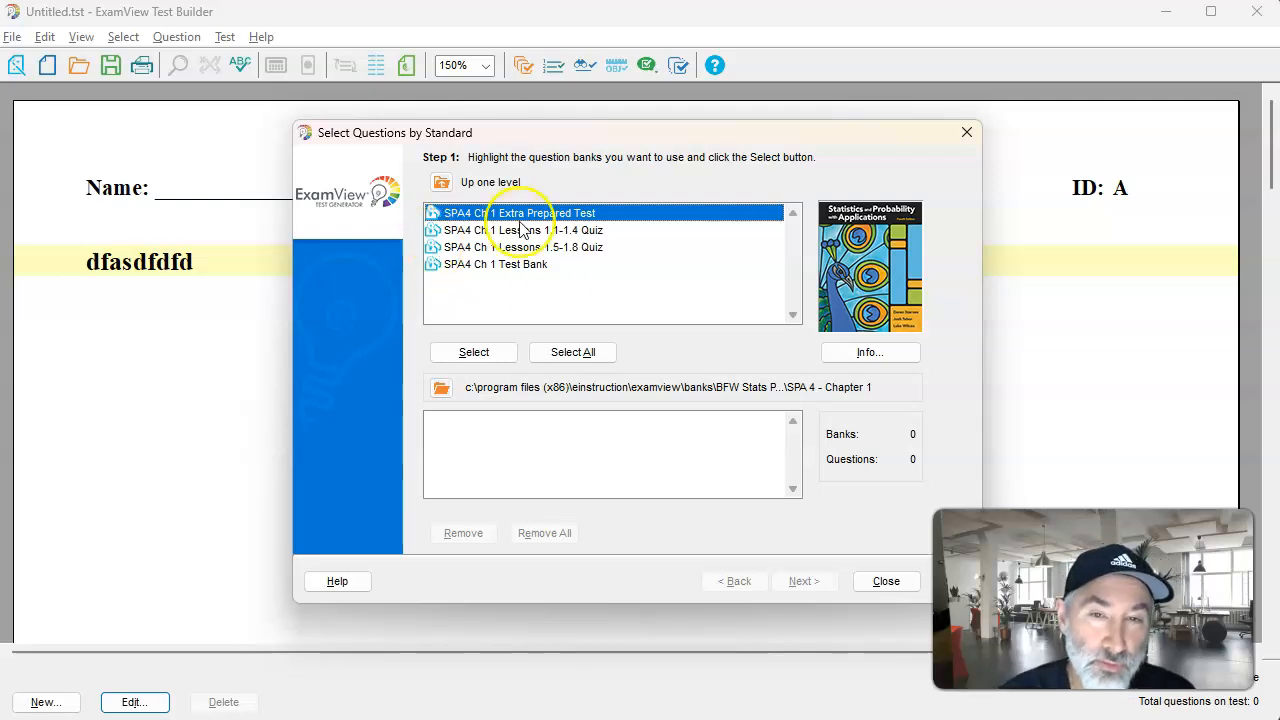
click(540, 247)
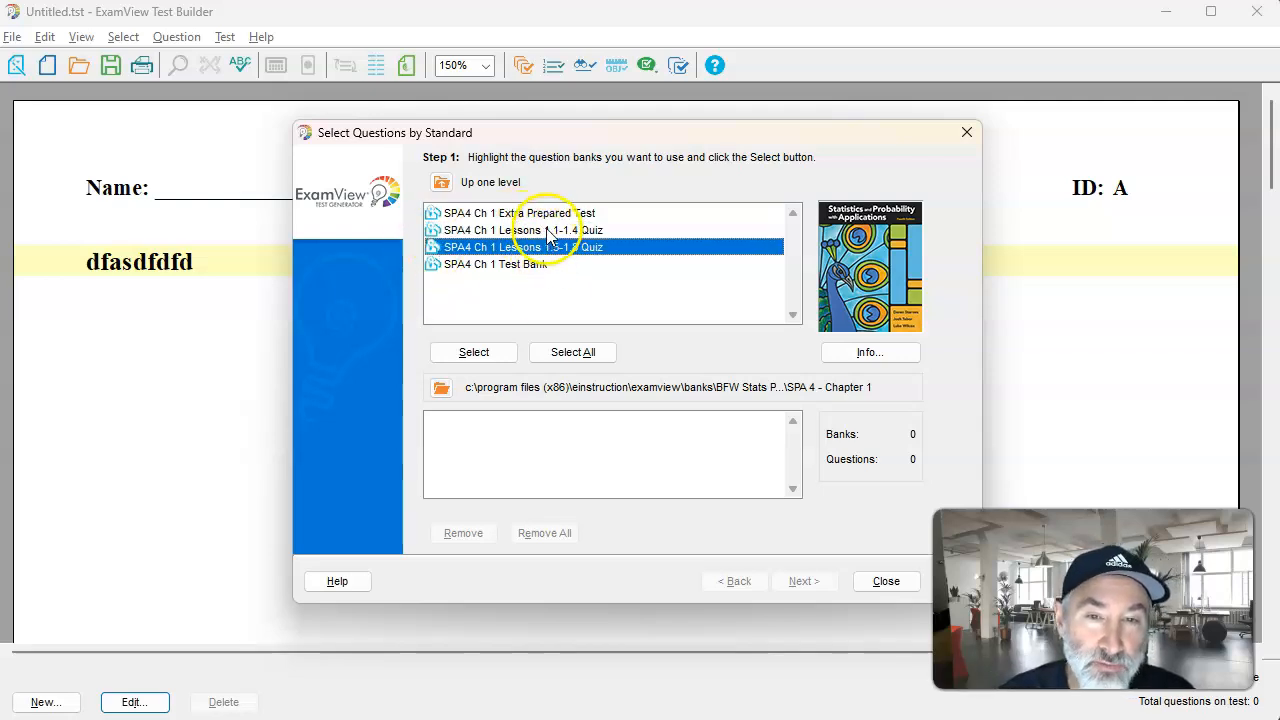
click(528, 212)
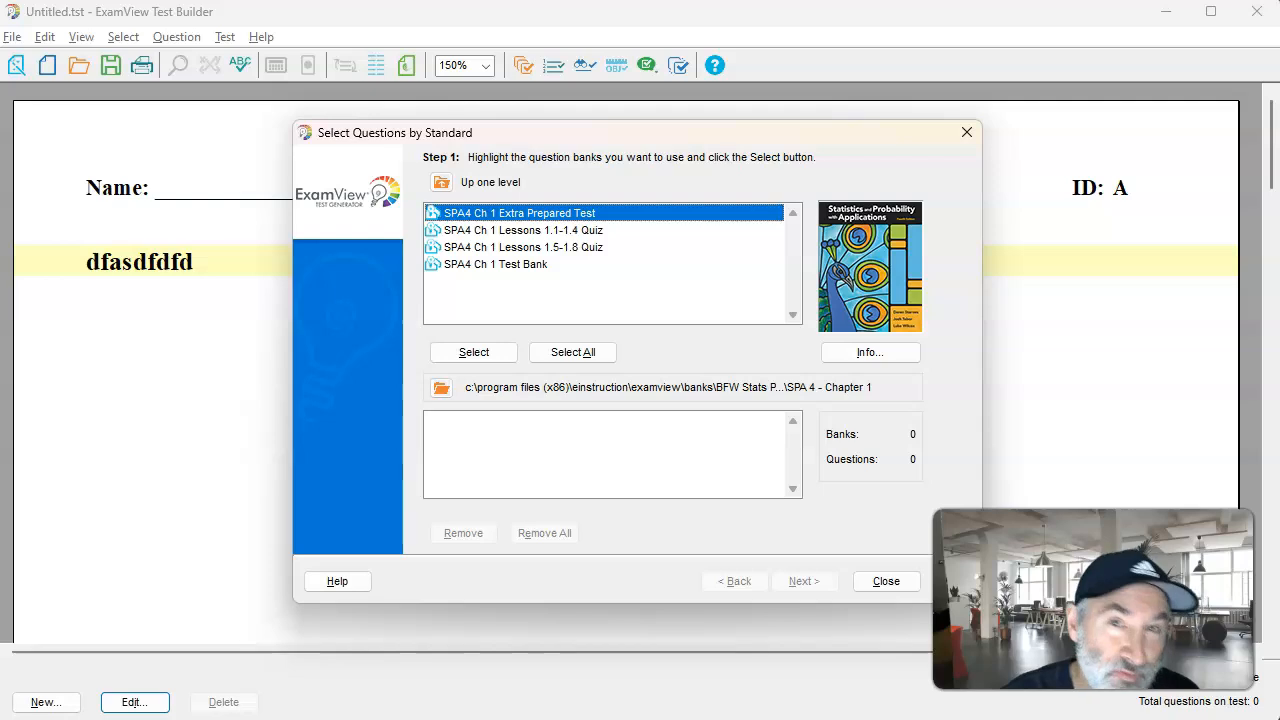
mouse_move(603, 283)
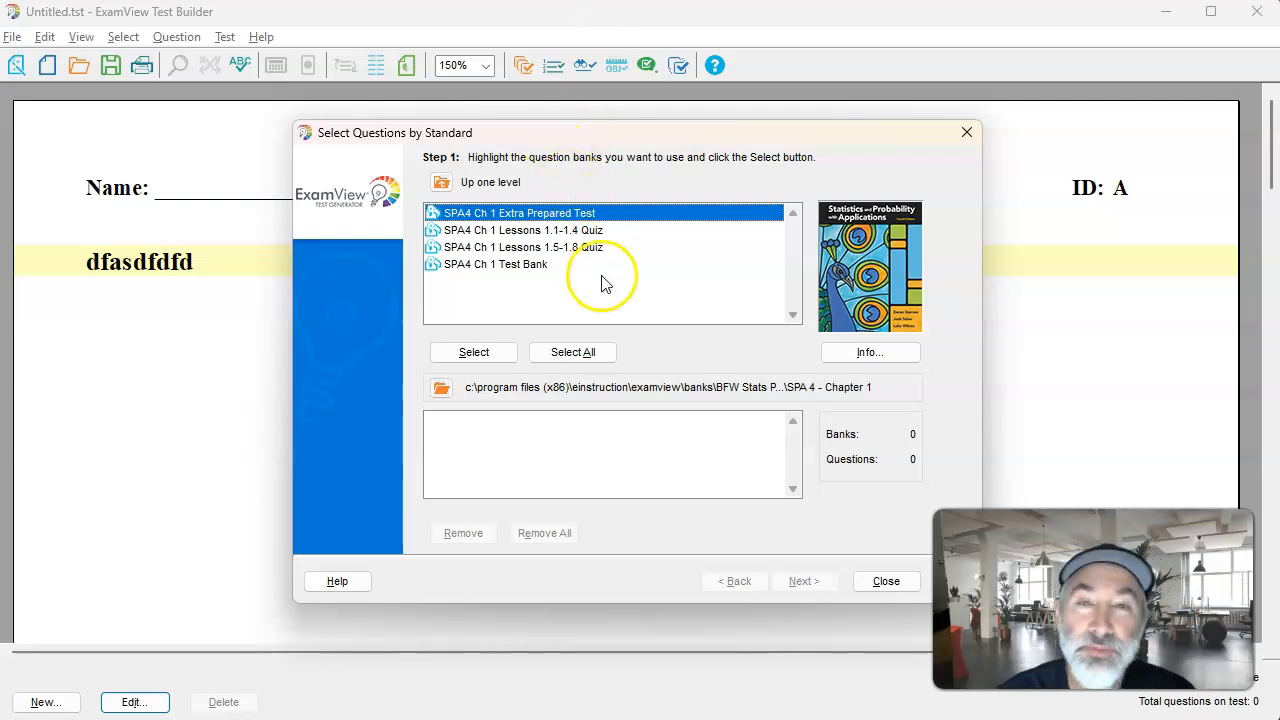
click(552, 230)
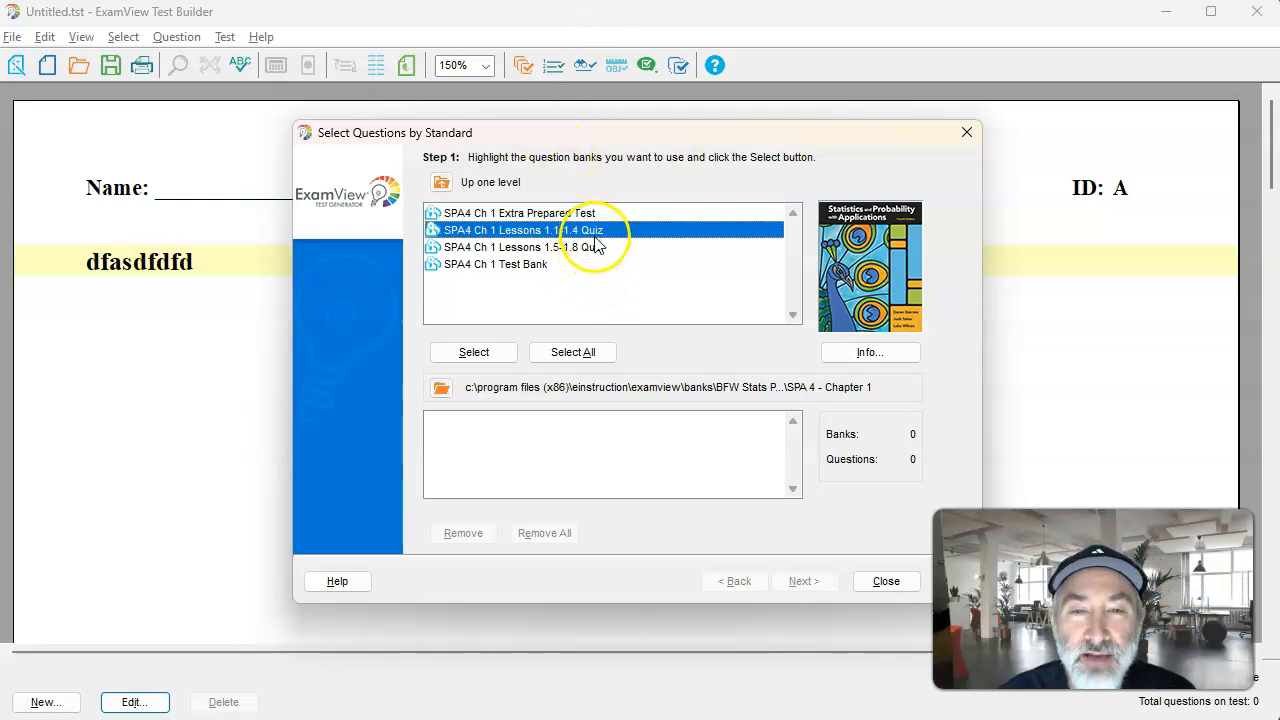
mouse_move(594, 212)
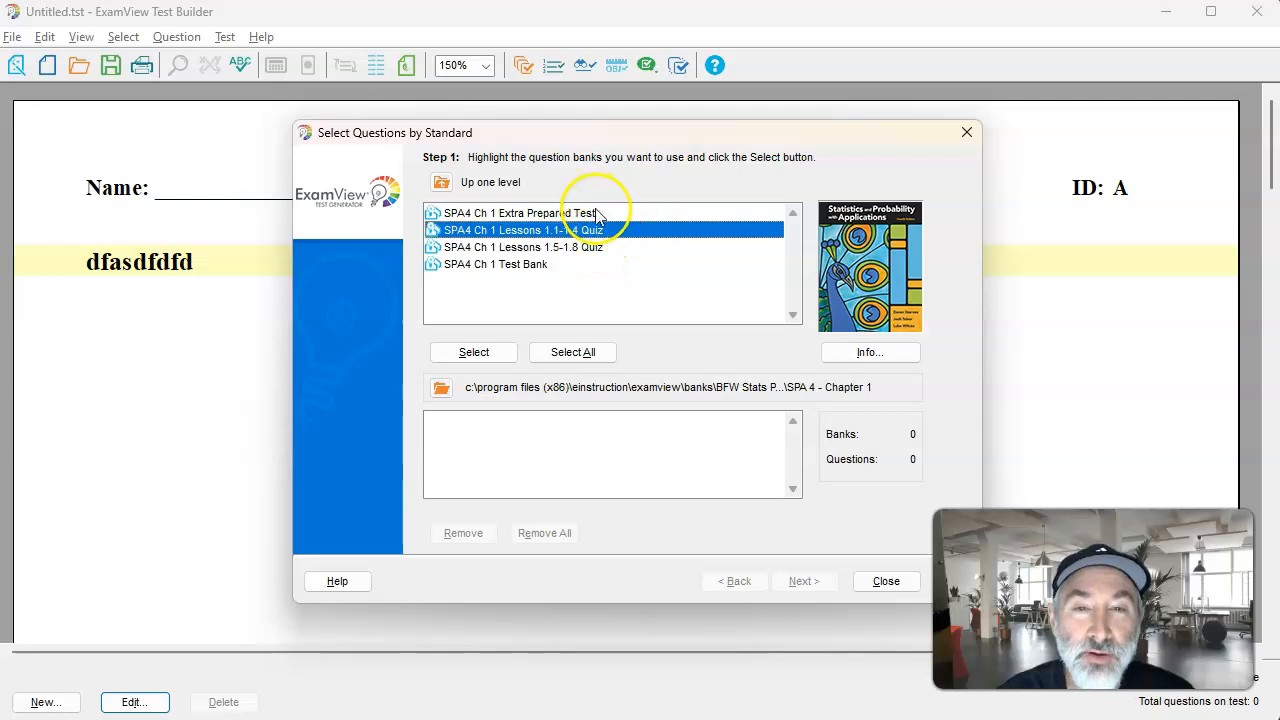
click(528, 213)
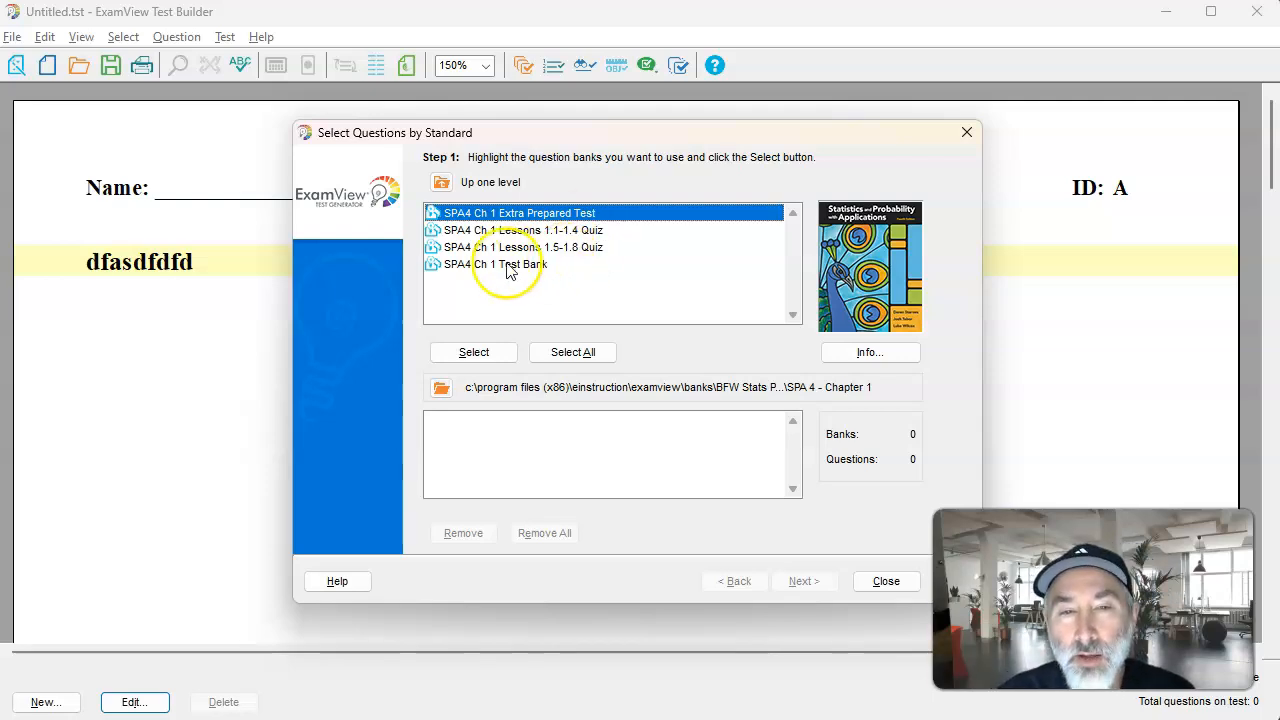
click(515, 264)
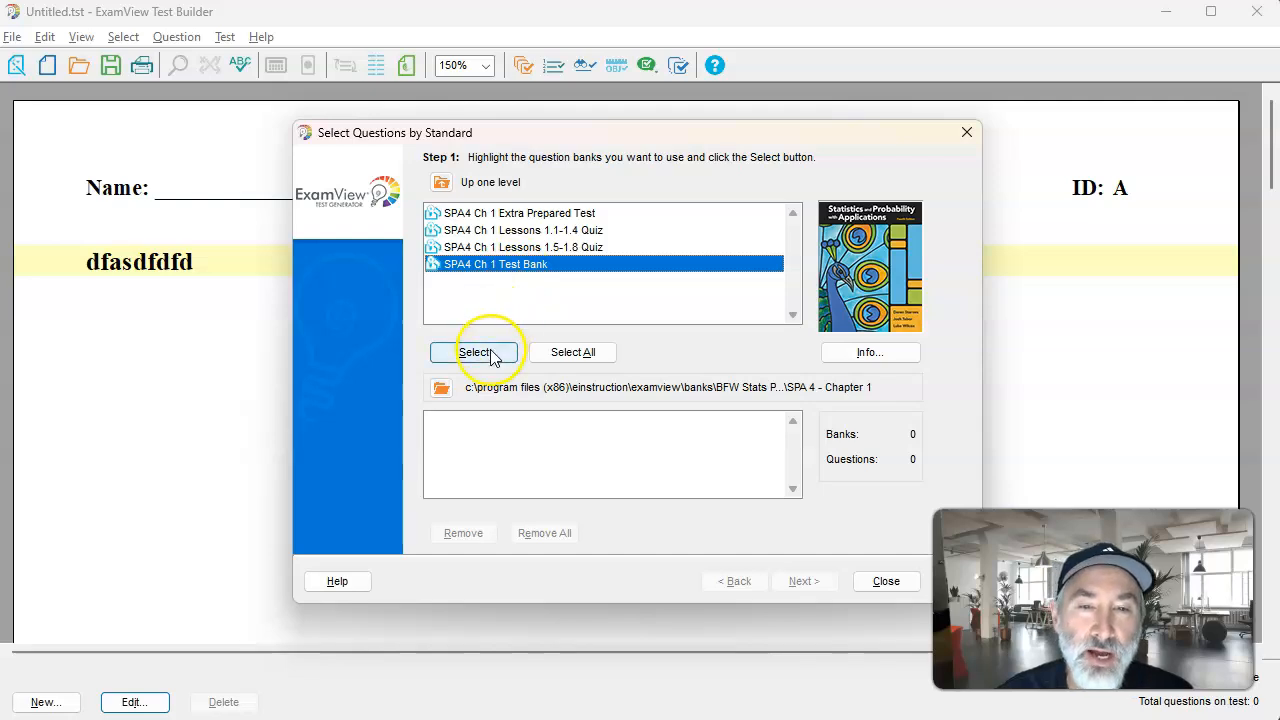
click(474, 351)
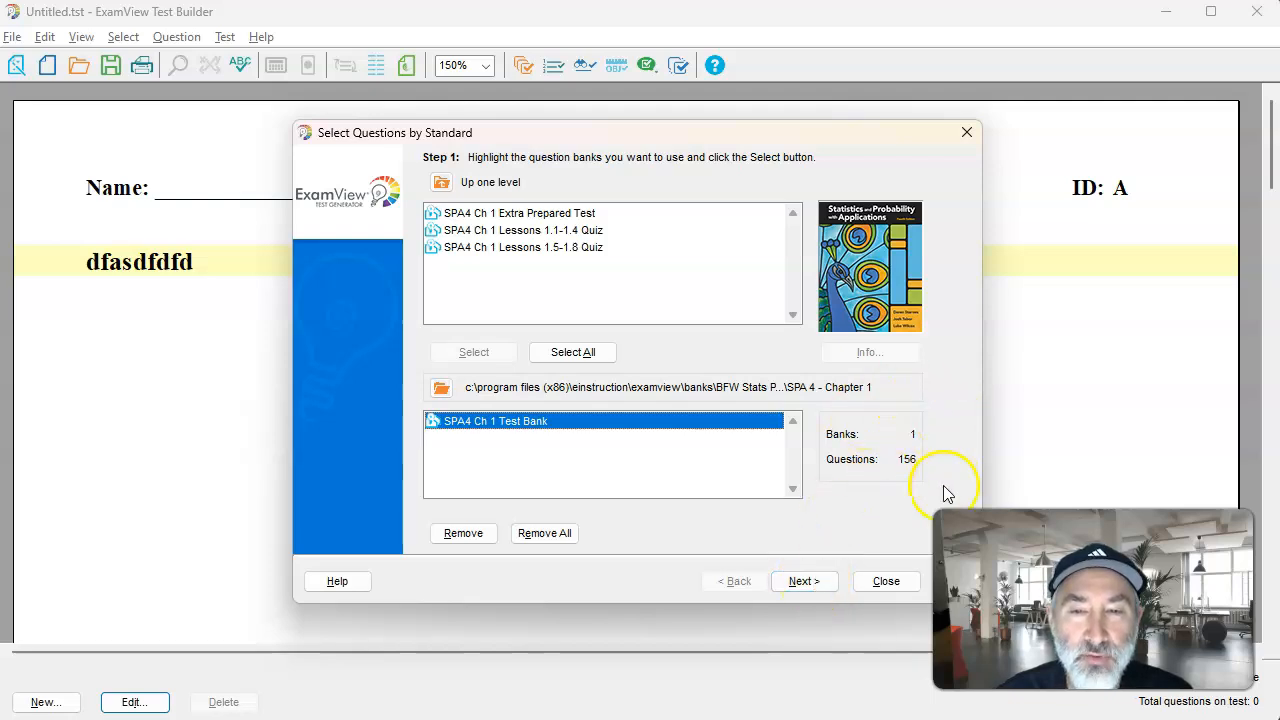
mouse_move(903, 402)
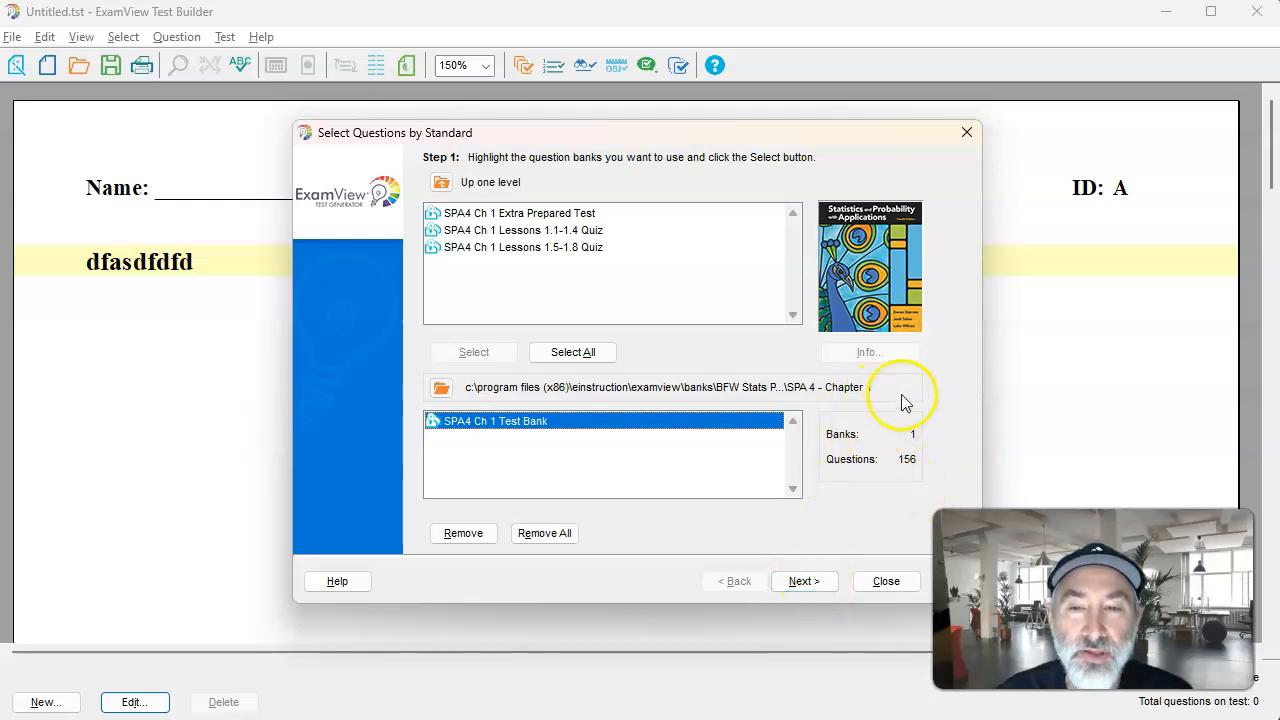
mouse_move(890, 459)
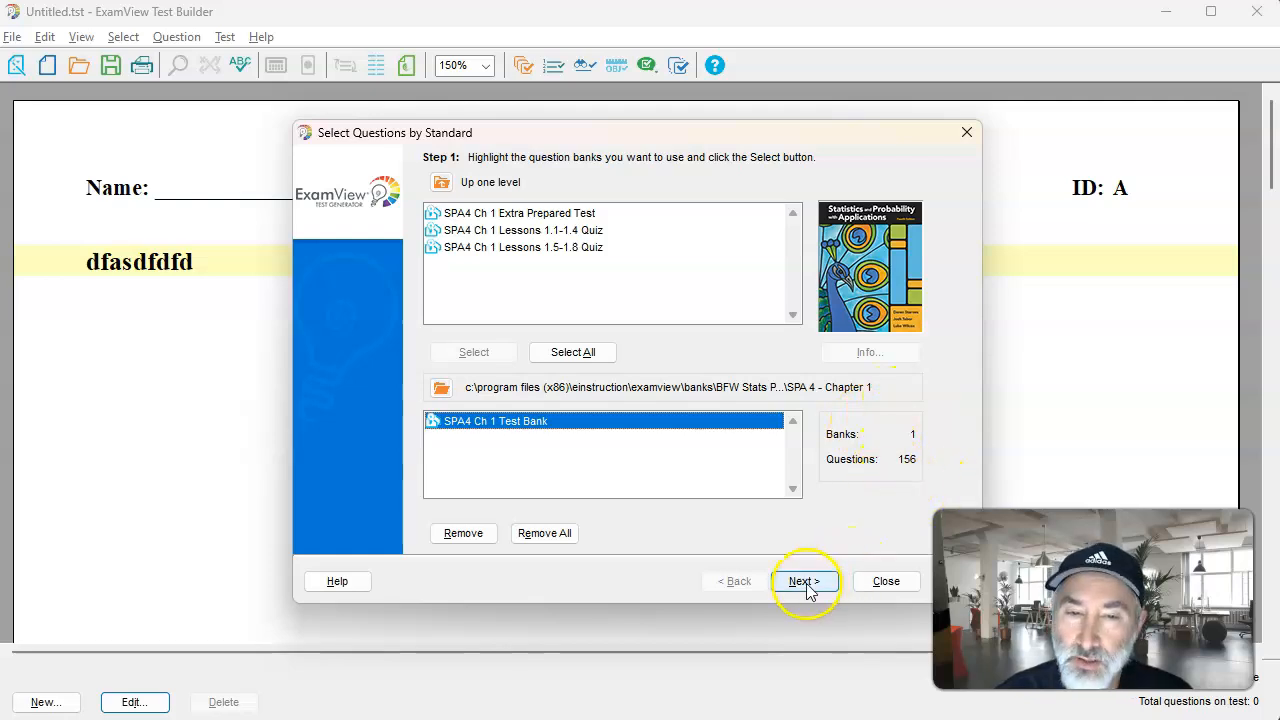
Step: Advance to Step 2 and review Learning Targets 1.1.1–1.9.3 with 228 questions available
click(804, 581)
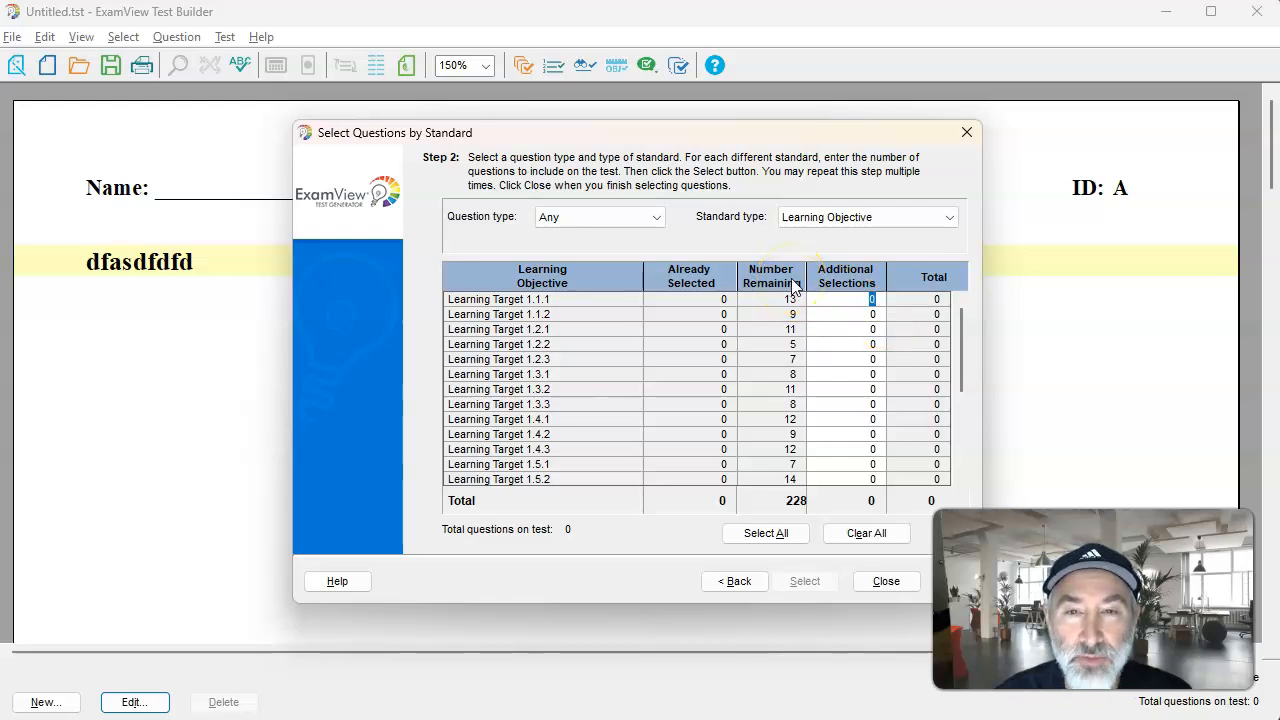
mouse_move(772, 250)
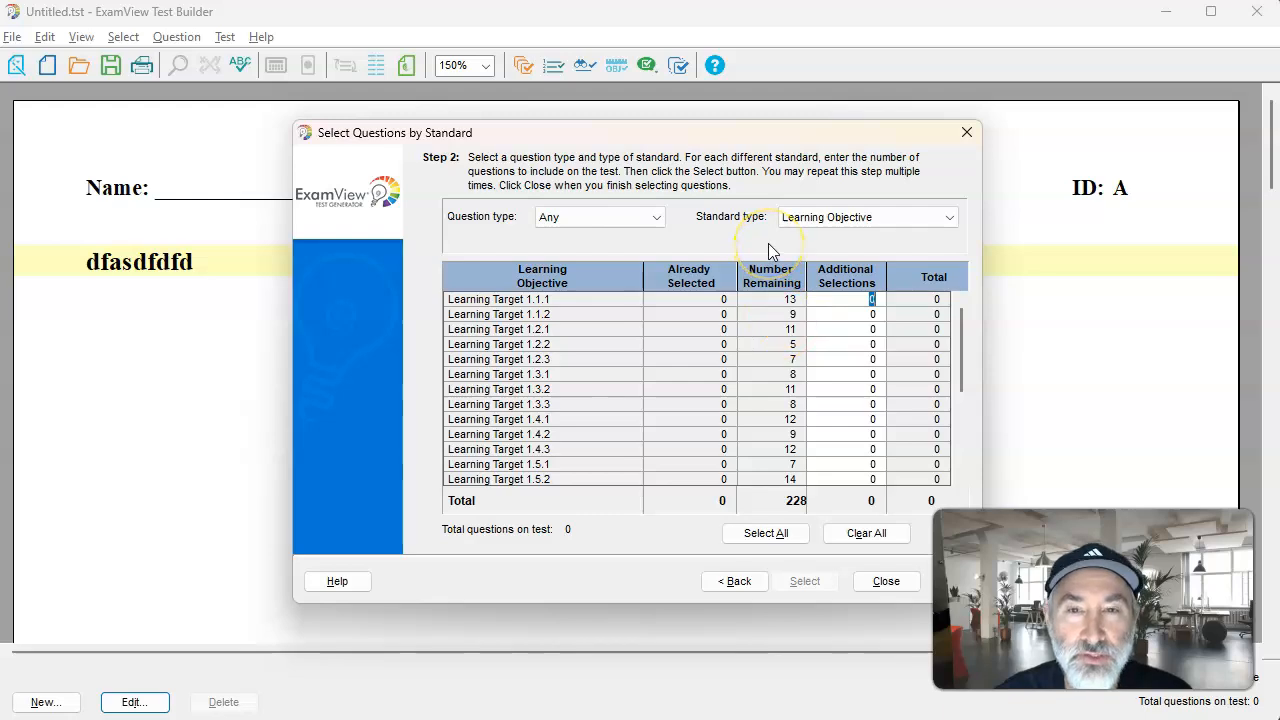
mouse_move(592, 300)
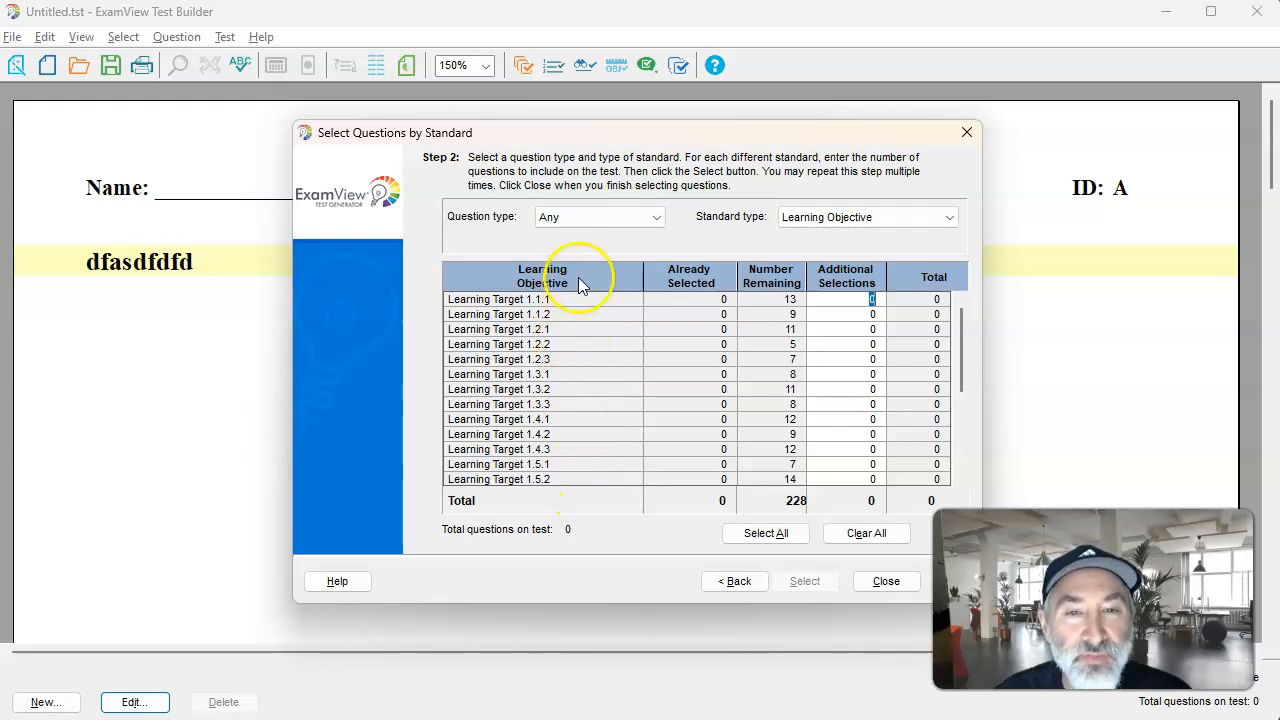
mouse_move(693, 244)
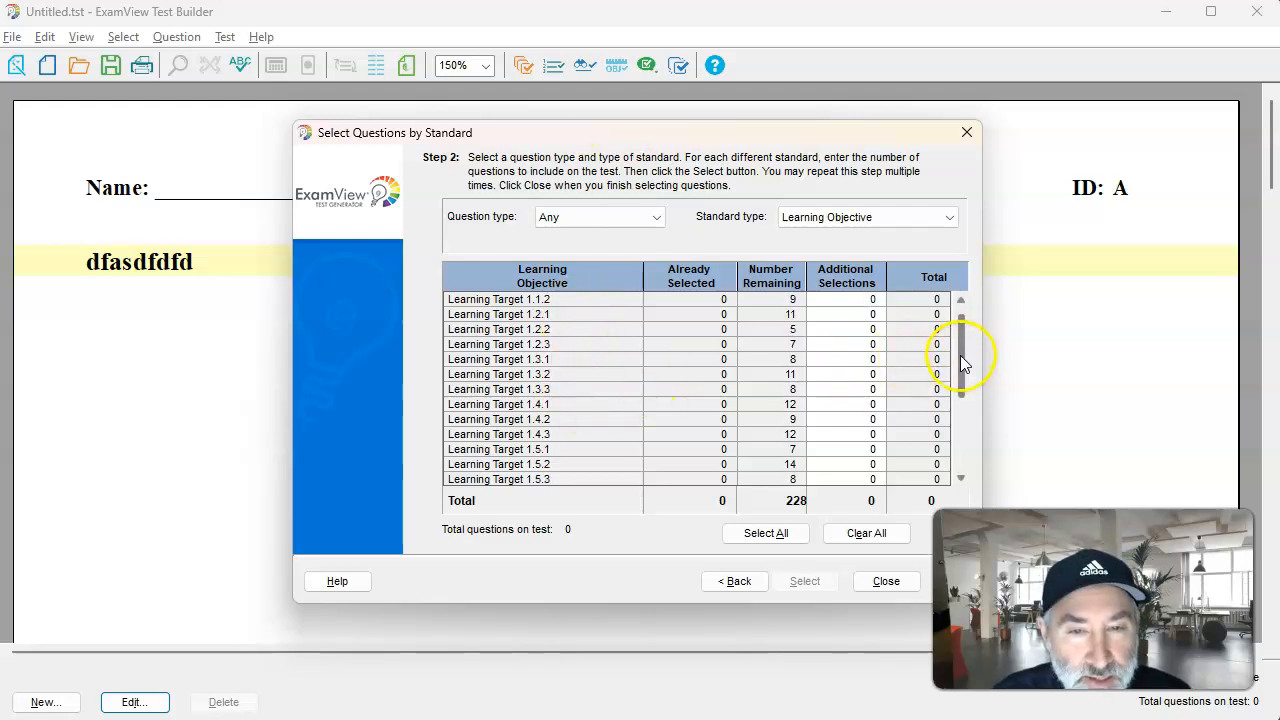
scroll(down, 3)
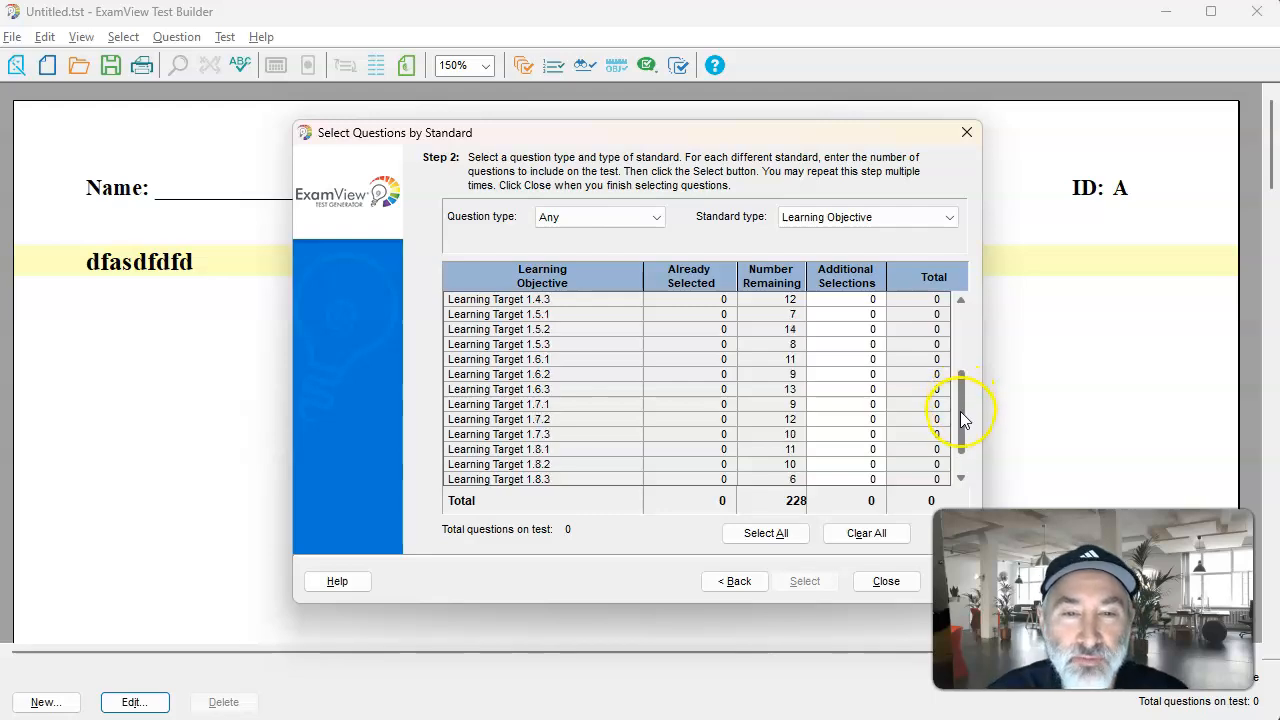
scroll(down, 3)
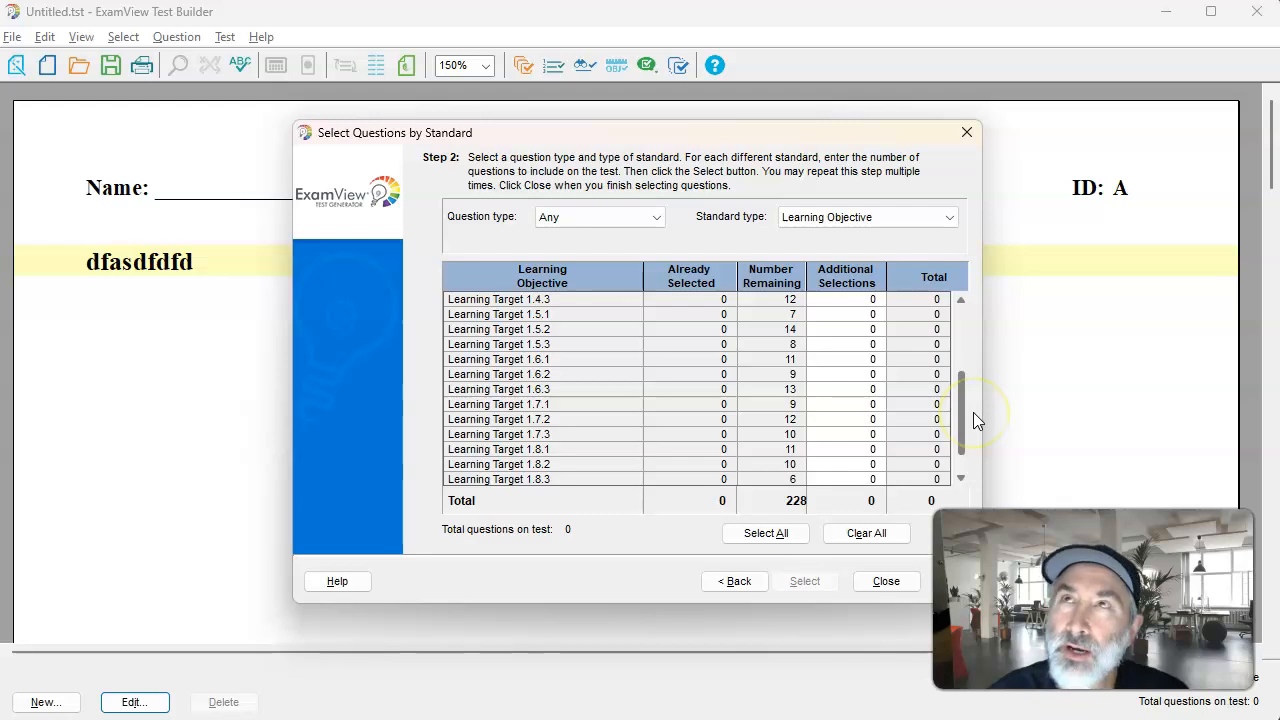
scroll(down, 3)
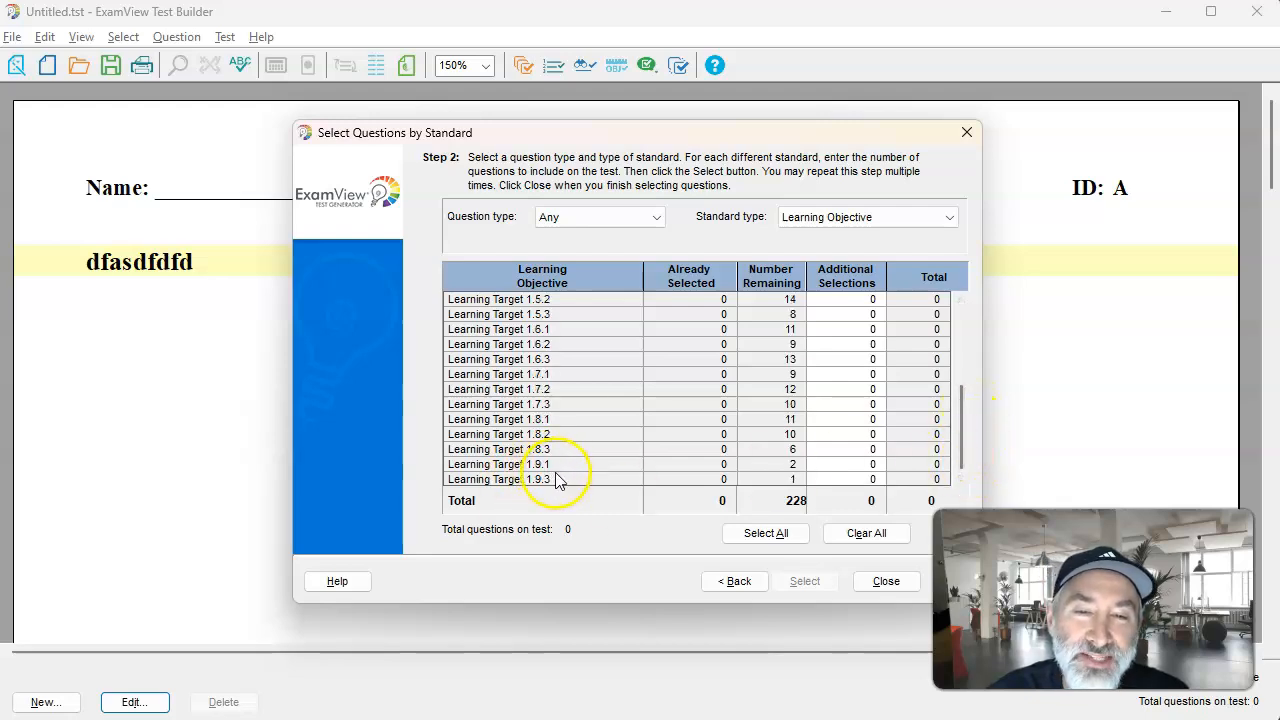
mouse_move(550, 473)
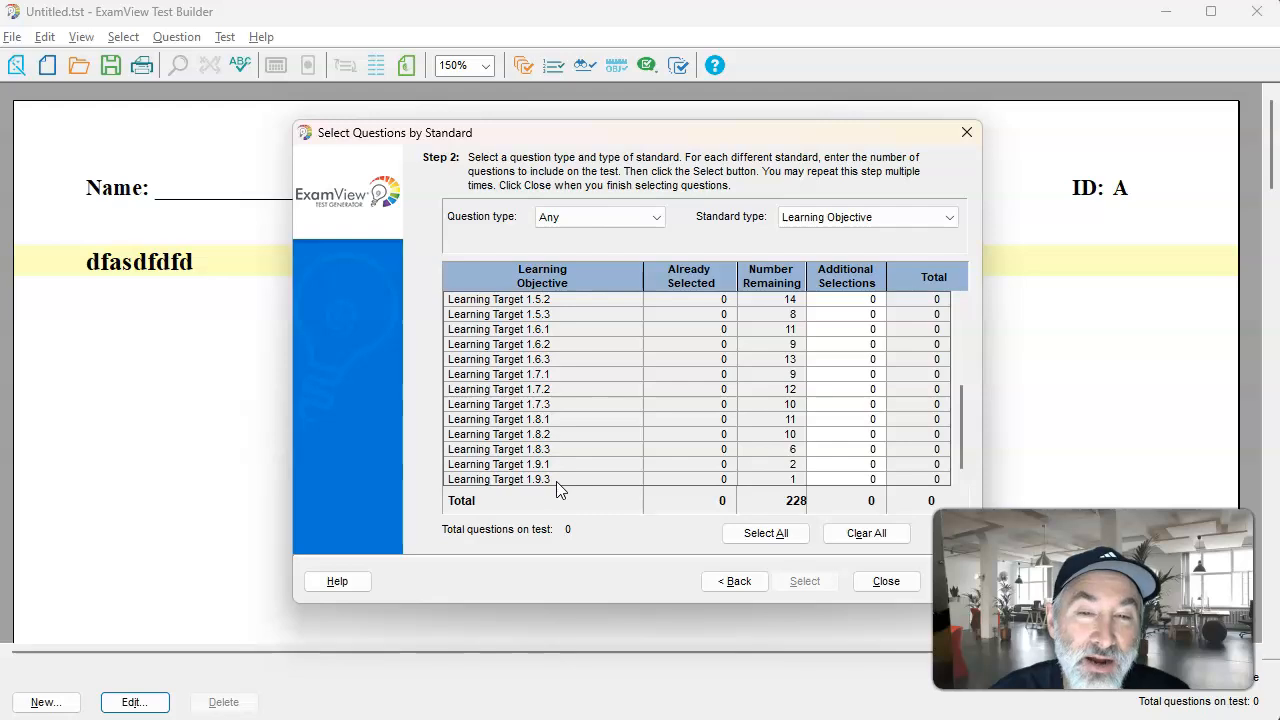
mouse_move(1230, 467)
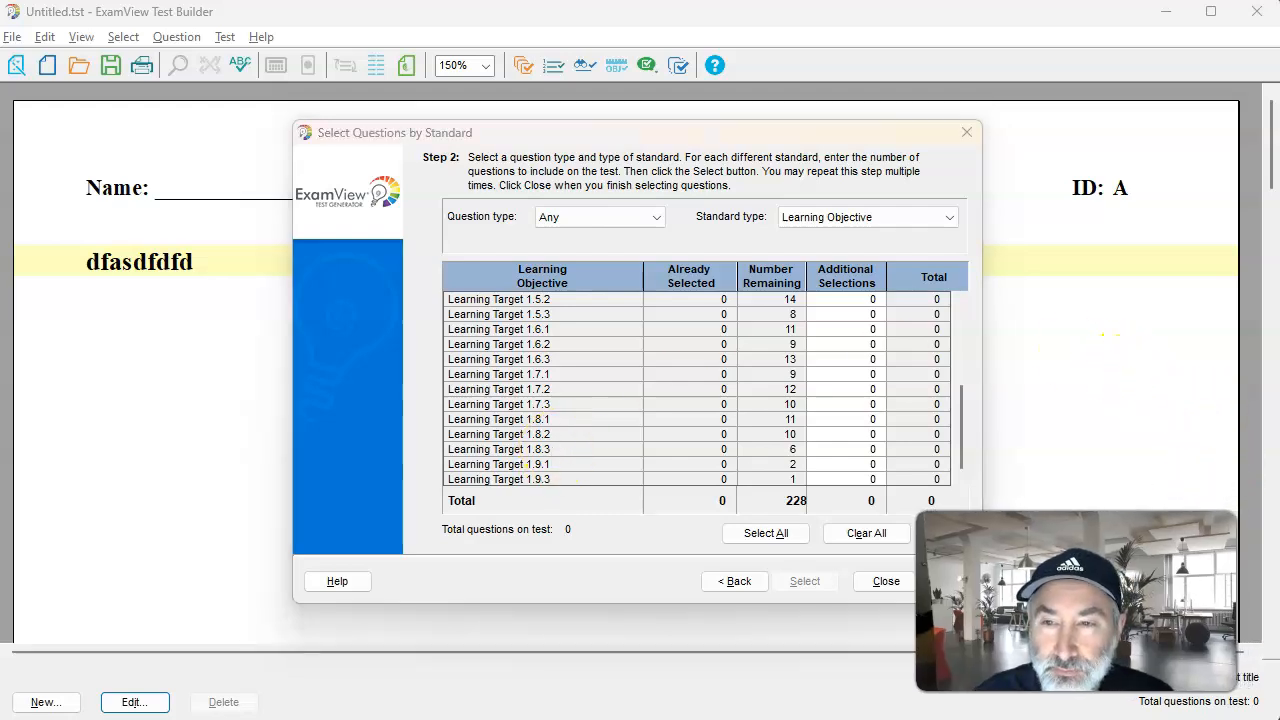
mouse_move(1010, 168)
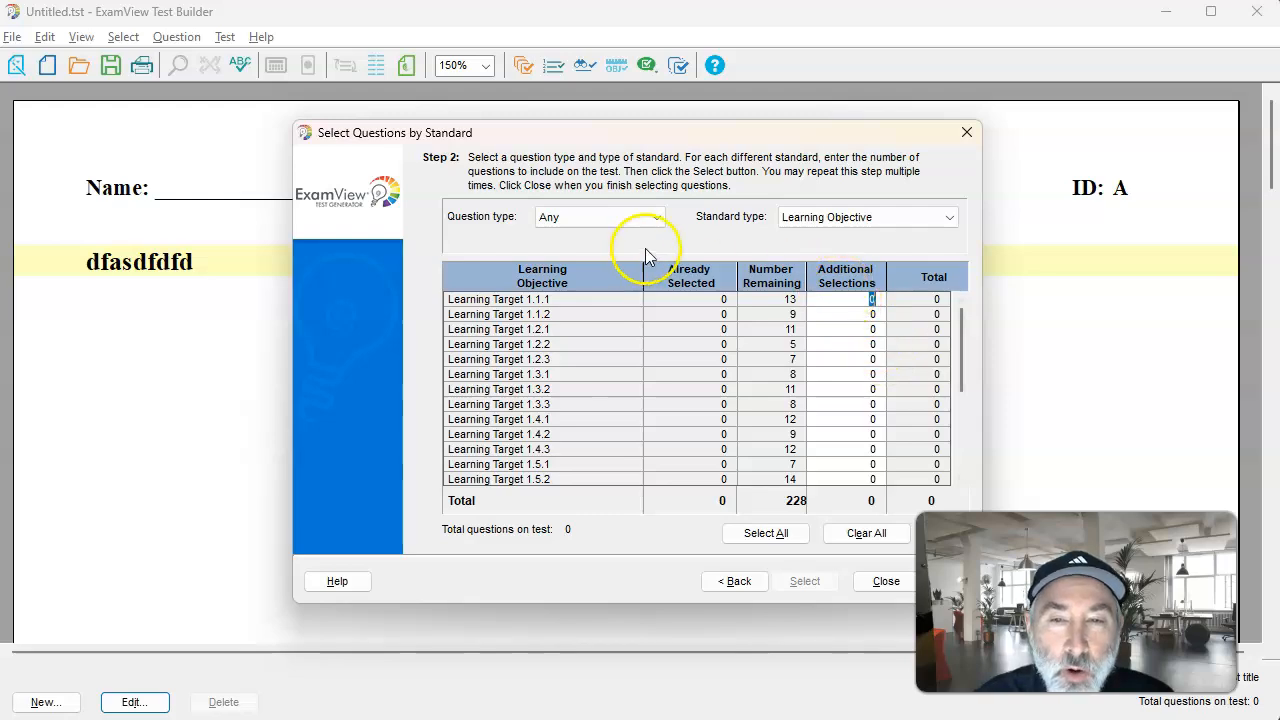
mouse_move(640, 278)
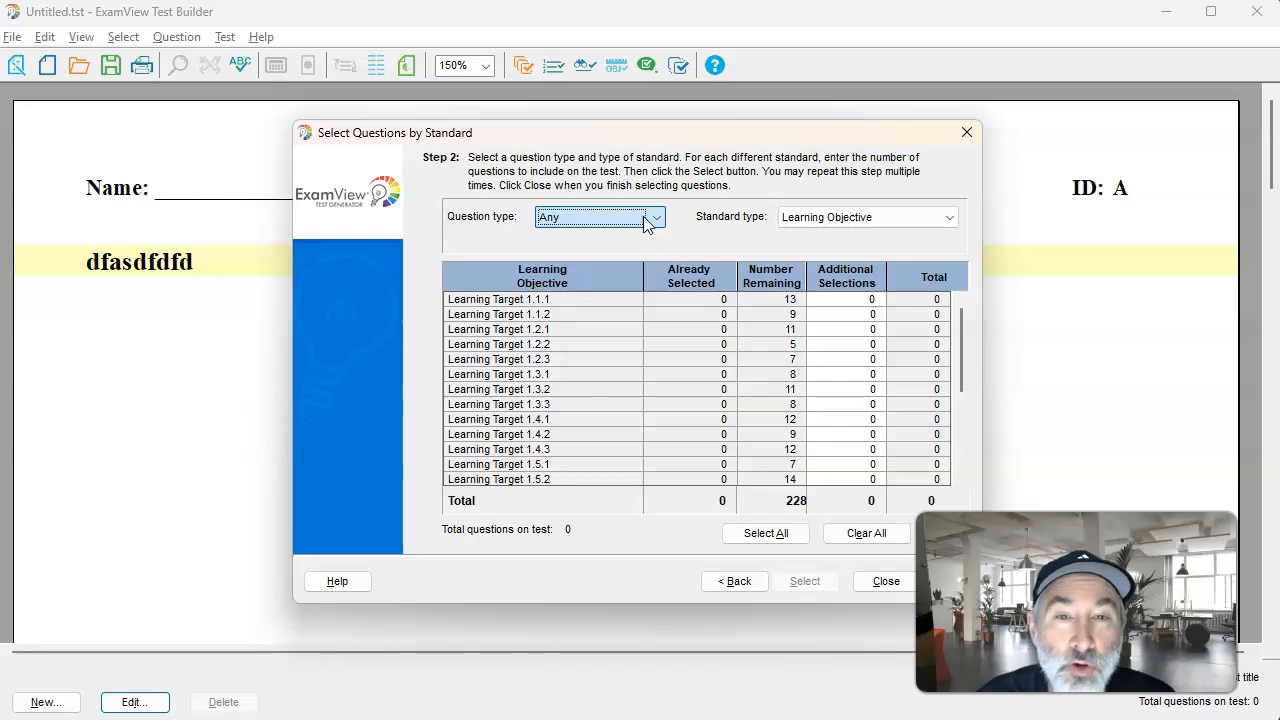
Step: Filter the question type to Multiple Choice, leaving 111 questions available
click(652, 217)
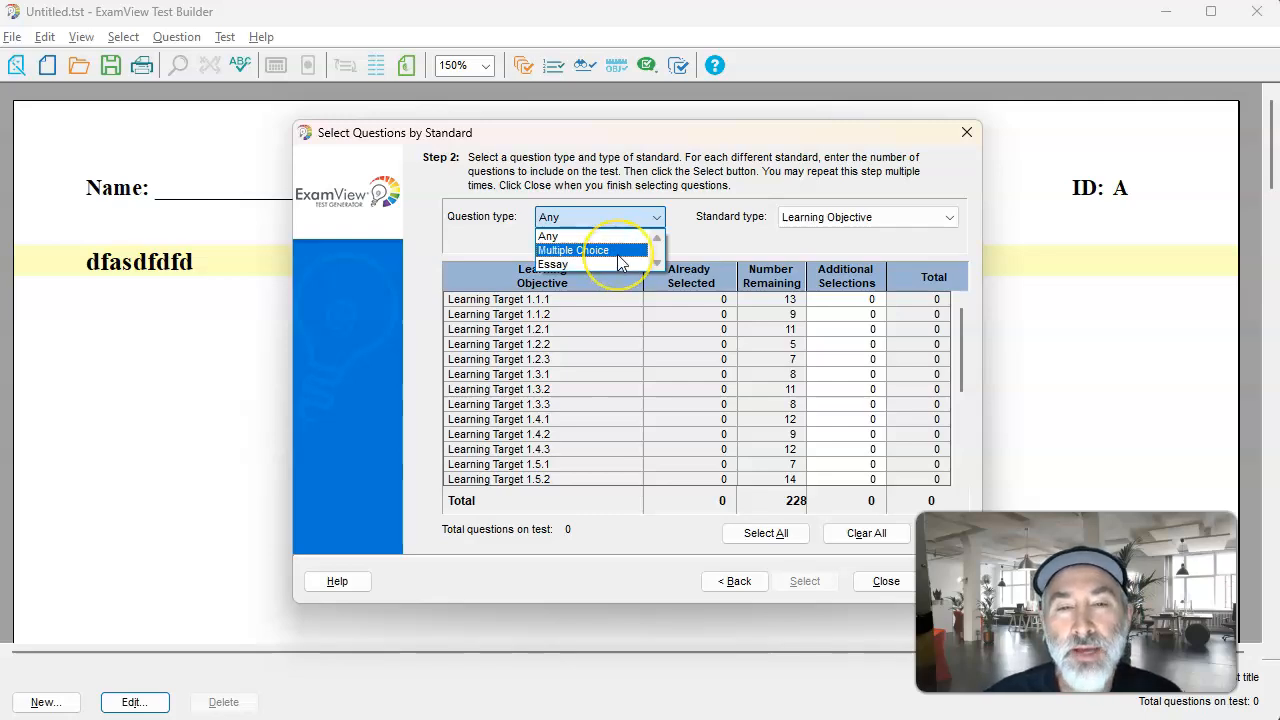
click(573, 250)
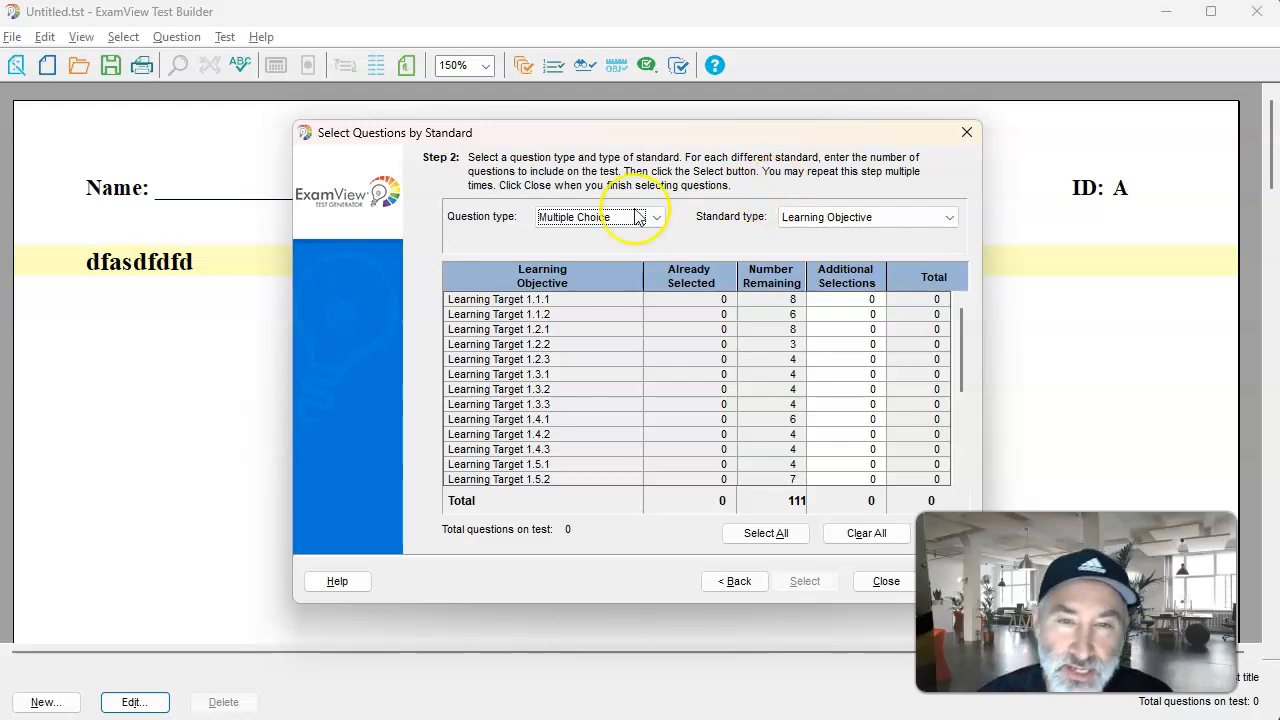
mouse_move(608, 217)
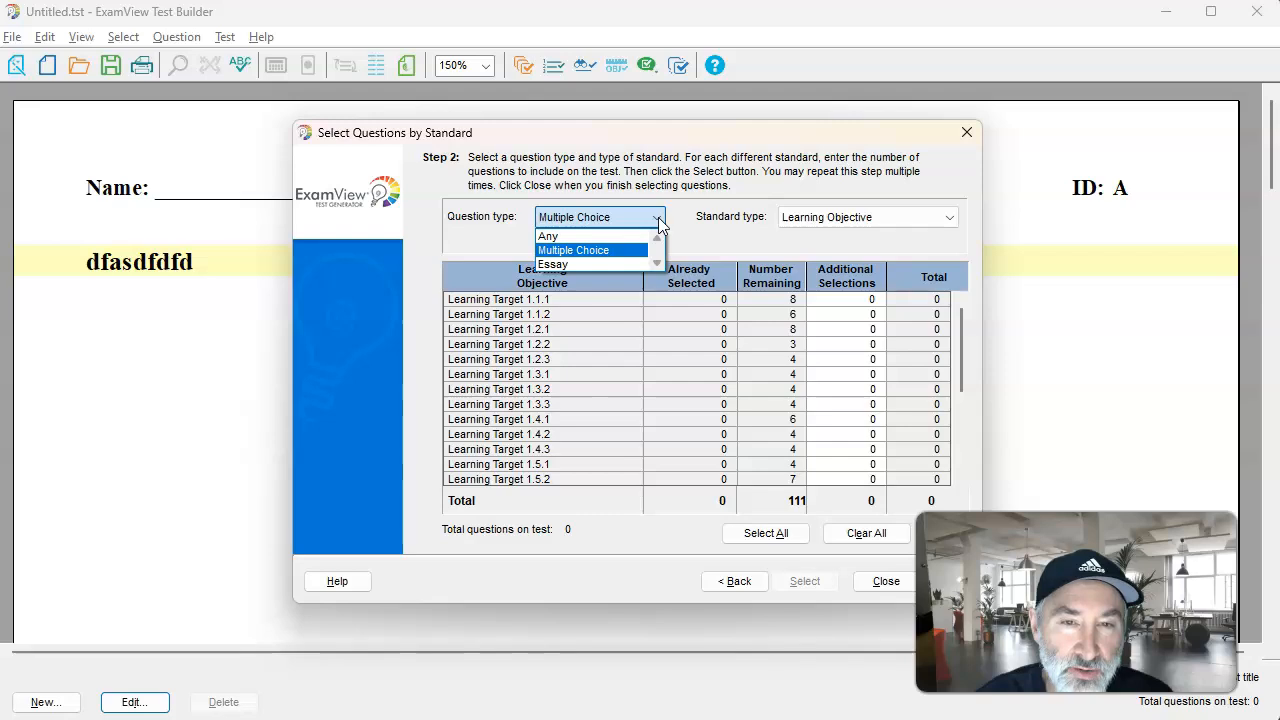
click(573, 249)
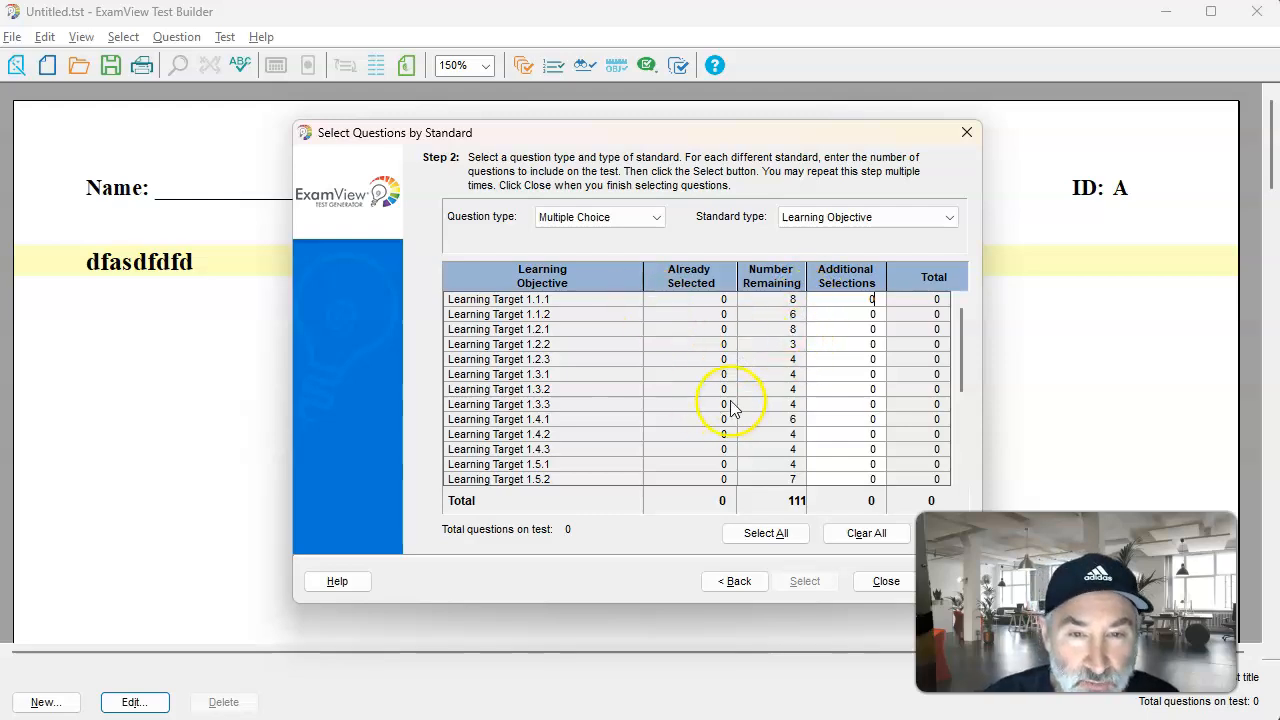
mouse_move(778, 310)
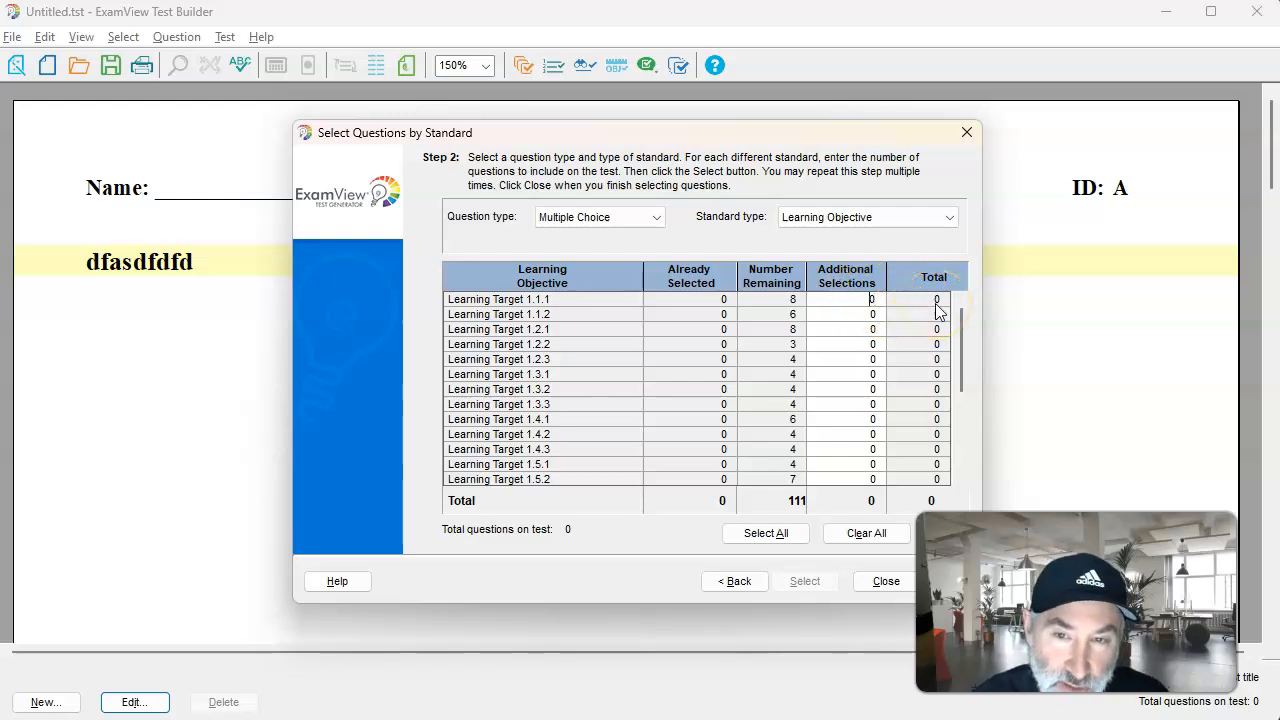
Step: Enter one question per chosen learning target, then select and close, adding 13 questions
text(1)
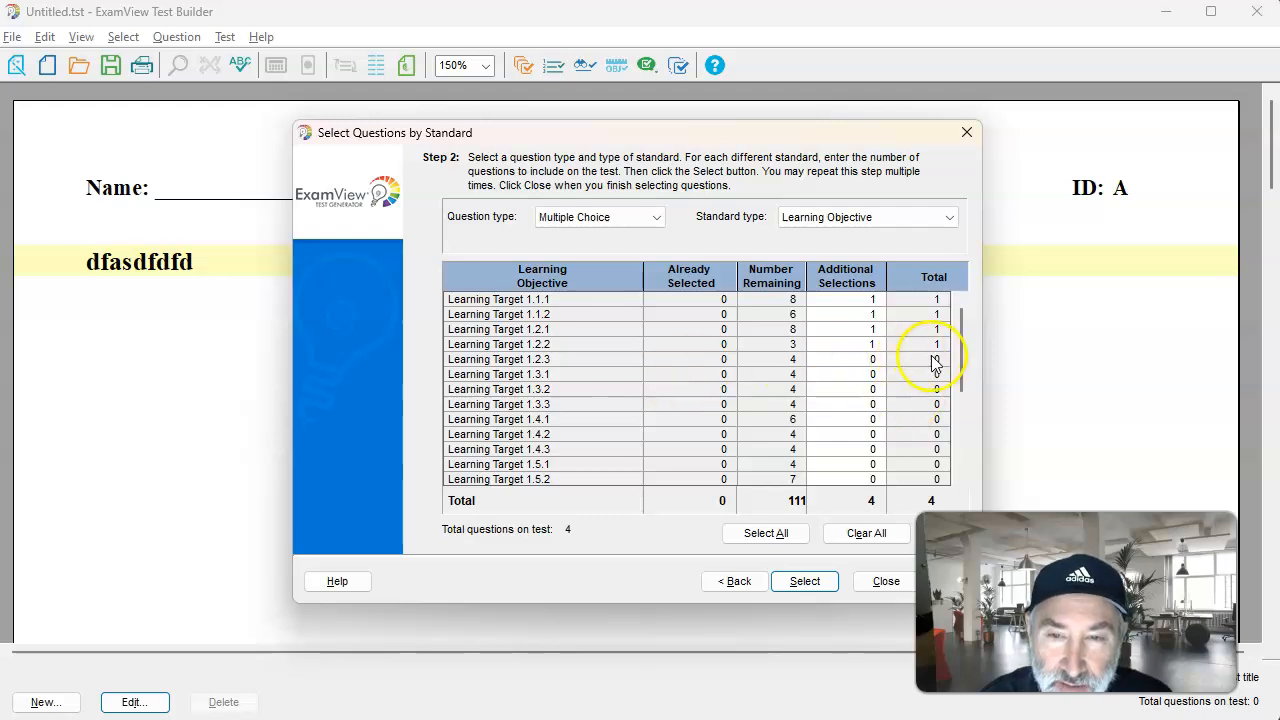
click(845, 359)
text(1)
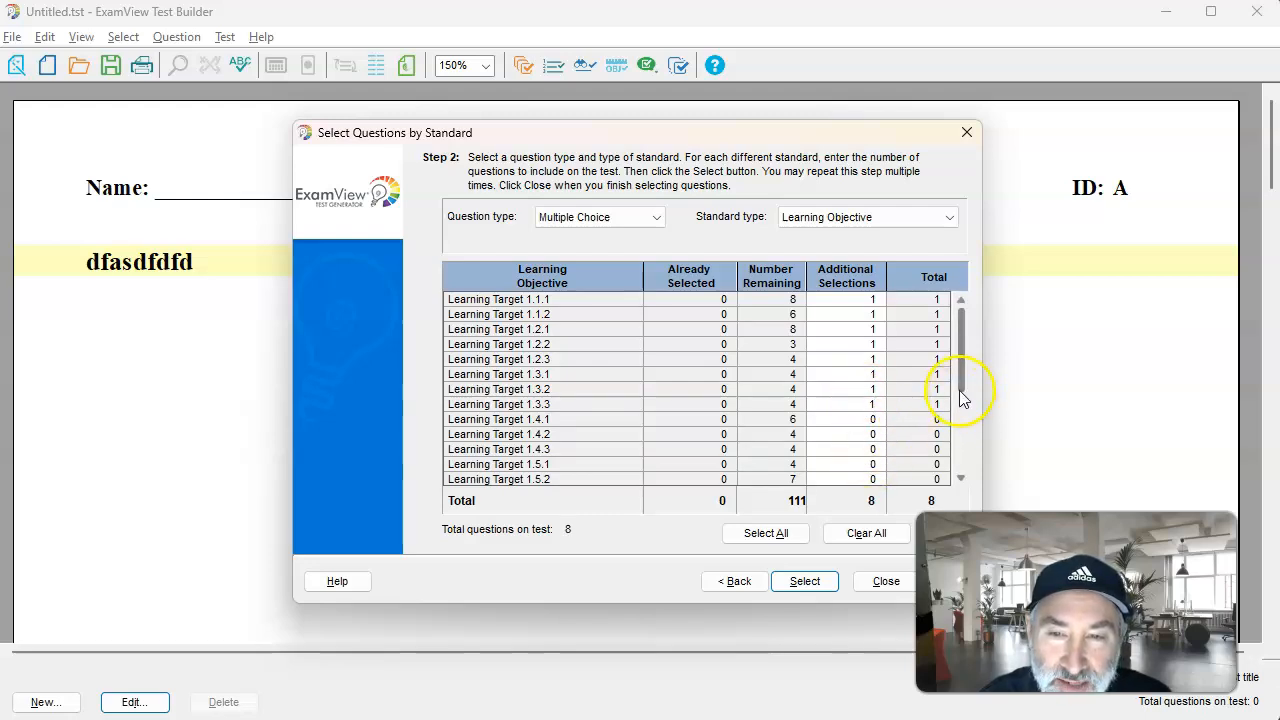
scroll(down, 3)
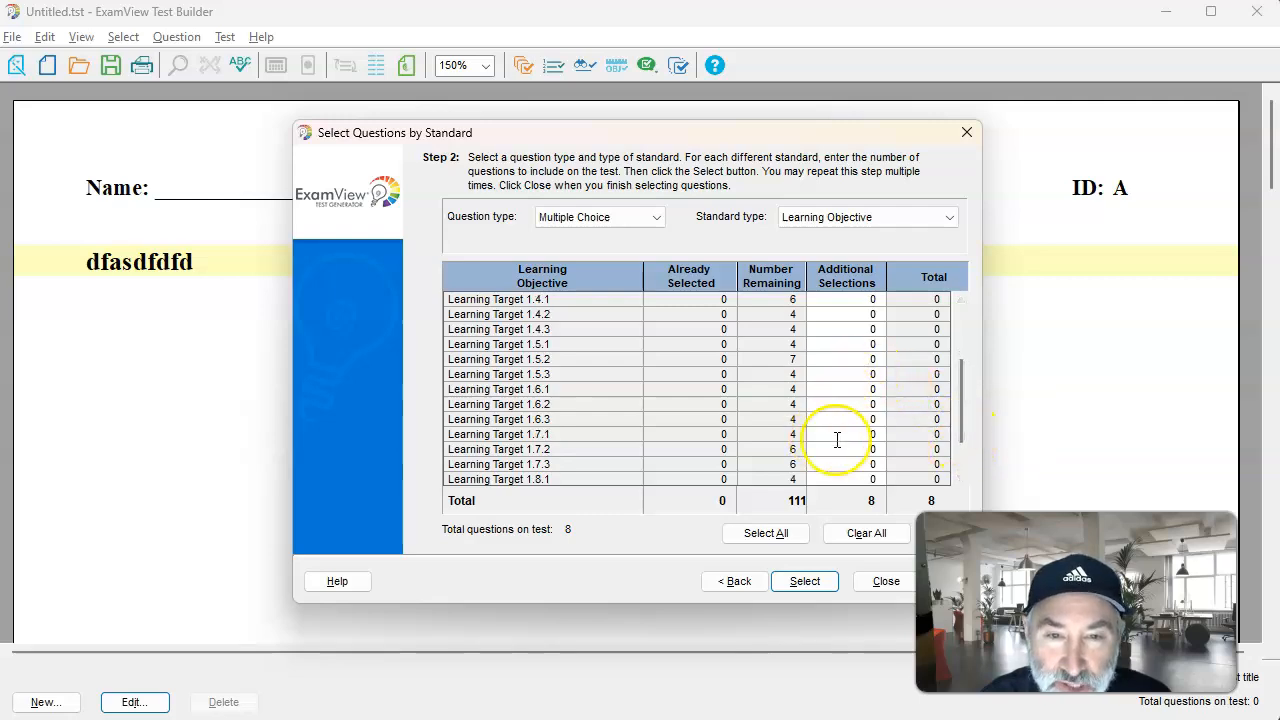
scroll(down, 3)
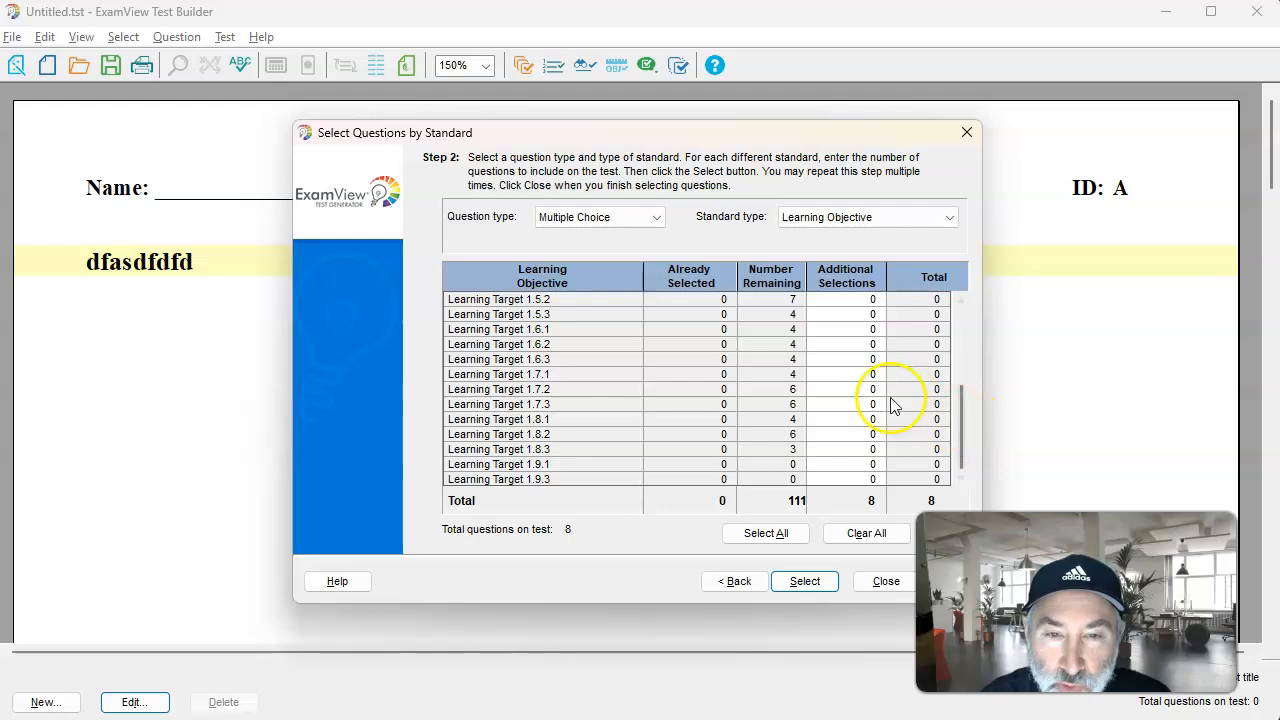
click(872, 374)
text(1)
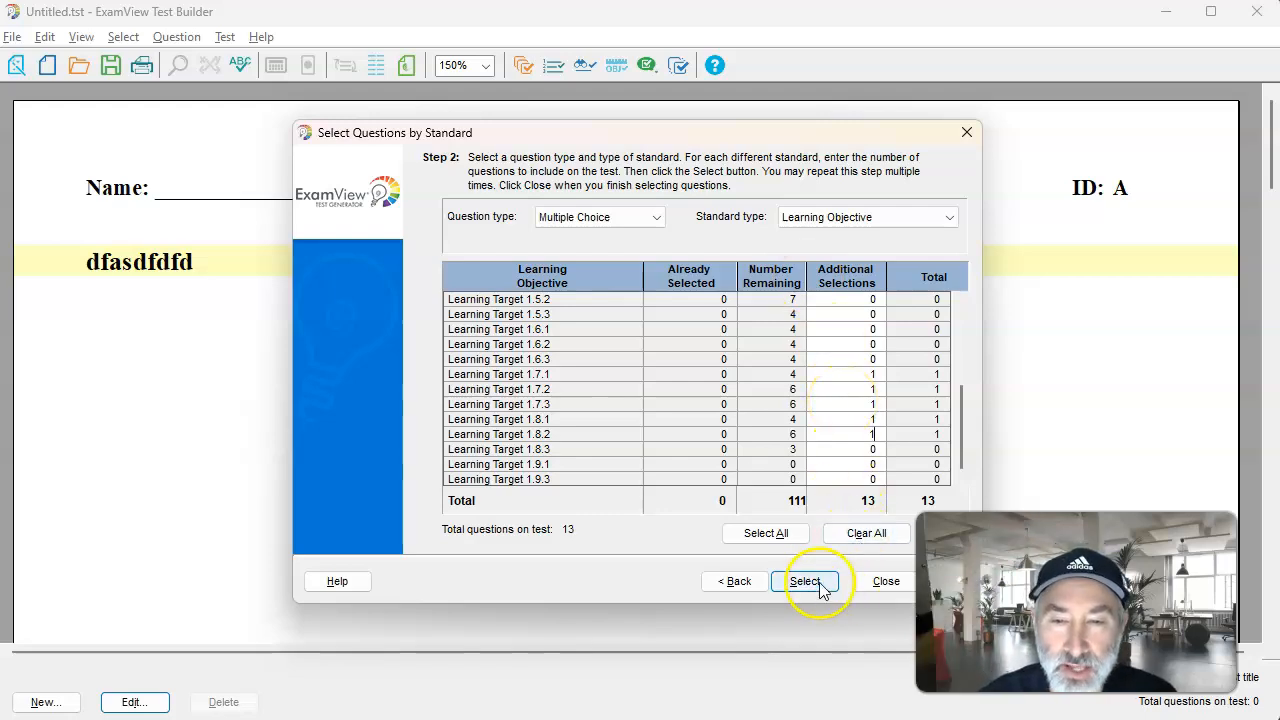
click(804, 581)
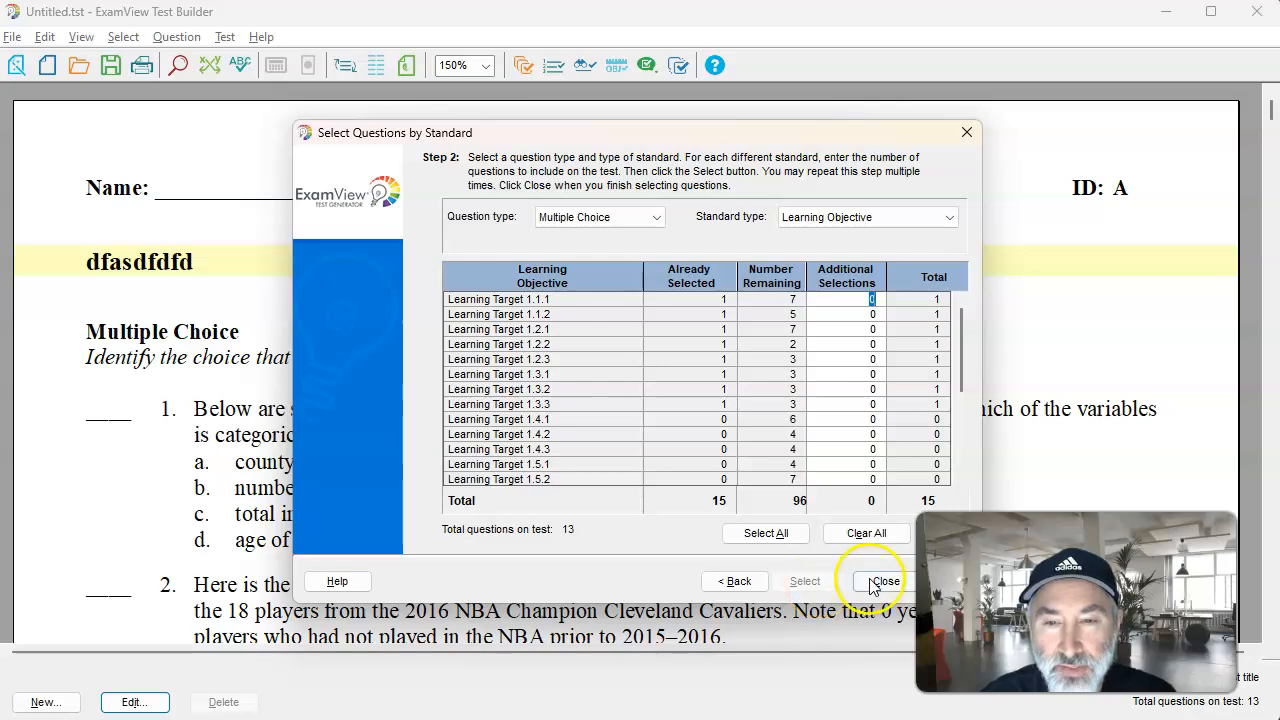
click(871, 580)
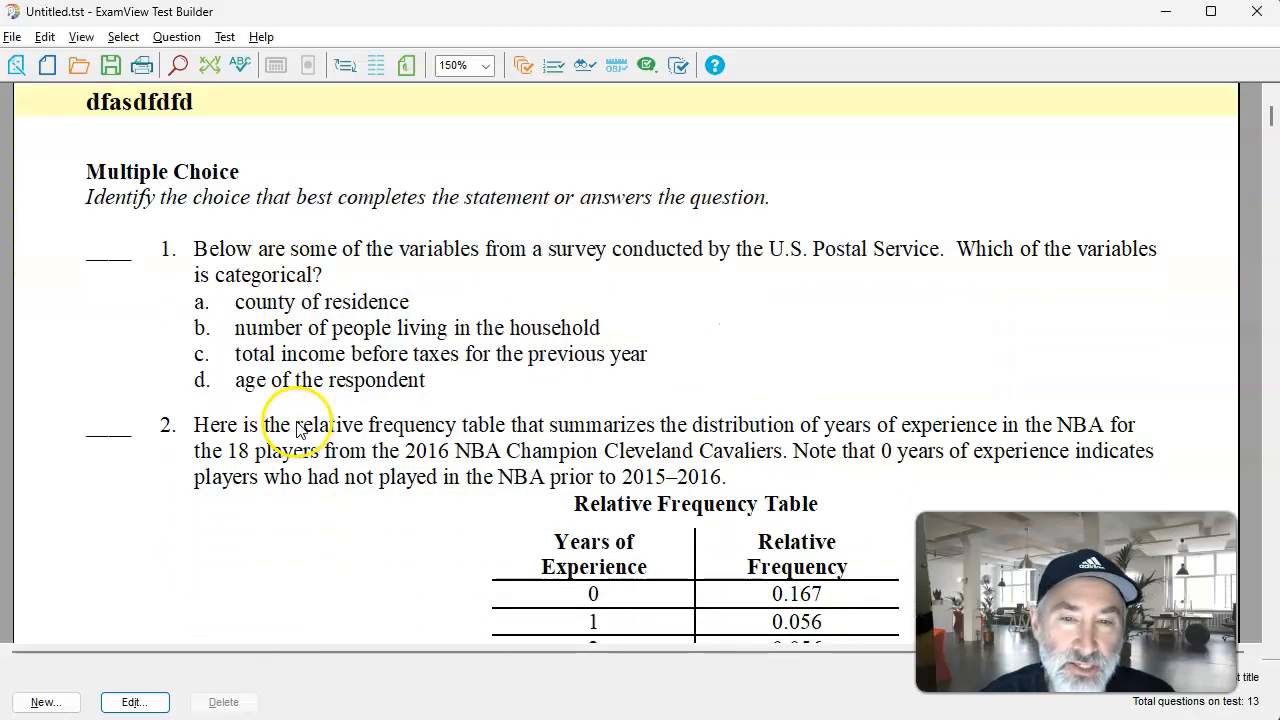
scroll(down, 3)
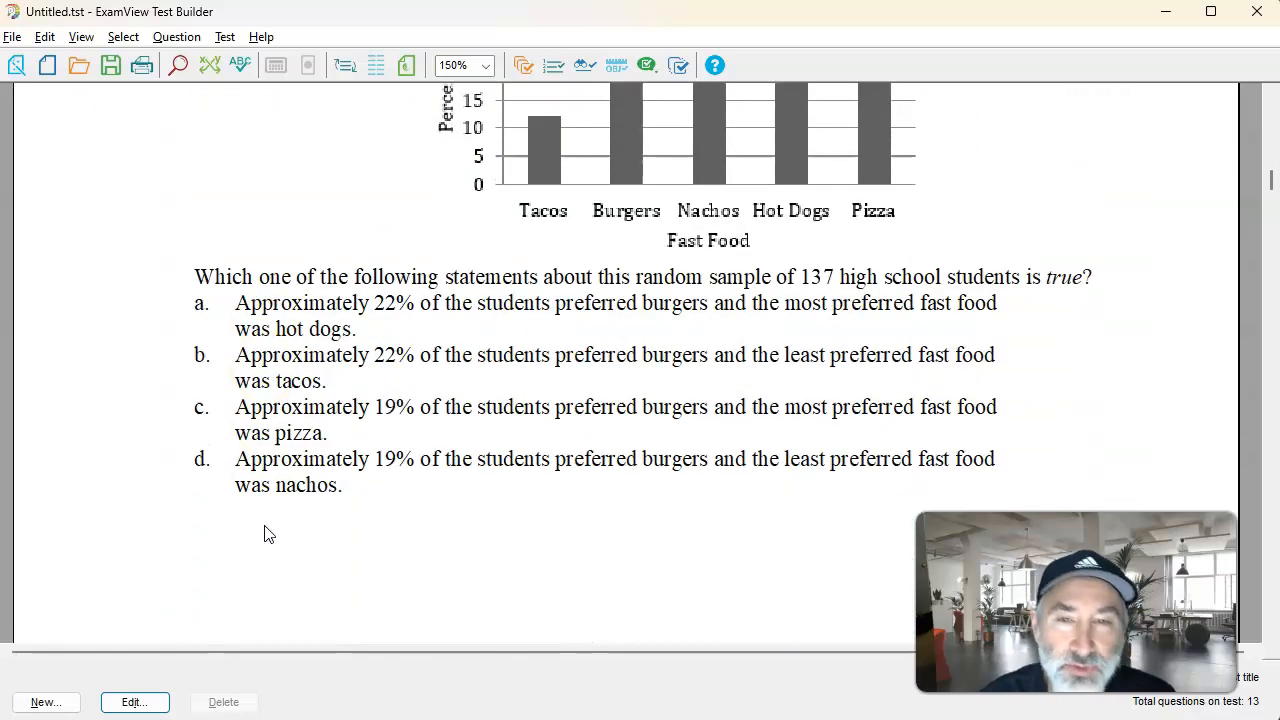
scroll(down, 3)
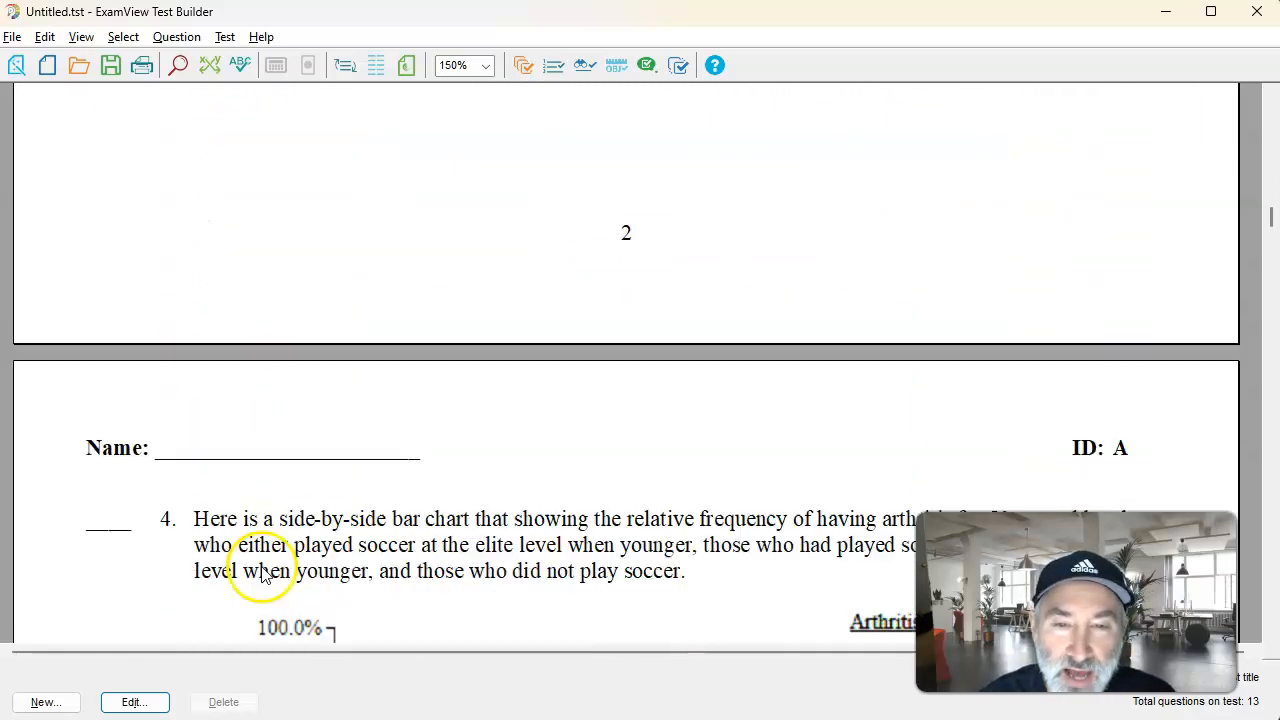
scroll(down, 3)
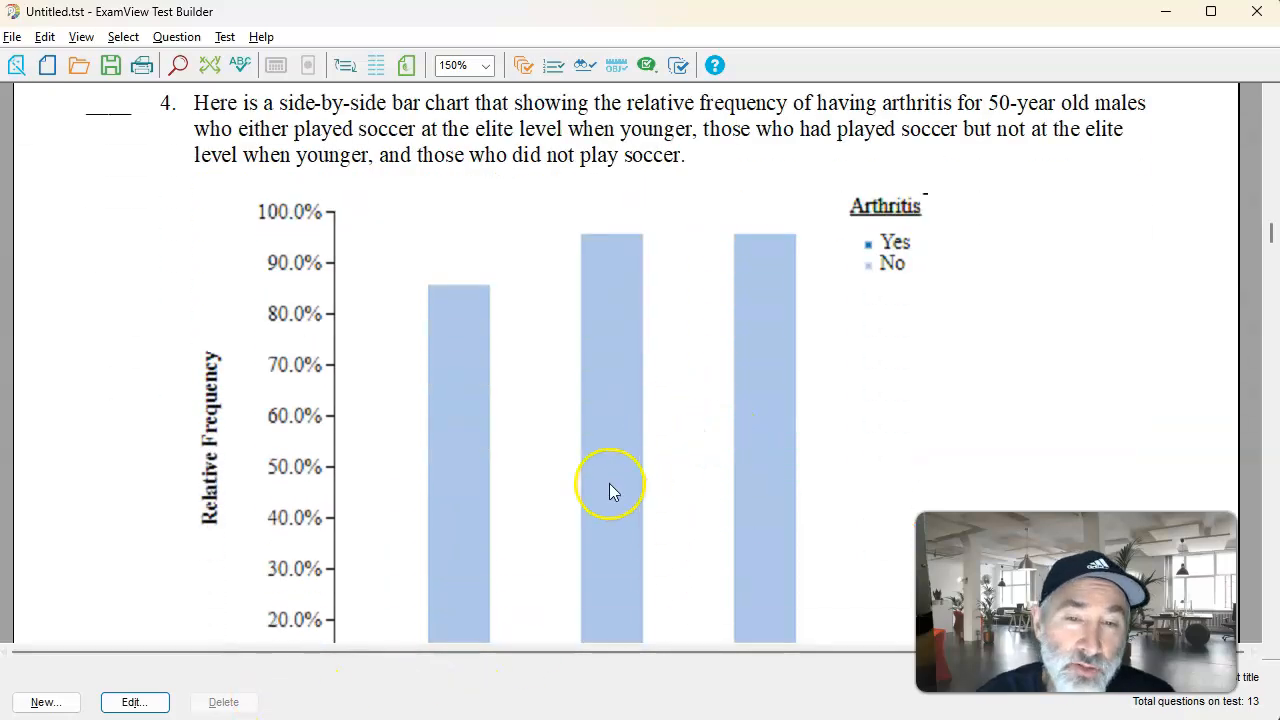
scroll(down, 3)
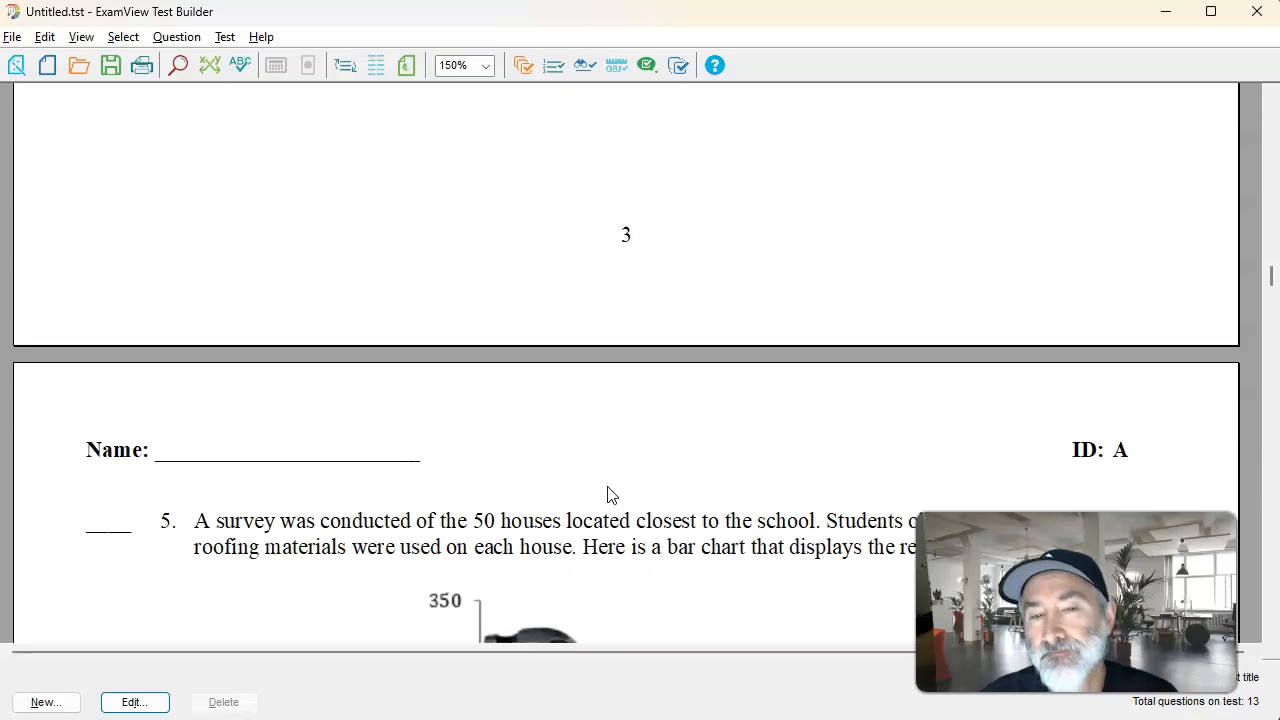
scroll(down, 3)
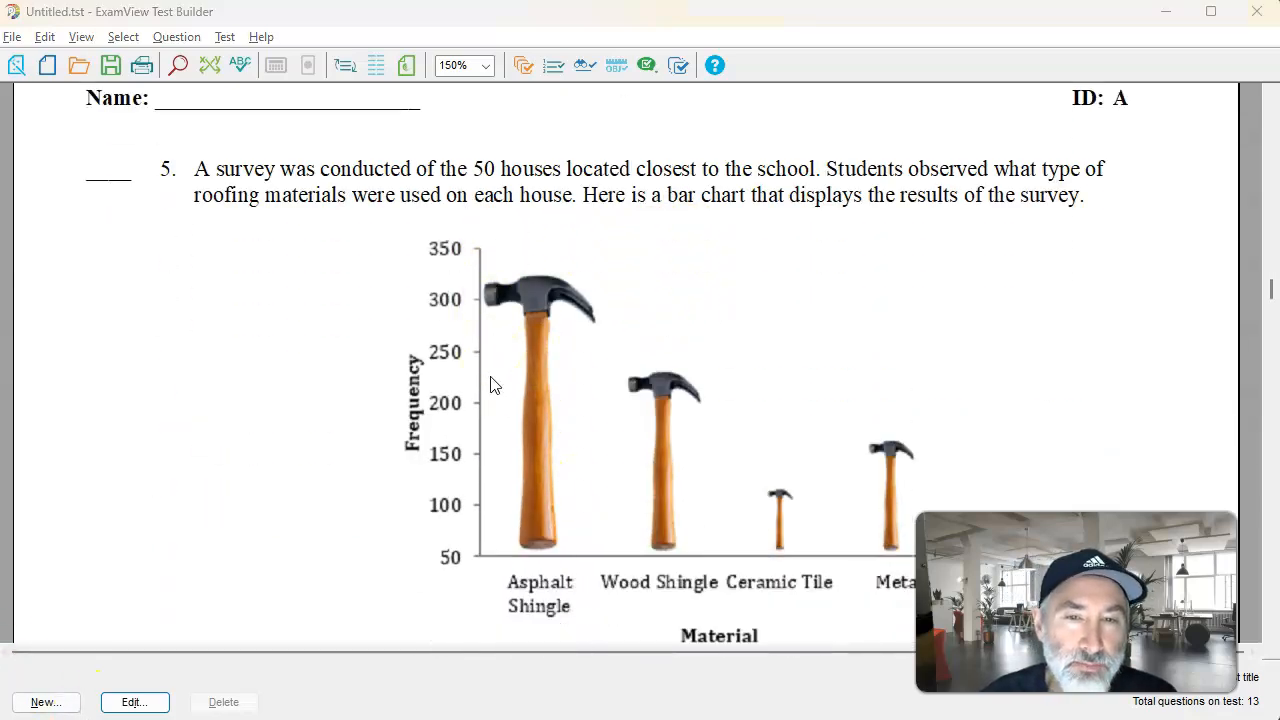
scroll(down, 3)
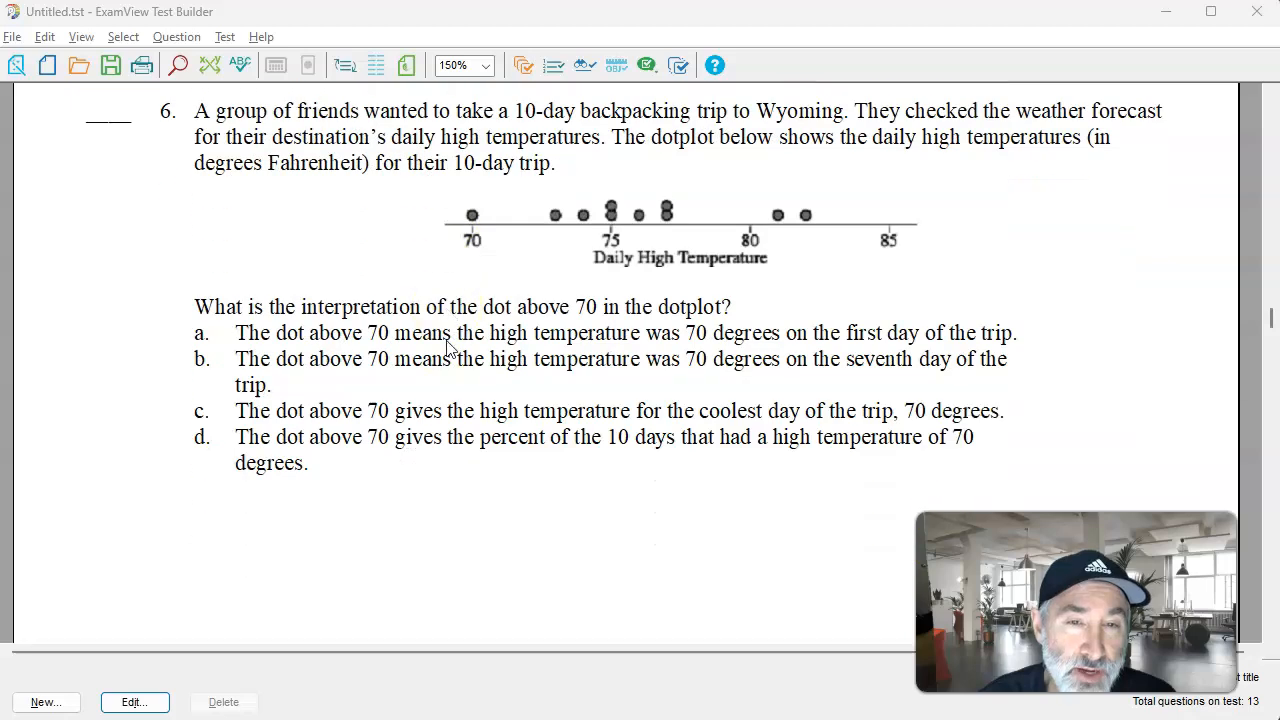
scroll(down, 3)
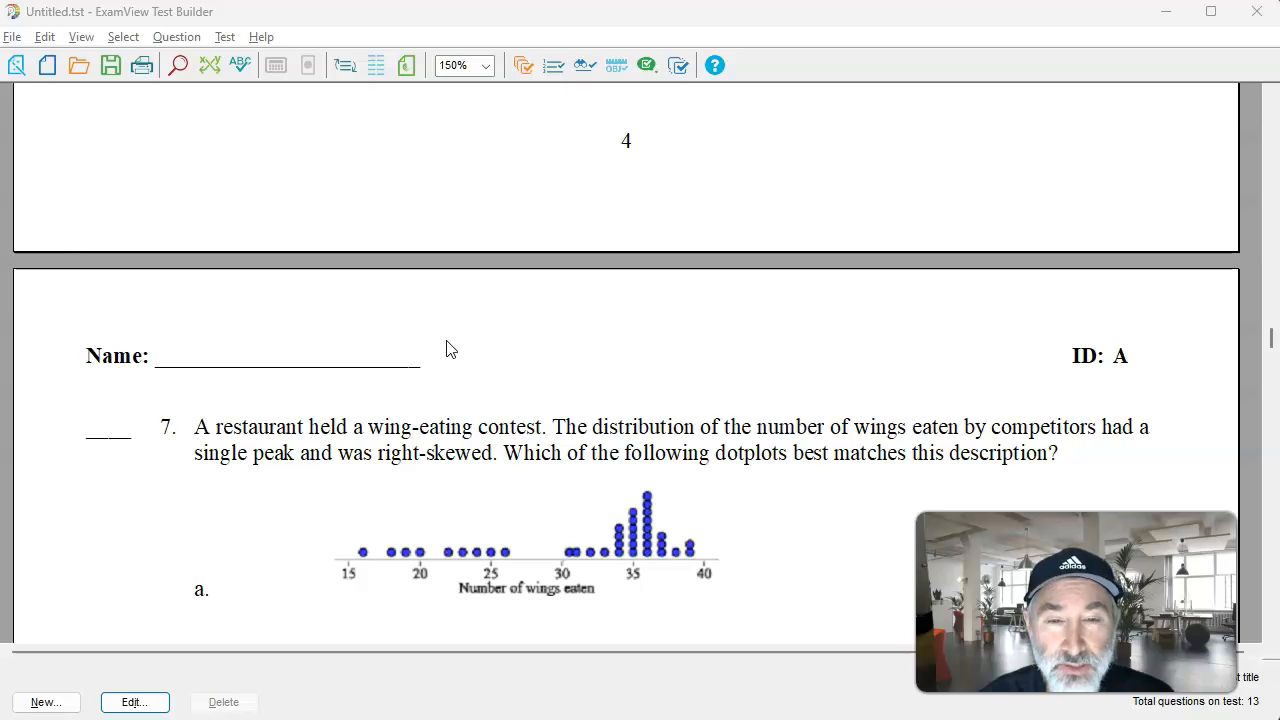
scroll(down, 3)
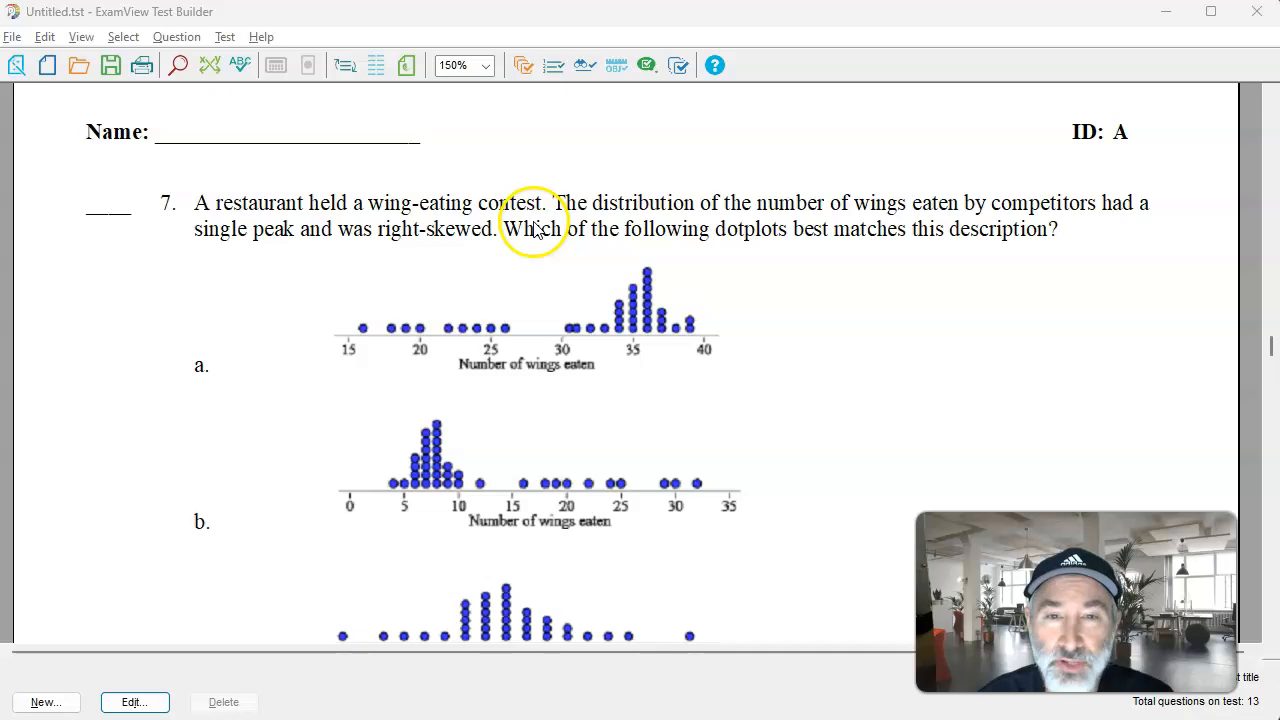
scroll(down, 3)
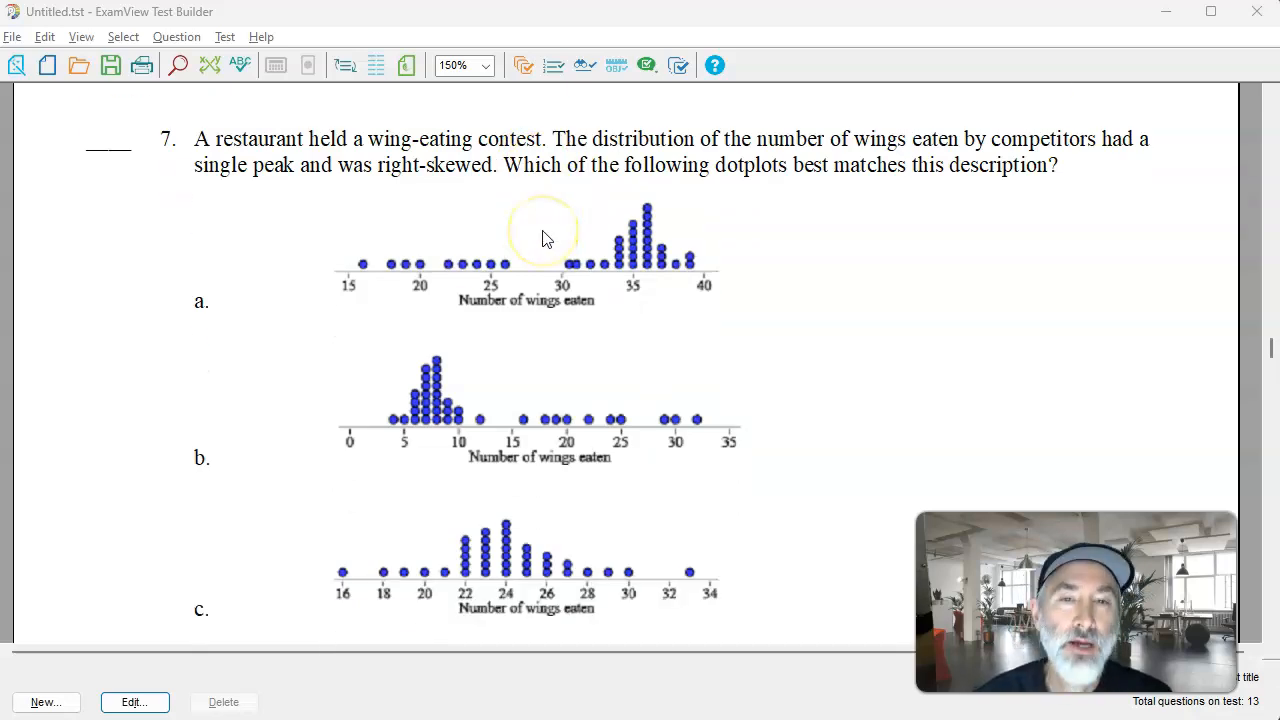
scroll(down, 3)
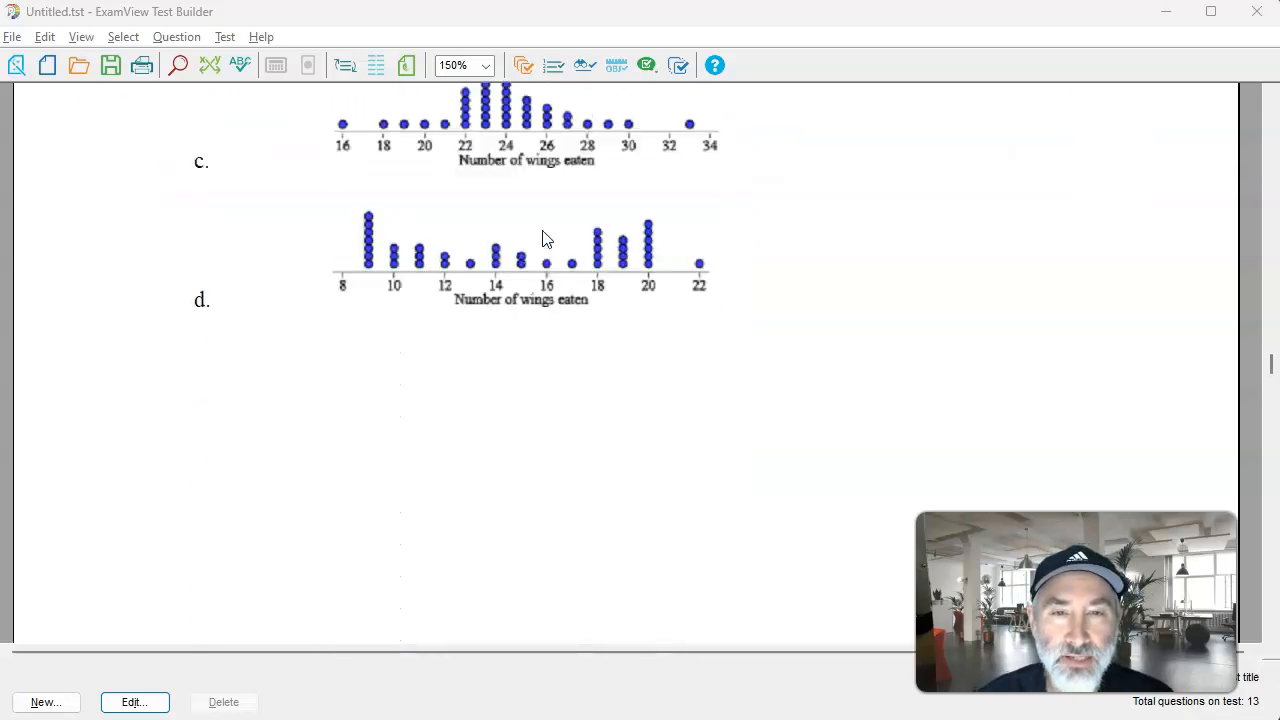
scroll(down, 3)
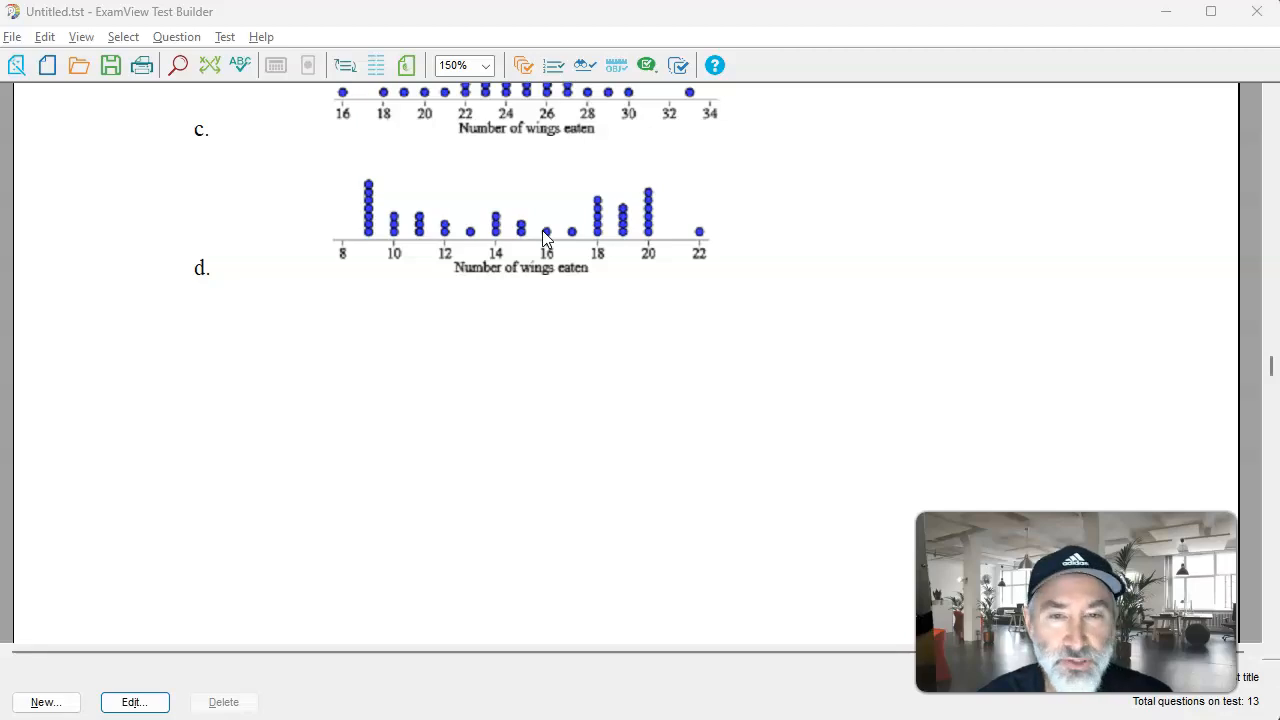
scroll(down, 3)
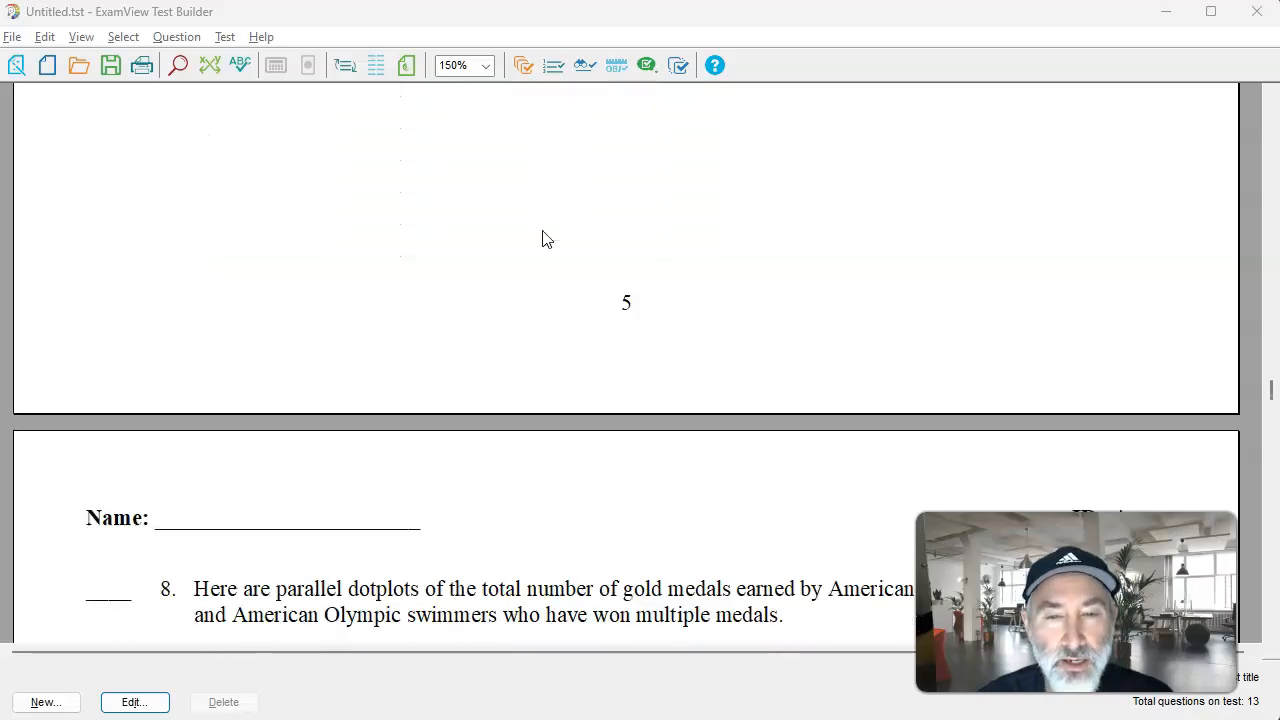
scroll(down, 3)
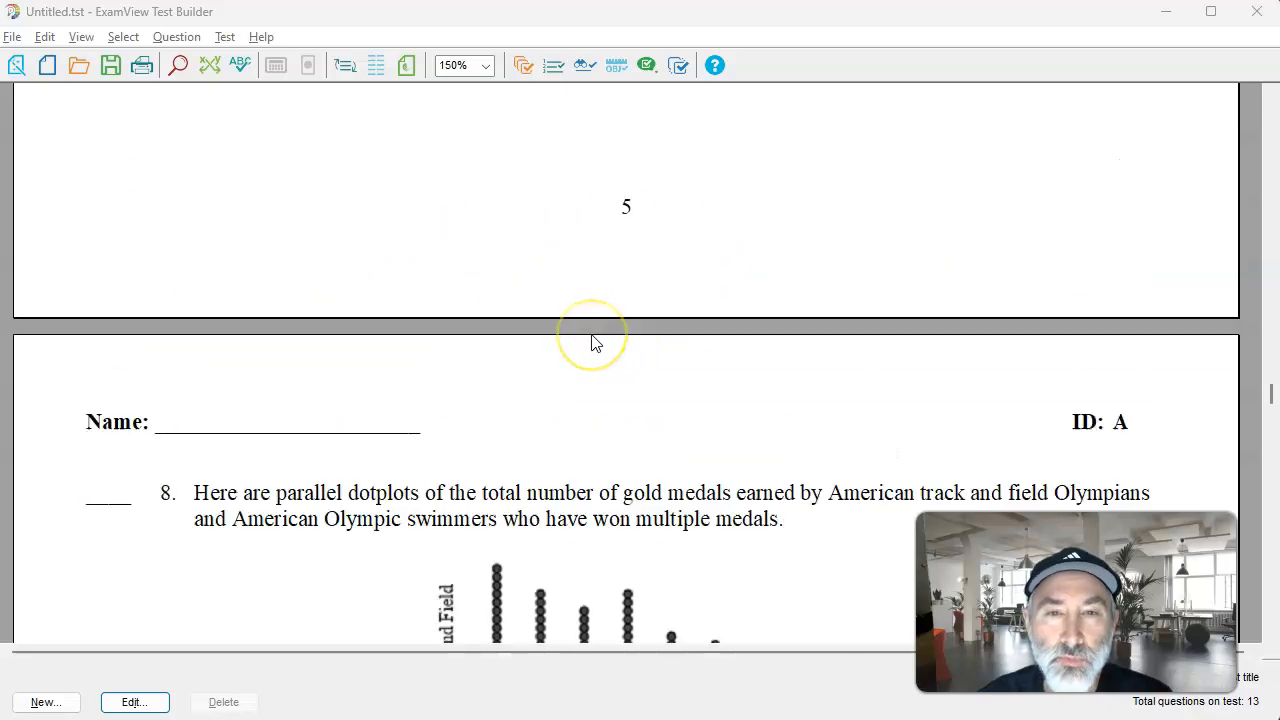
scroll(down, 3)
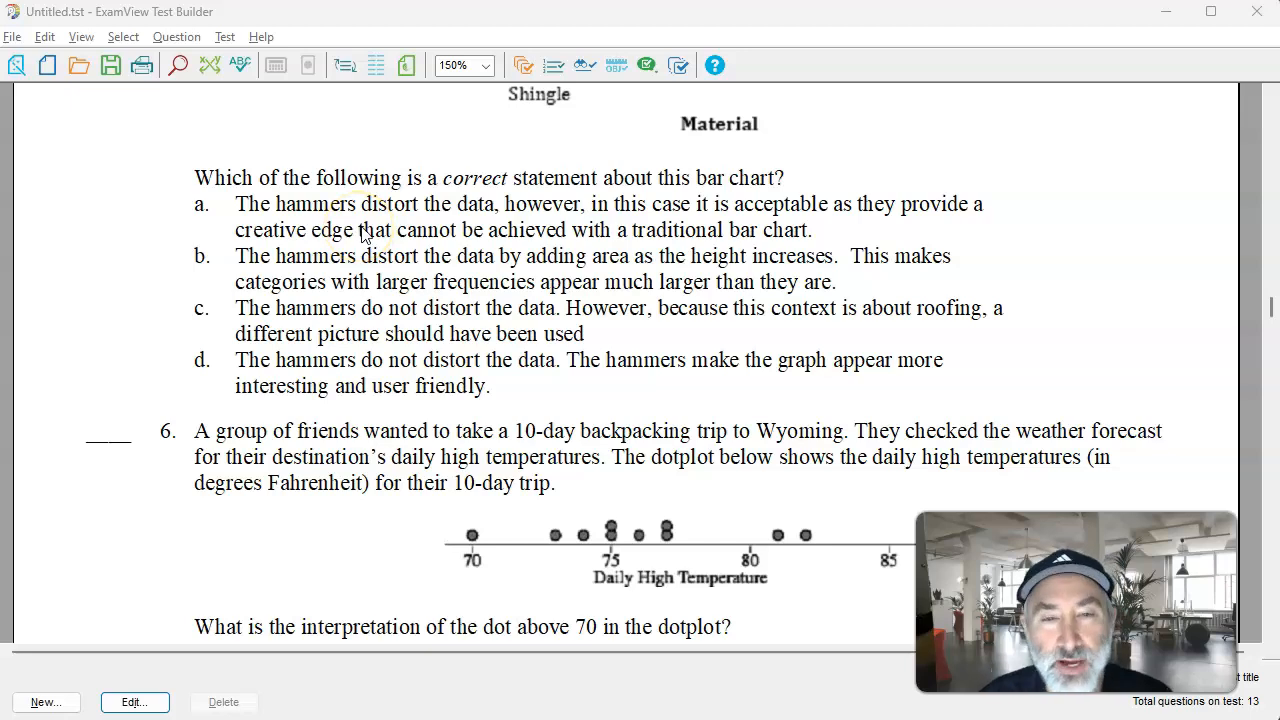
mouse_move(253, 128)
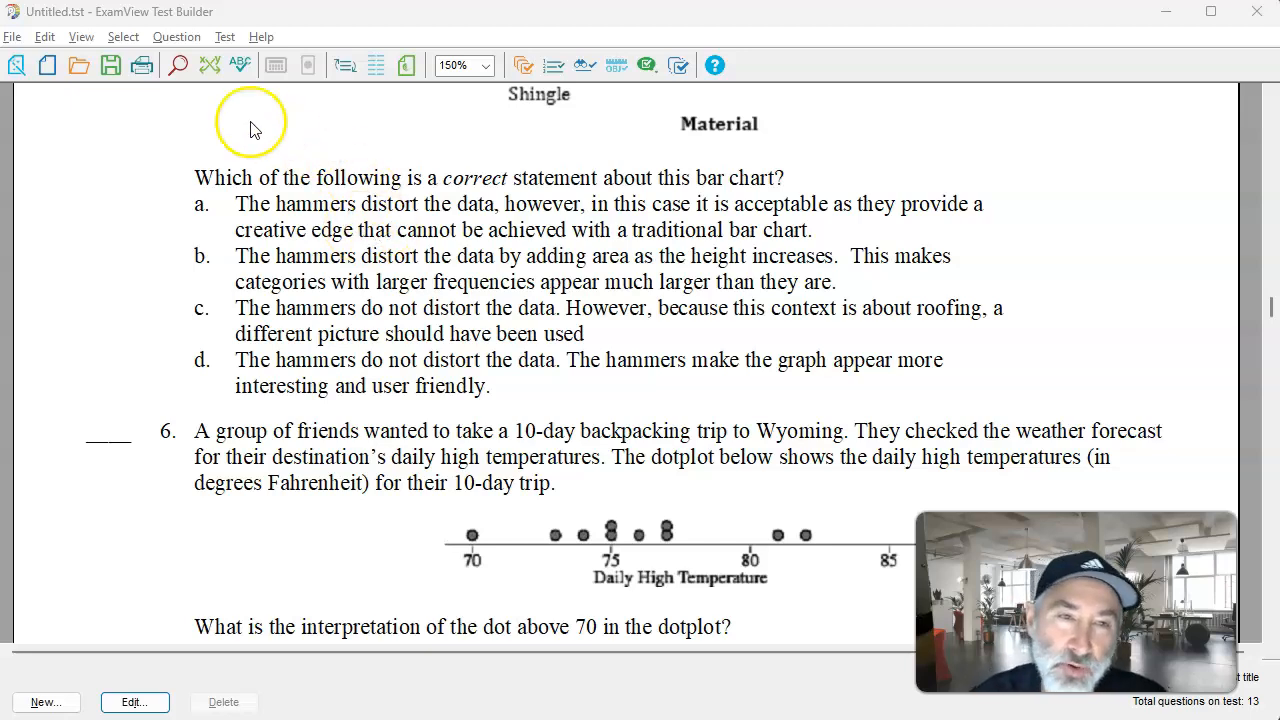
Step: Start exporting the test in Canvas format via File > Export
click(12, 37)
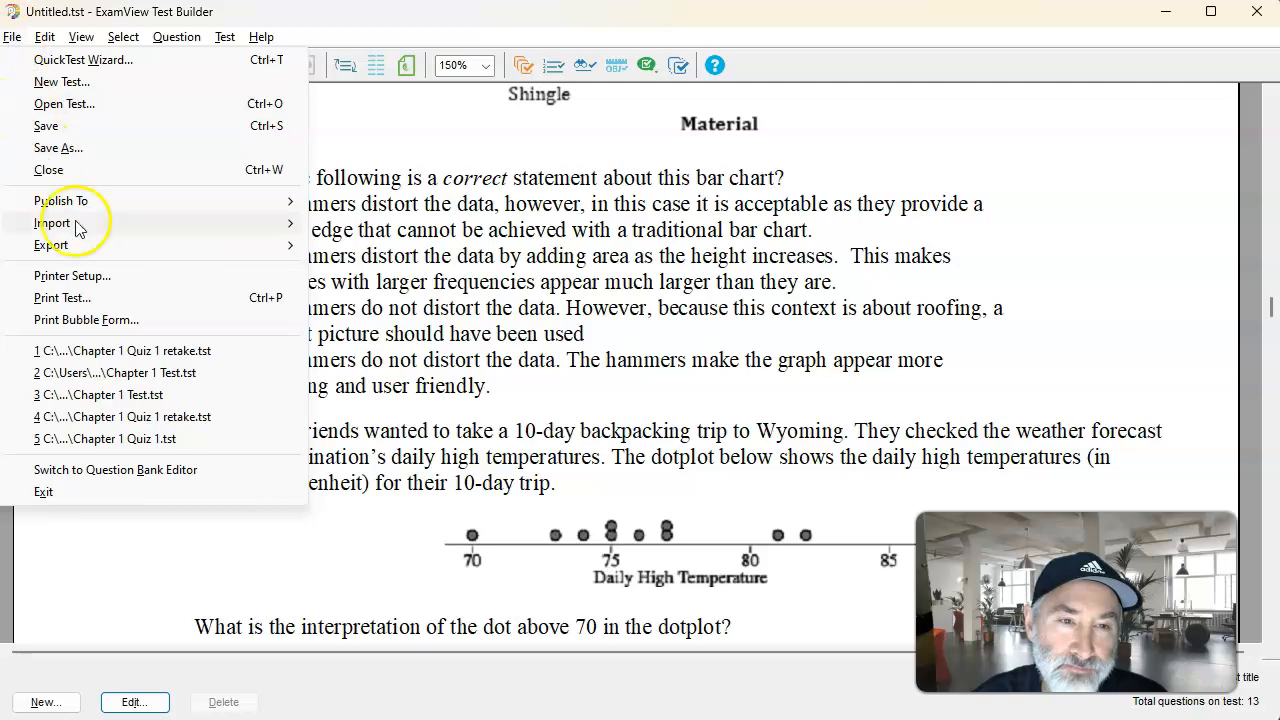
click(51, 245)
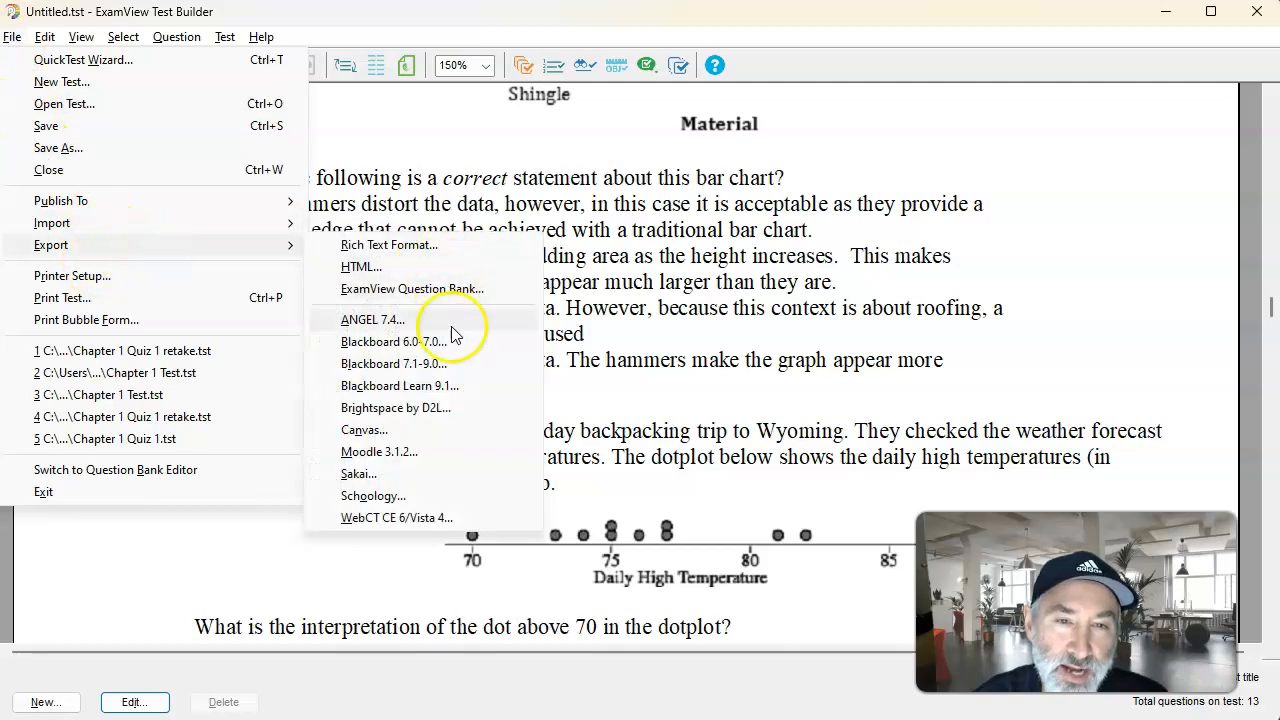
mouse_move(445, 430)
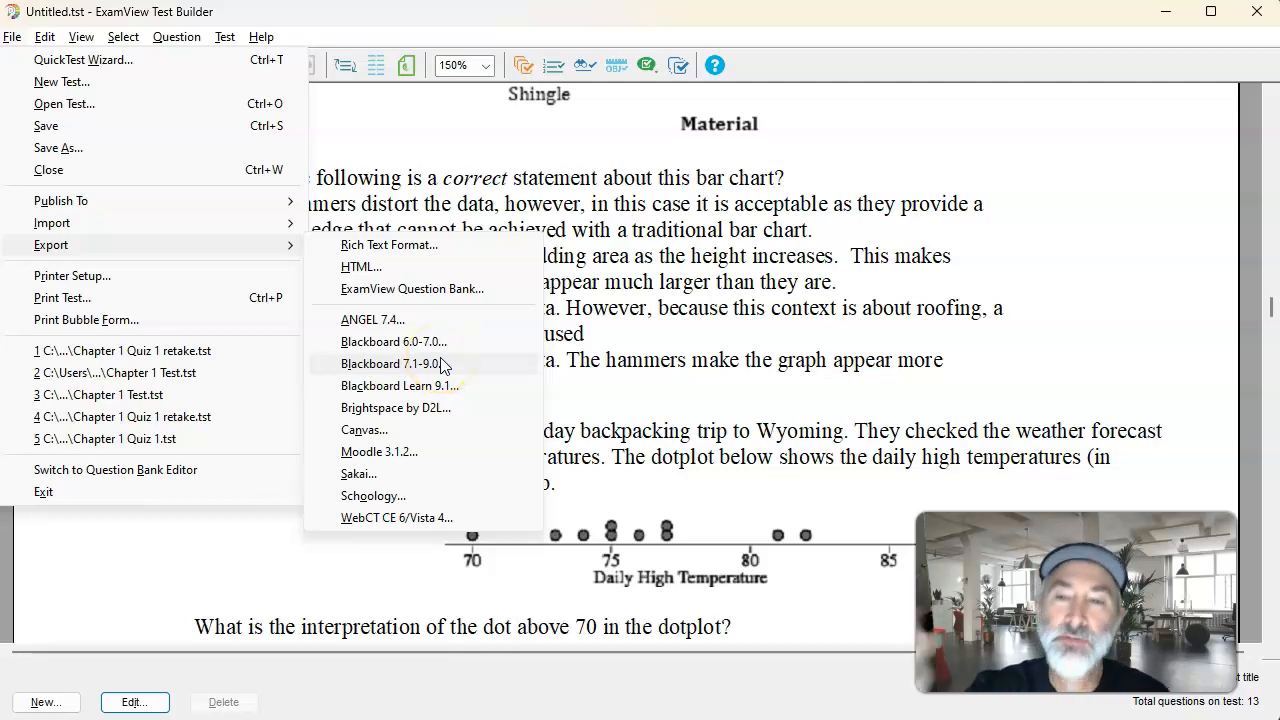
mouse_move(399, 415)
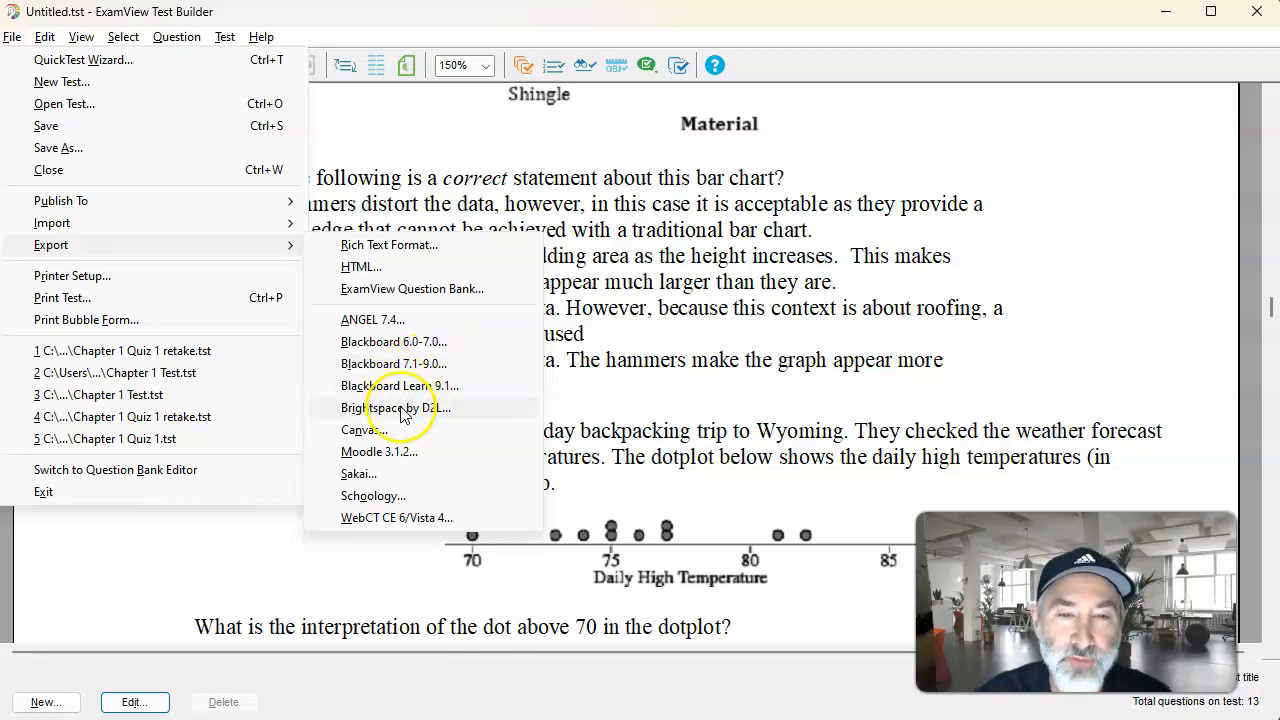
mouse_move(410, 430)
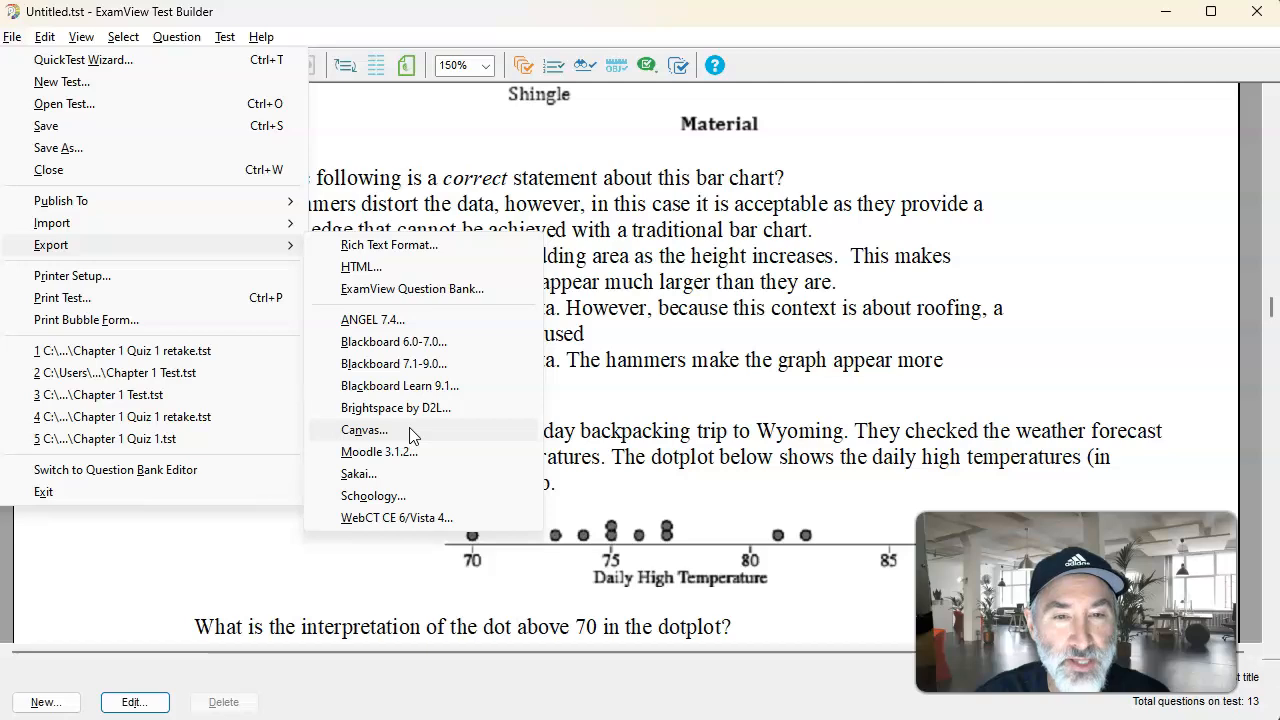
click(364, 430)
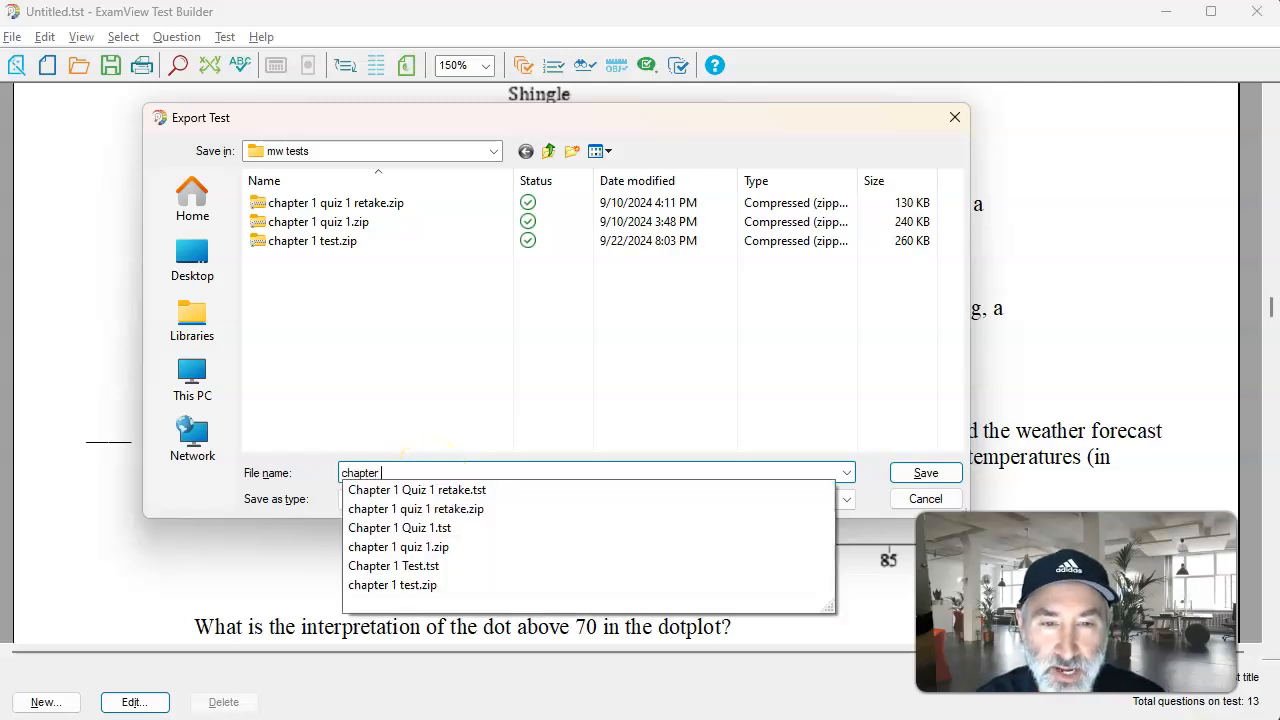
Step: Save the Canvas export as 'chapter 2 quiz 1' in the mw tests folder
text(chapter 2 quiz 1)
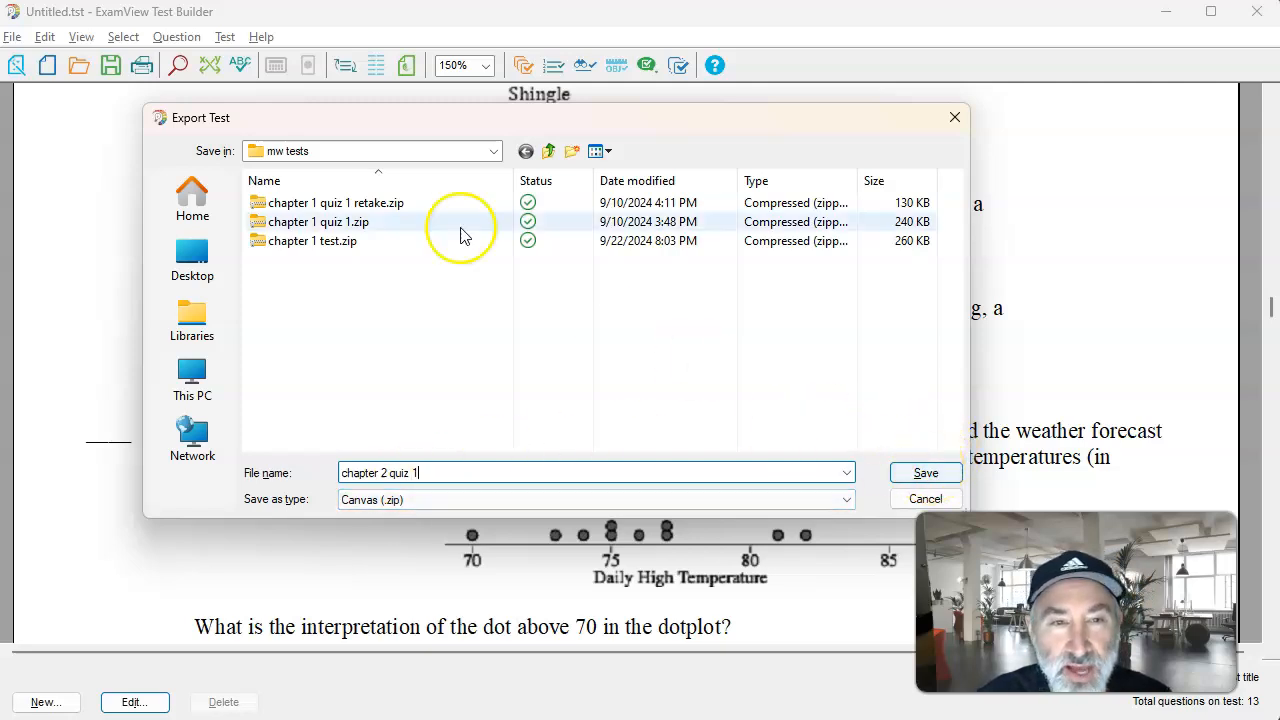
click(492, 151)
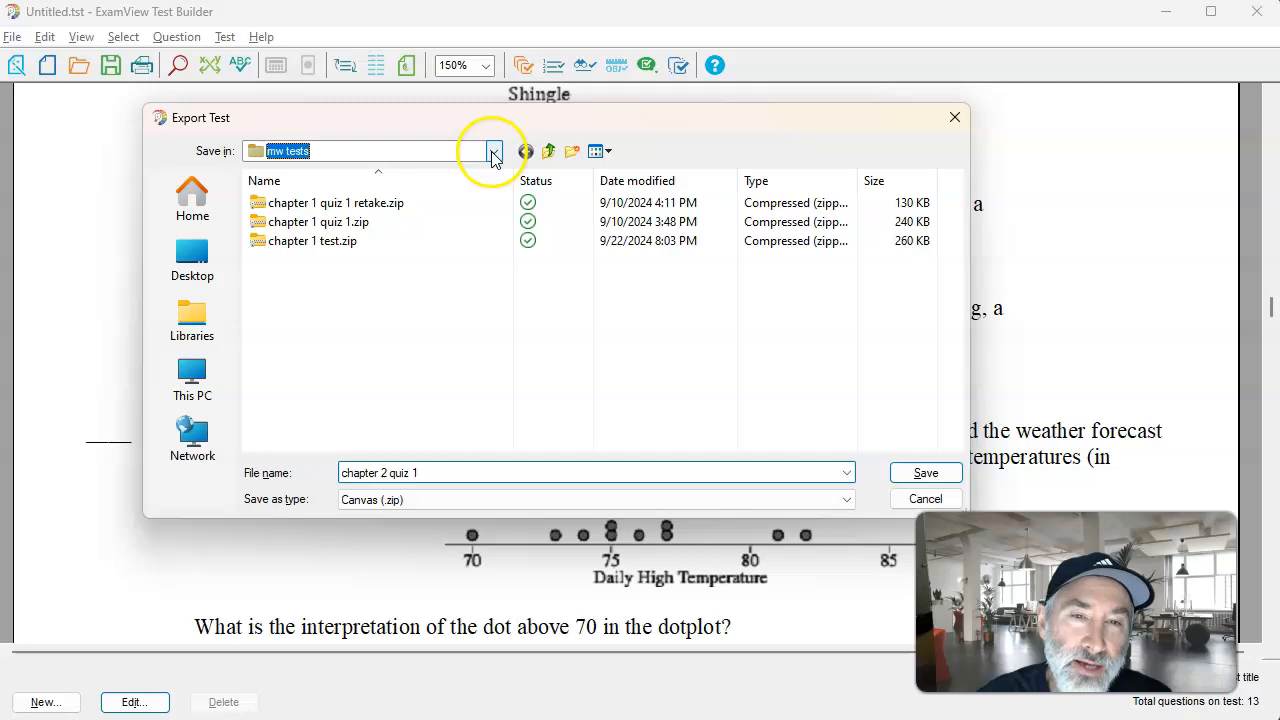
click(492, 151)
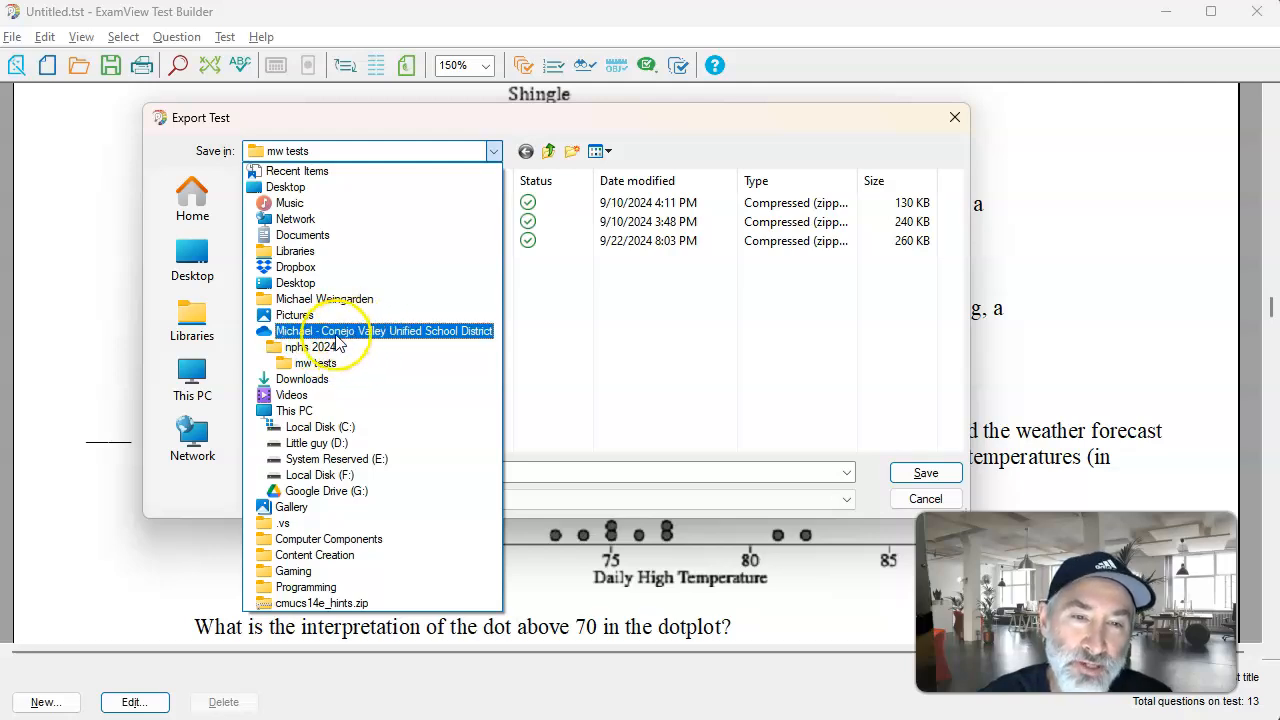
click(311, 347)
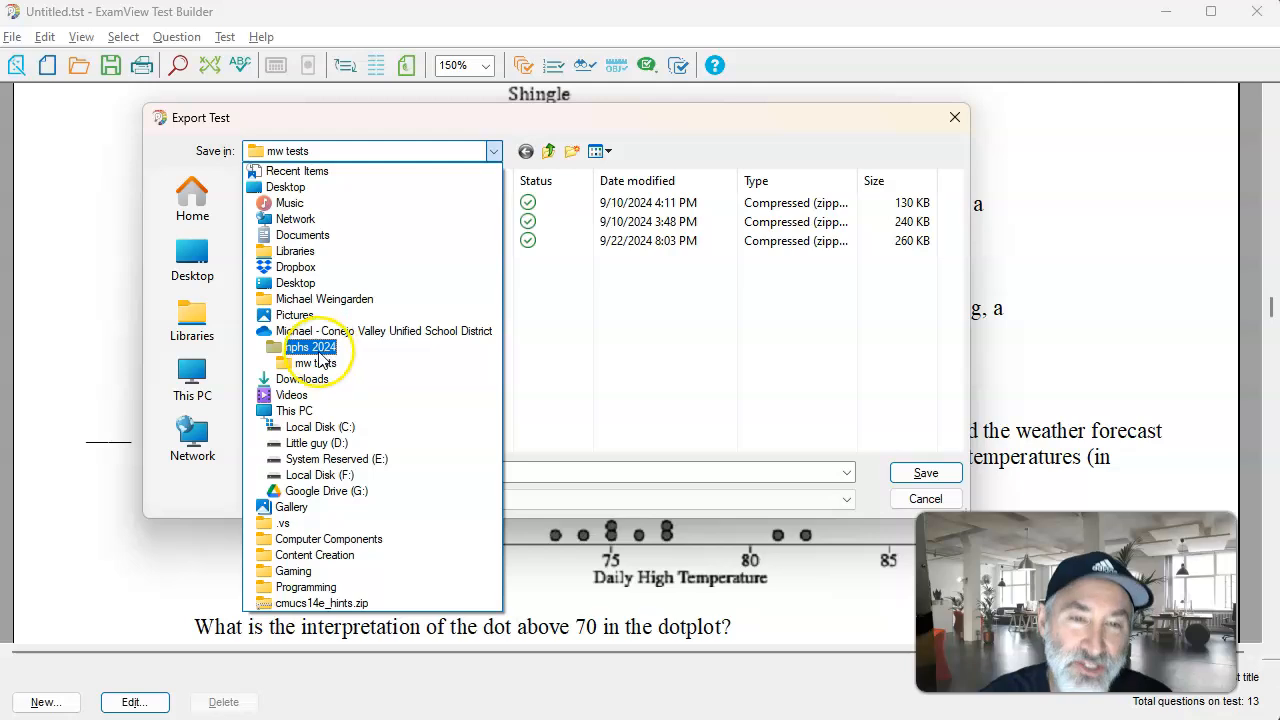
click(318, 362)
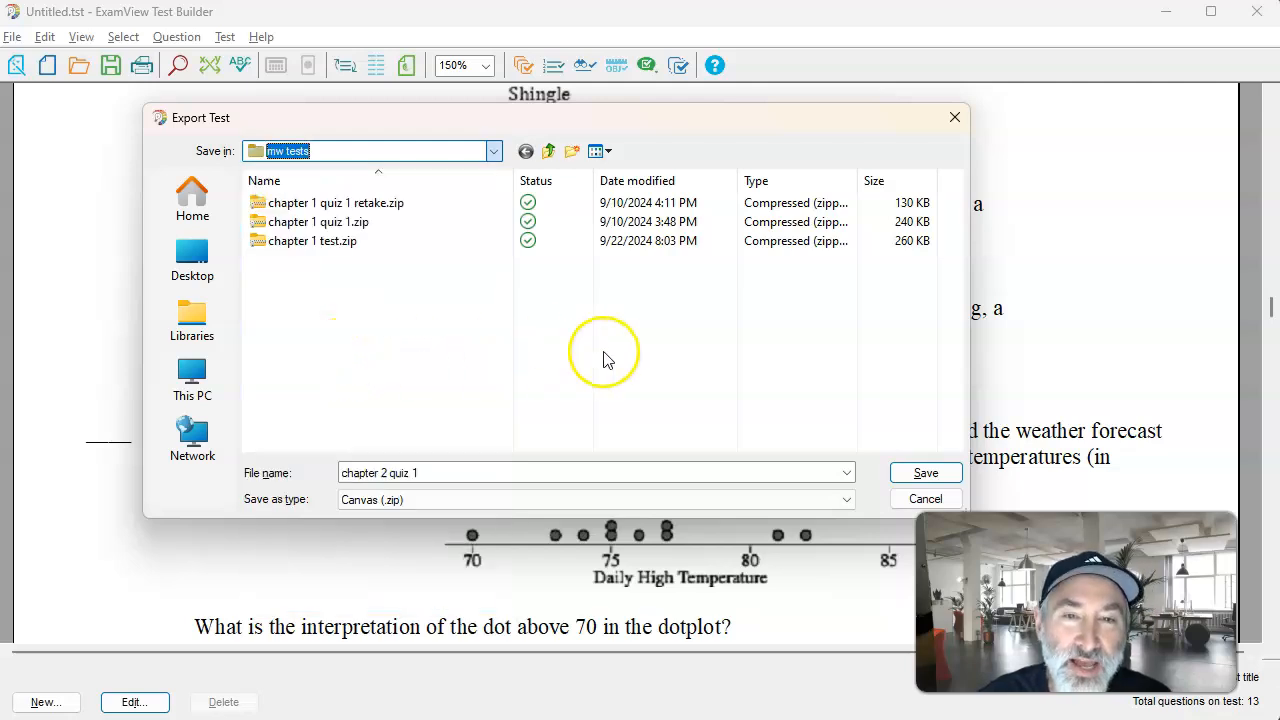
mouse_move(371, 355)
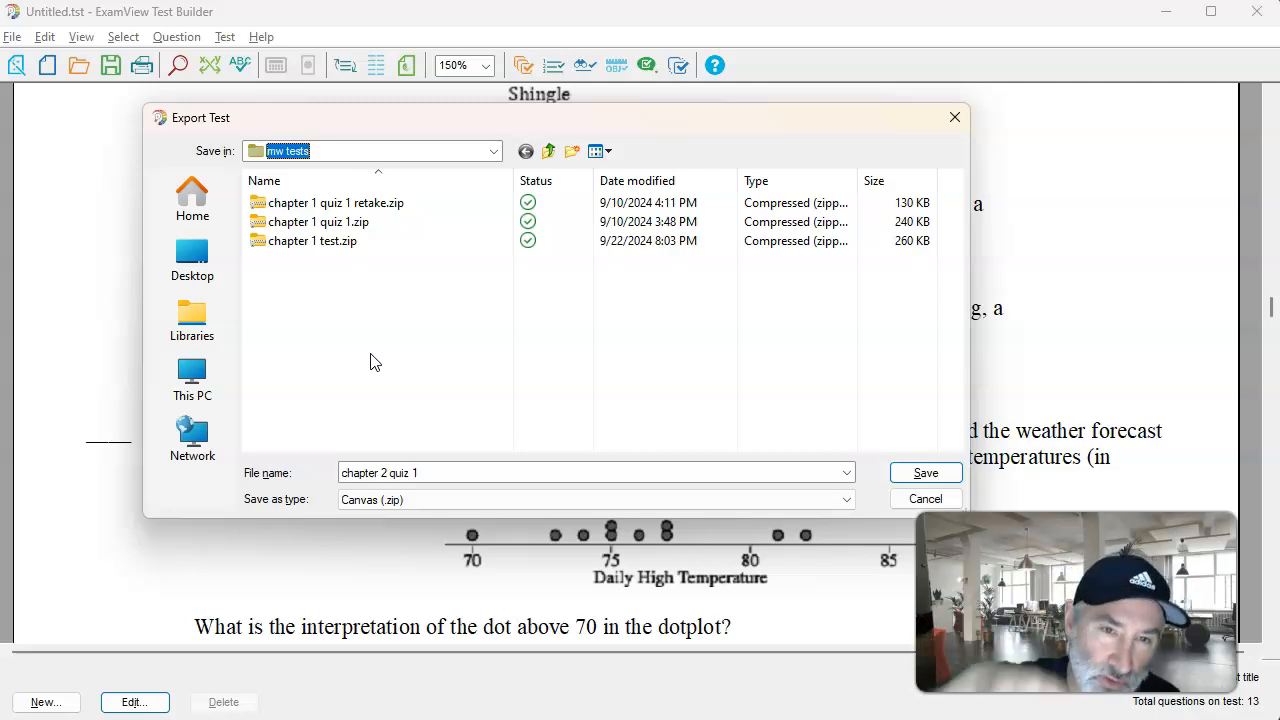
mouse_move(951, 457)
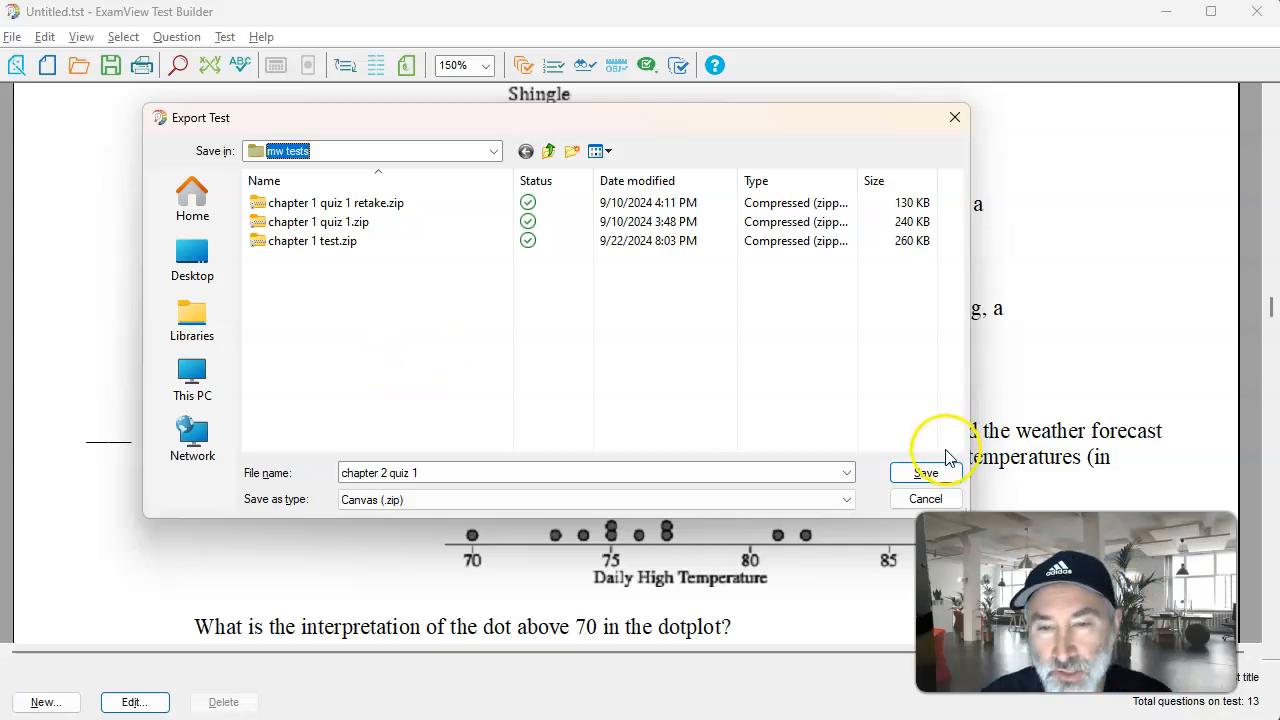
click(925, 472)
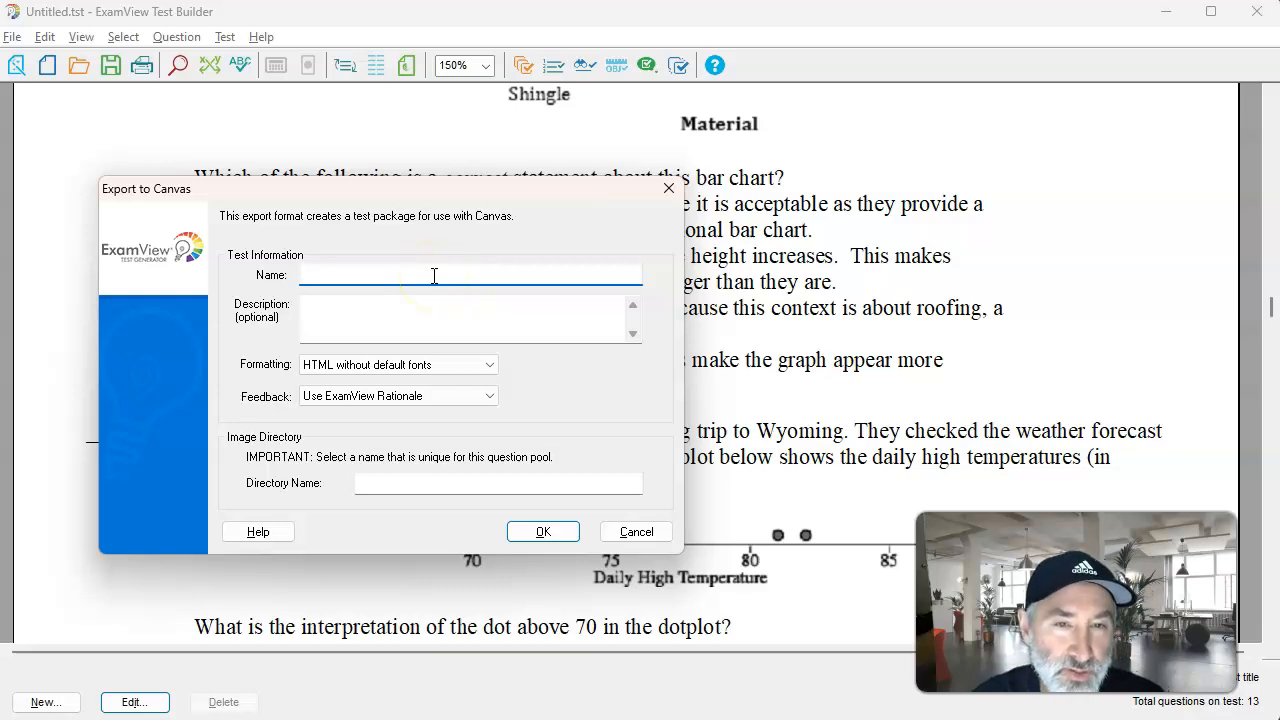
Step: Enter 'Chapter 2 Quiz 1' as the name in the Export to Canvas dialog
text(Chapter 2 Quiz 1)
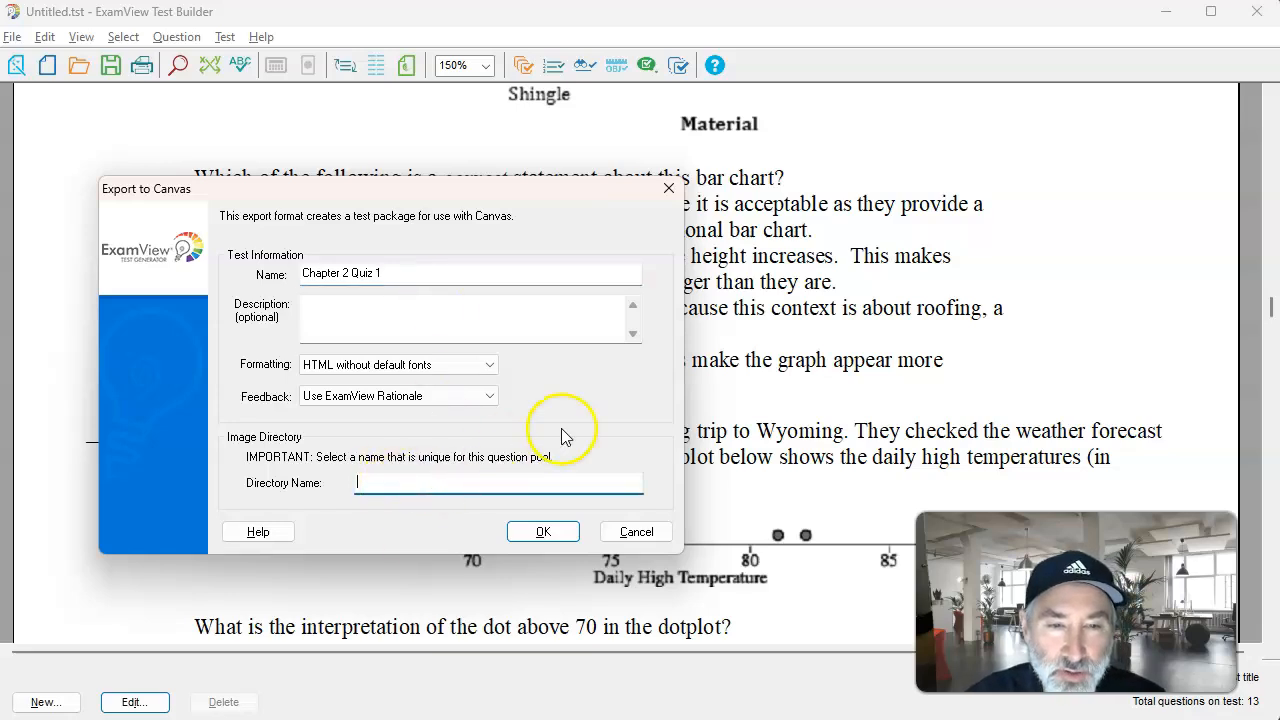
mouse_move(612, 435)
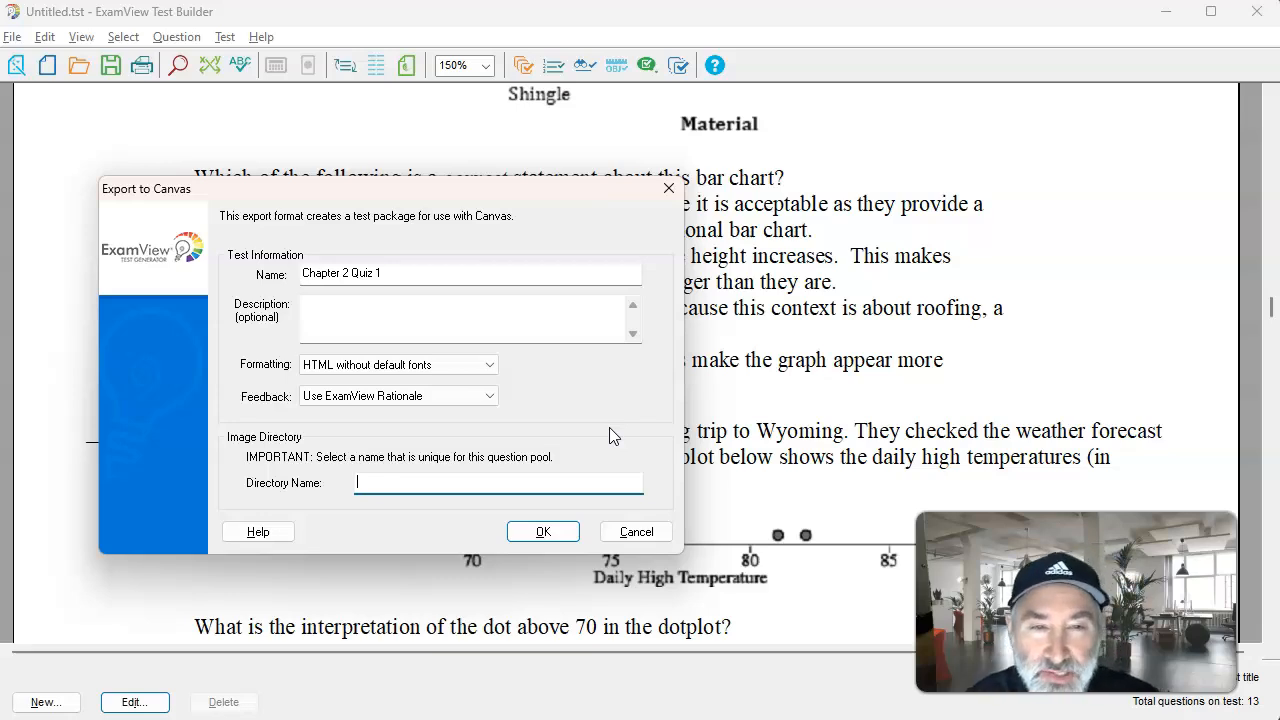
text(cha)
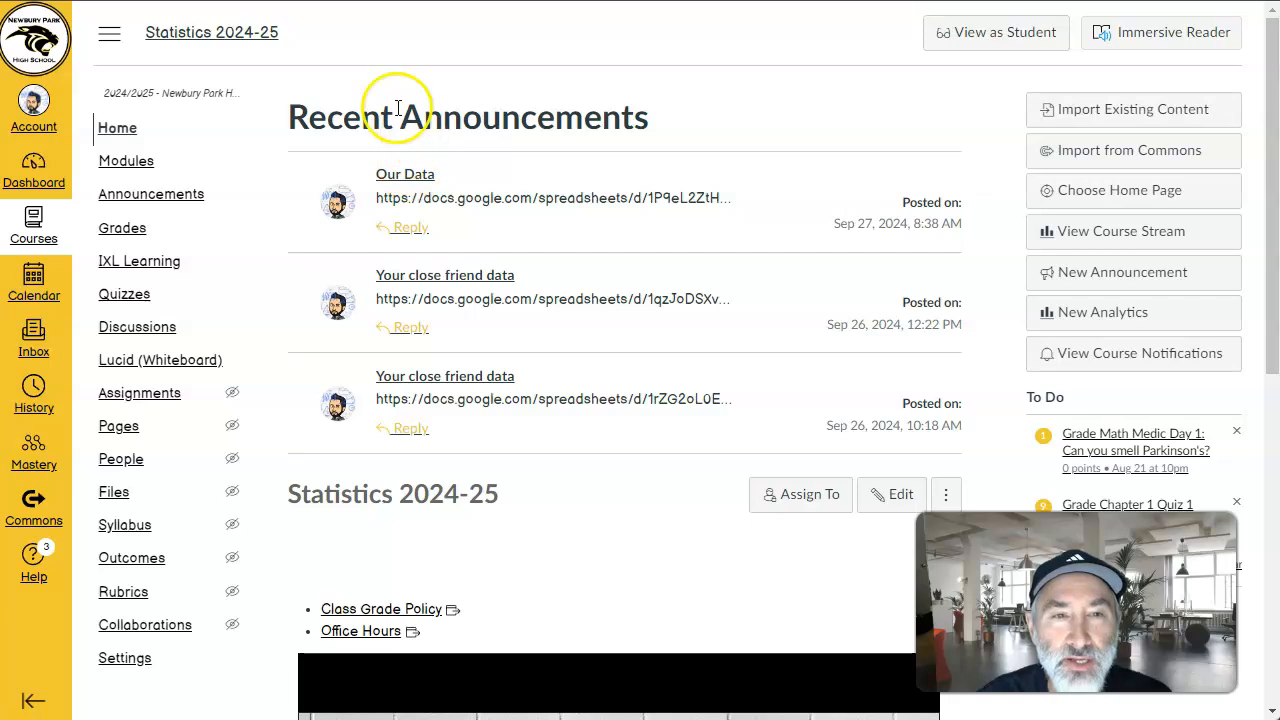
mouse_move(343, 86)
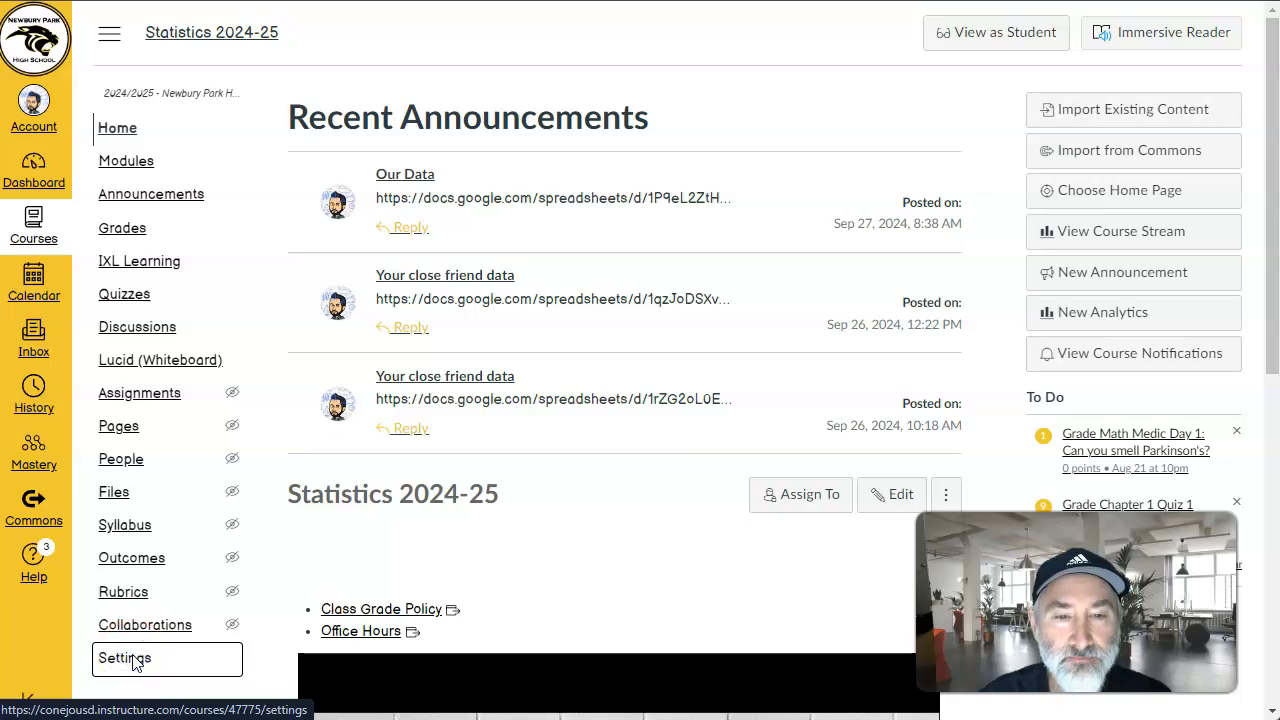
Step: Start Import Course Content from Settings with Blackboard 6/7/8/9/Ultra export .zip as content type
click(124, 658)
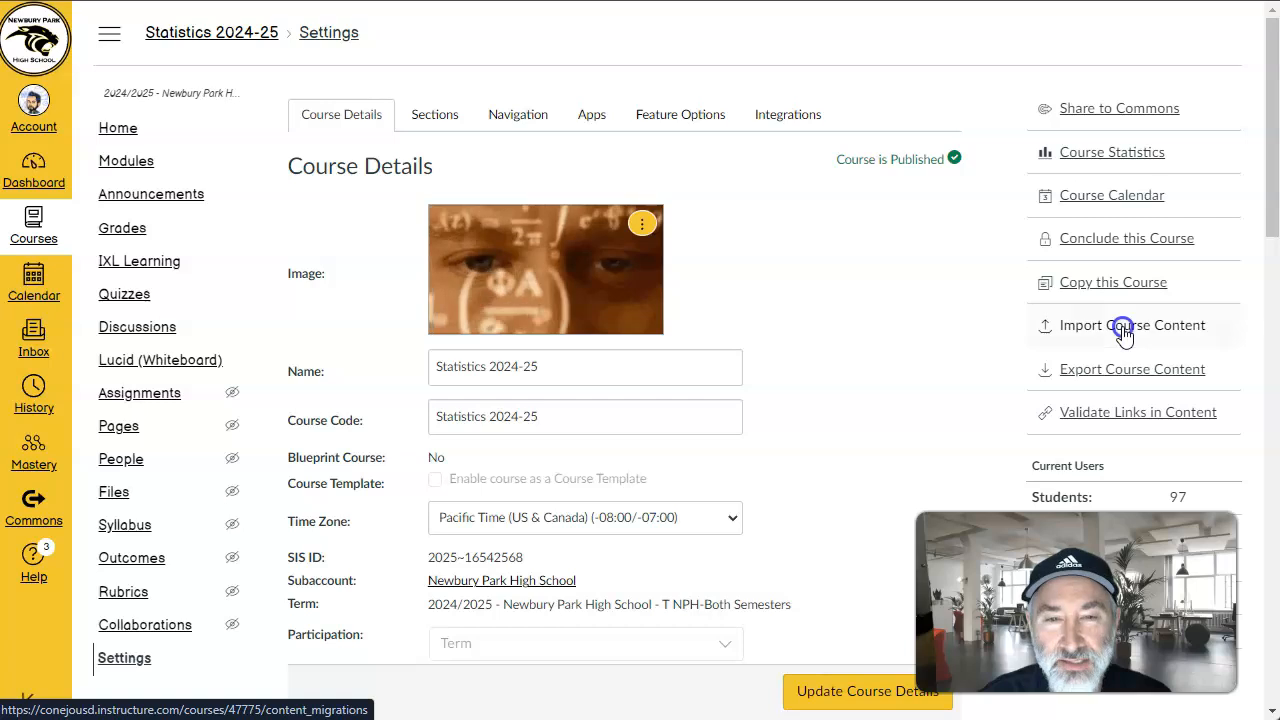
click(1124, 325)
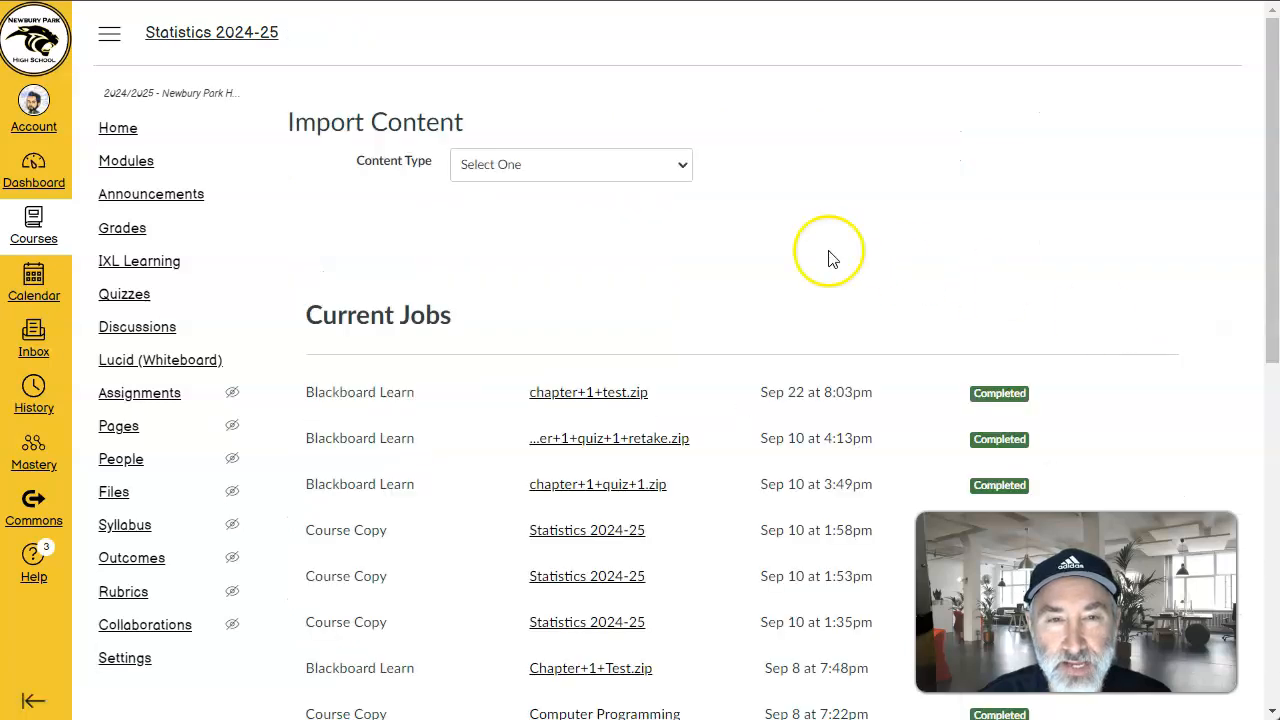
click(582, 164)
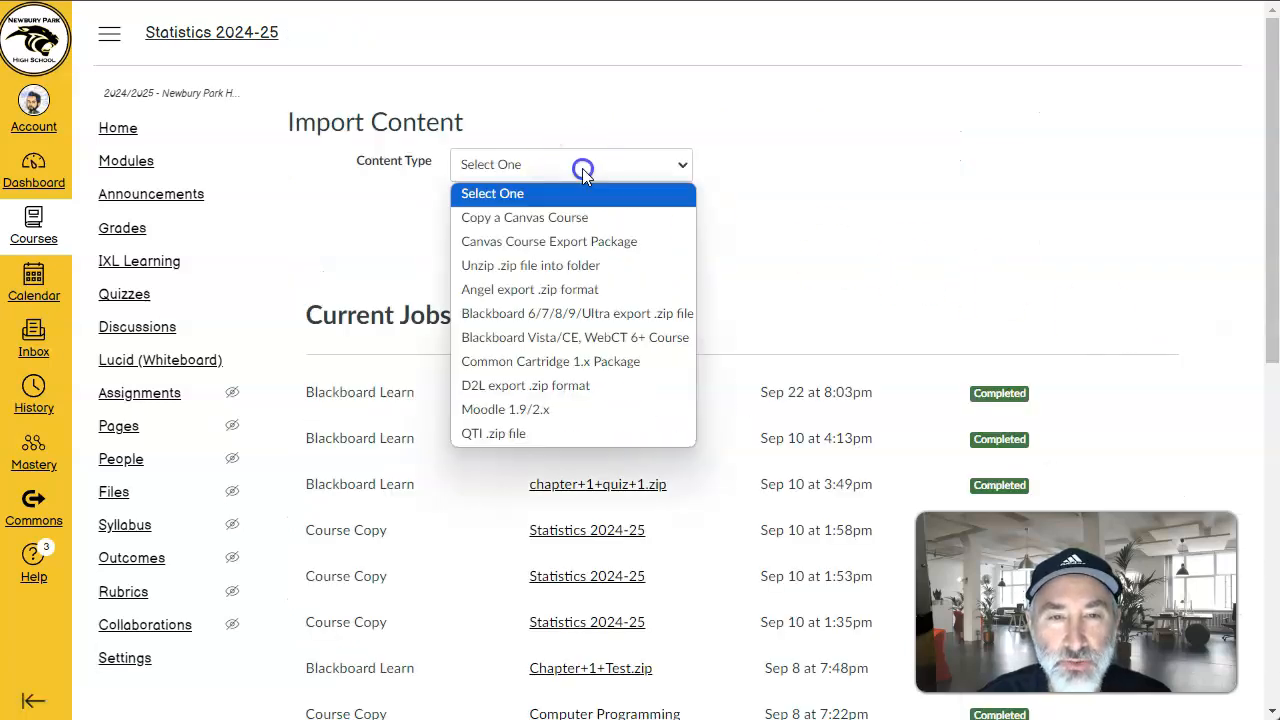
mouse_move(579, 320)
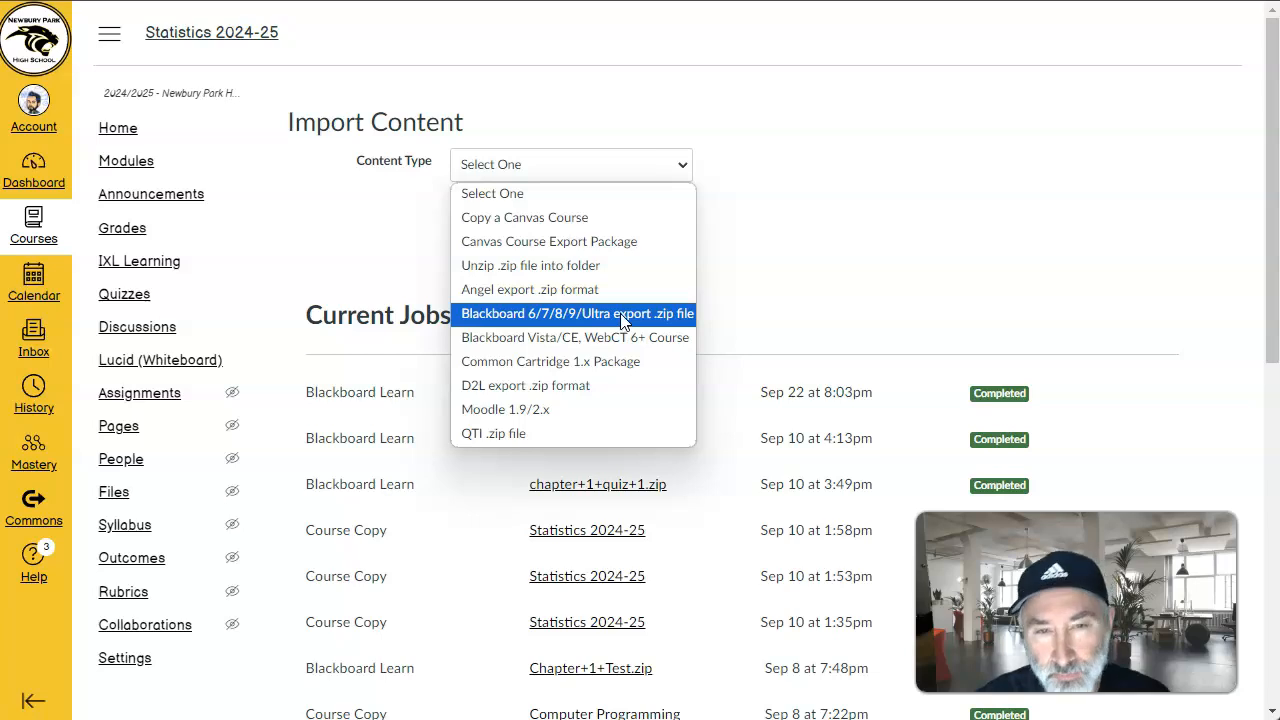
click(576, 314)
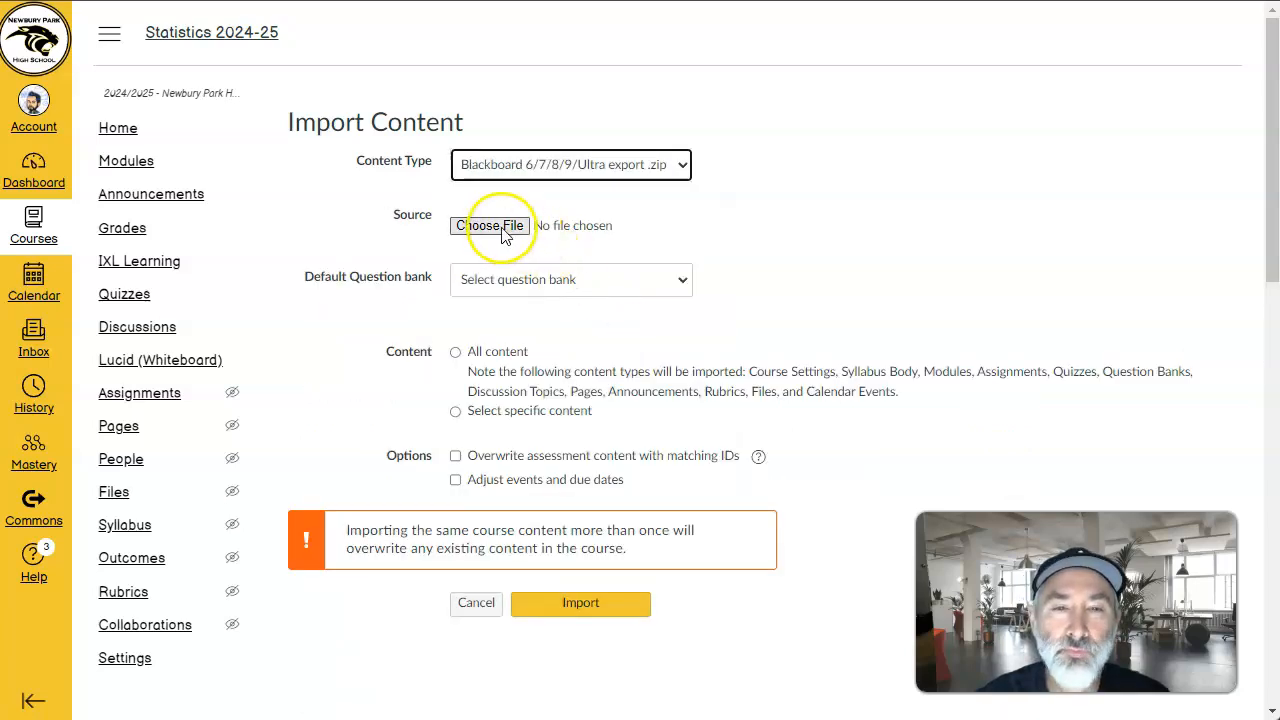
Step: Select chapter 2 quiz 1.zip as the import source file
click(491, 225)
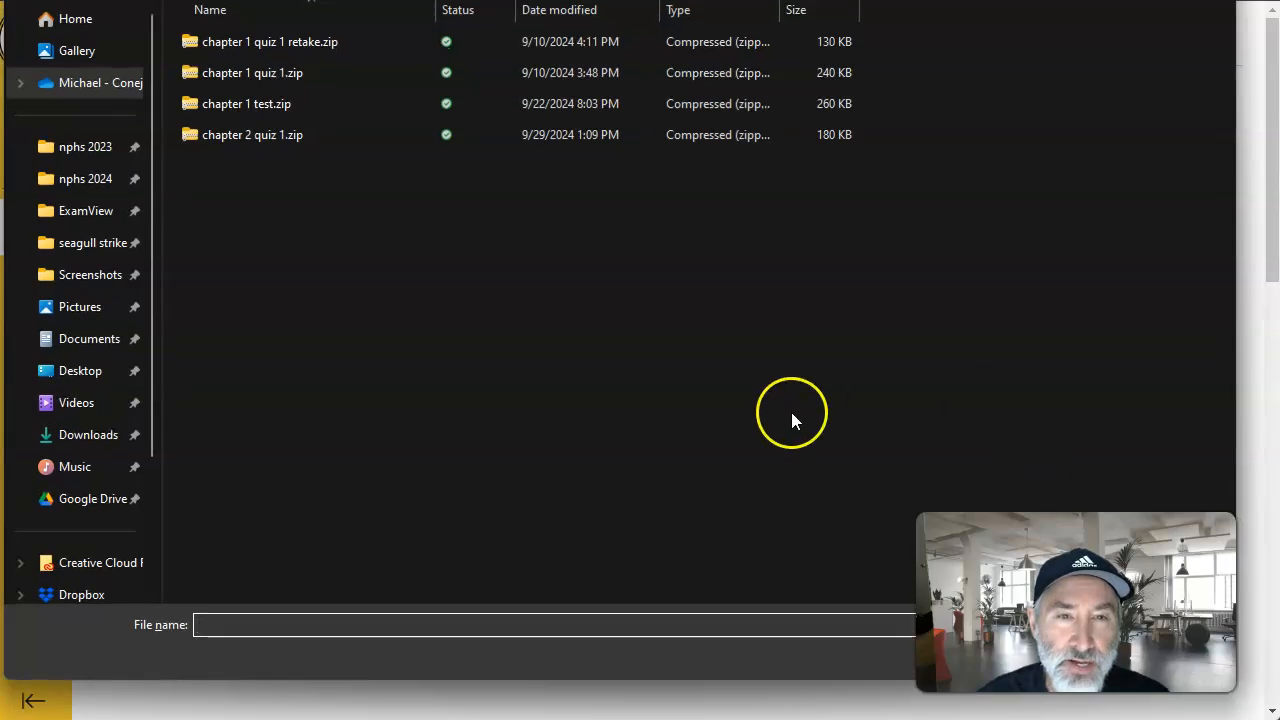
mouse_move(270, 142)
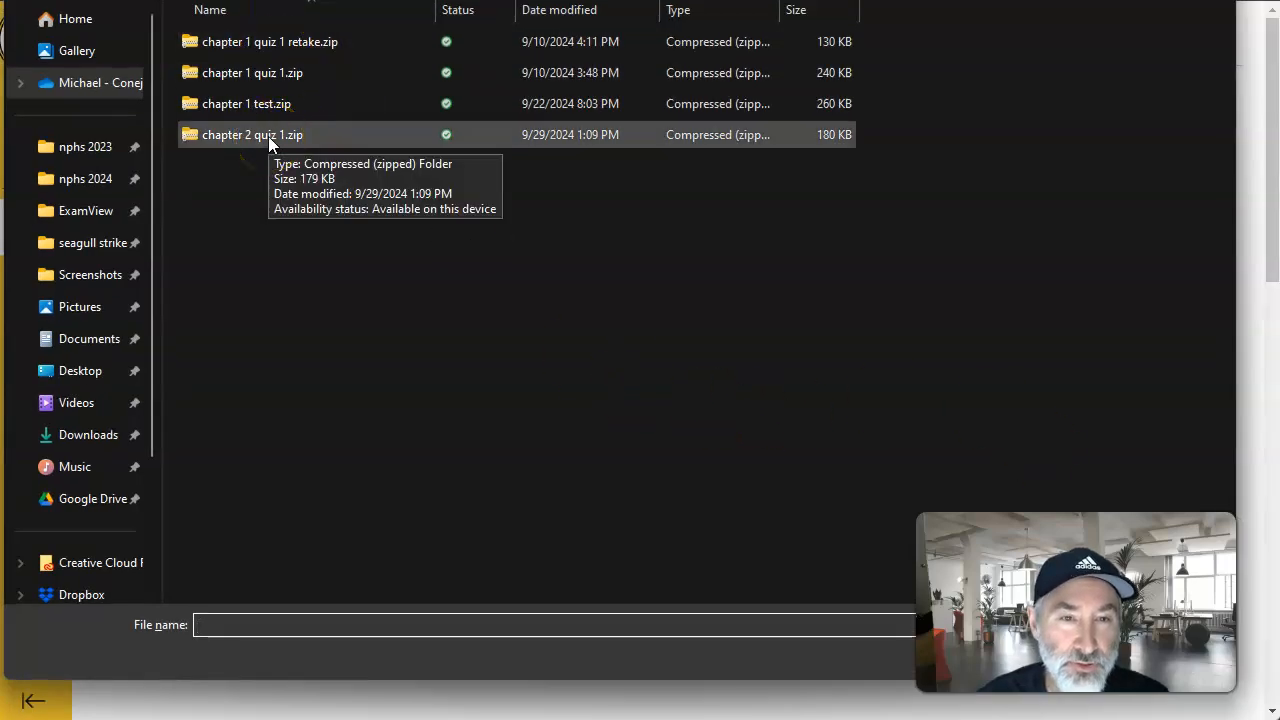
click(252, 134)
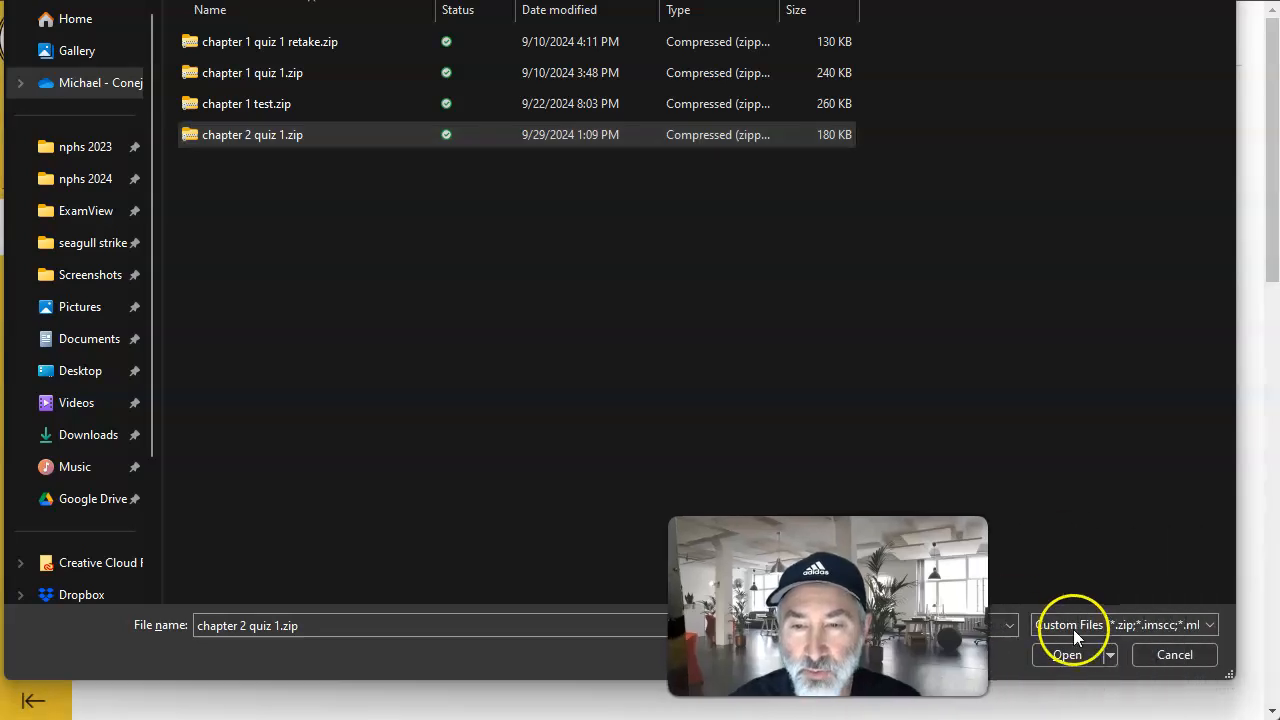
click(1067, 654)
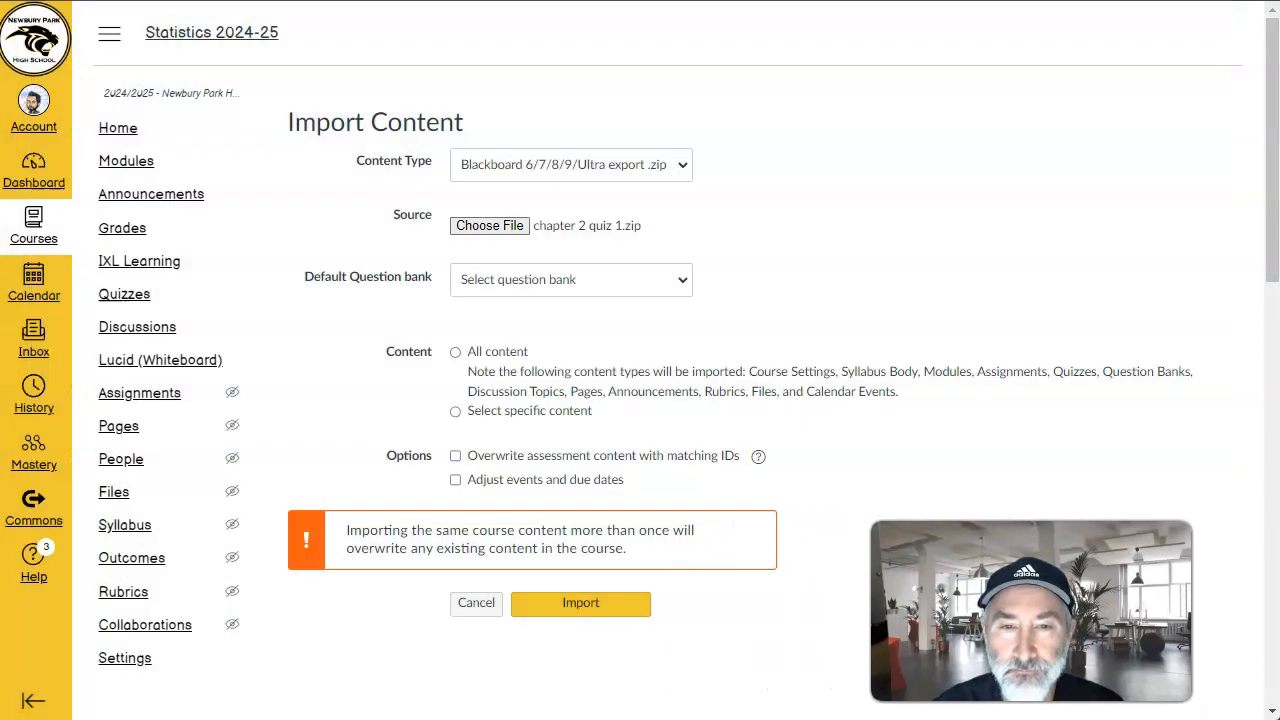
Step: Import all content into a new question bank named chapter2quiz1
click(570, 279)
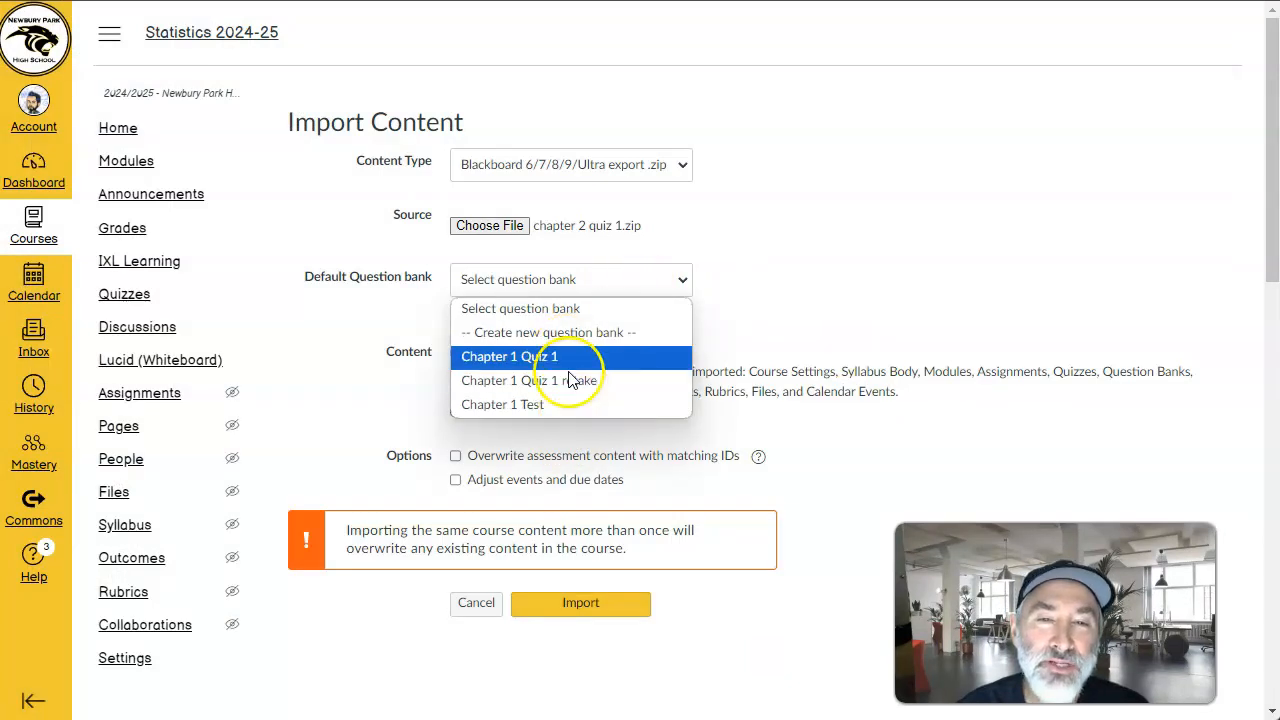
mouse_move(568, 340)
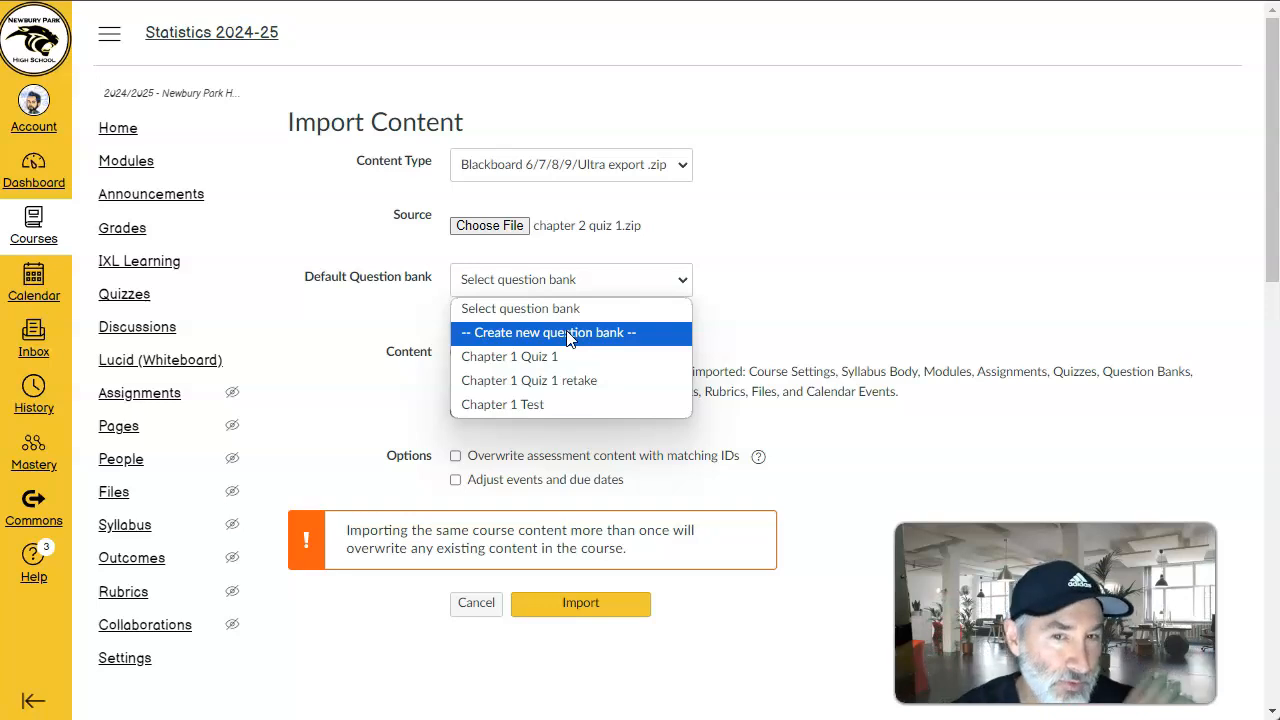
click(567, 332)
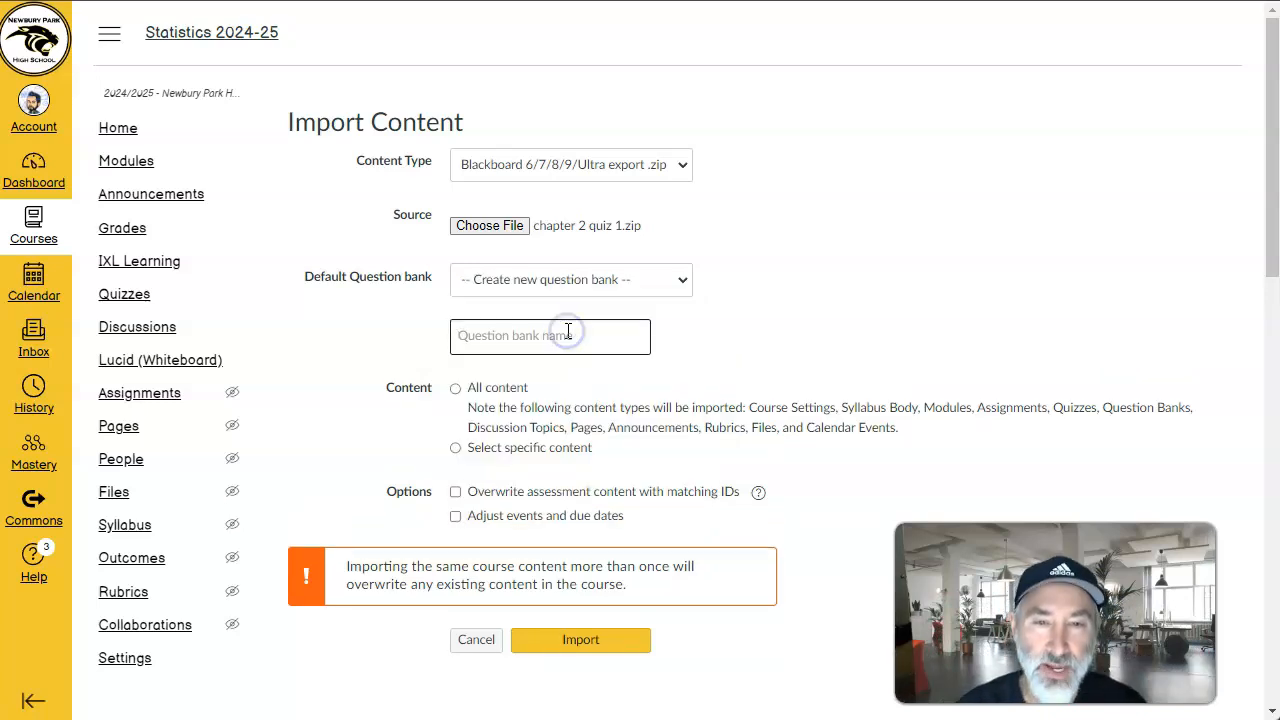
mouse_move(775, 365)
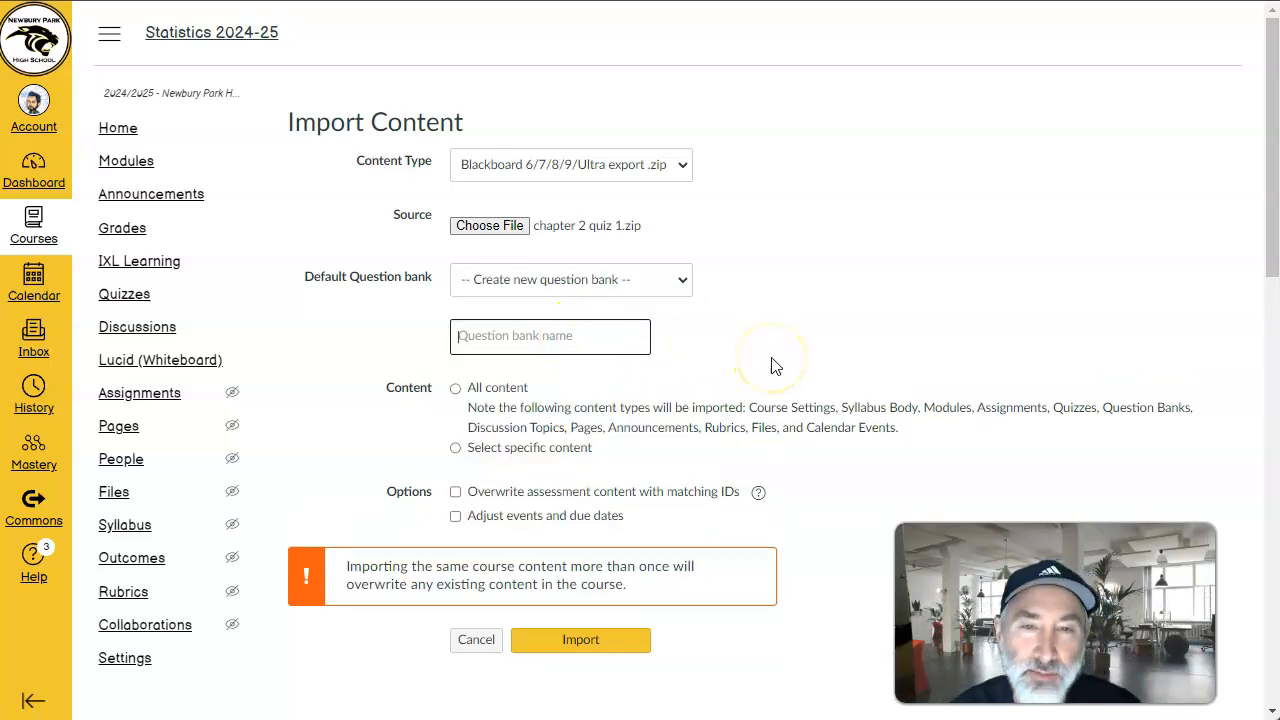
text(chapter2quiz1)
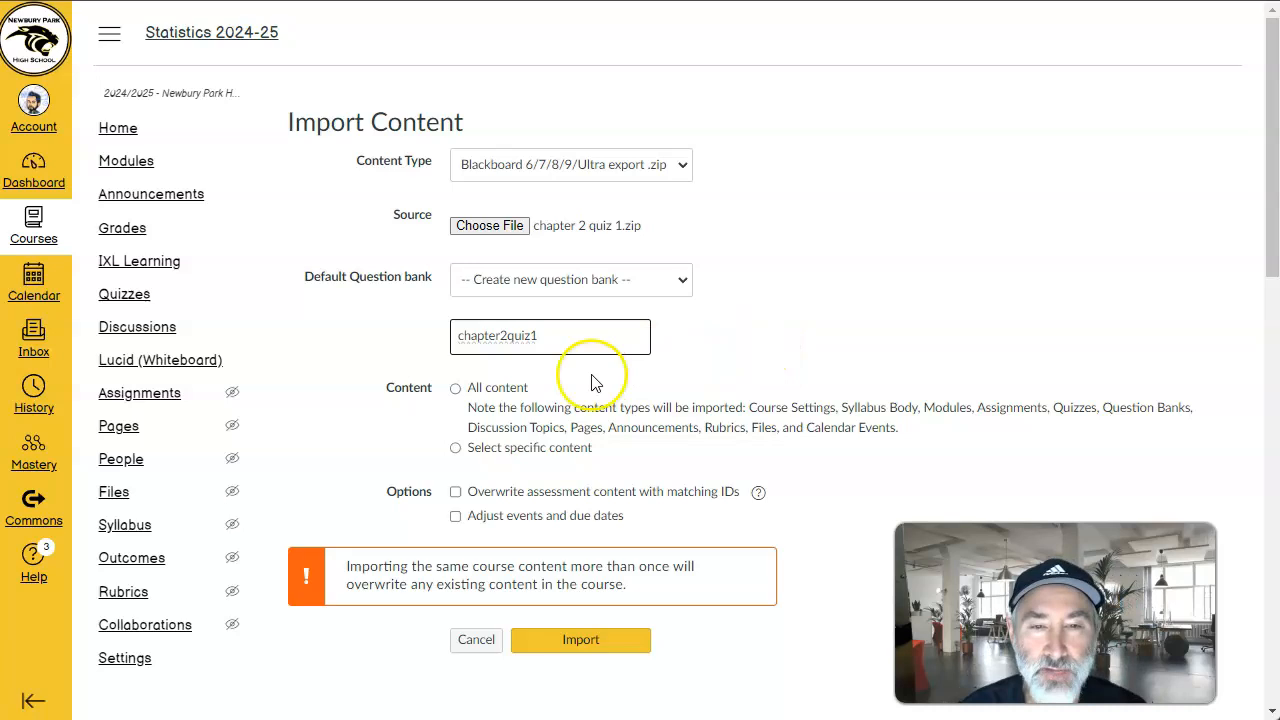
click(454, 388)
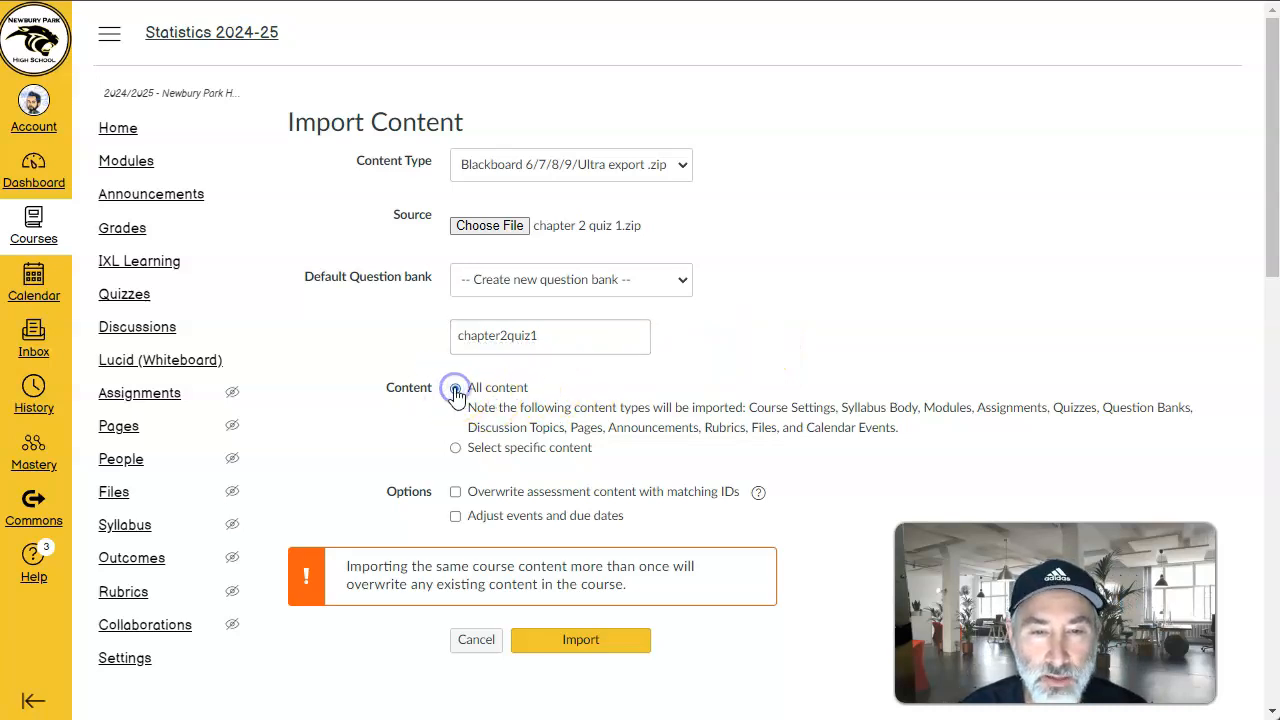
click(455, 388)
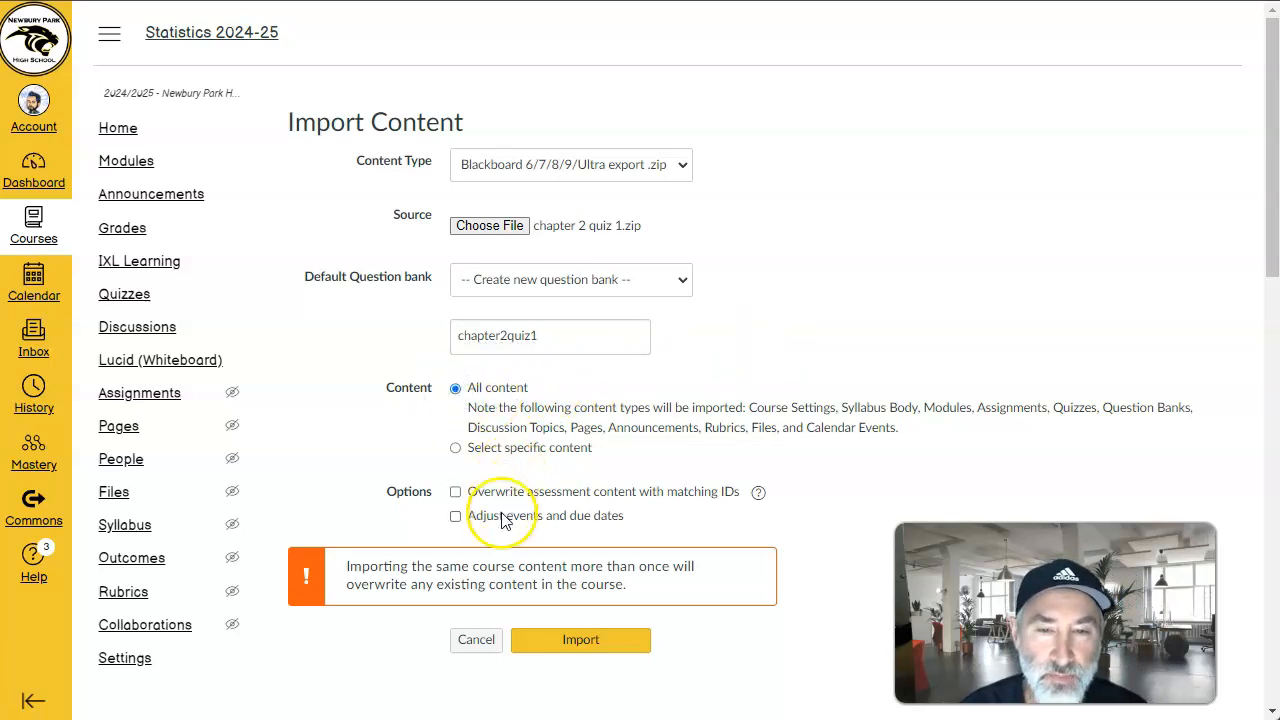
mouse_move(570, 475)
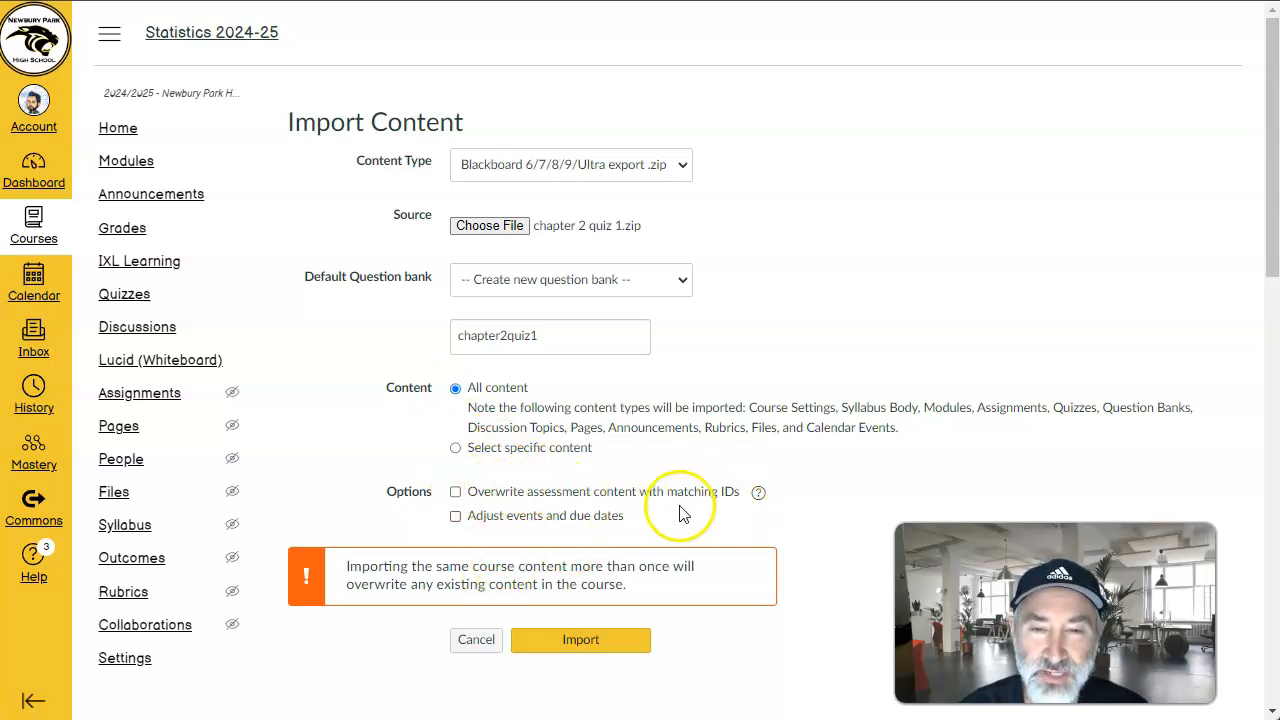
mouse_move(759, 495)
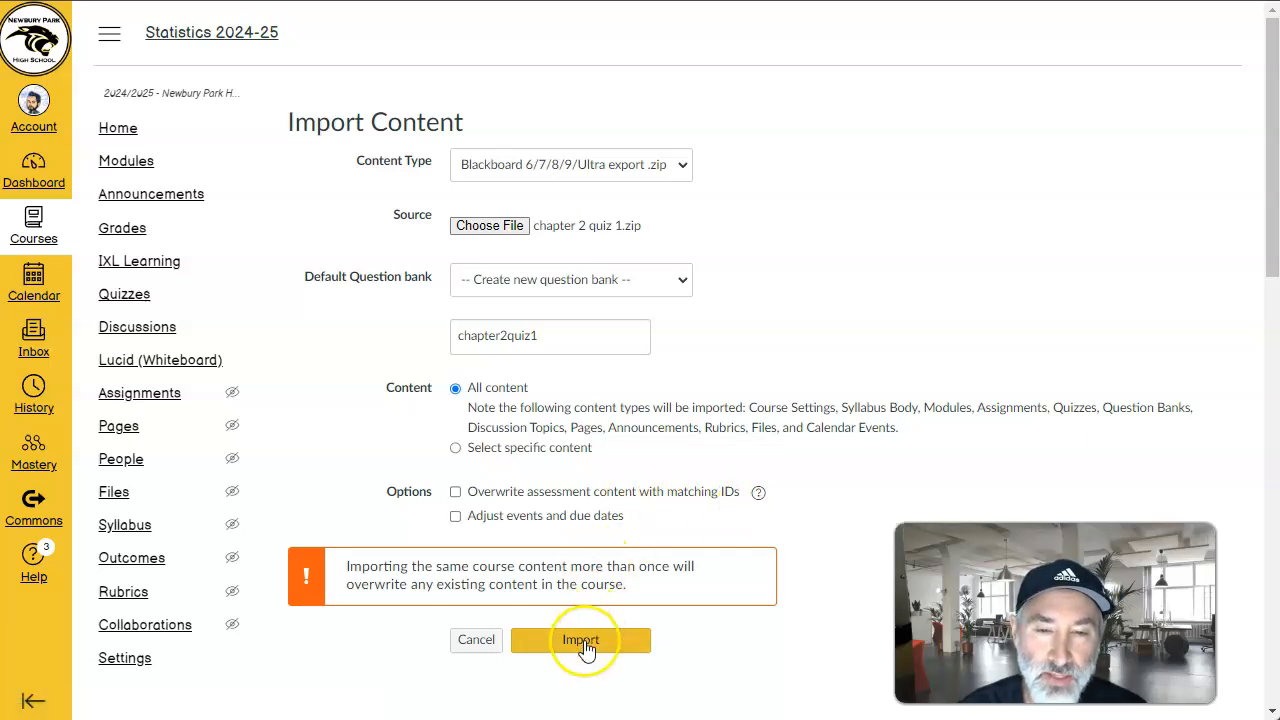
click(581, 640)
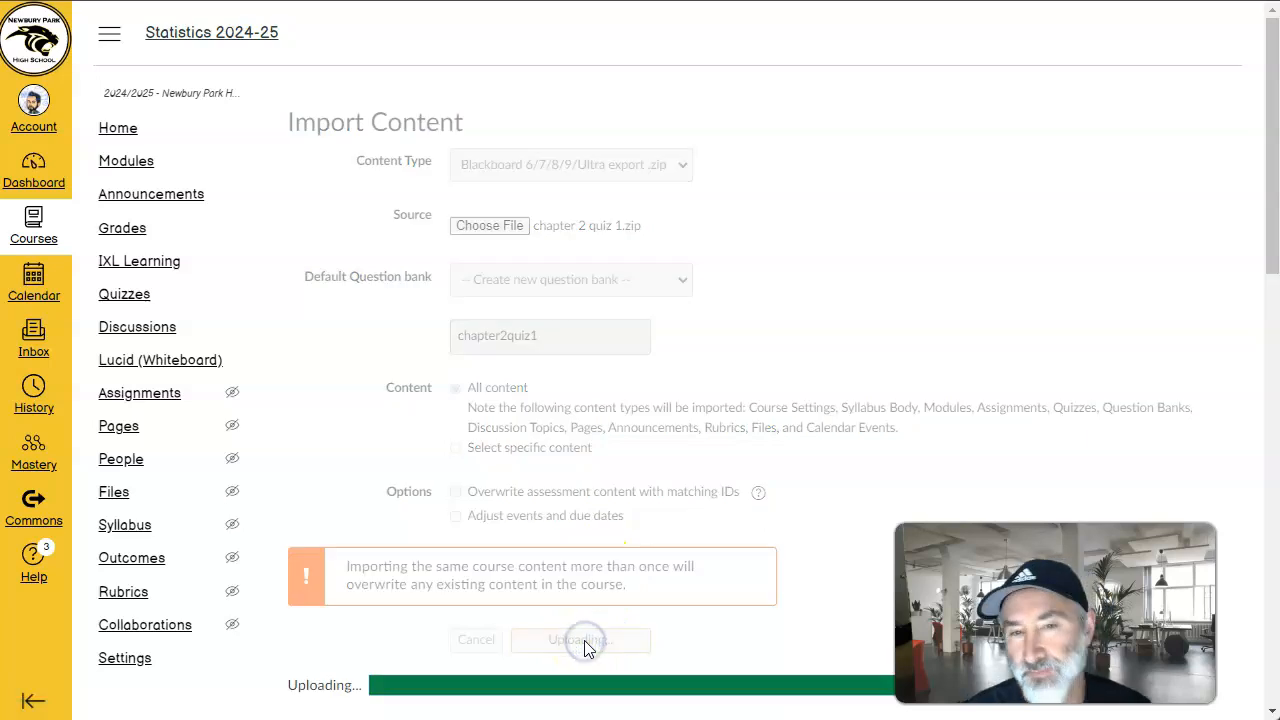
Step: Wait for the import job to complete, then go to the course Quizzes list
click(581, 640)
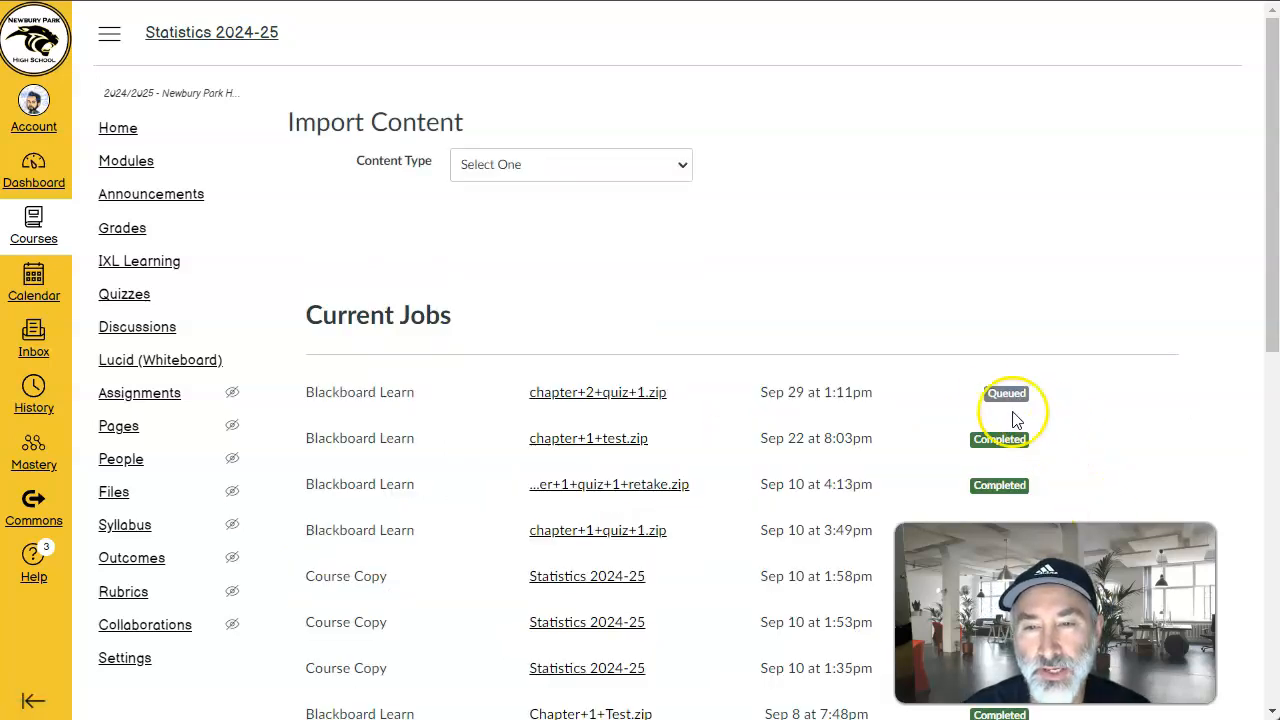
mouse_move(991, 402)
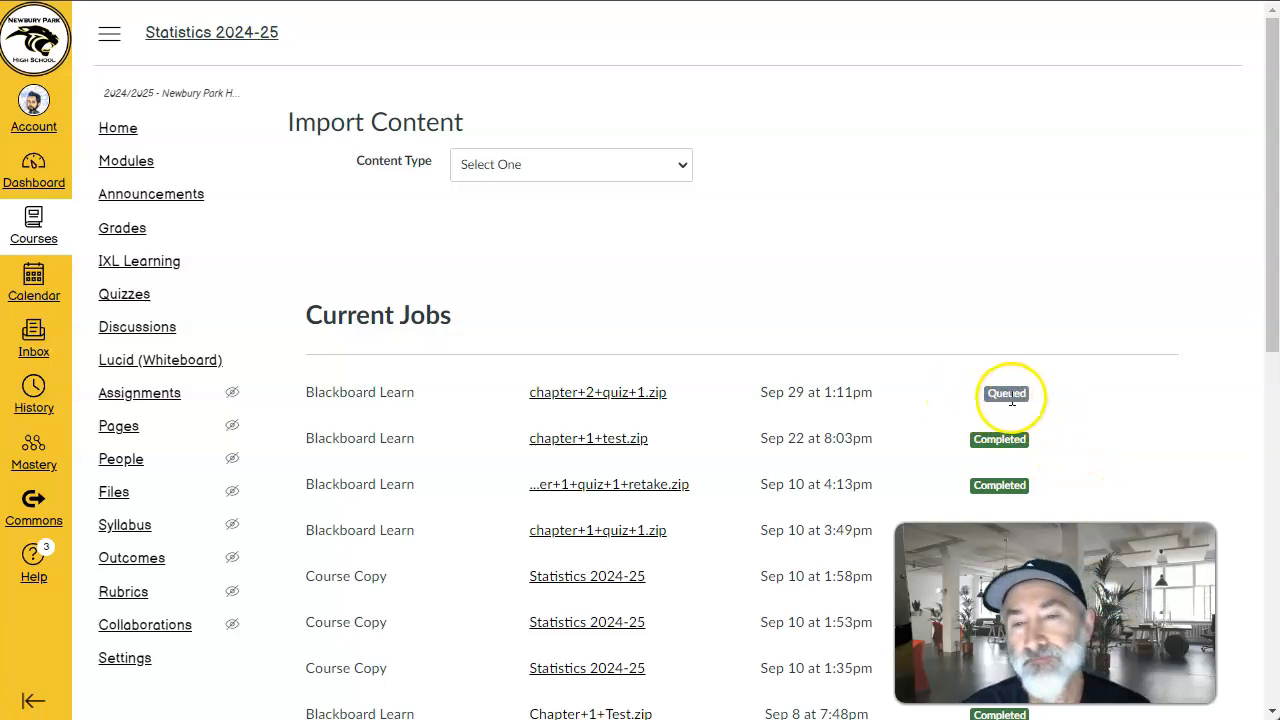
mouse_move(999, 418)
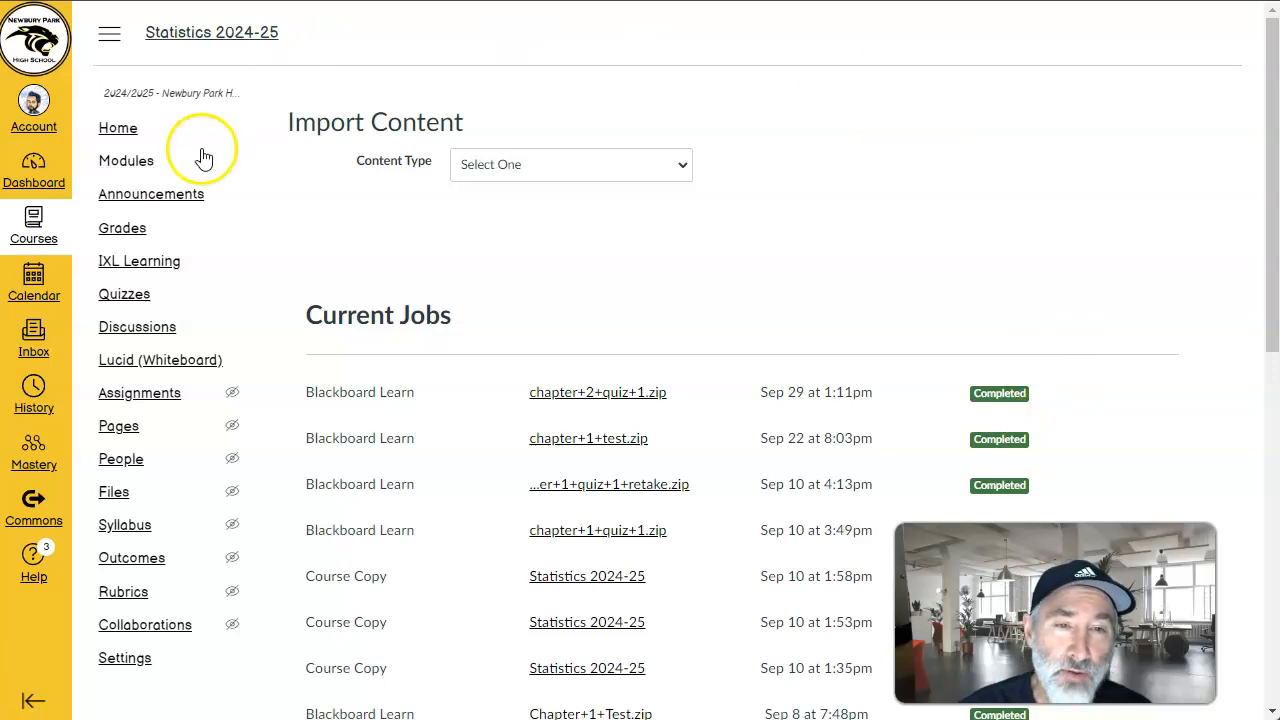
click(124, 293)
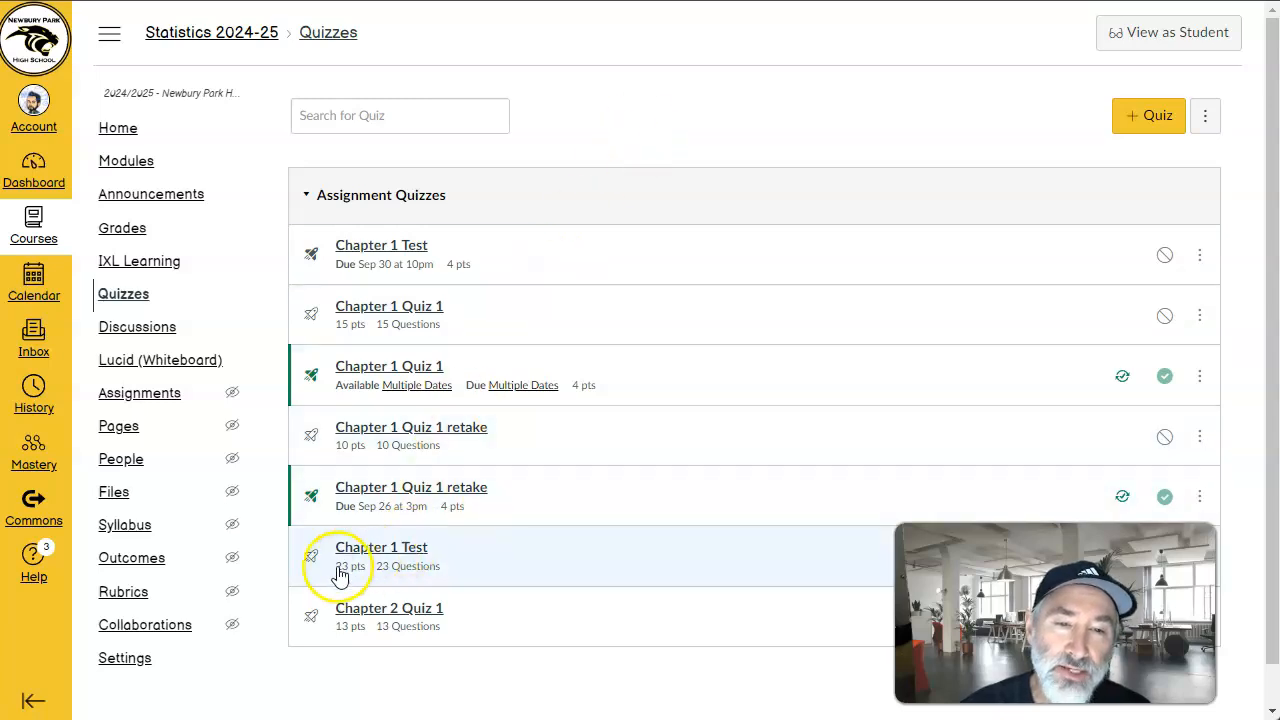
mouse_move(375, 618)
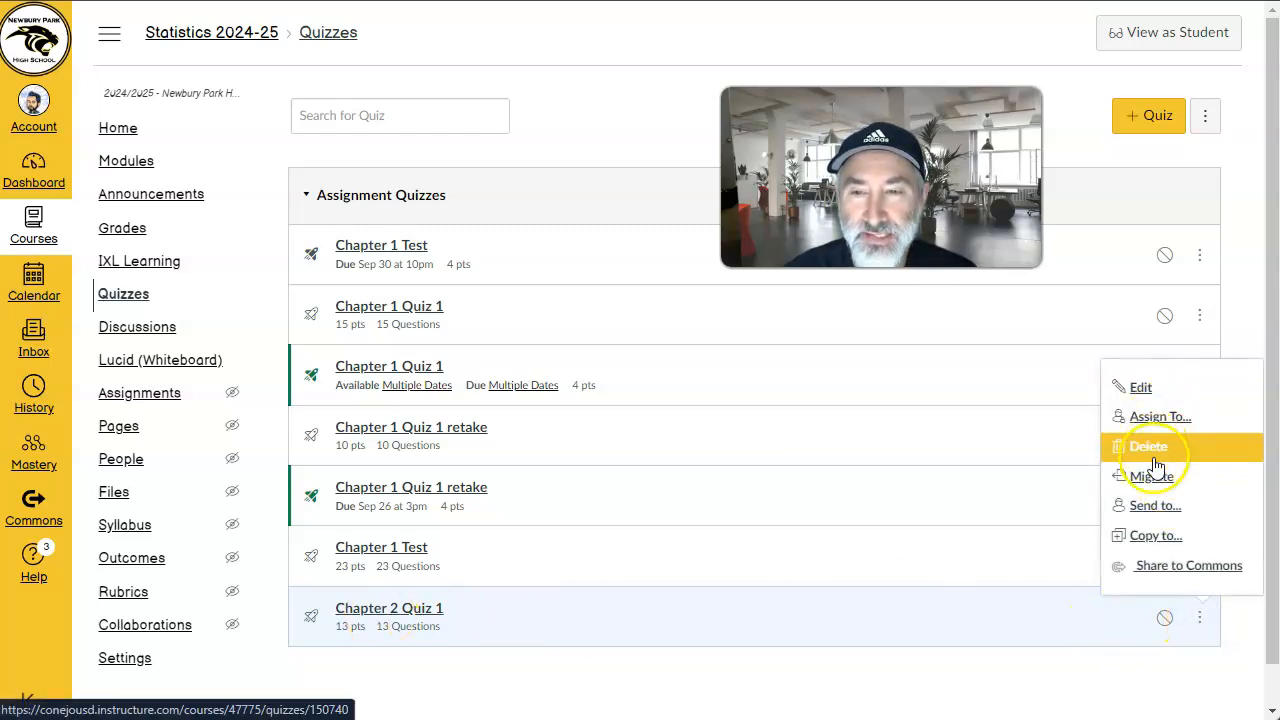
Step: Migrate Chapter 2 Quiz 1 from its menu to create a 13-point New Quizzes version
click(1148, 446)
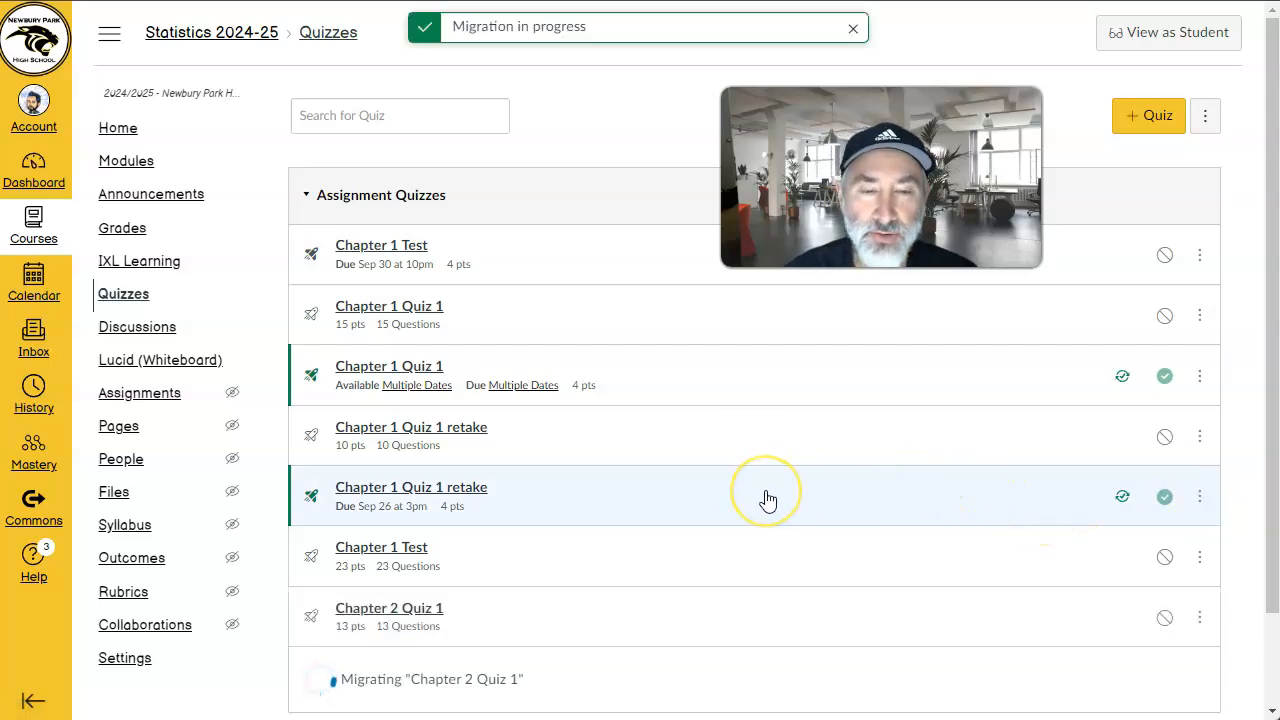
click(851, 27)
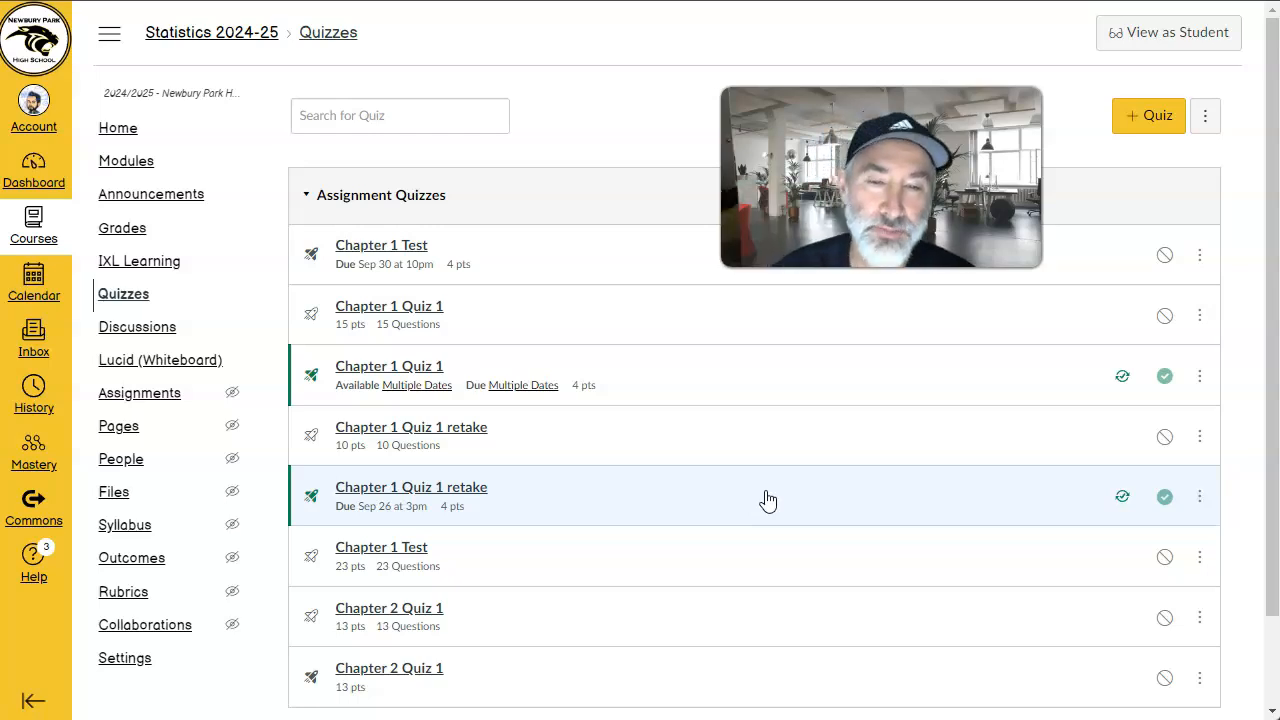
mouse_move(415, 660)
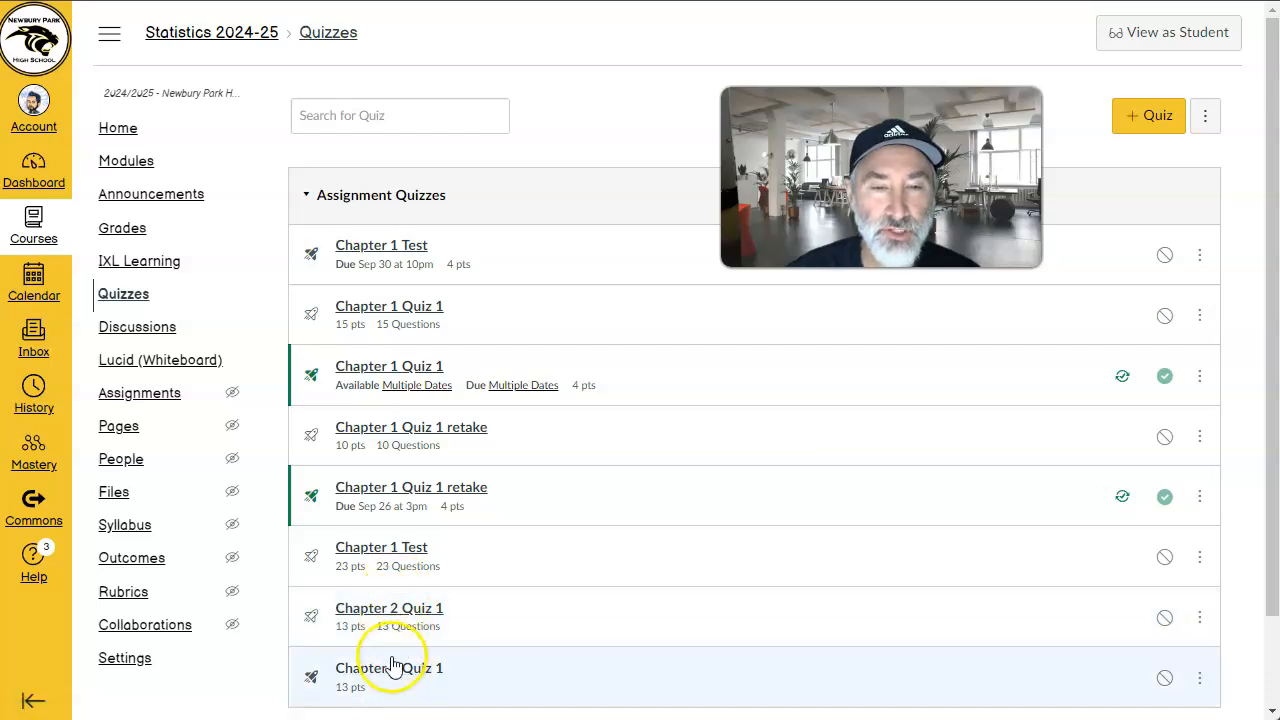
mouse_move(318, 674)
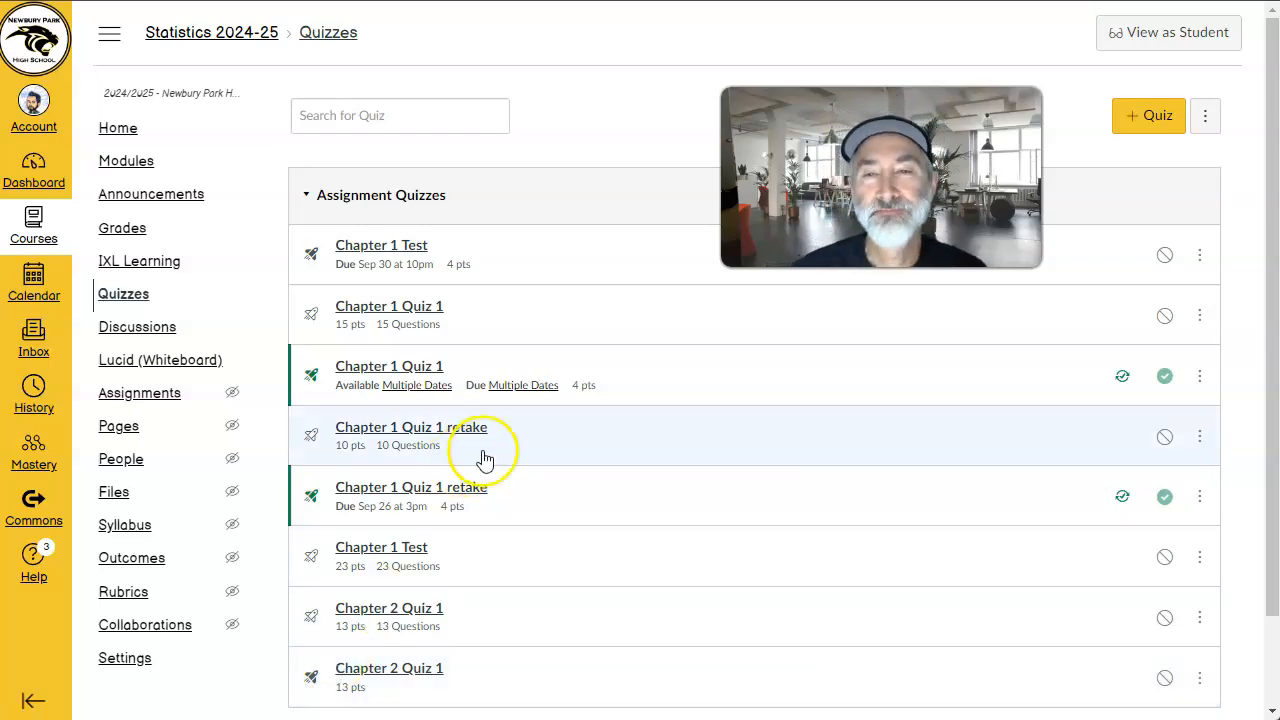
mouse_move(580, 158)
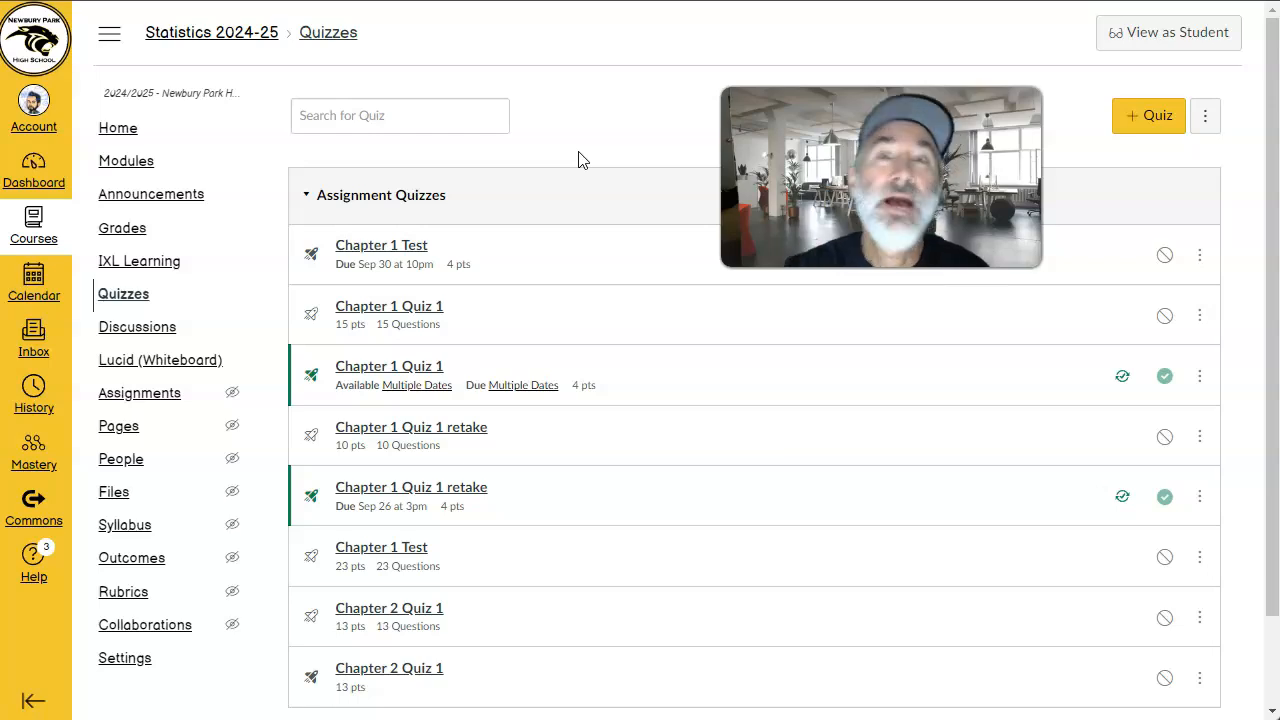
mouse_move(644, 37)
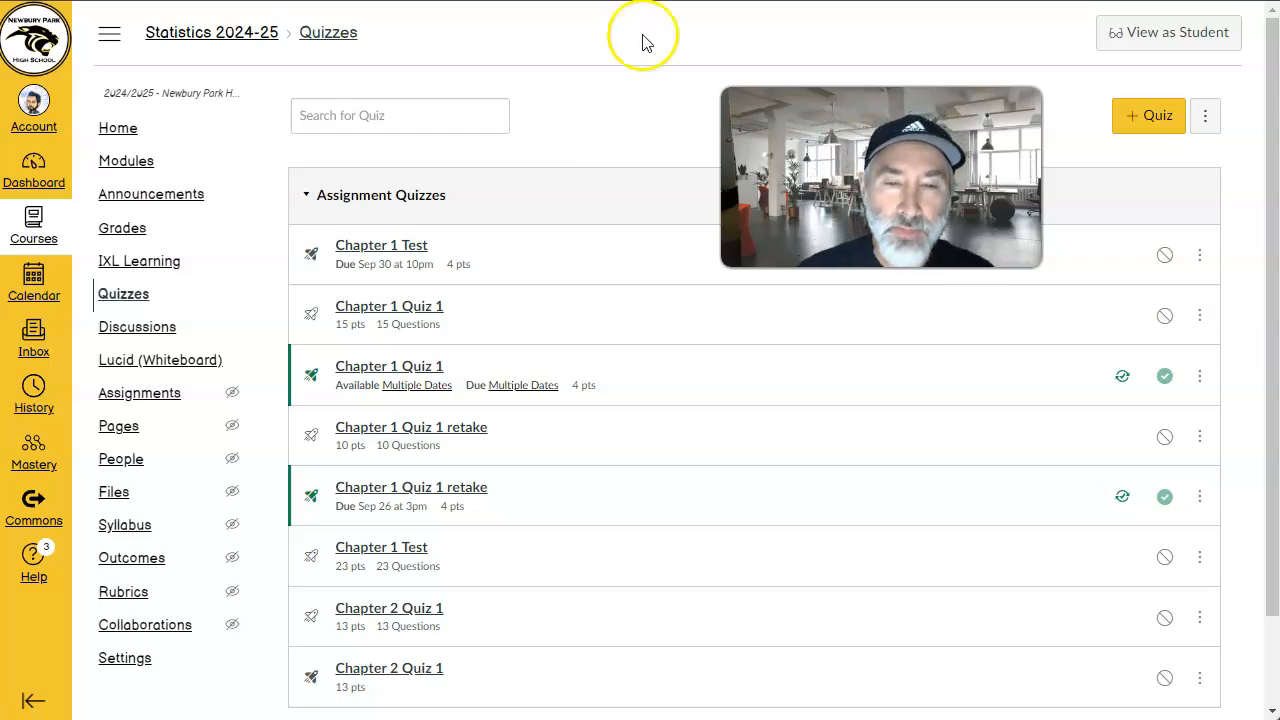
mouse_move(470, 427)
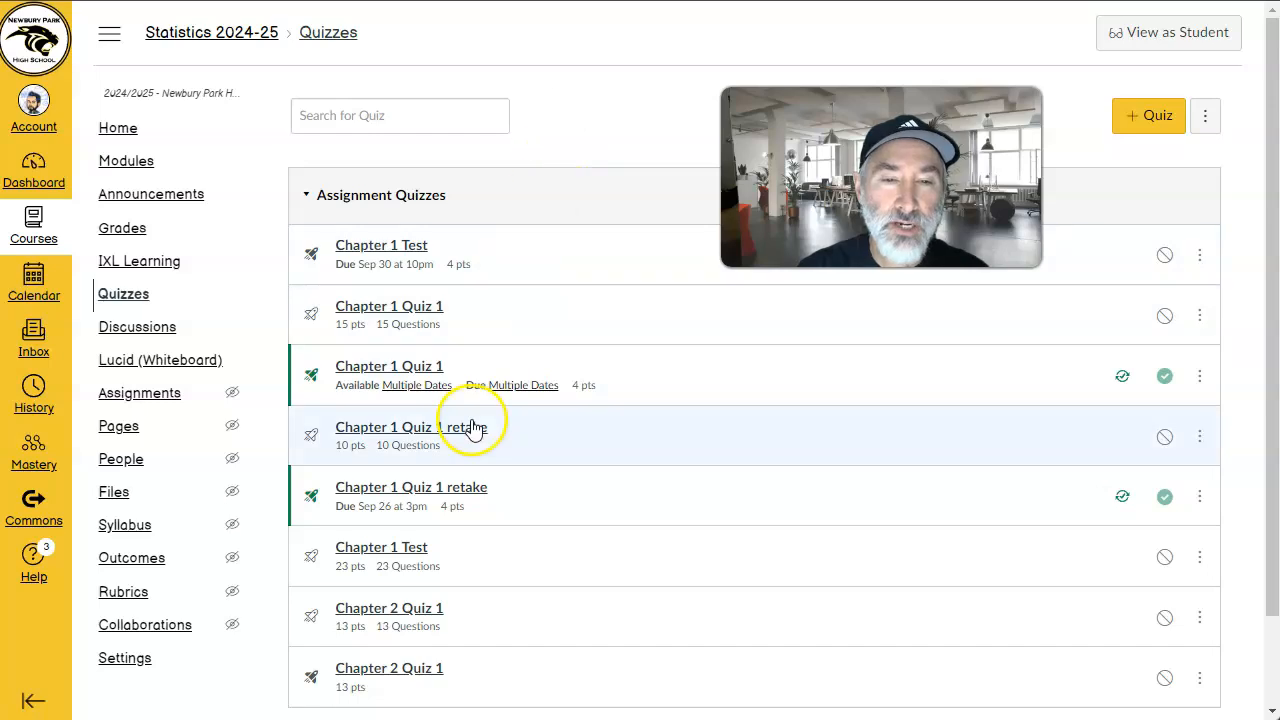
mouse_move(437, 668)
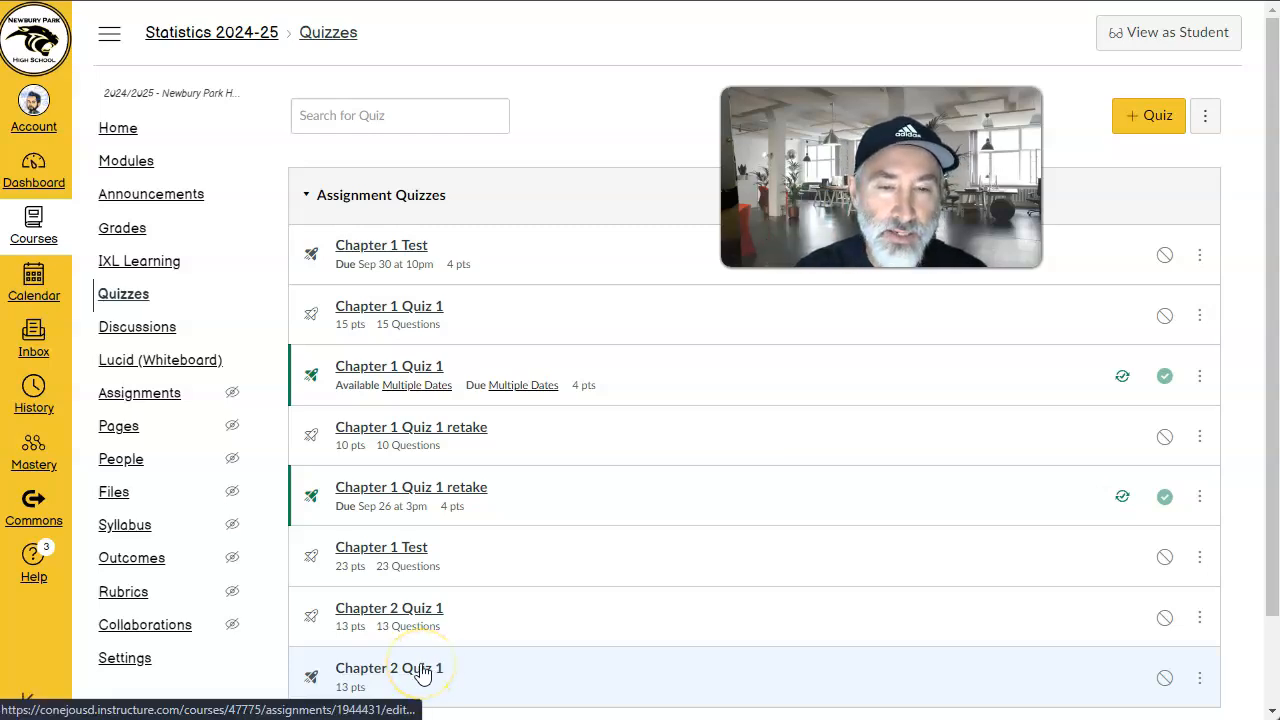
mouse_move(388, 672)
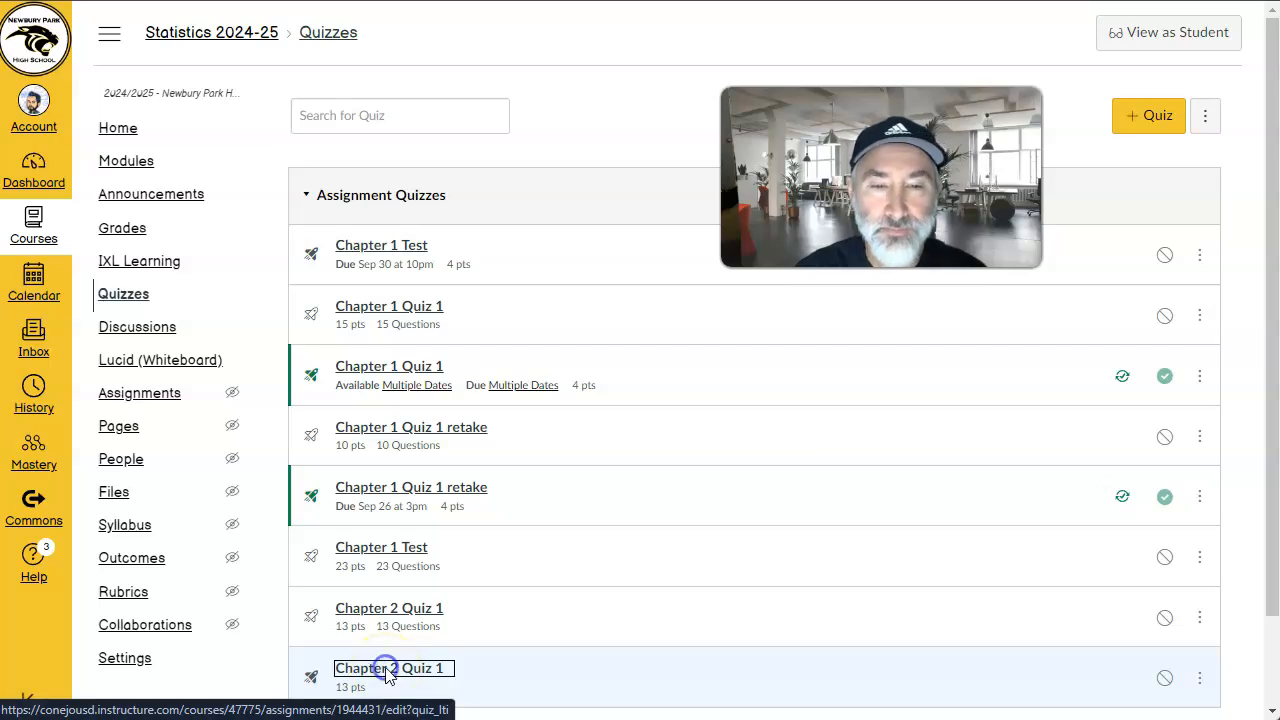
Step: Put Chapter 2 Quiz 1 in the LT1 Analyzing One-Variable Data group at 4 points
click(388, 668)
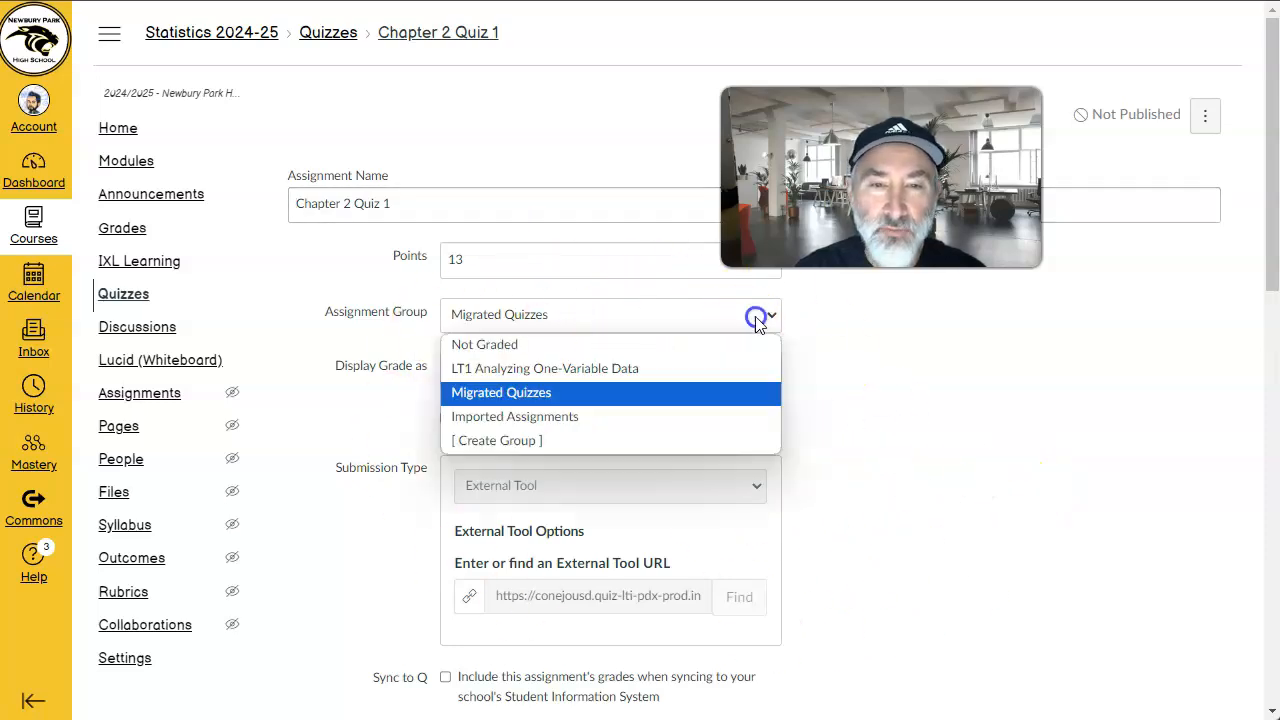
mouse_move(605, 368)
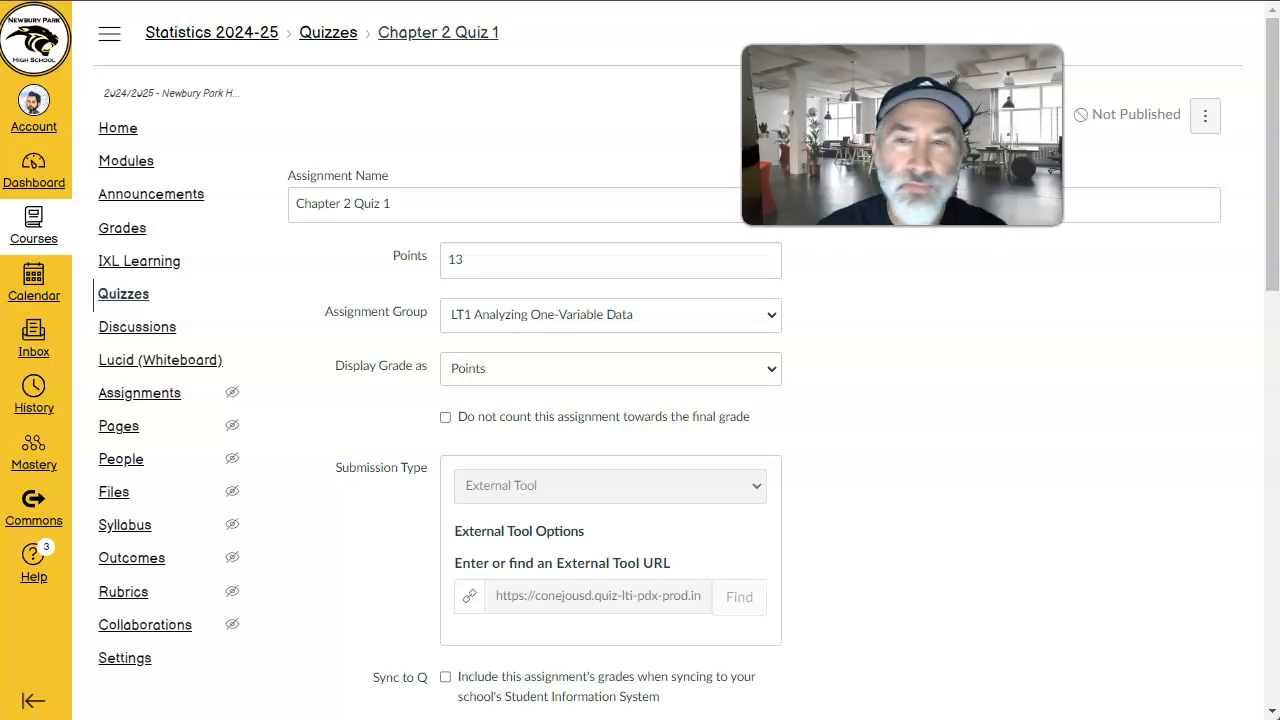
mouse_move(900, 452)
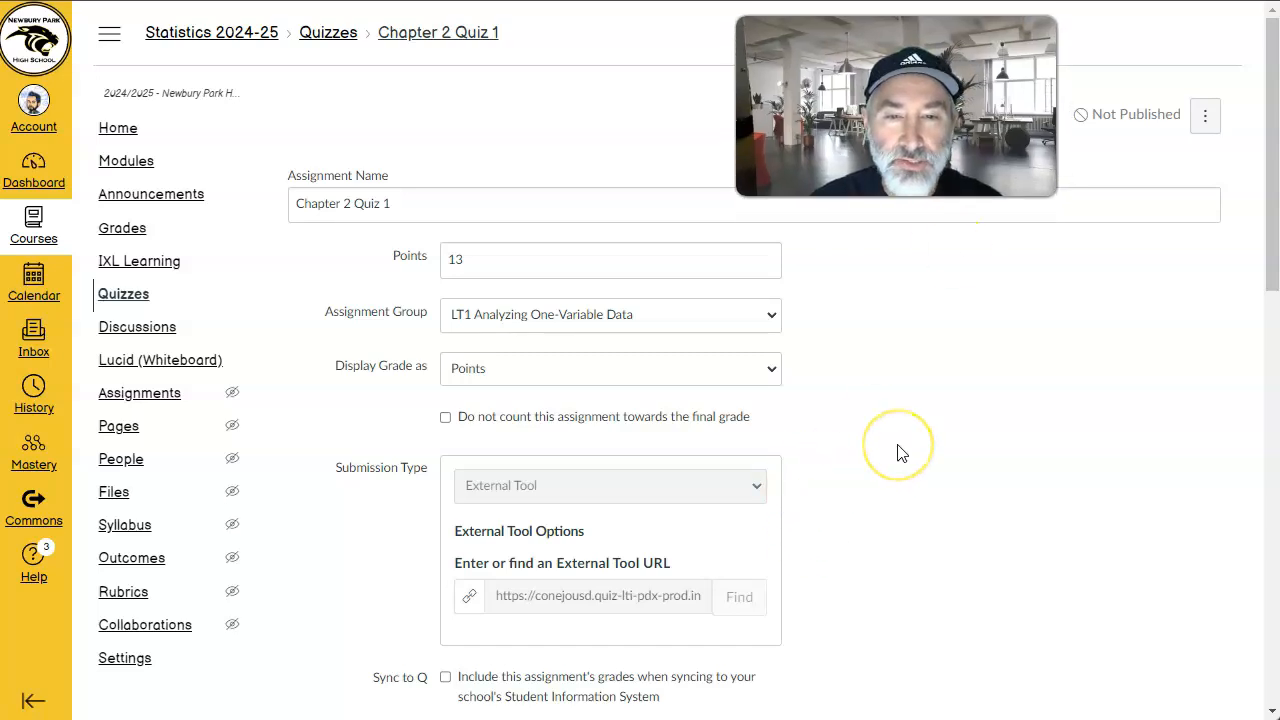
scroll(down, 3)
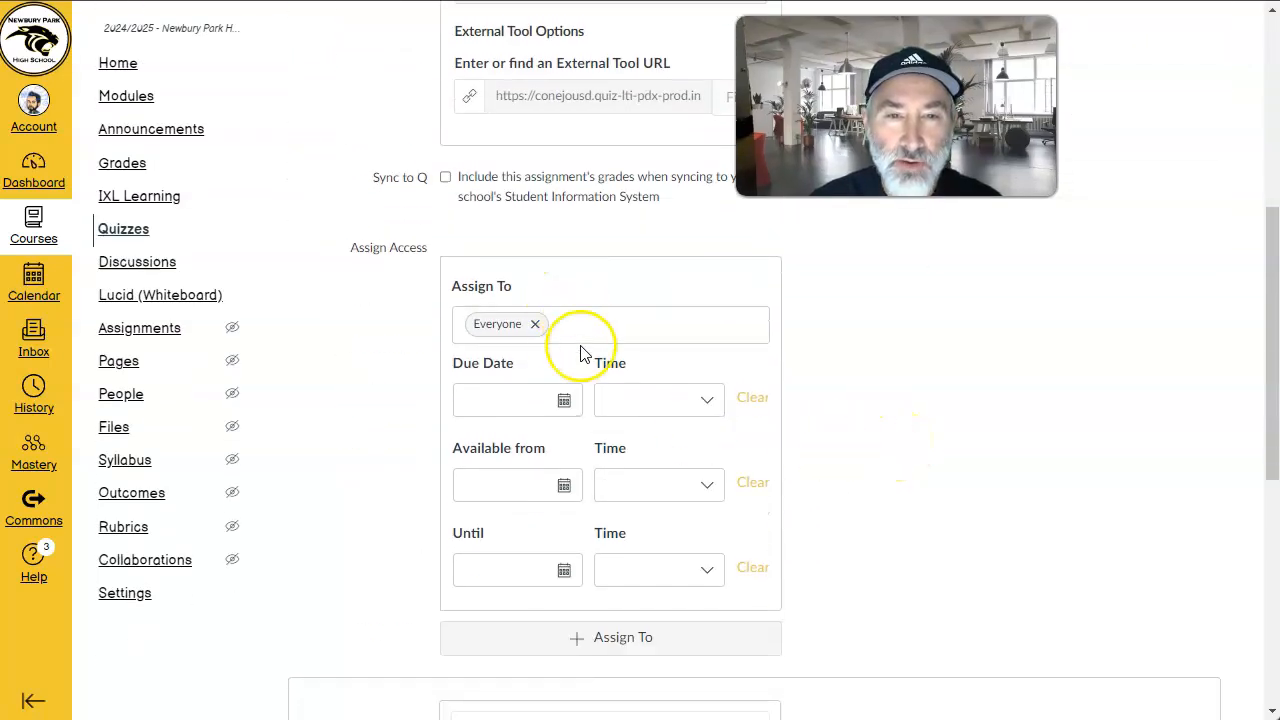
mouse_move(640, 500)
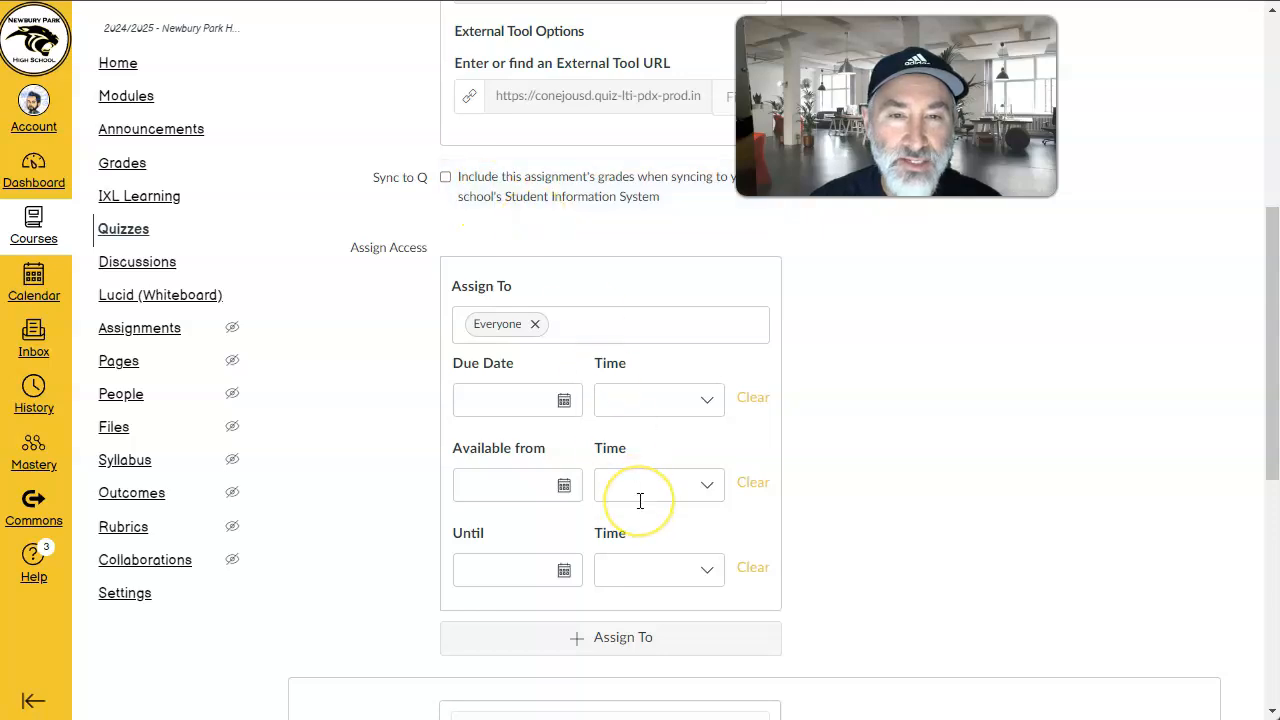
click(446, 510)
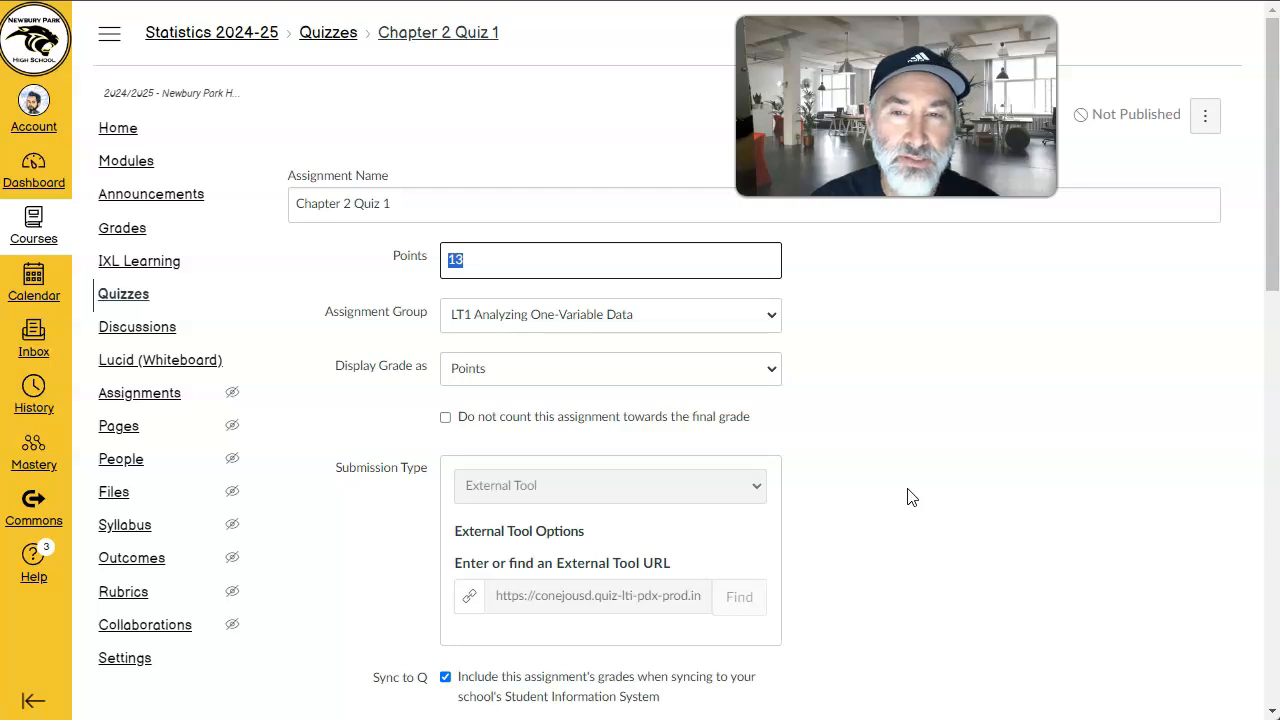
text(4)
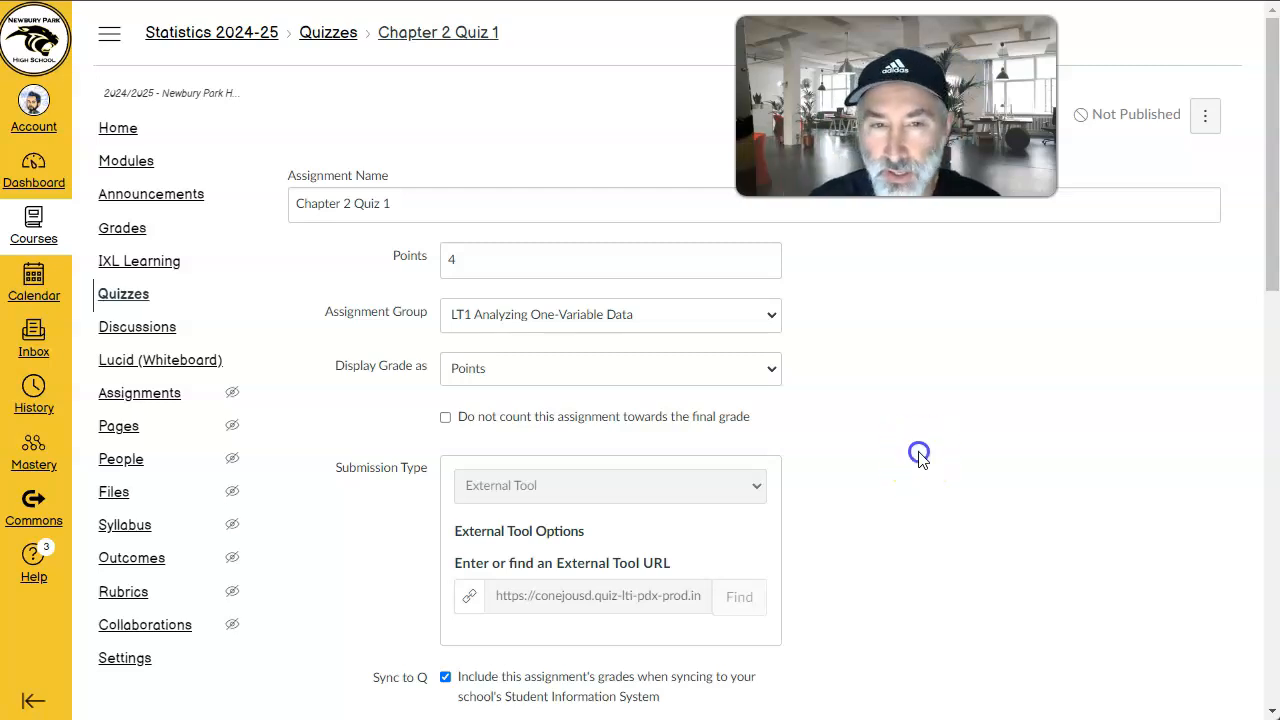
mouse_move(923, 459)
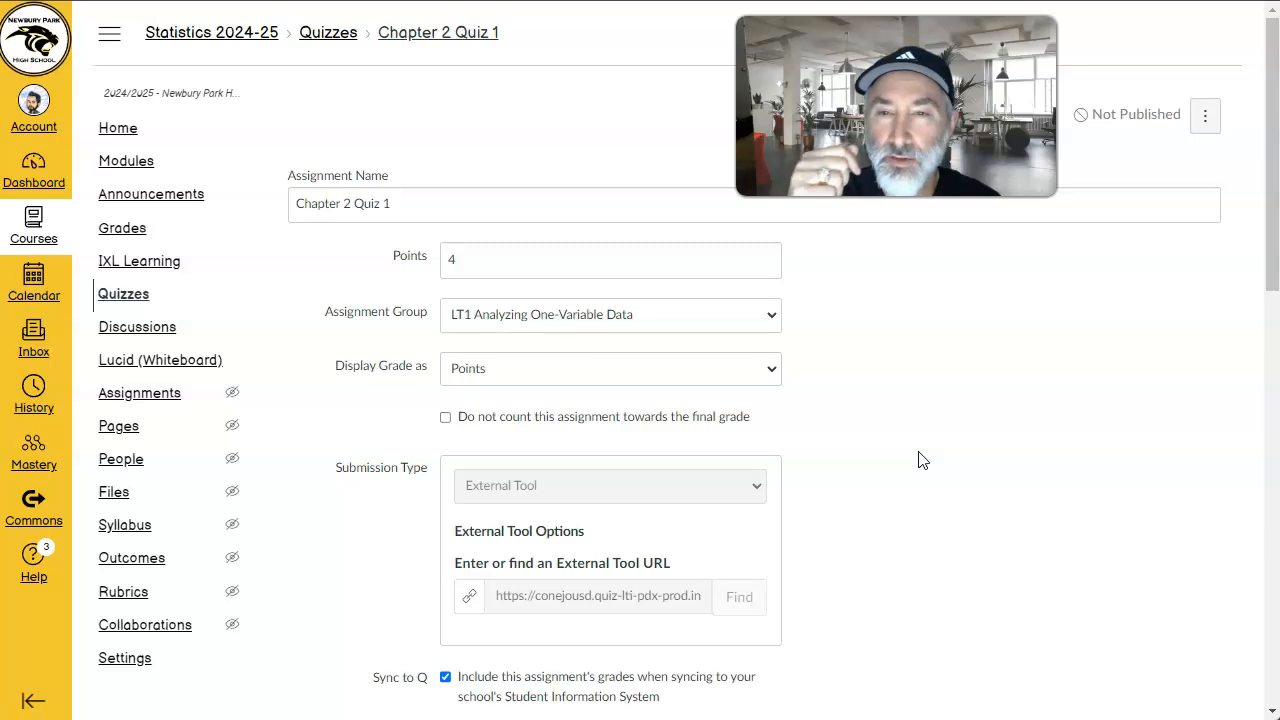
scroll(down, 3)
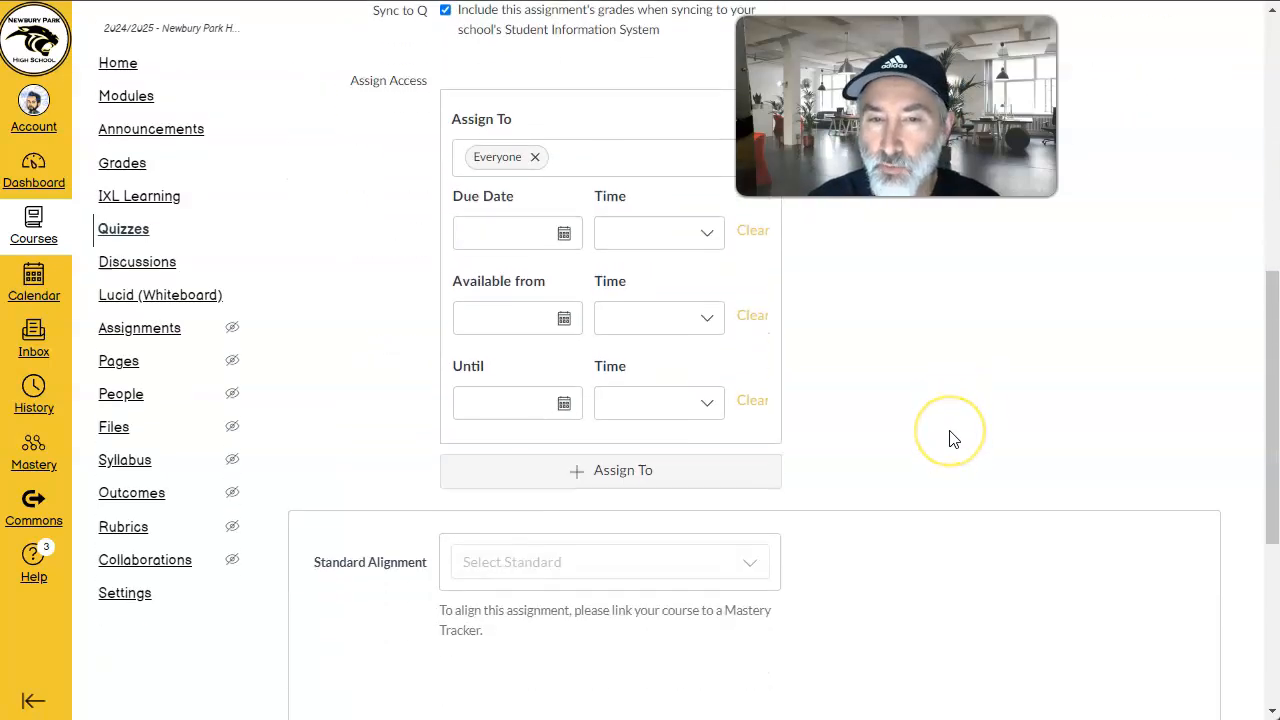
scroll(down, 3)
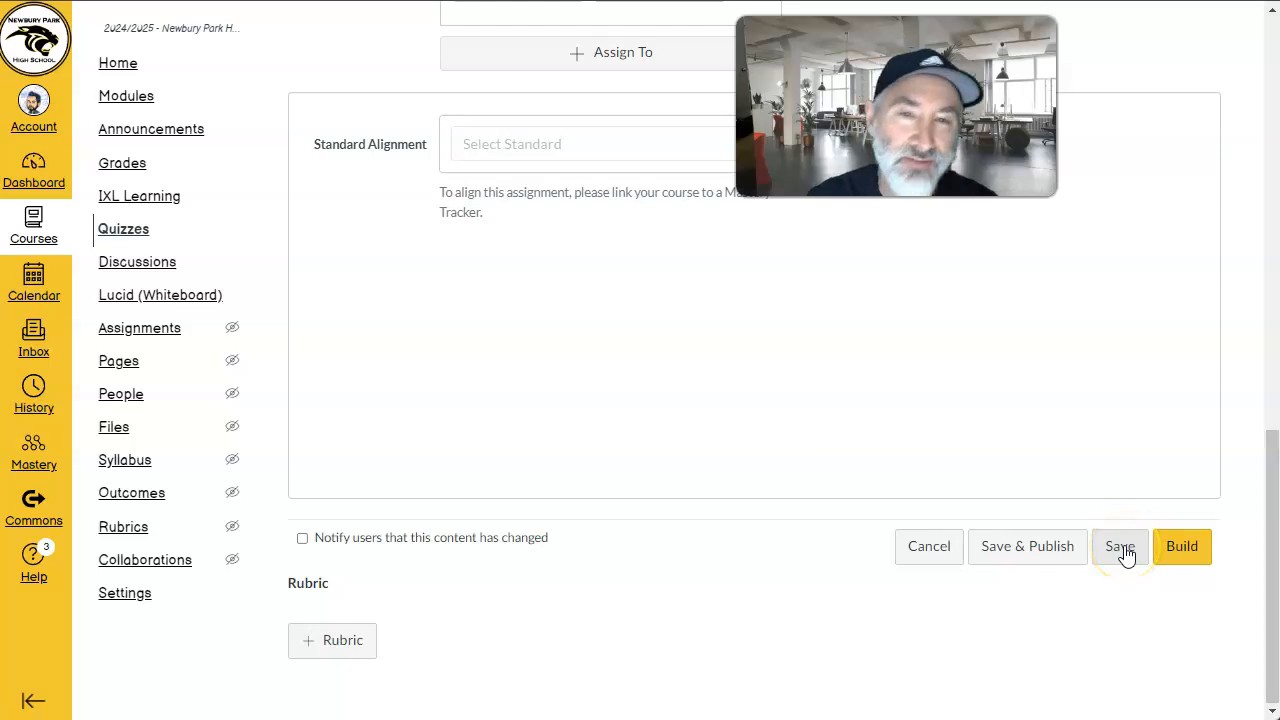
click(1121, 546)
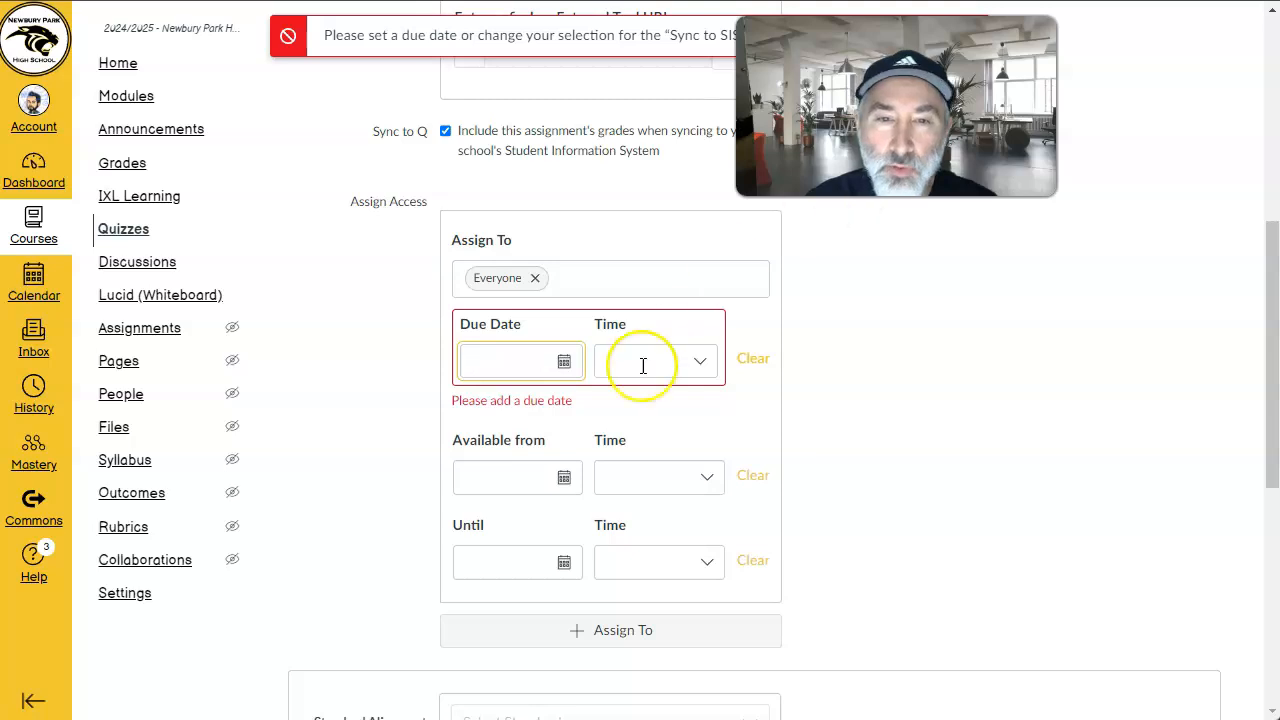
Step: Add the required Oct 3, 10 PM due date, save, and reopen the quiz settings
click(506, 361)
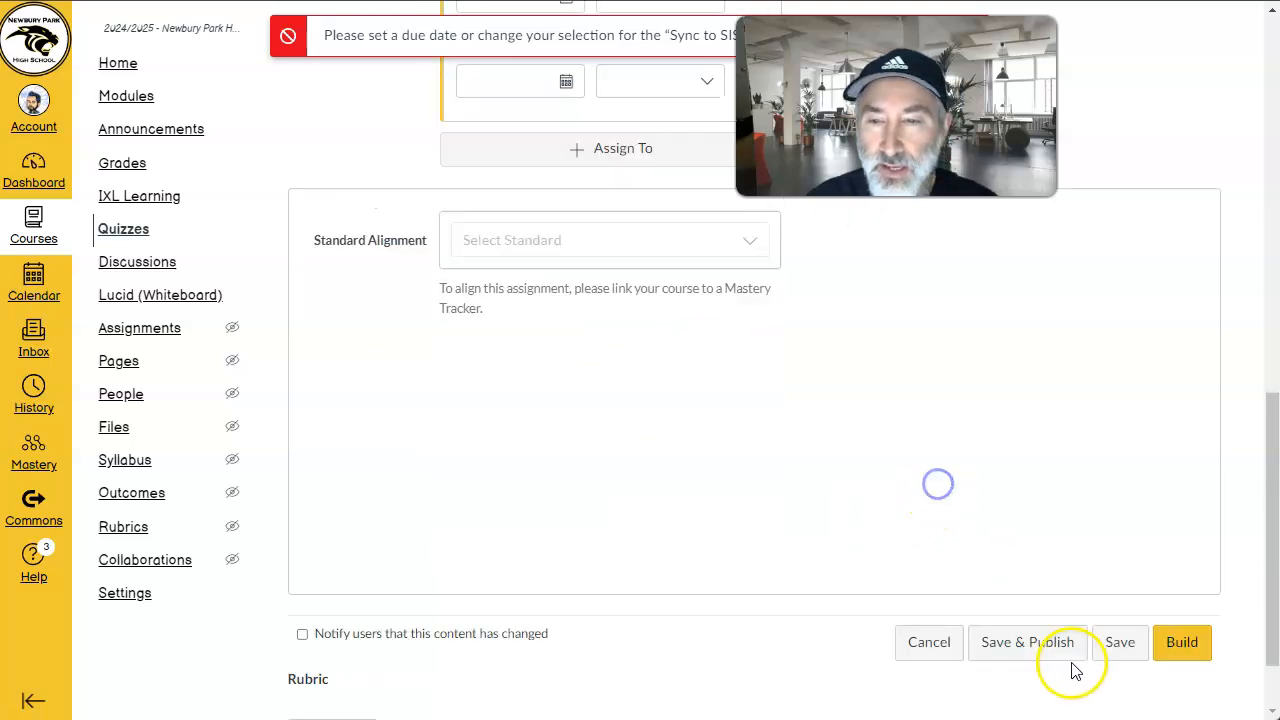
click(1182, 642)
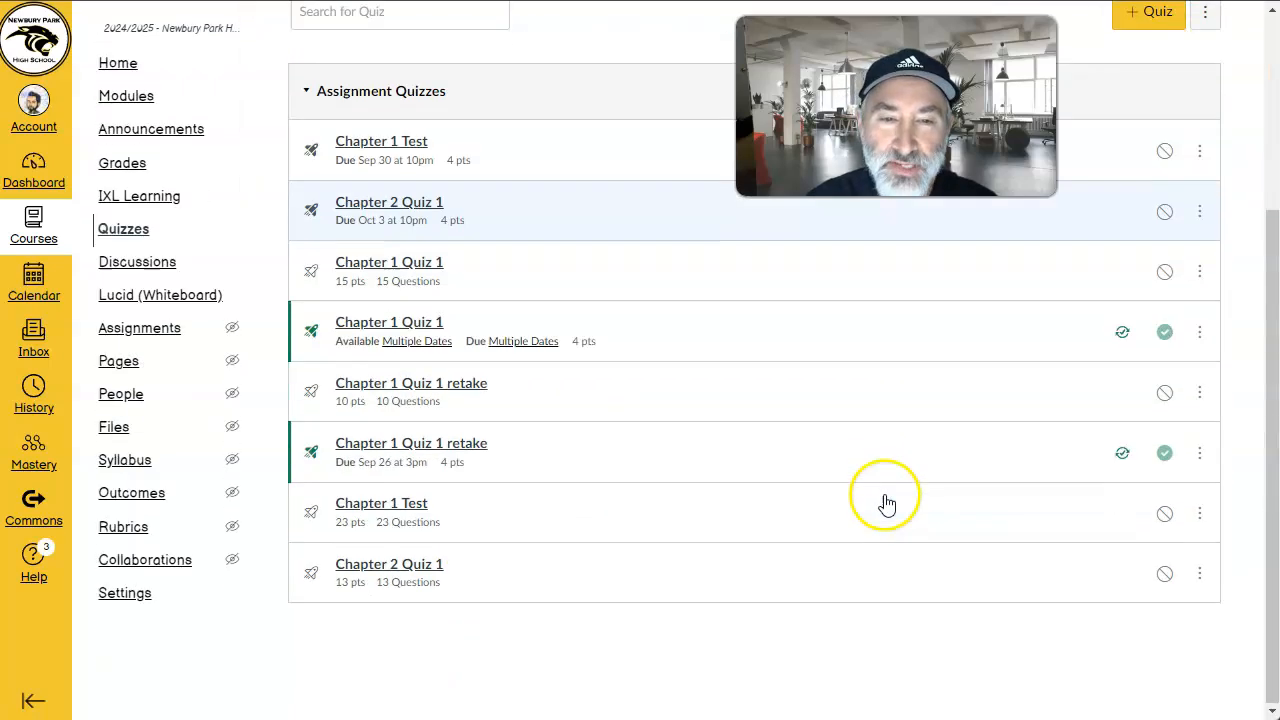
mouse_move(408, 449)
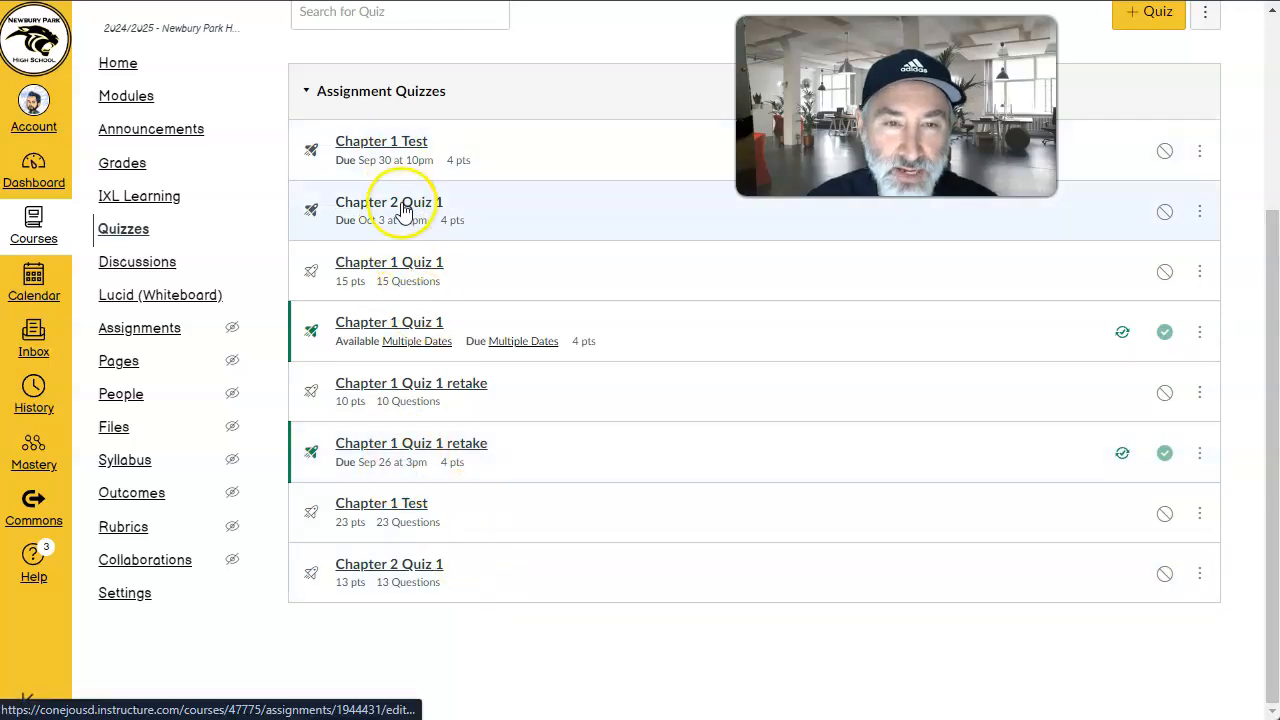
click(385, 202)
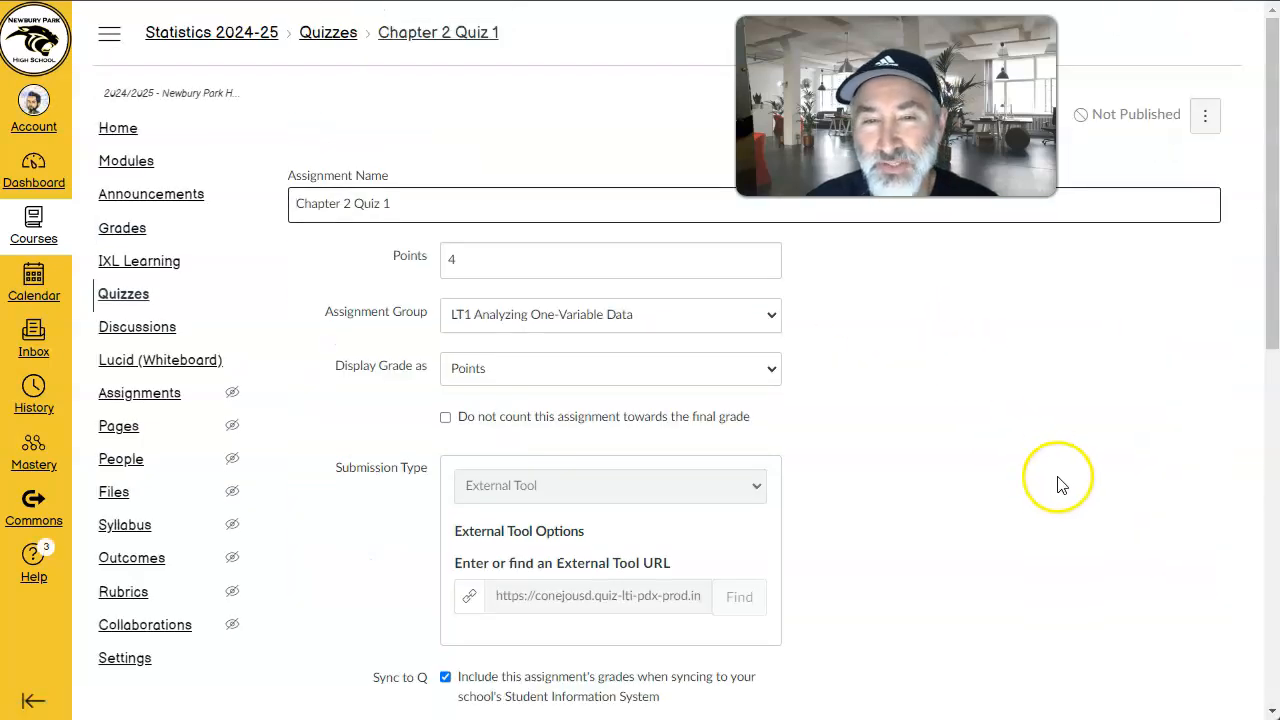
scroll(down, 3)
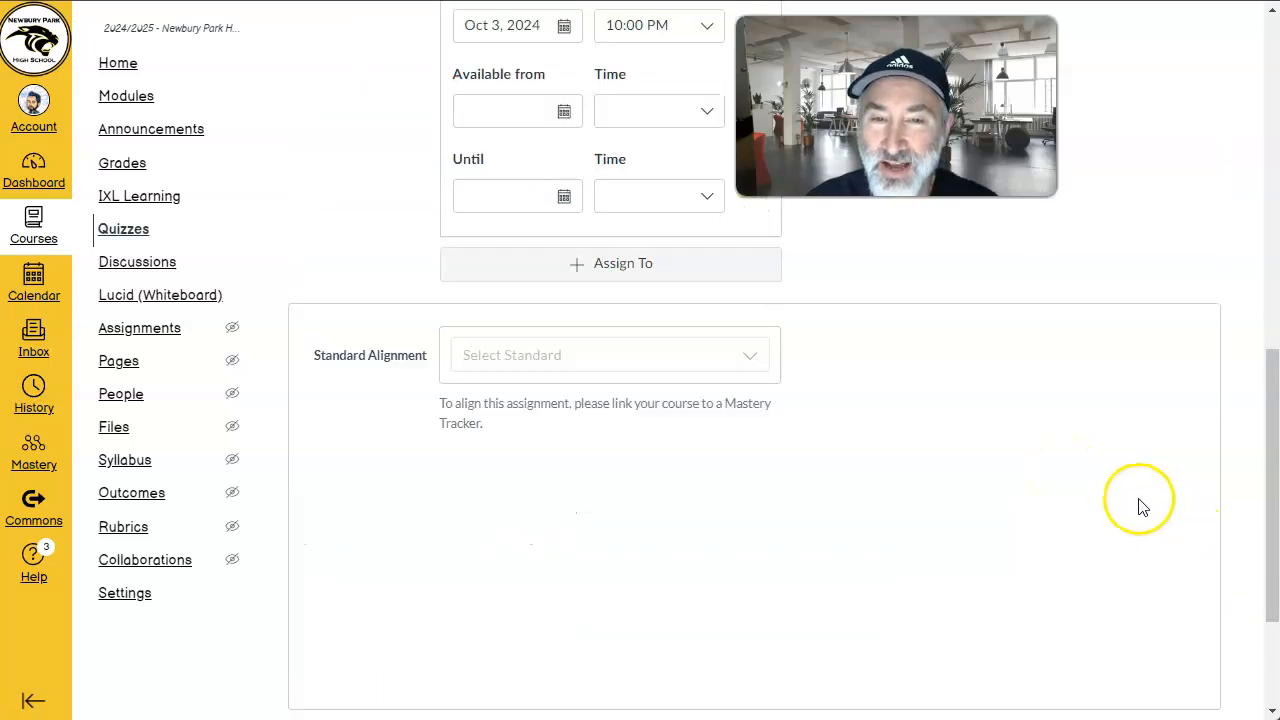
Step: Scroll past the empty instructions box to the 13 imported multiple-choice questions
scroll(down, 3)
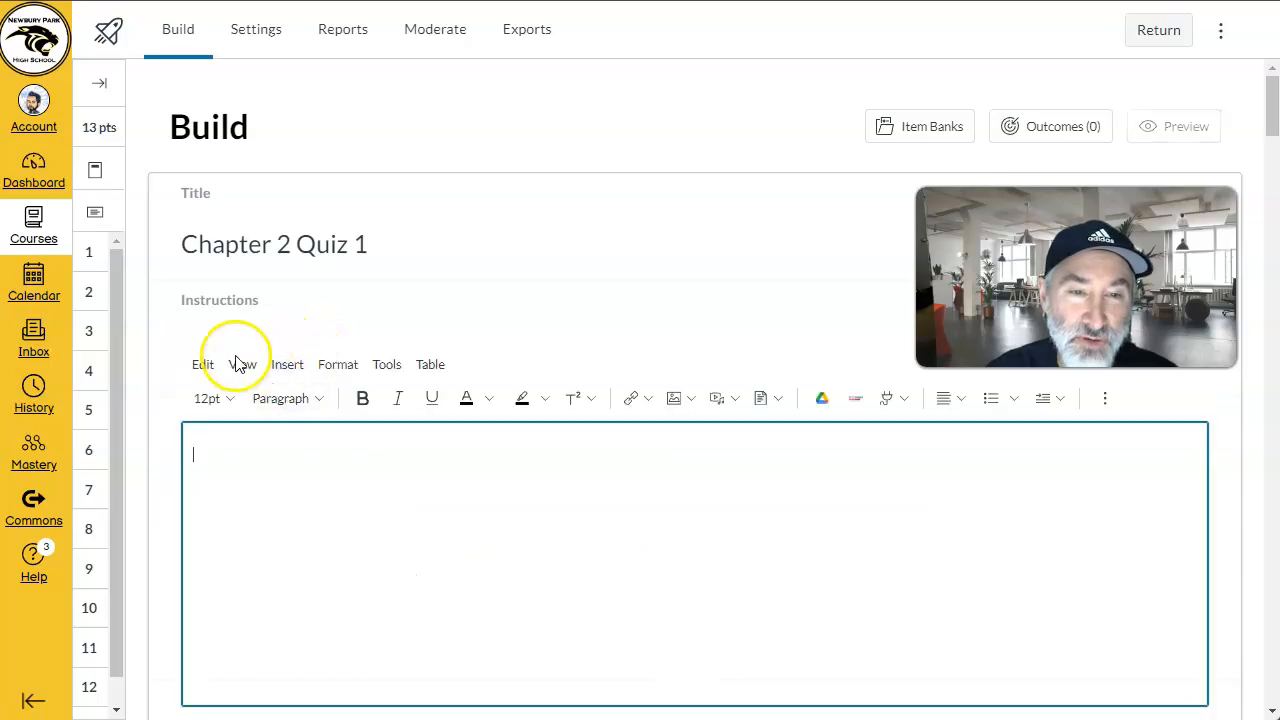
mouse_move(368, 522)
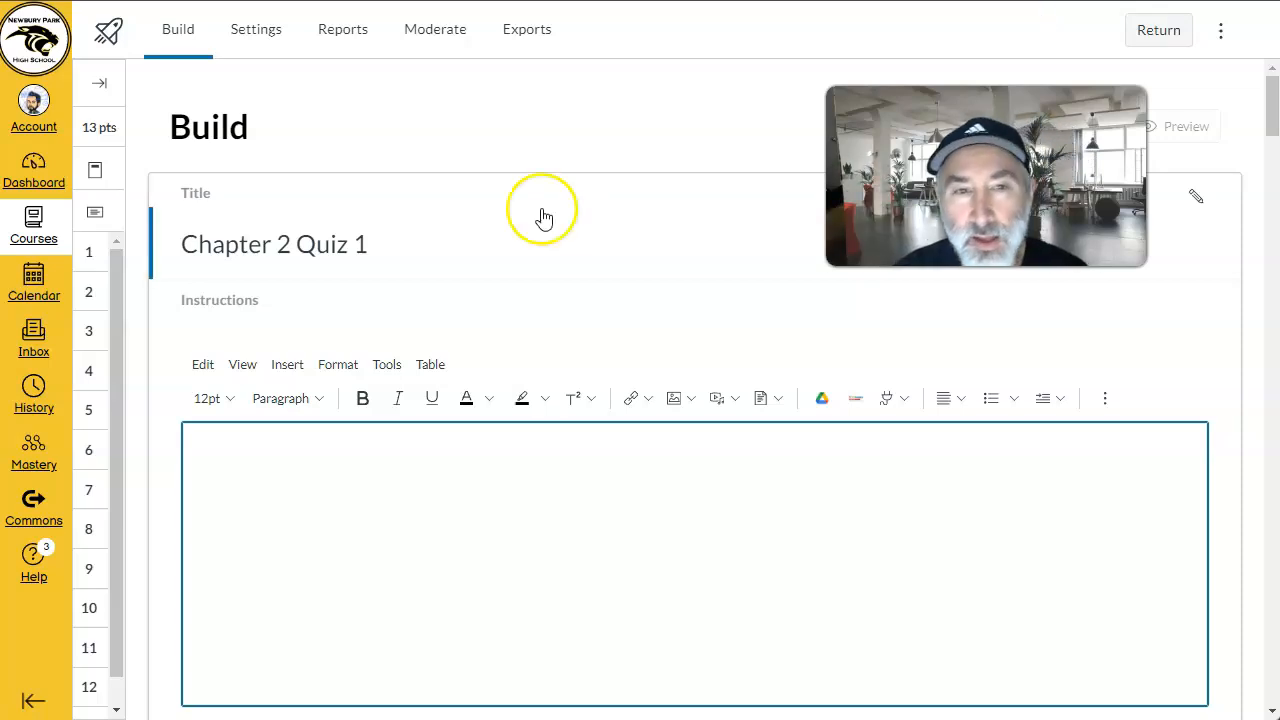
scroll(down, 3)
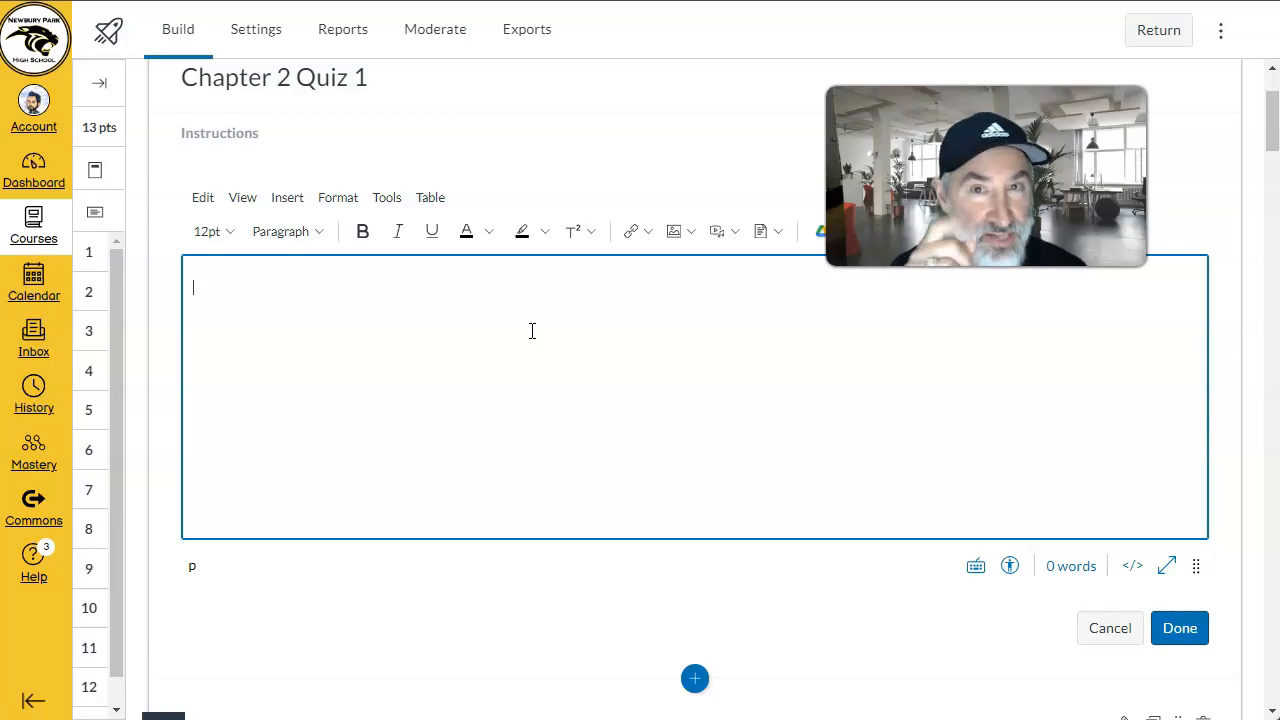
scroll(down, 3)
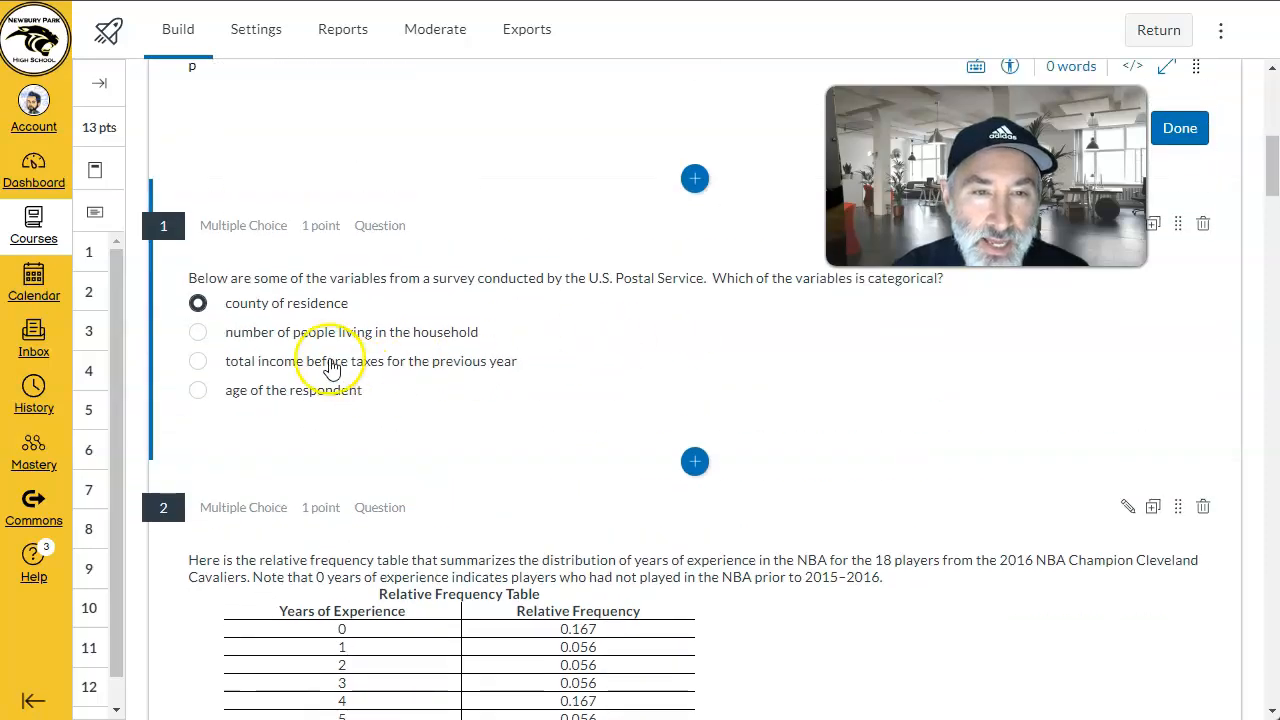
scroll(down, 3)
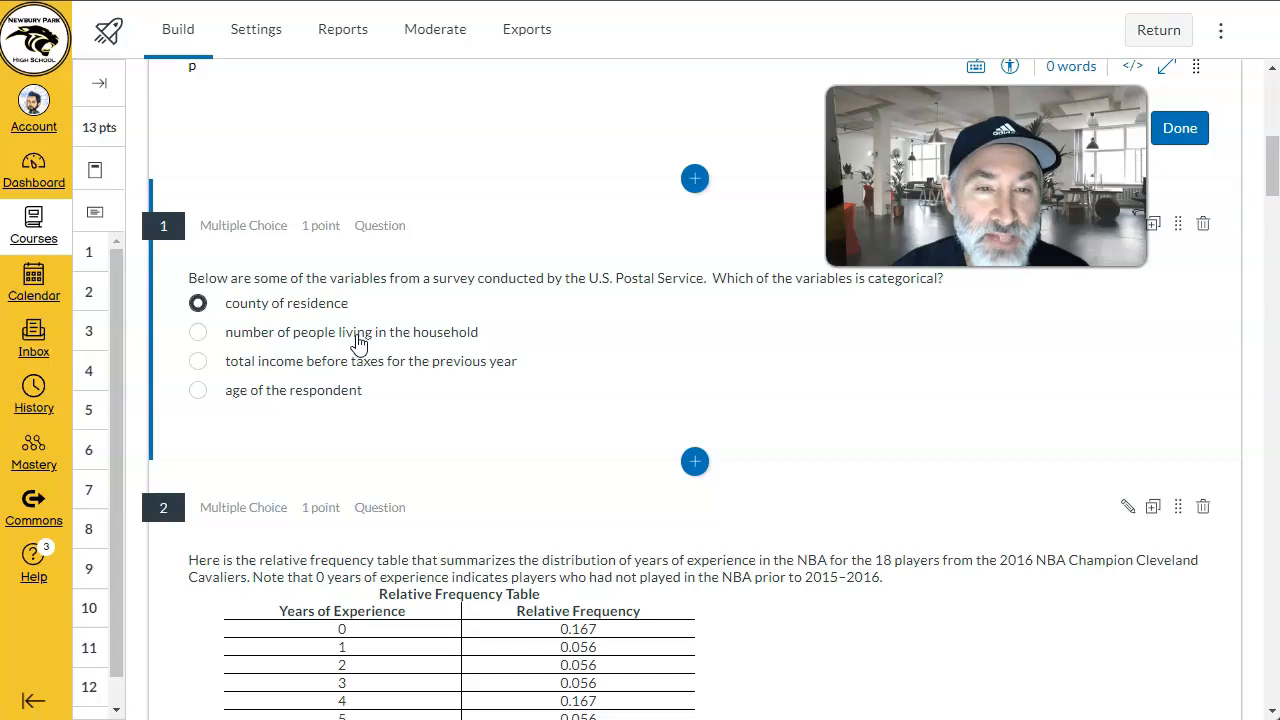
scroll(down, 3)
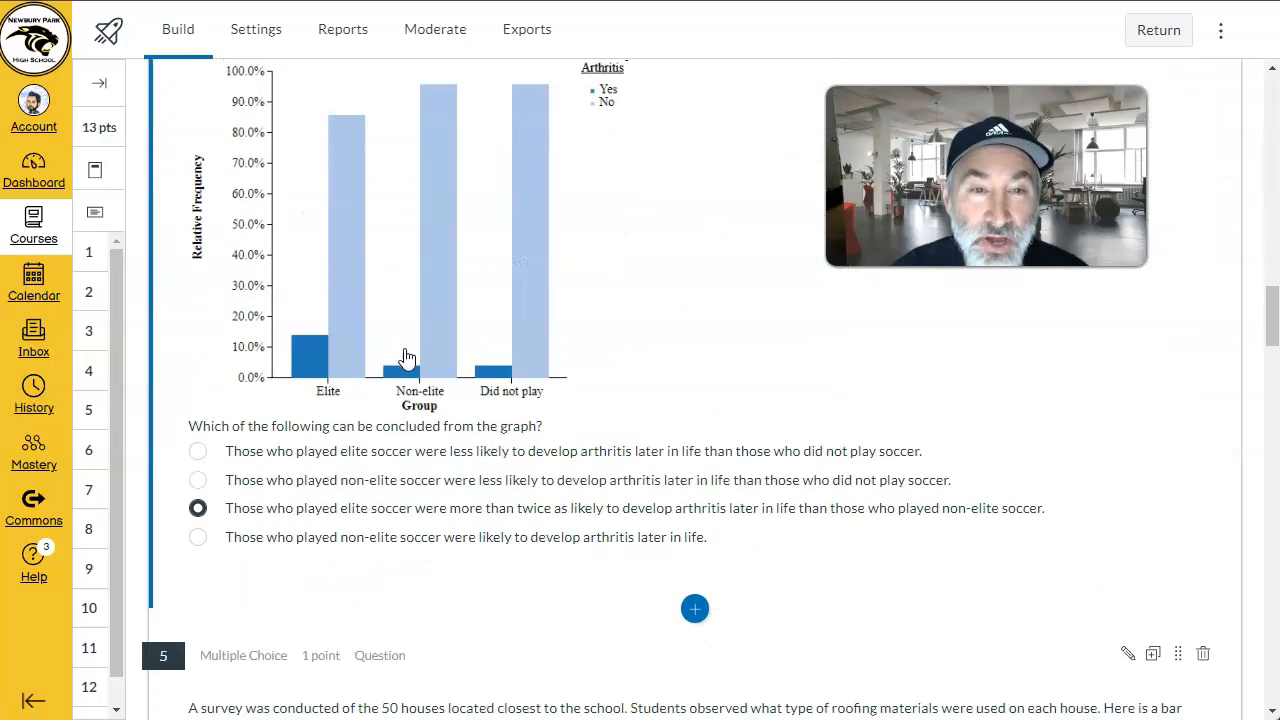
scroll(down, 3)
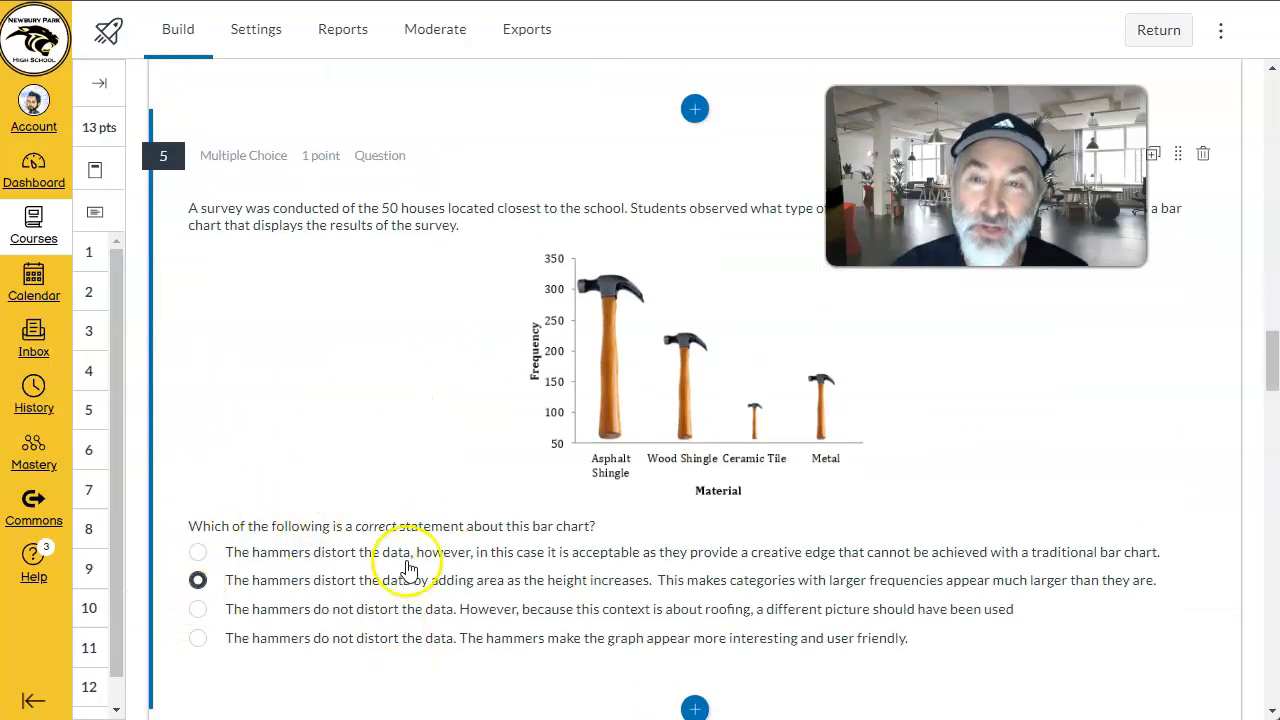
scroll(down, 3)
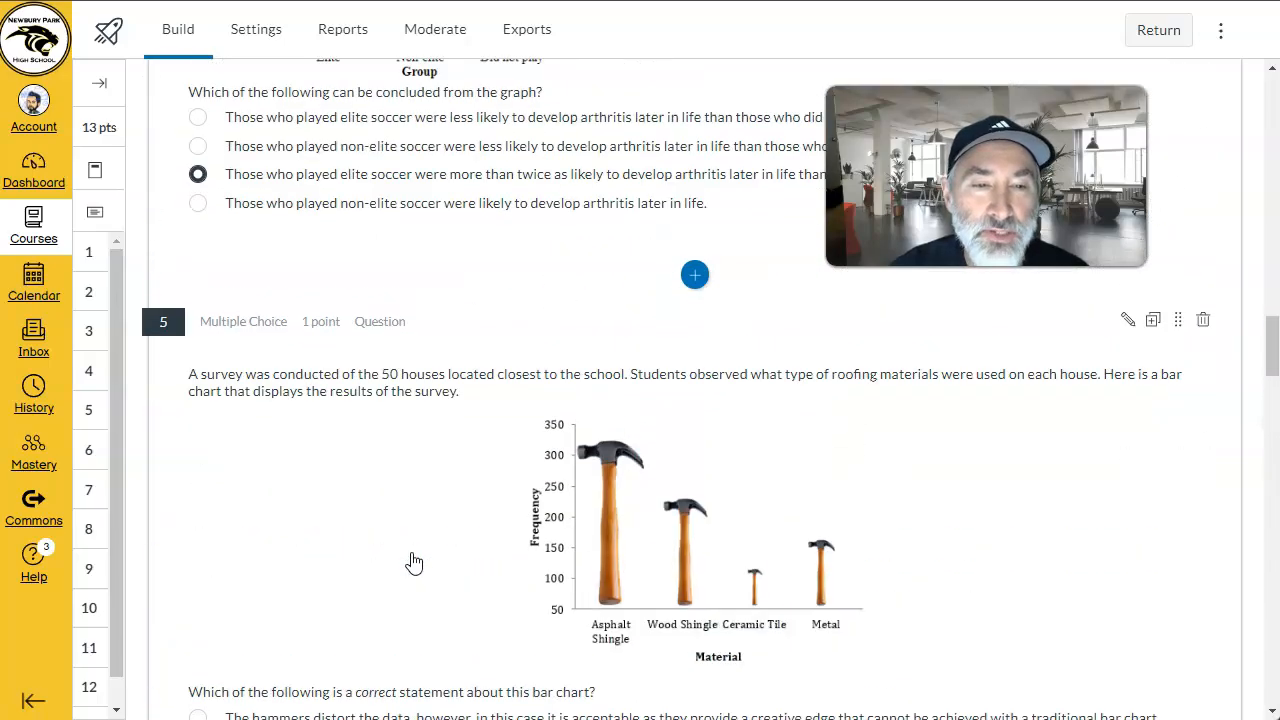
scroll(down, 3)
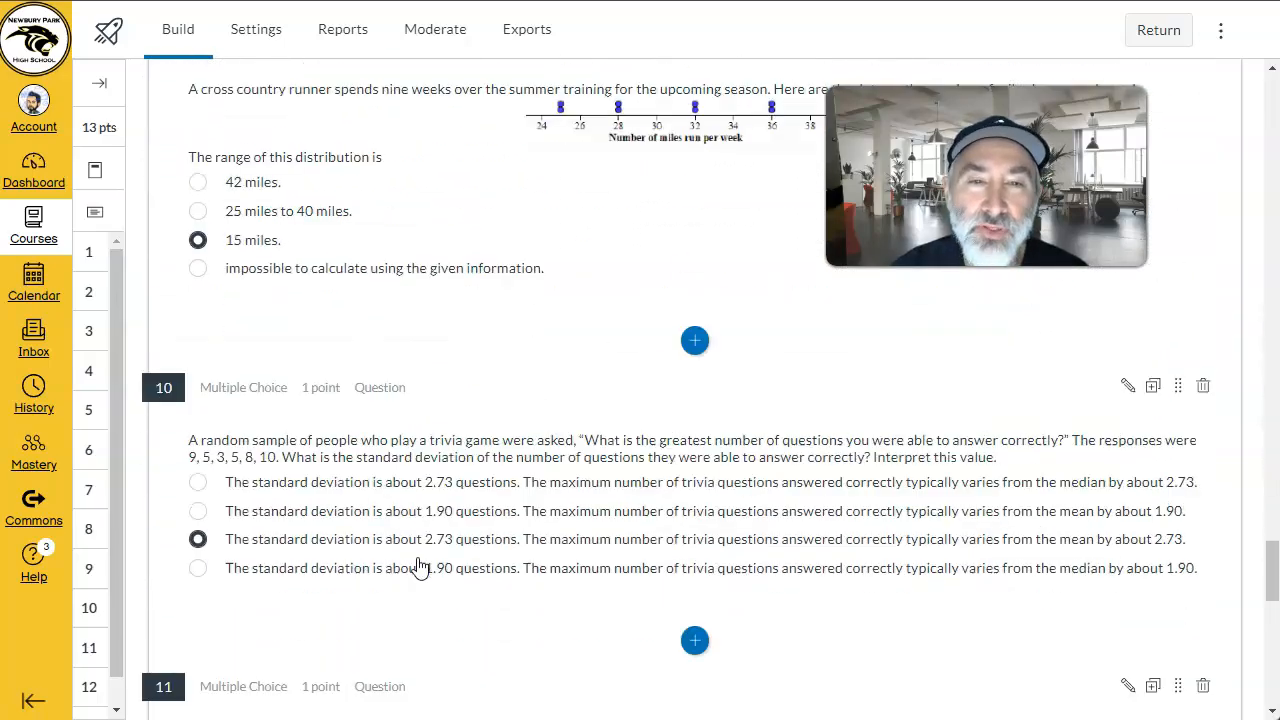
scroll(down, 3)
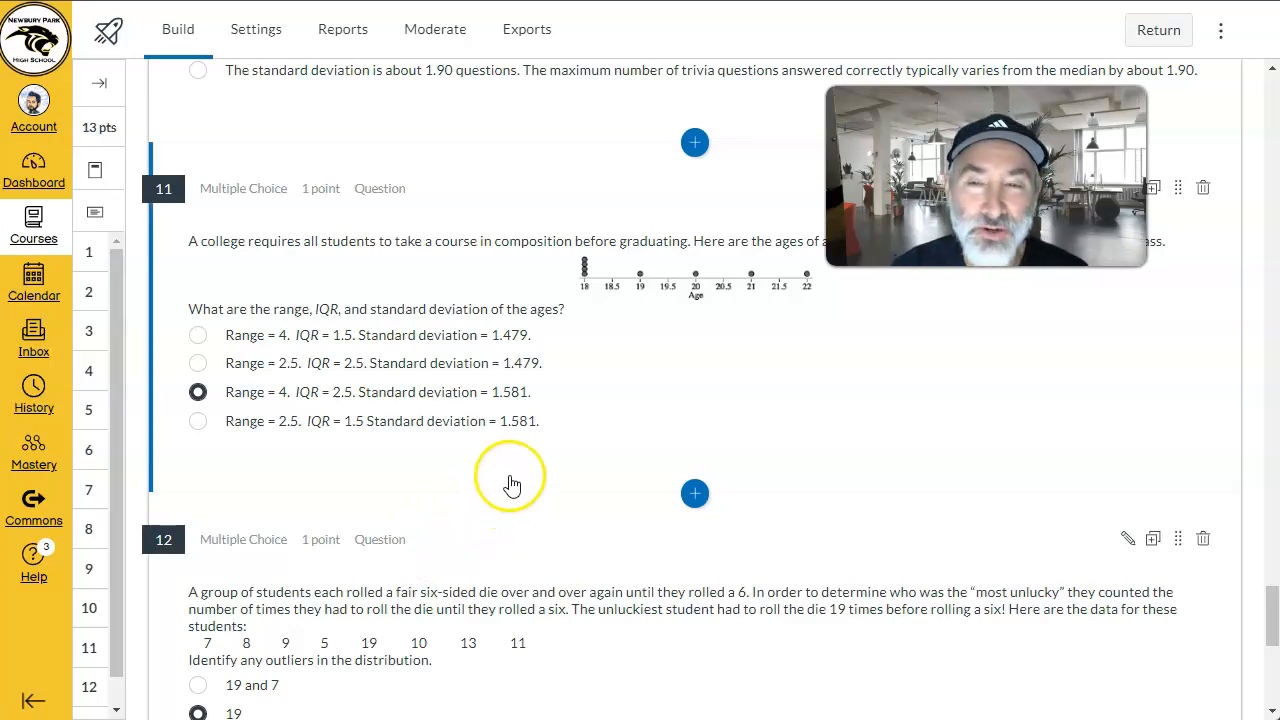
scroll(down, 3)
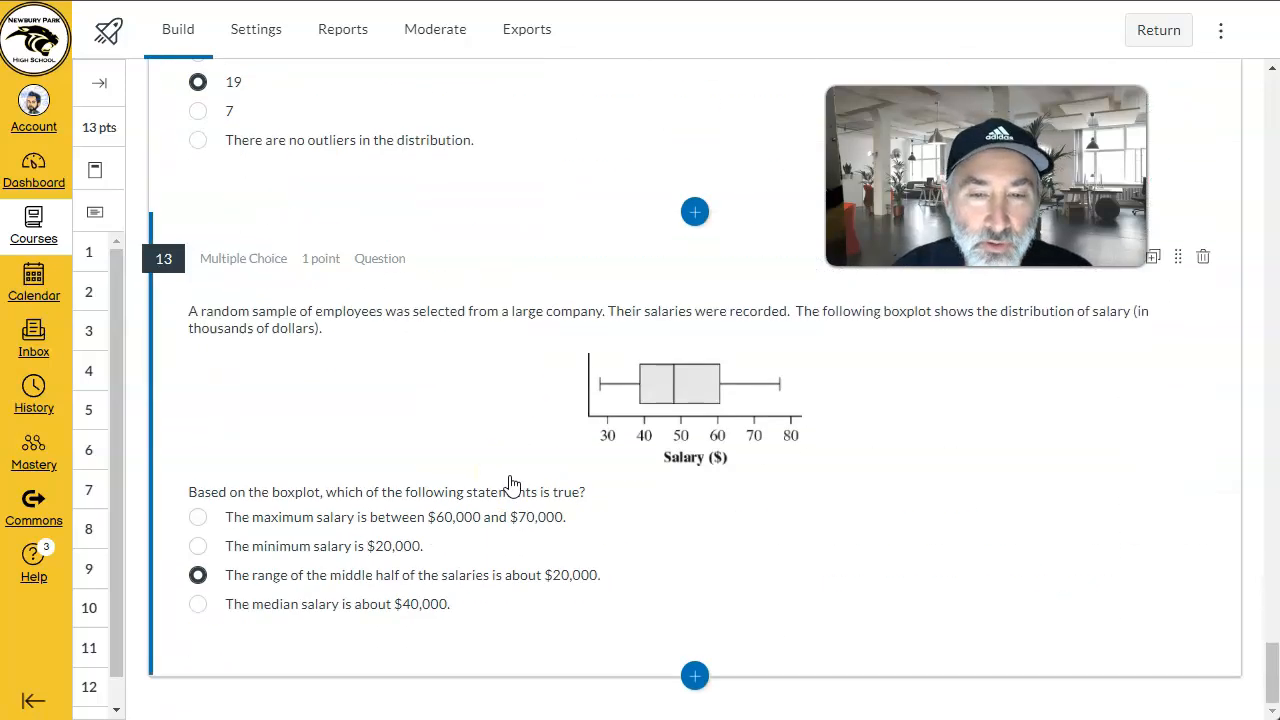
scroll(down, 3)
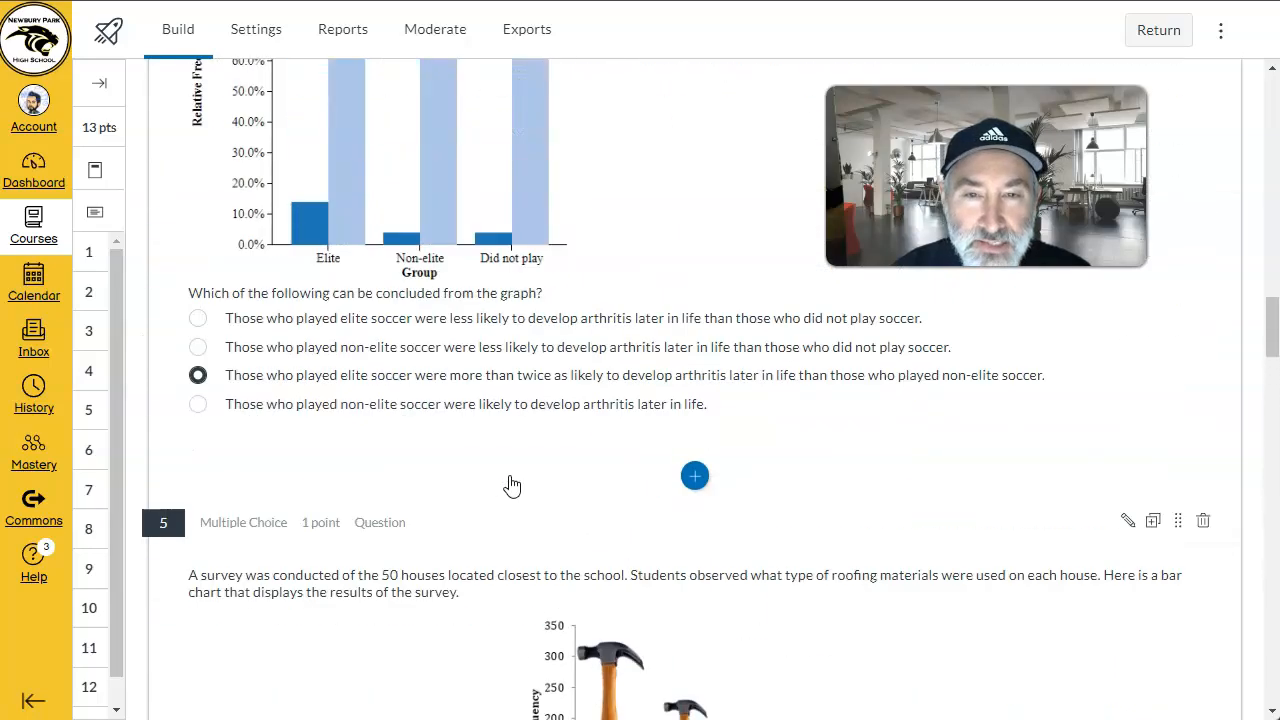
scroll(up, 3)
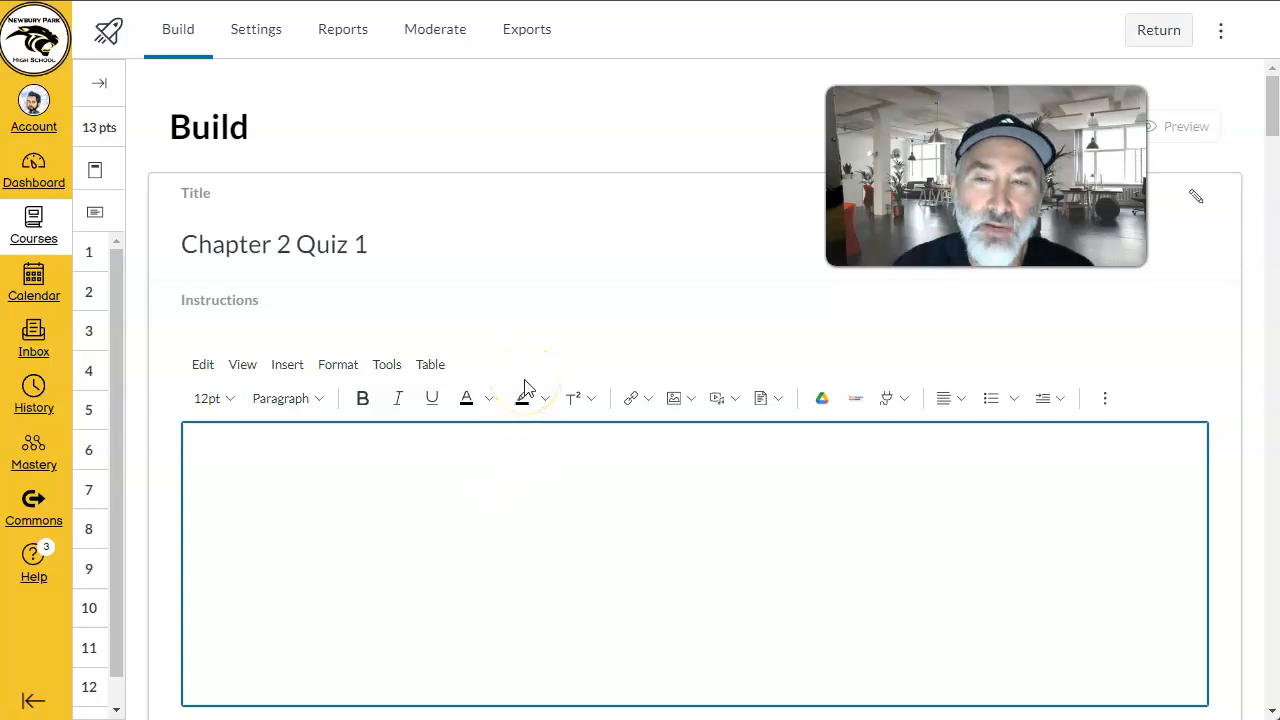
mouse_move(256, 29)
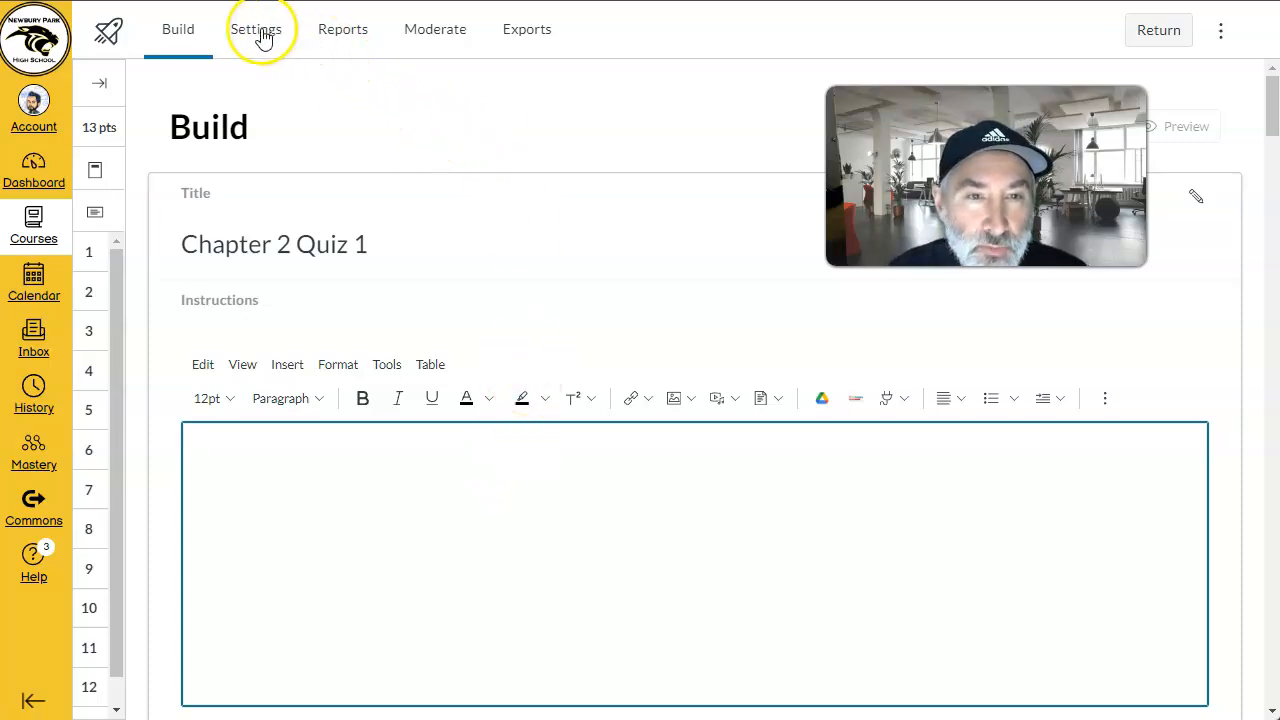
Step: Turn on Shuffle questions and Shuffle answers in the quiz Settings
click(255, 29)
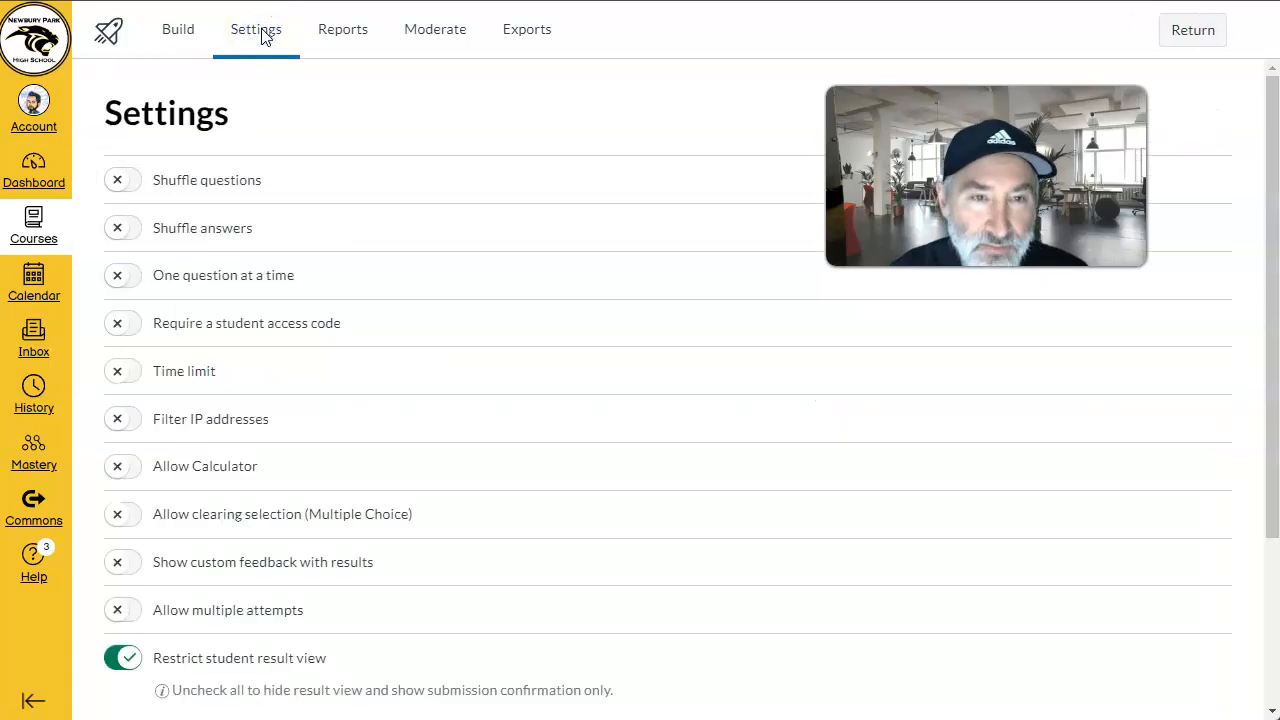
mouse_move(196, 222)
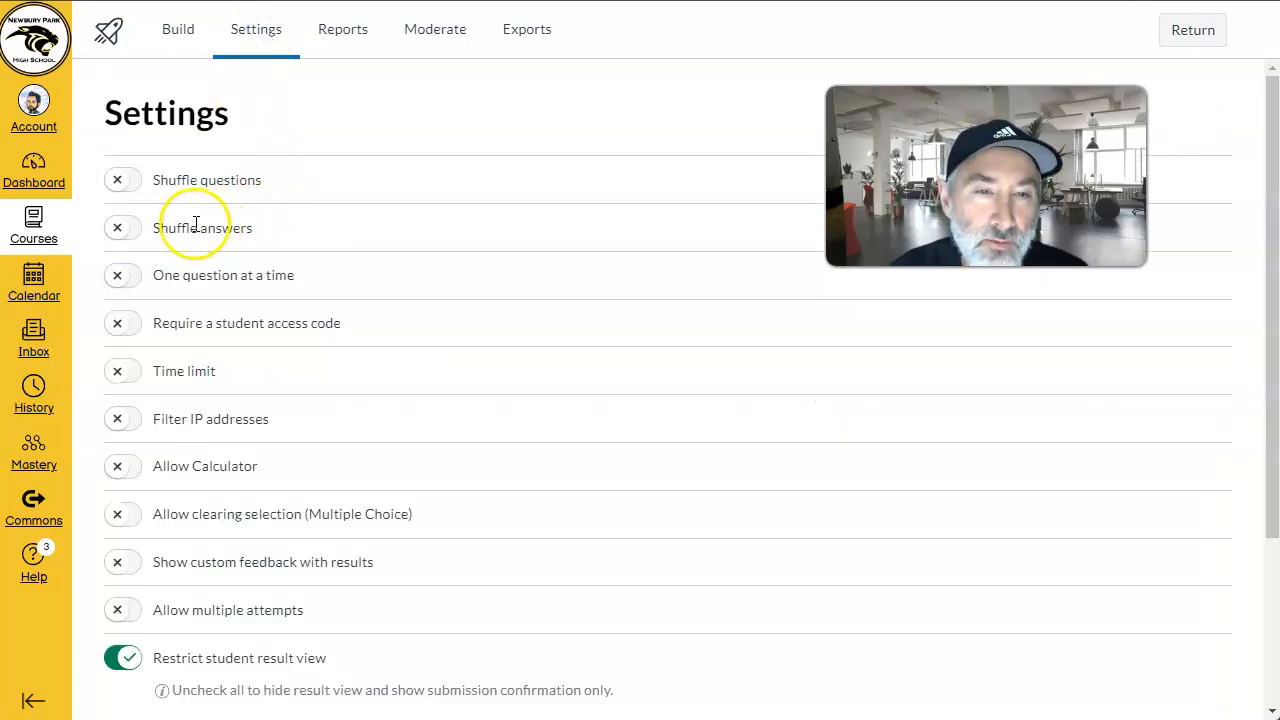
click(120, 180)
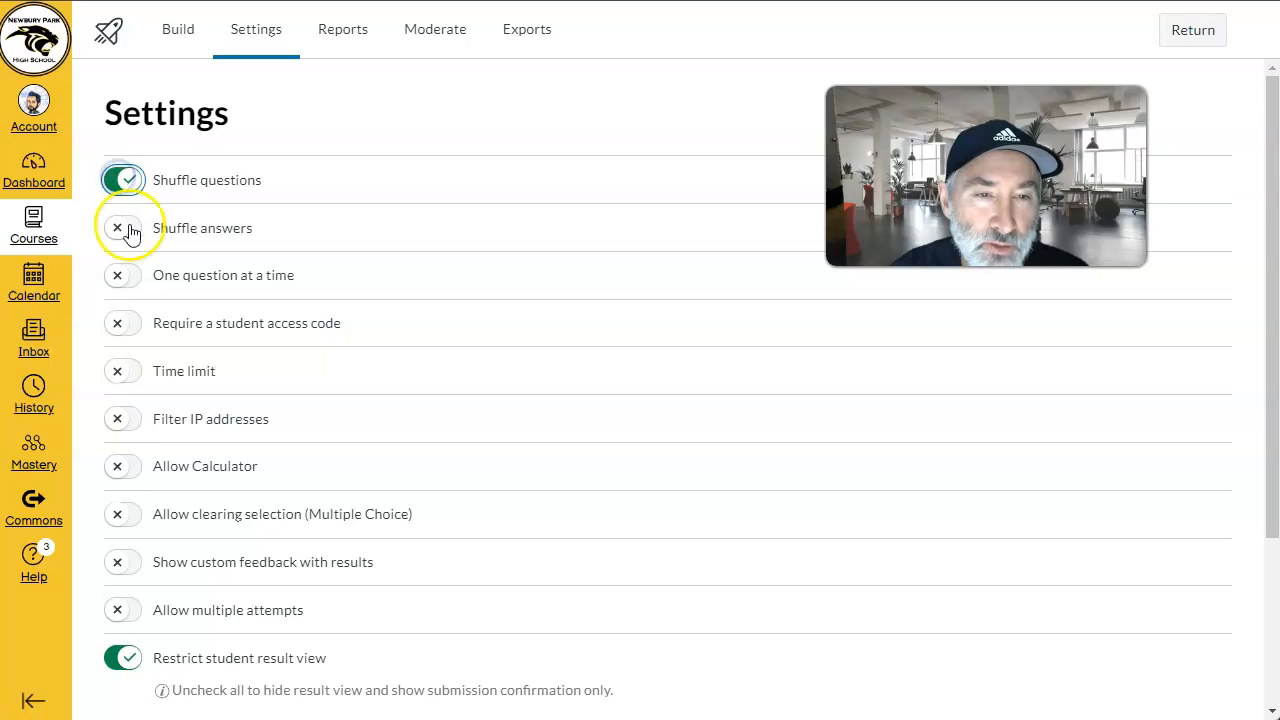
click(122, 228)
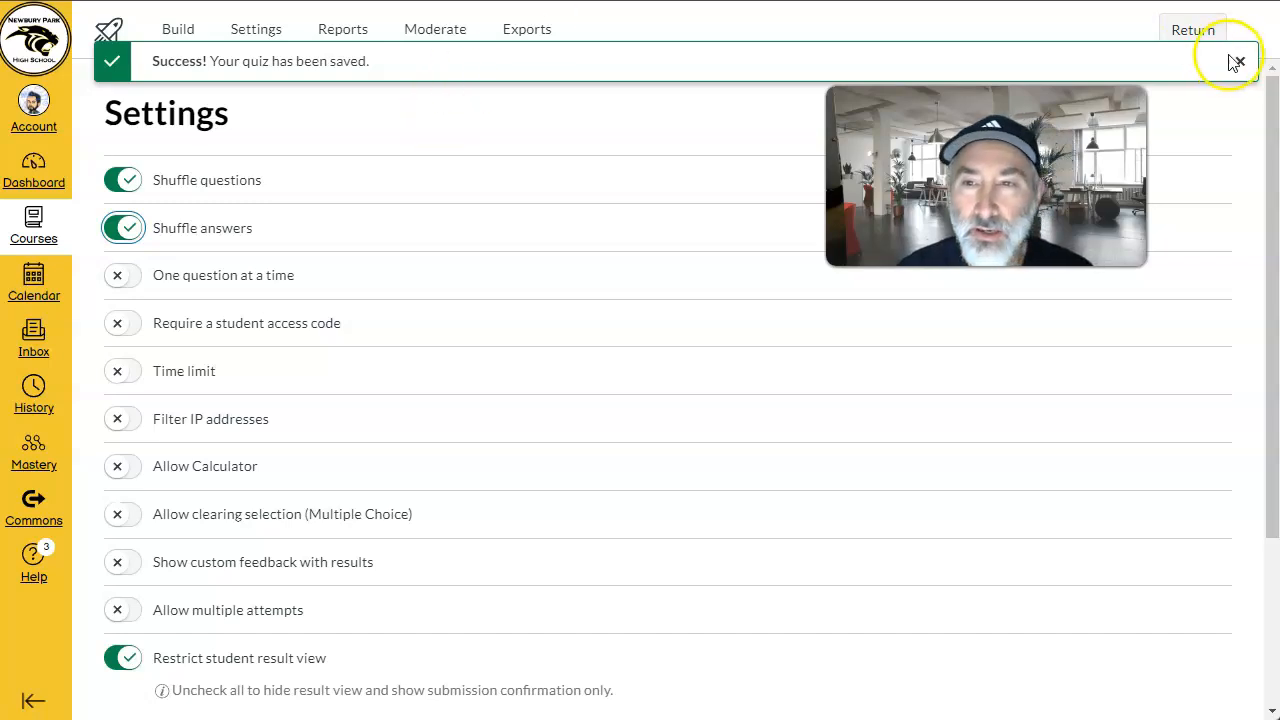
click(1238, 61)
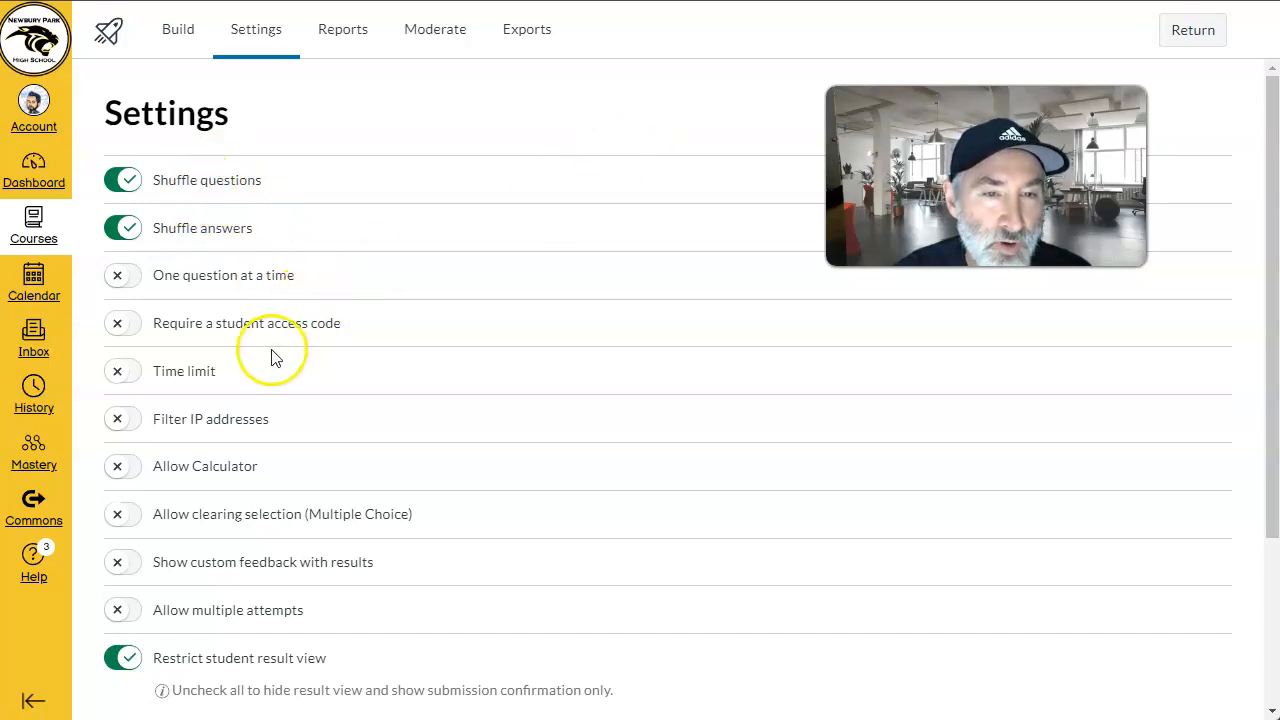
Step: Enable the scientific calculator and stop marking responses correct or incorrect in student results
scroll(down, 3)
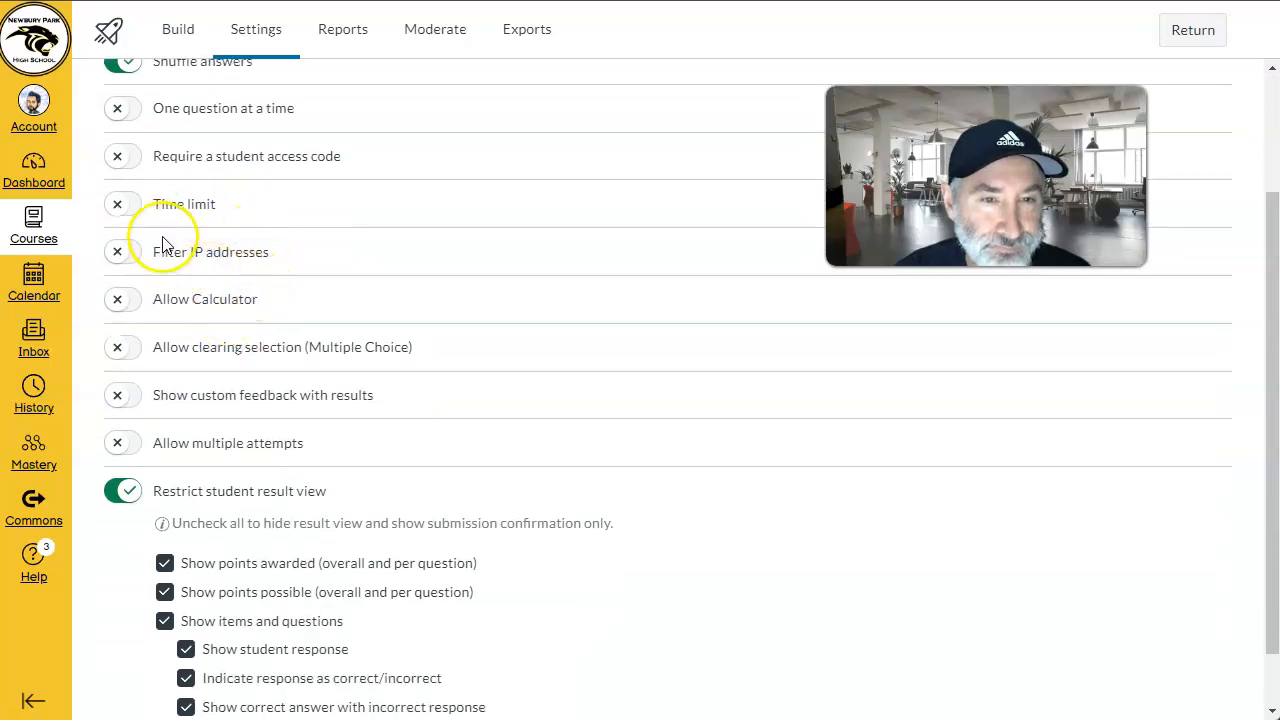
mouse_move(150, 299)
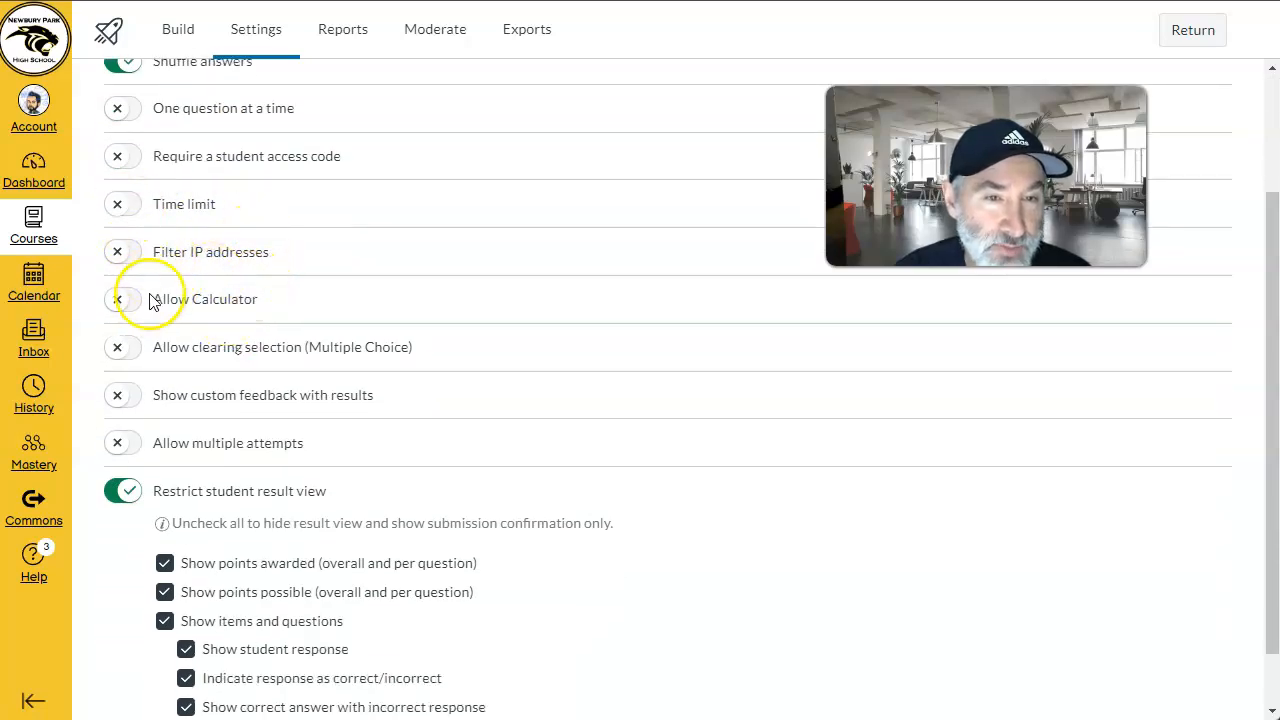
click(121, 298)
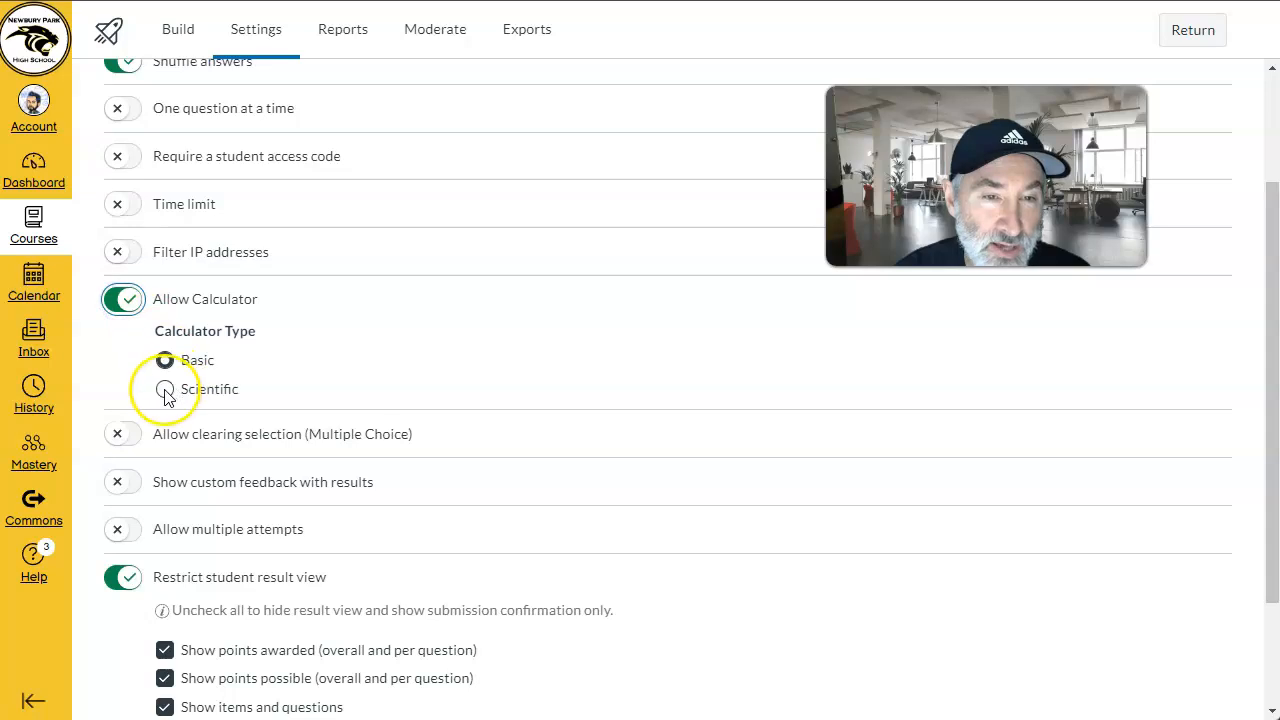
click(164, 389)
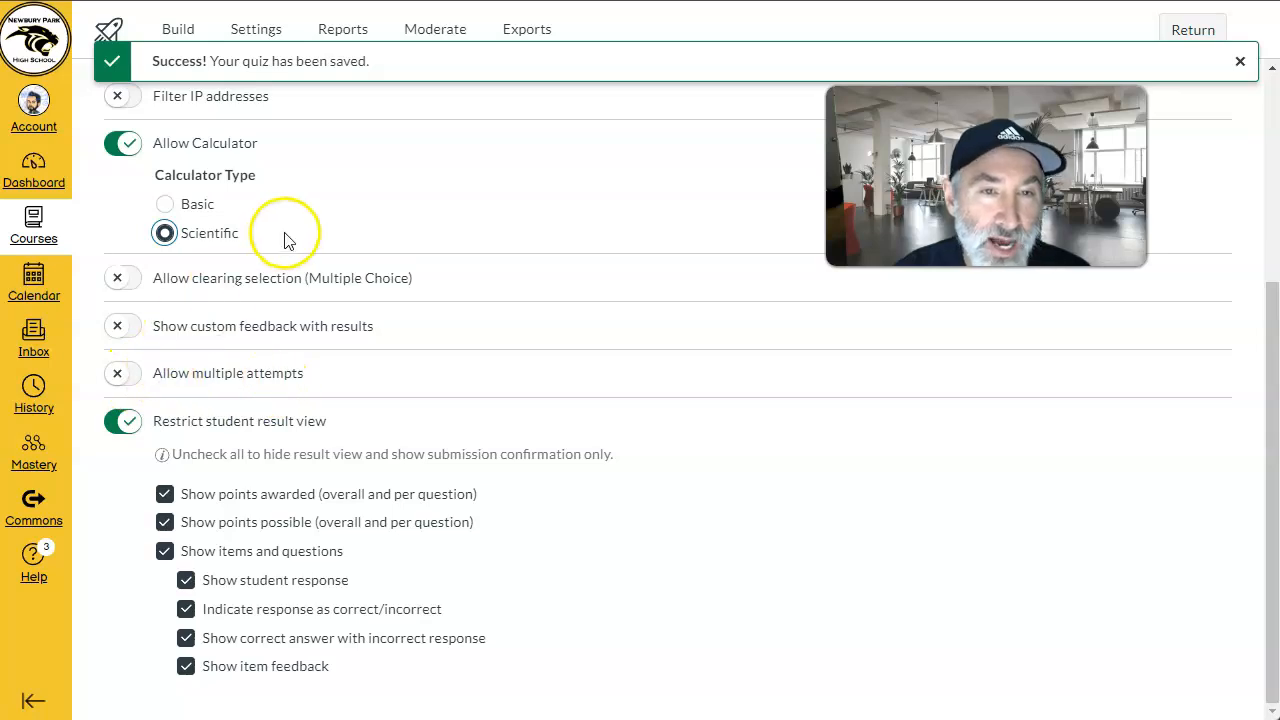
mouse_move(420, 384)
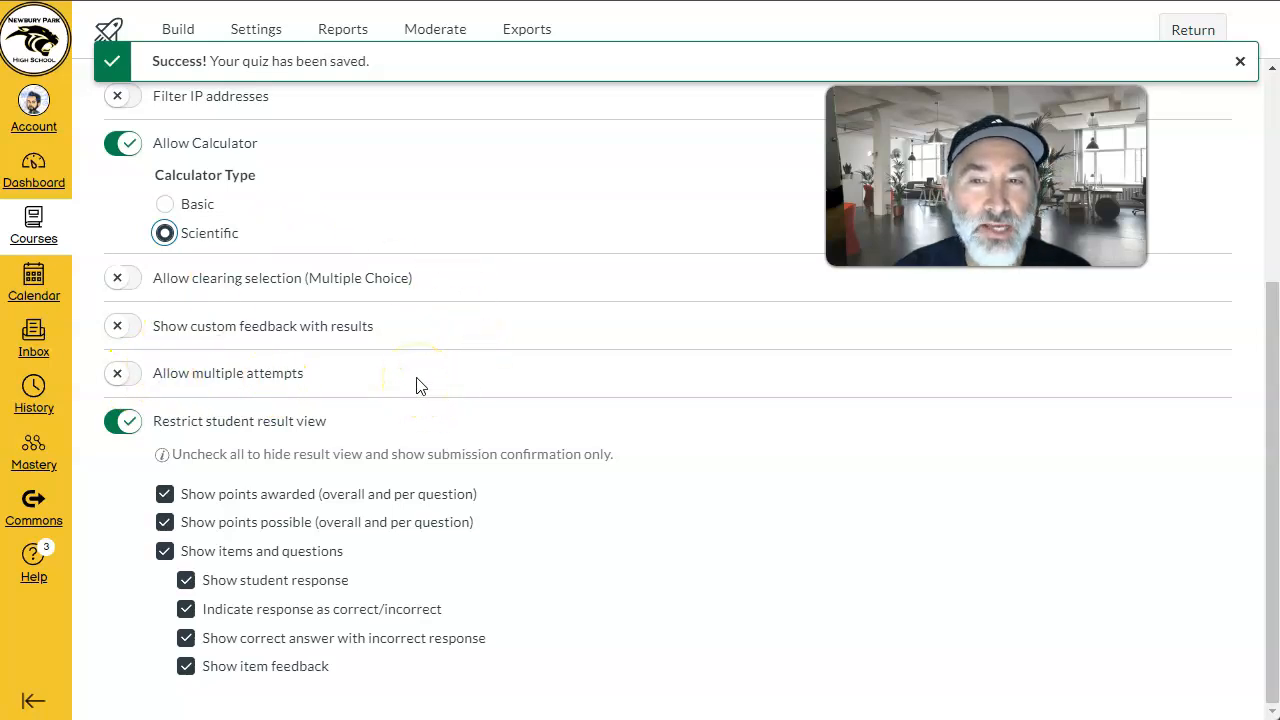
click(1240, 61)
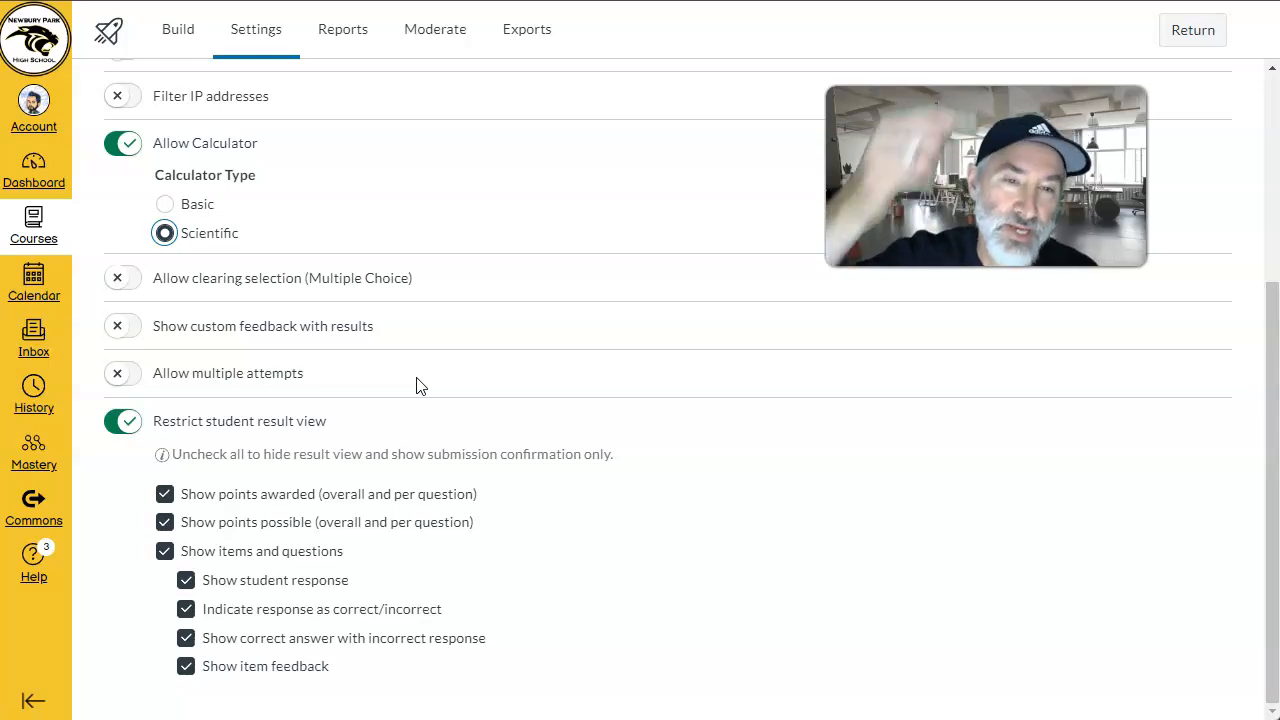
mouse_move(255, 550)
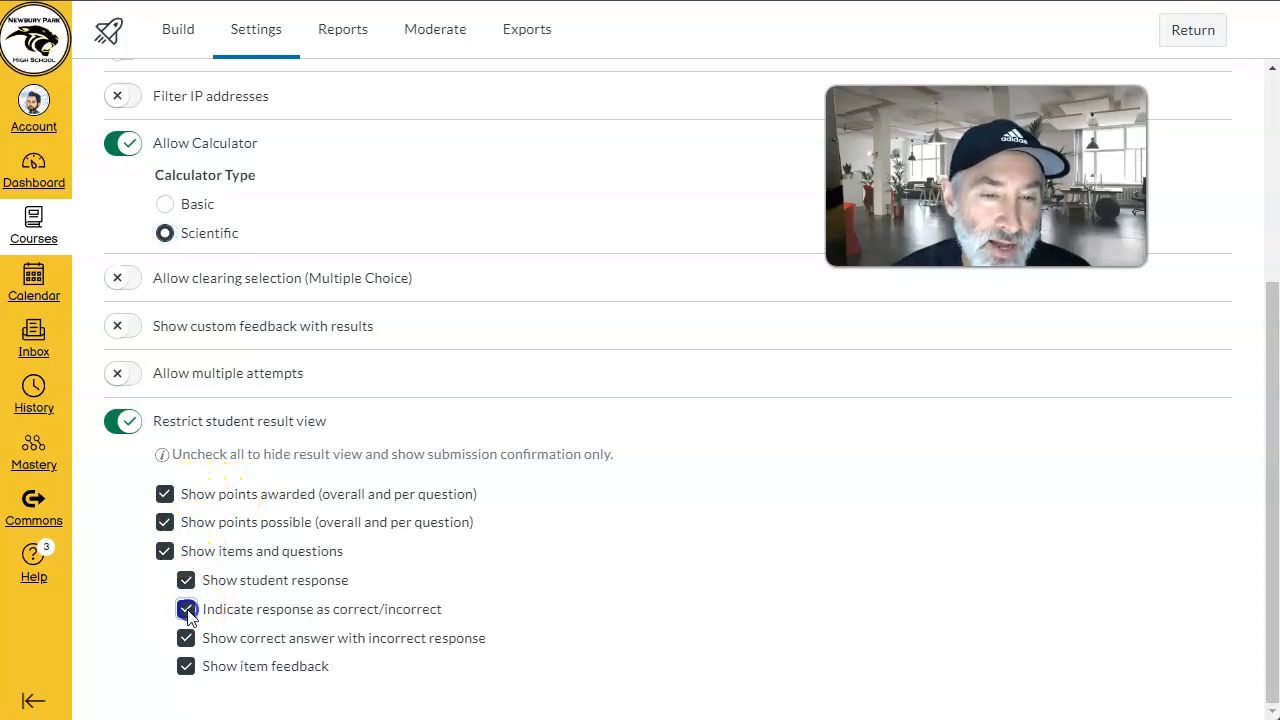
click(185, 609)
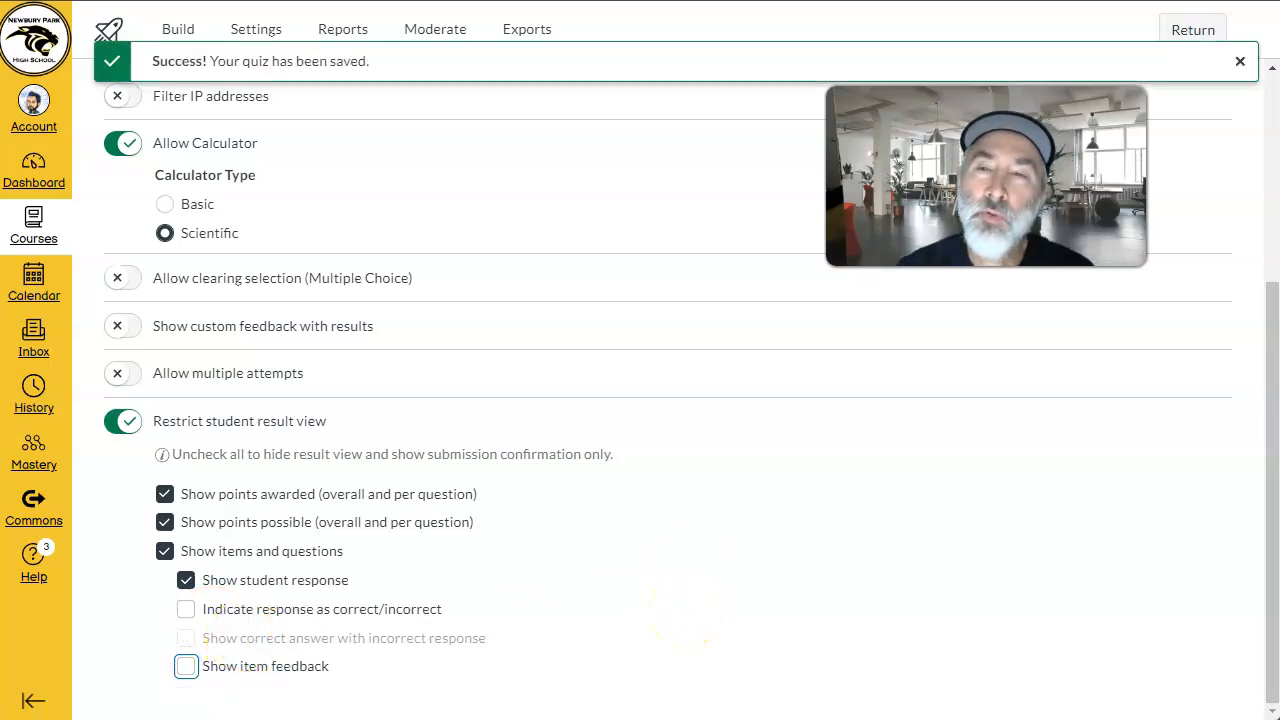
click(1240, 61)
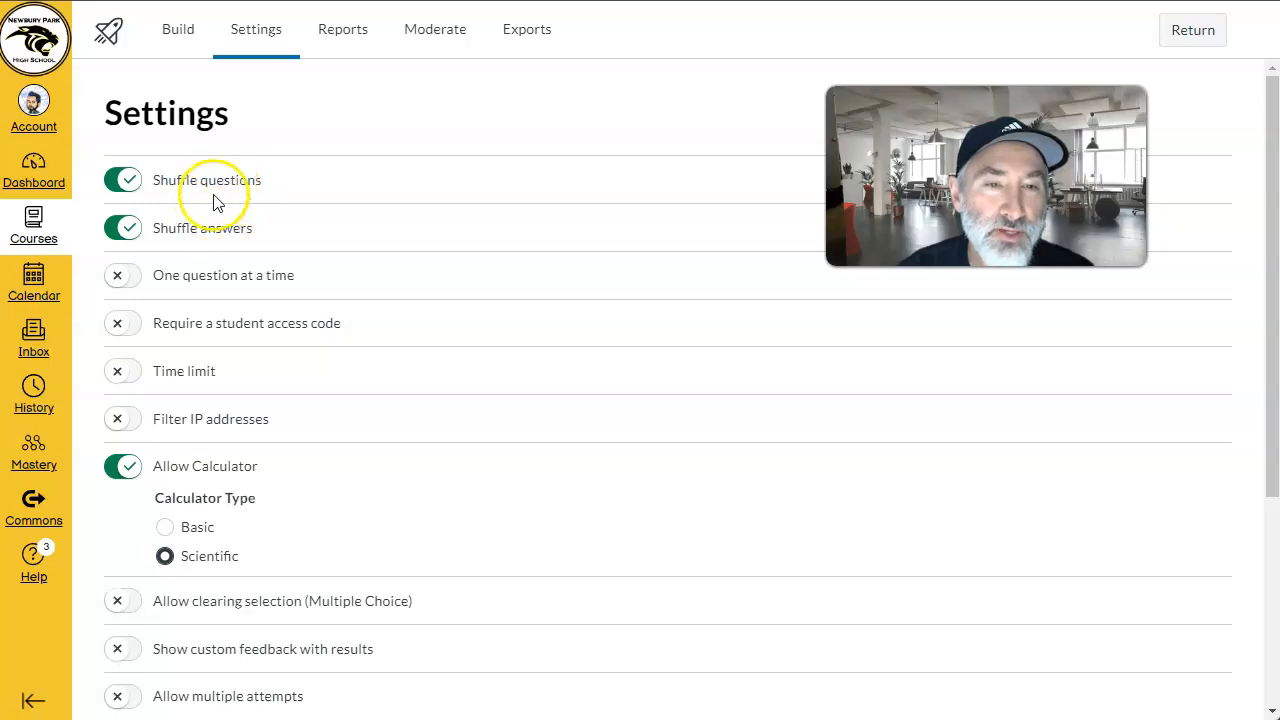
mouse_move(178, 30)
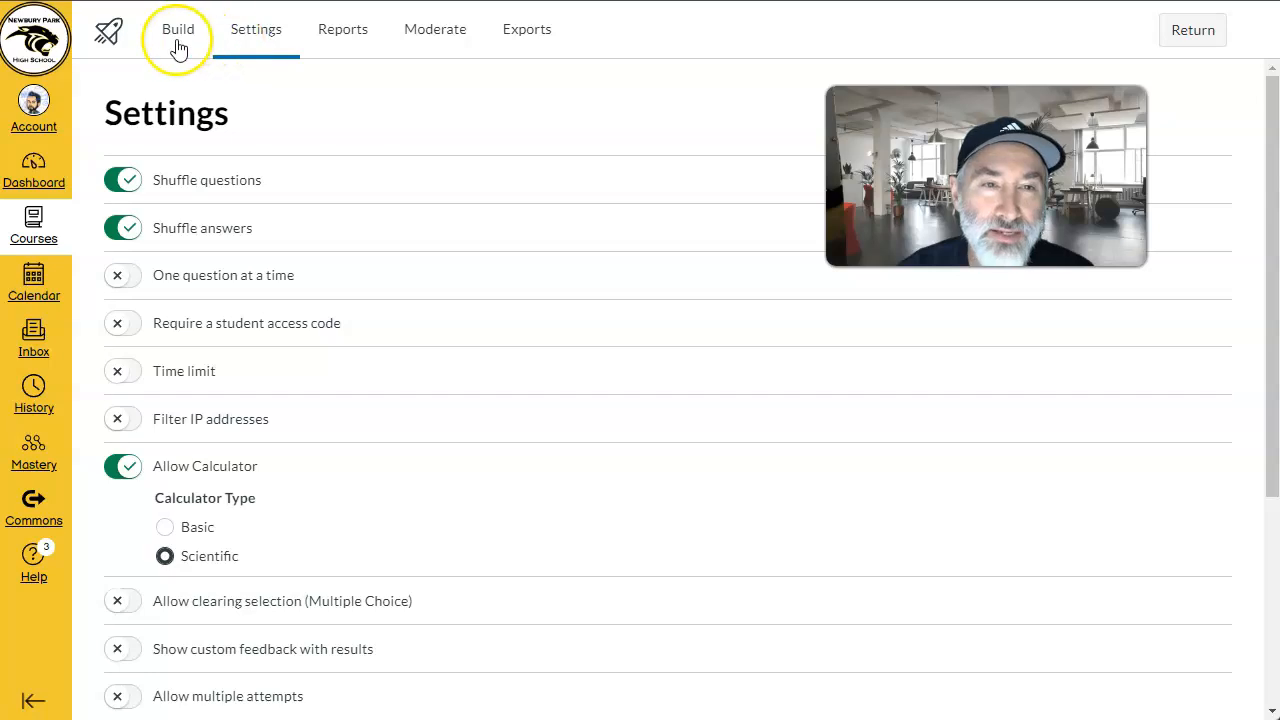
Step: Review the quiz questions, recheck the Settings tab, and return to Build
click(177, 28)
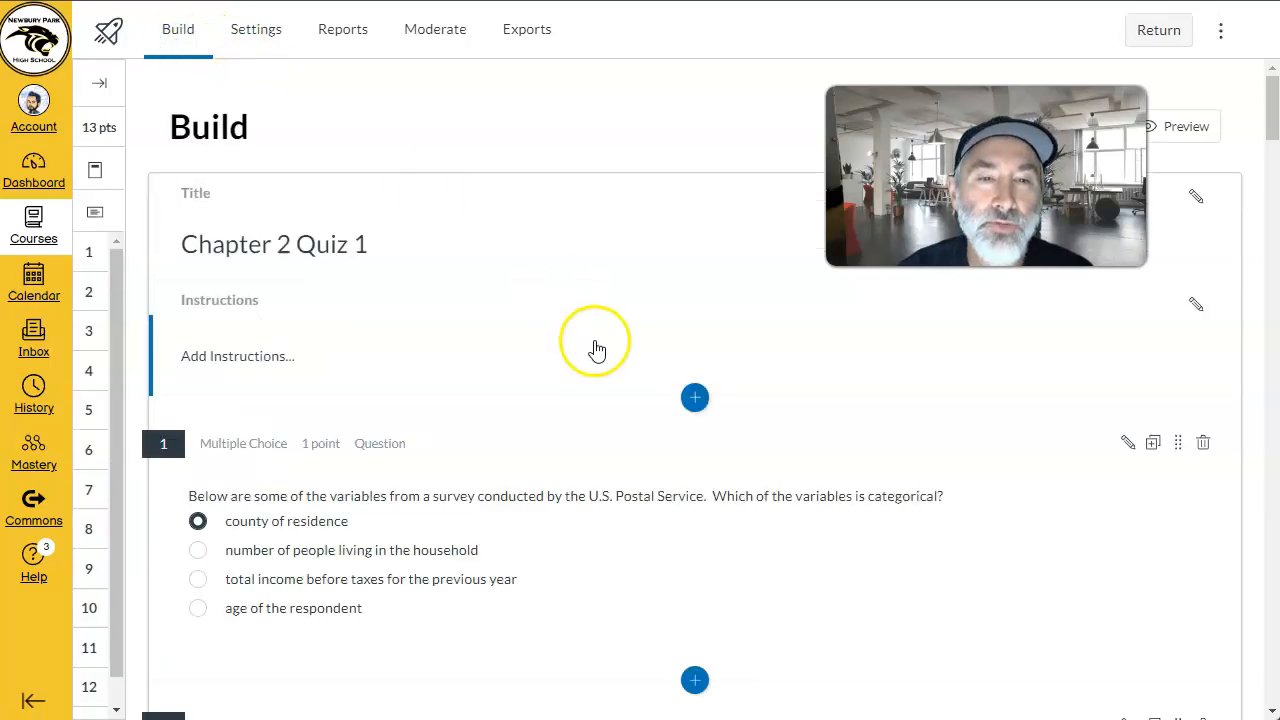
scroll(down, 3)
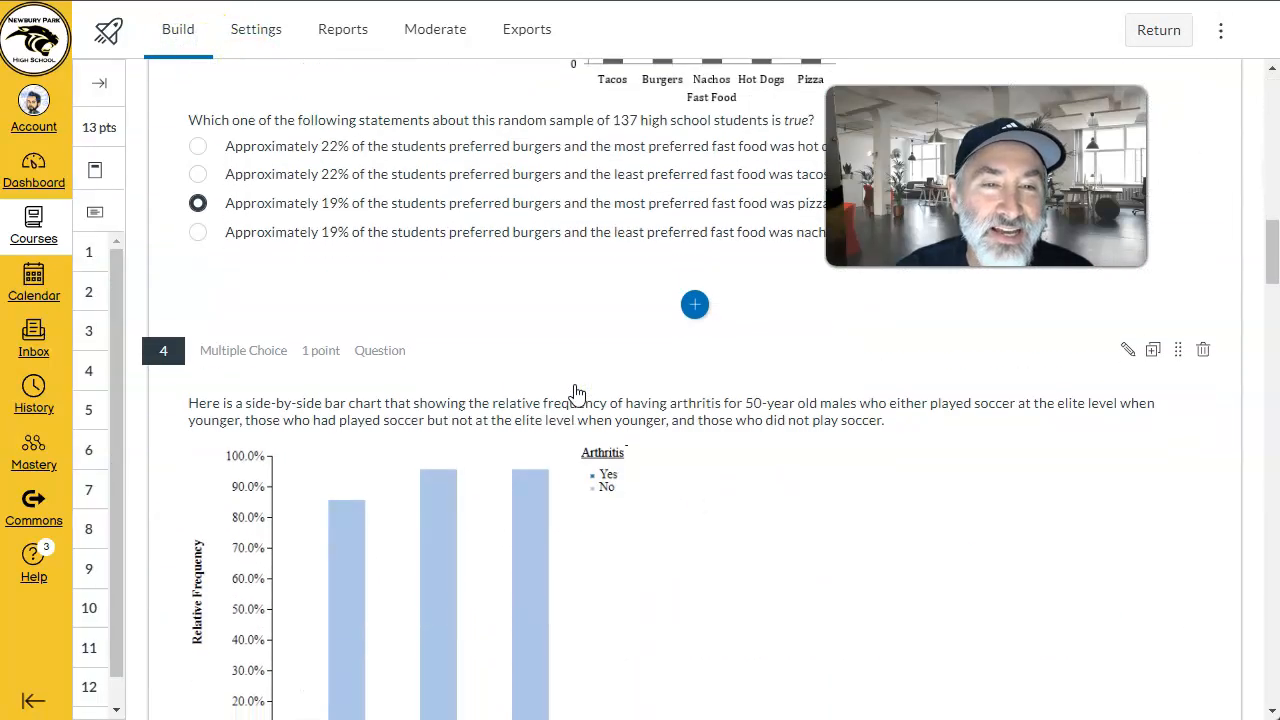
scroll(down, 3)
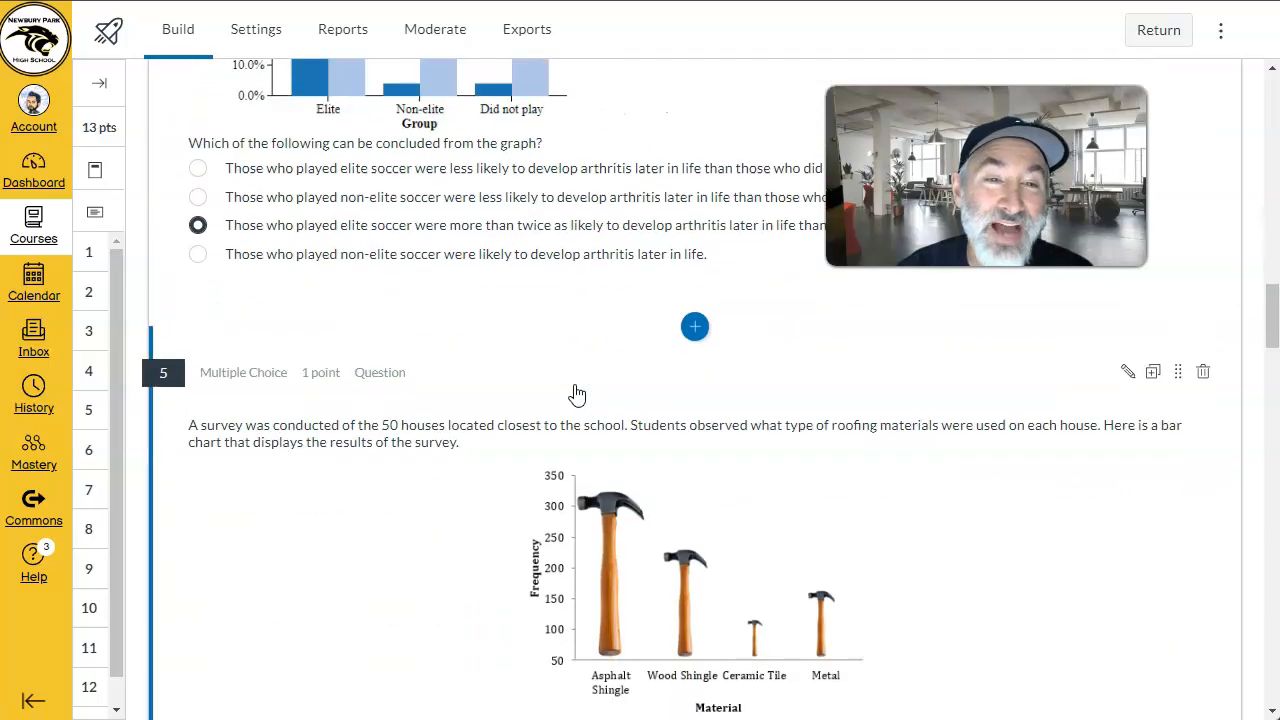
scroll(down, 3)
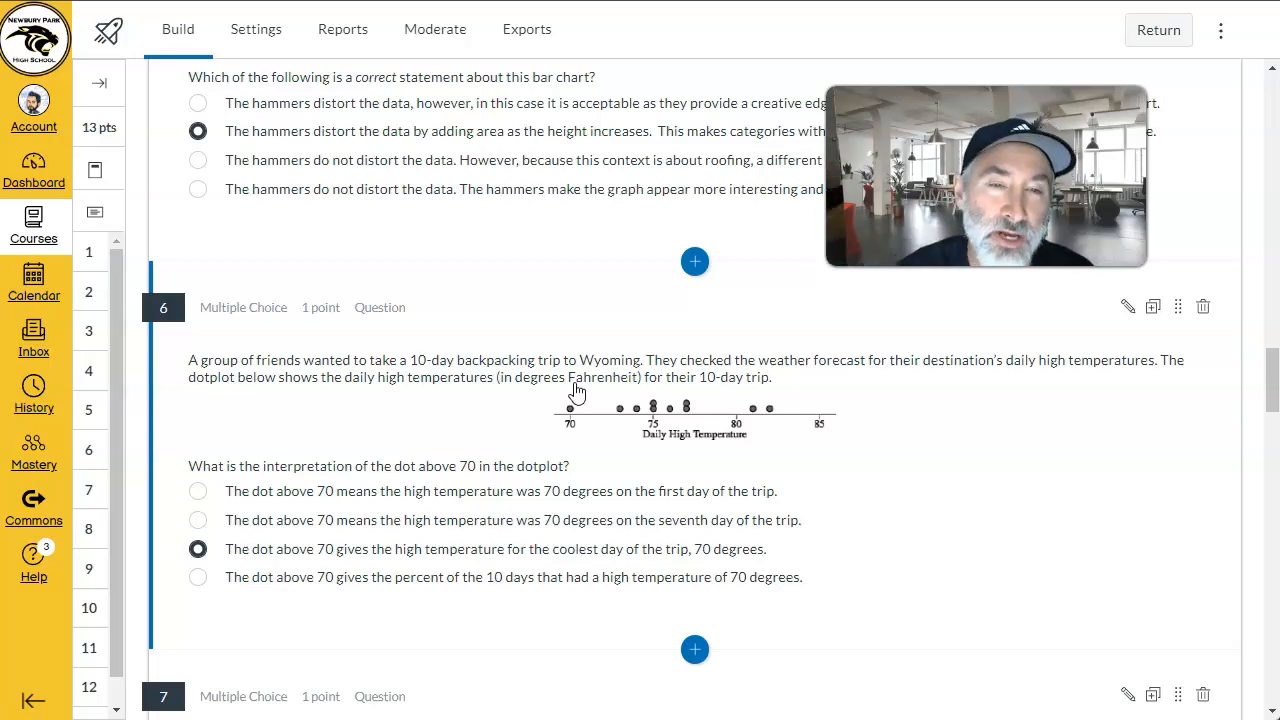
scroll(down, 3)
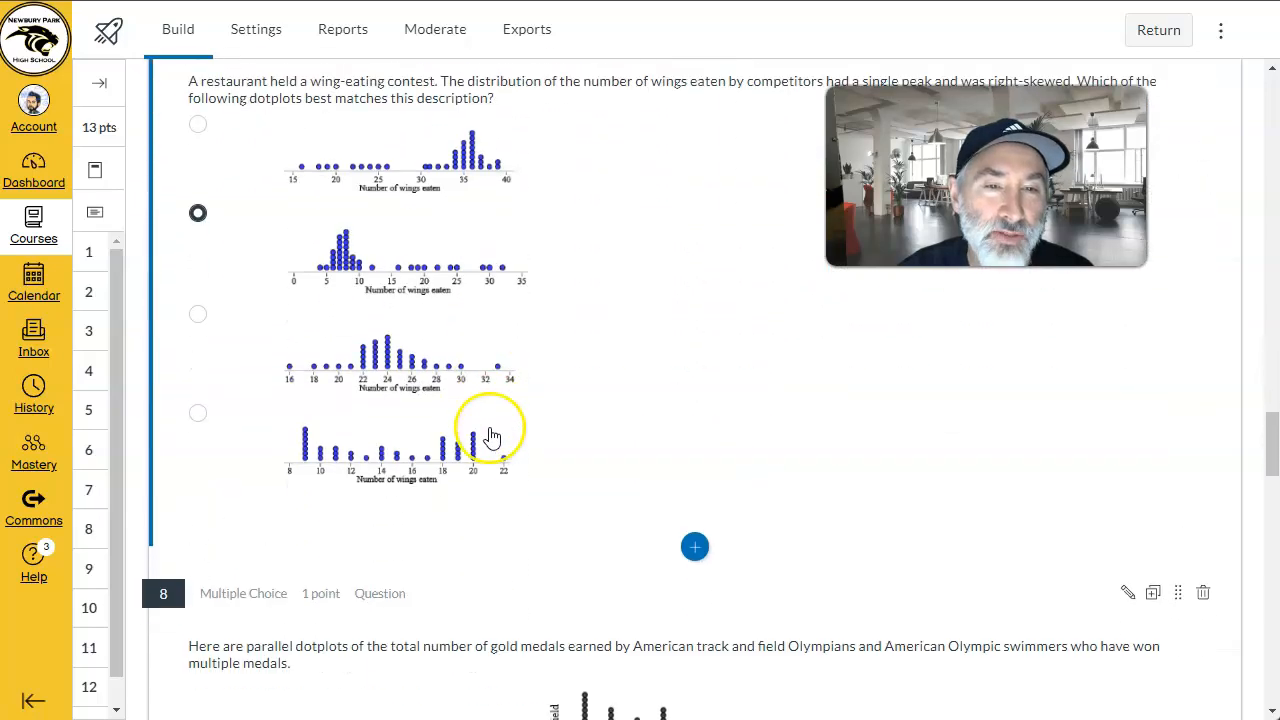
scroll(down, 3)
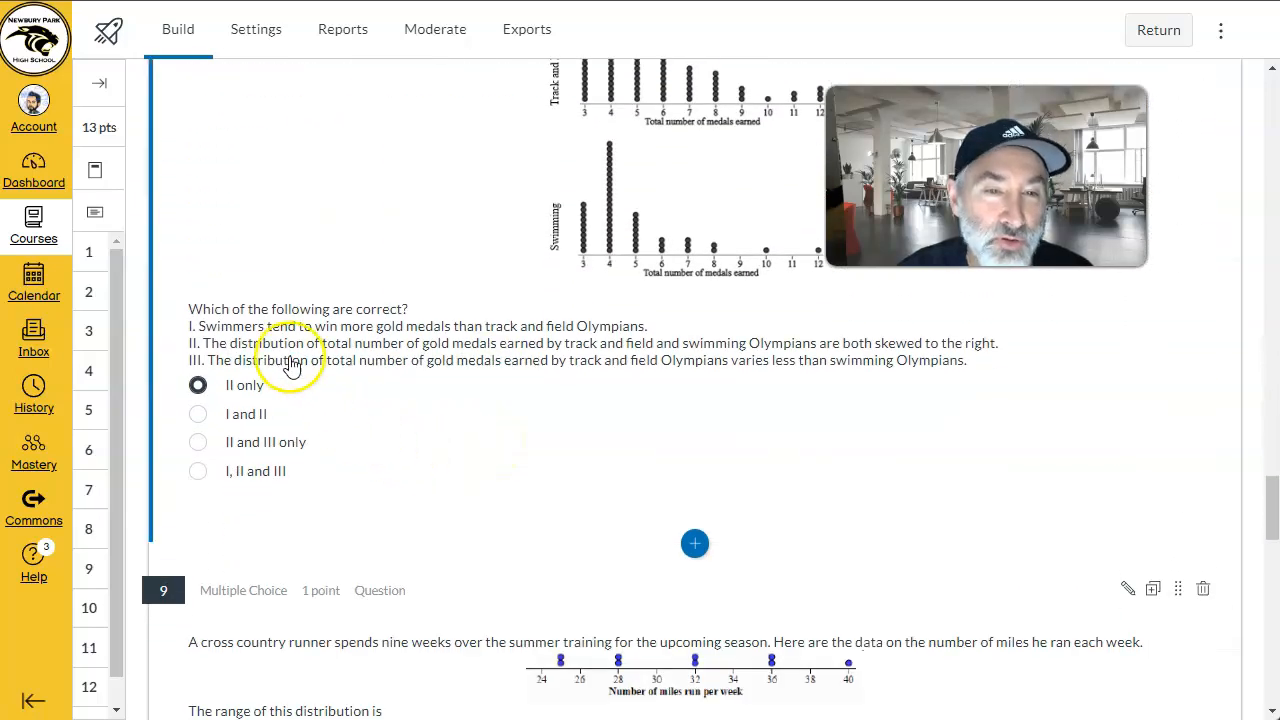
mouse_move(298, 648)
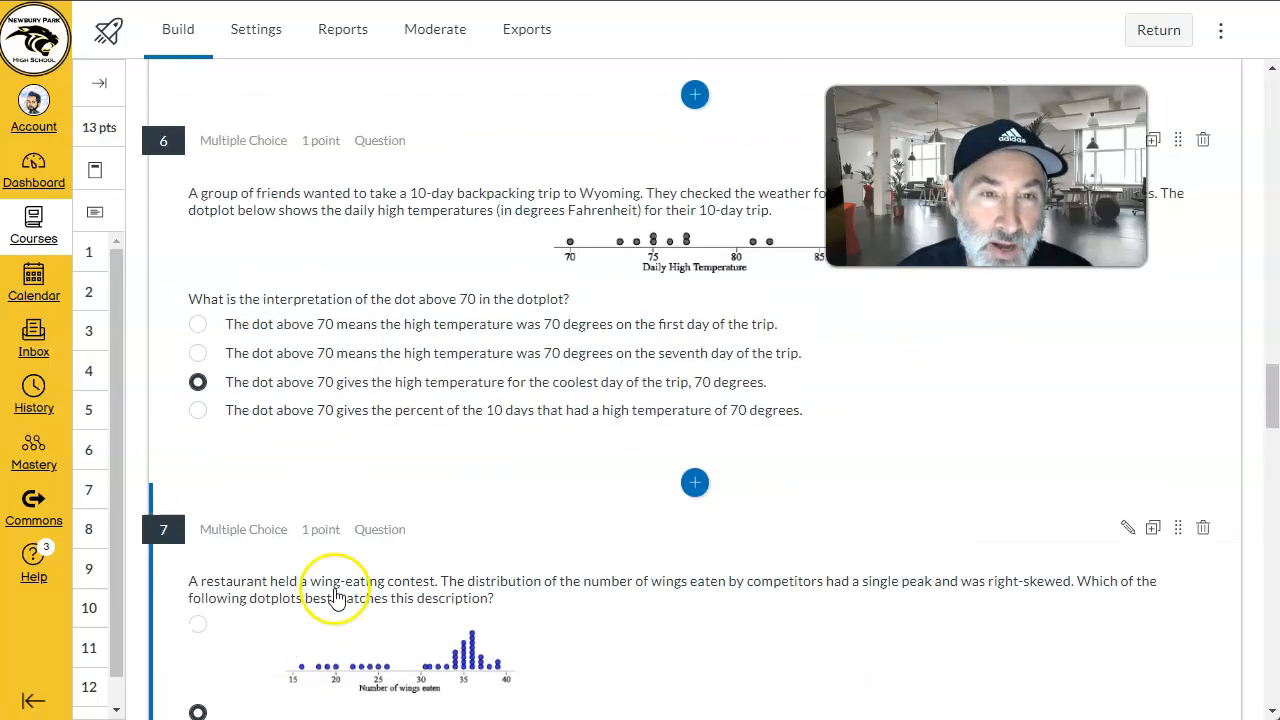
click(256, 28)
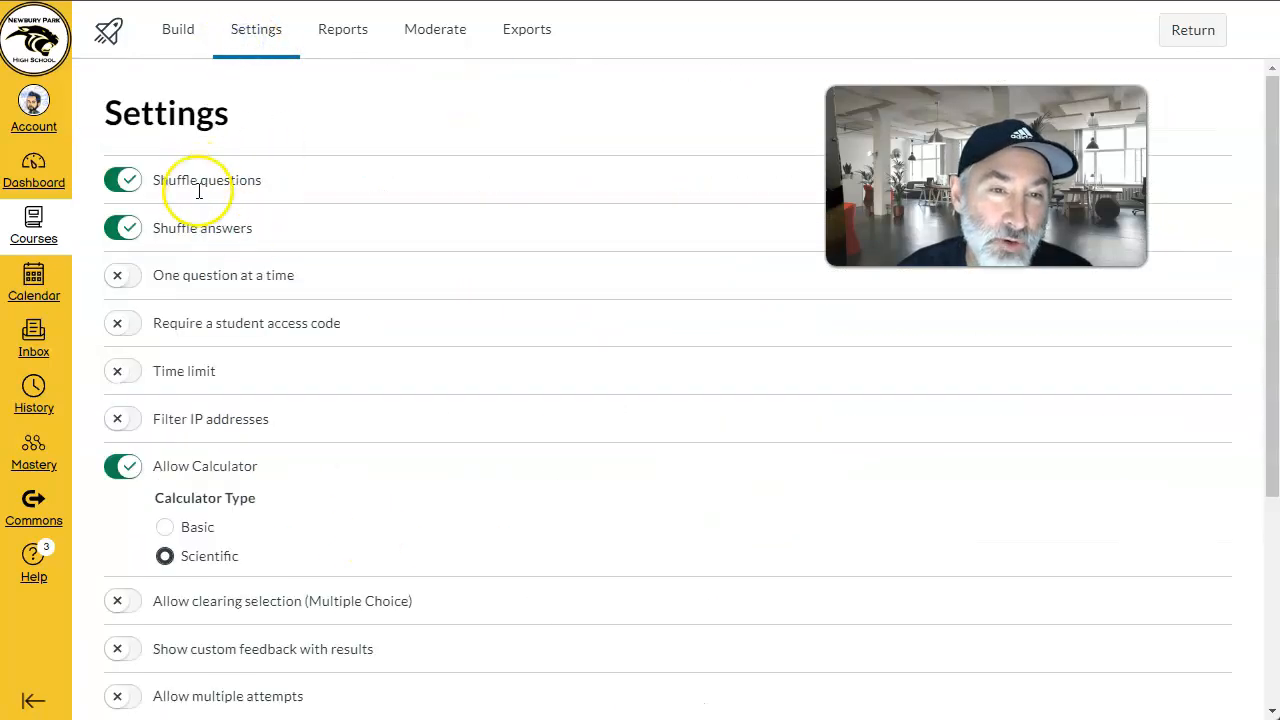
click(177, 29)
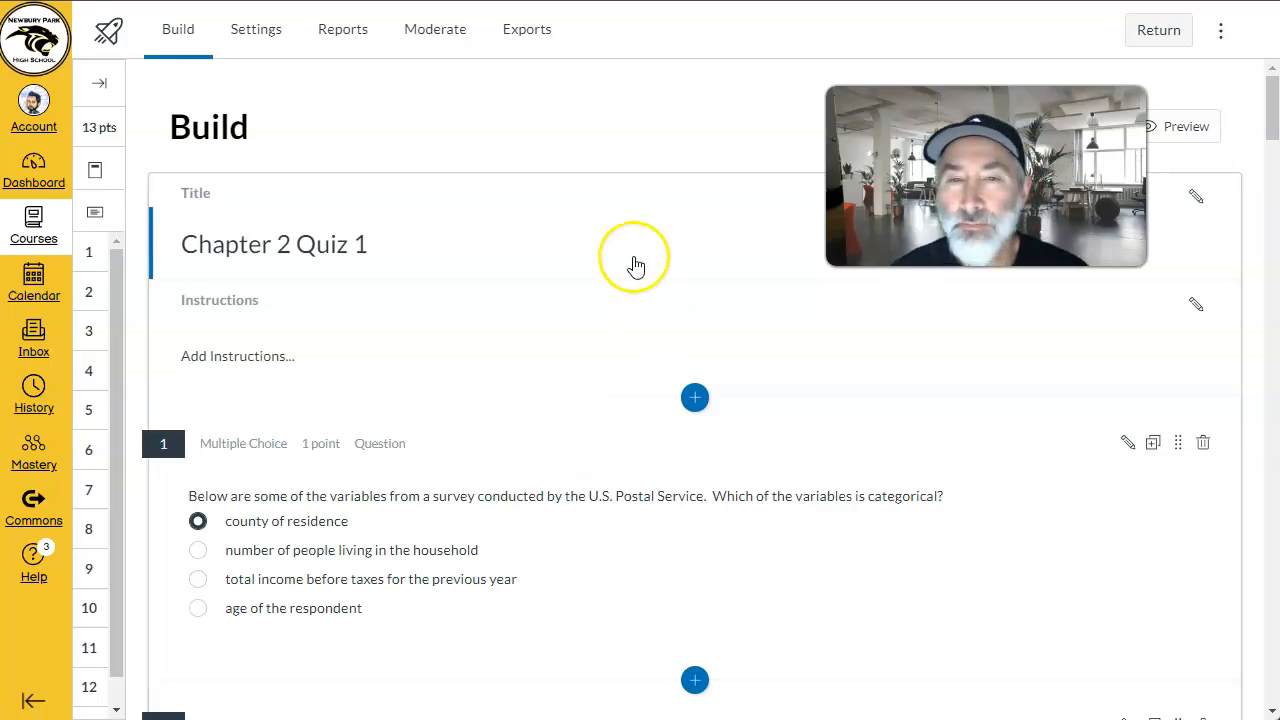
mouse_move(690, 139)
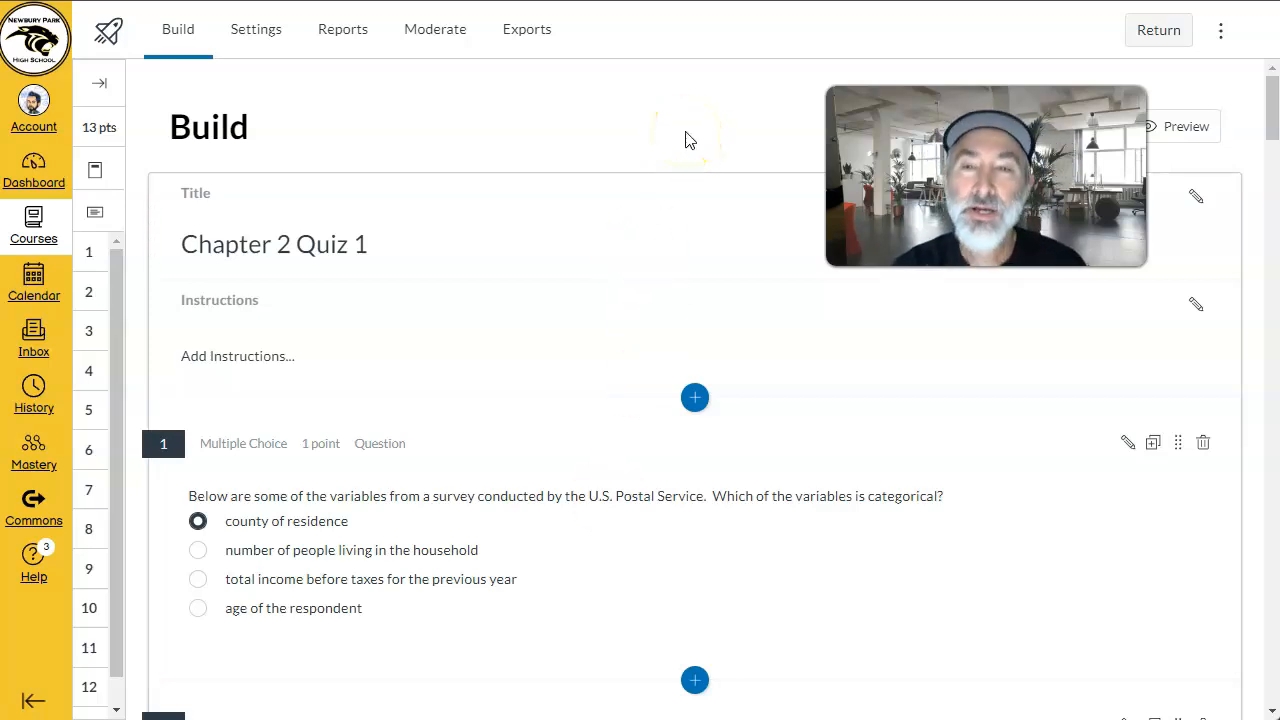